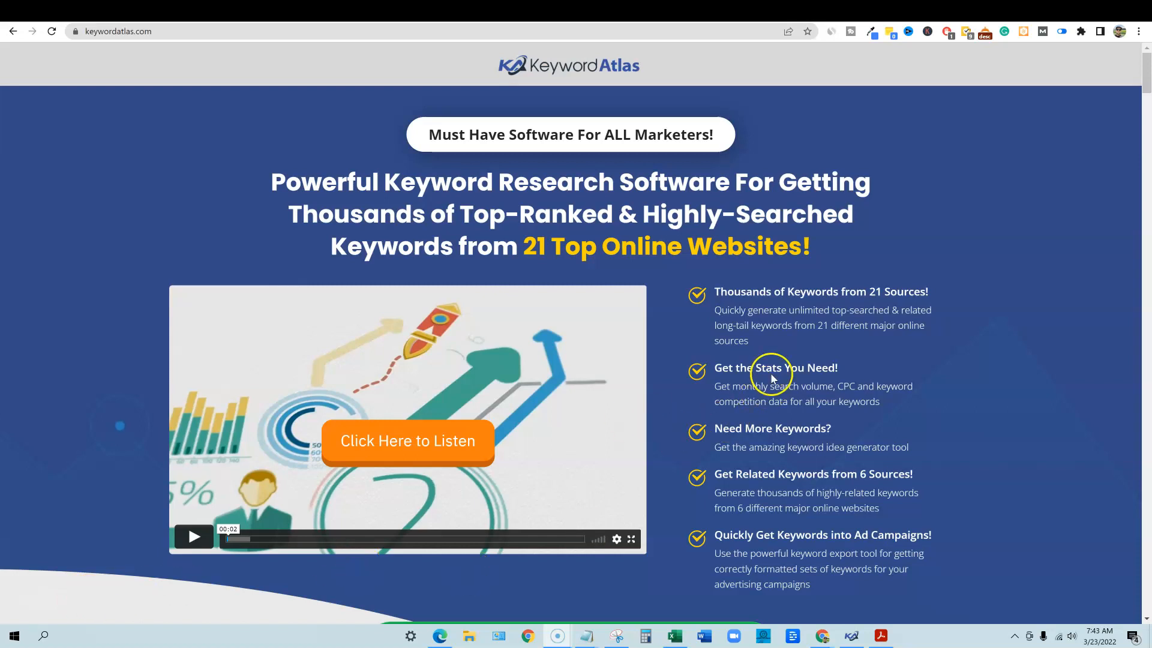
mouse_move(782, 363)
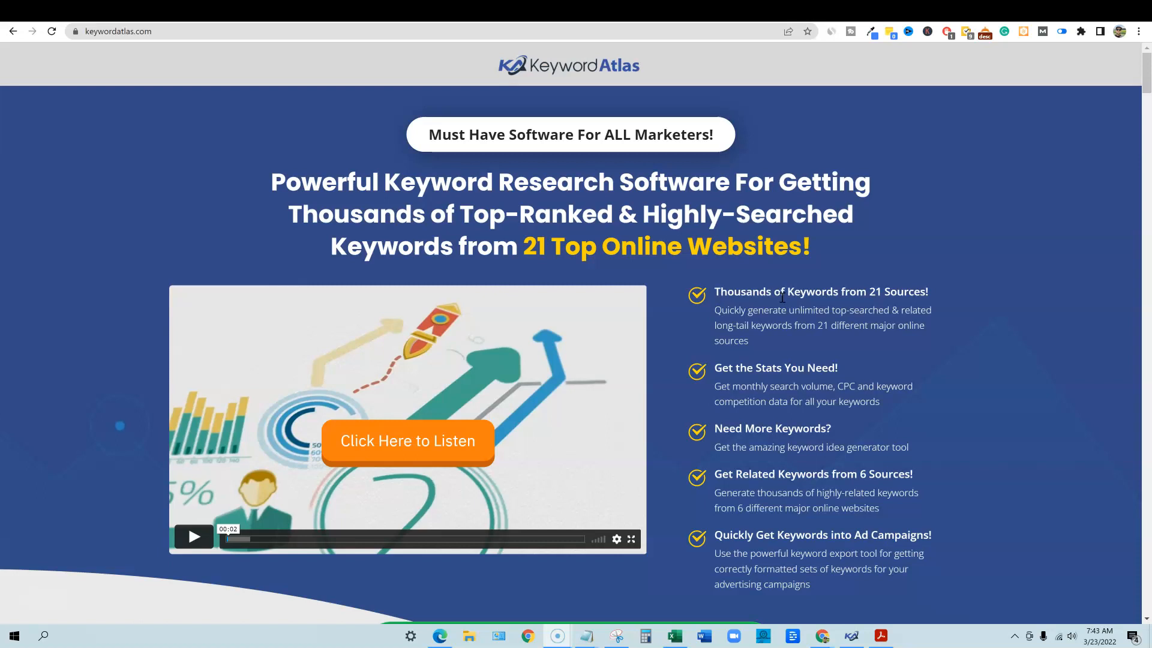
mouse_move(737, 432)
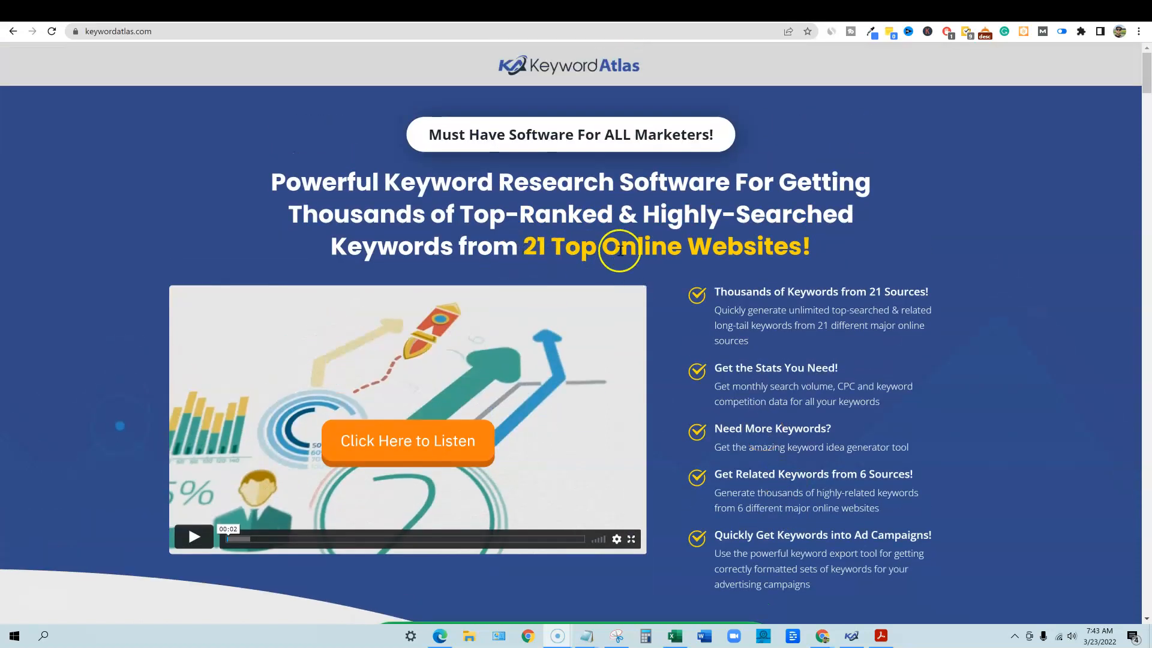
Step: Scroll through the Keyword Atlas private 45% discount offer page
scroll("down", 3)
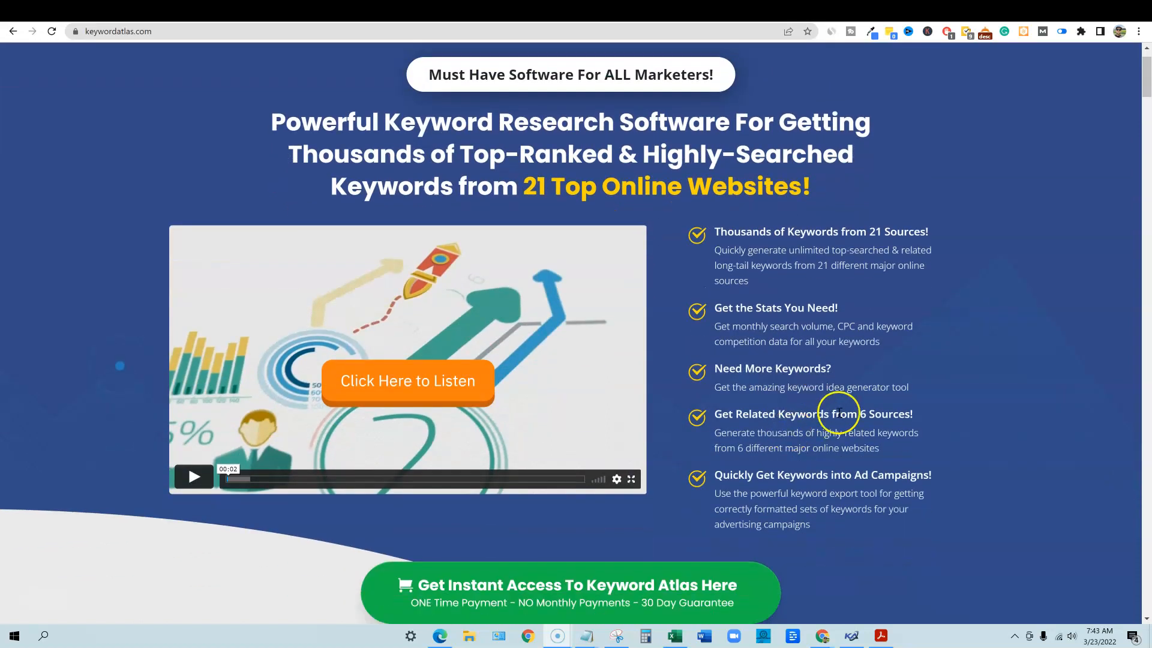
mouse_move(782, 413)
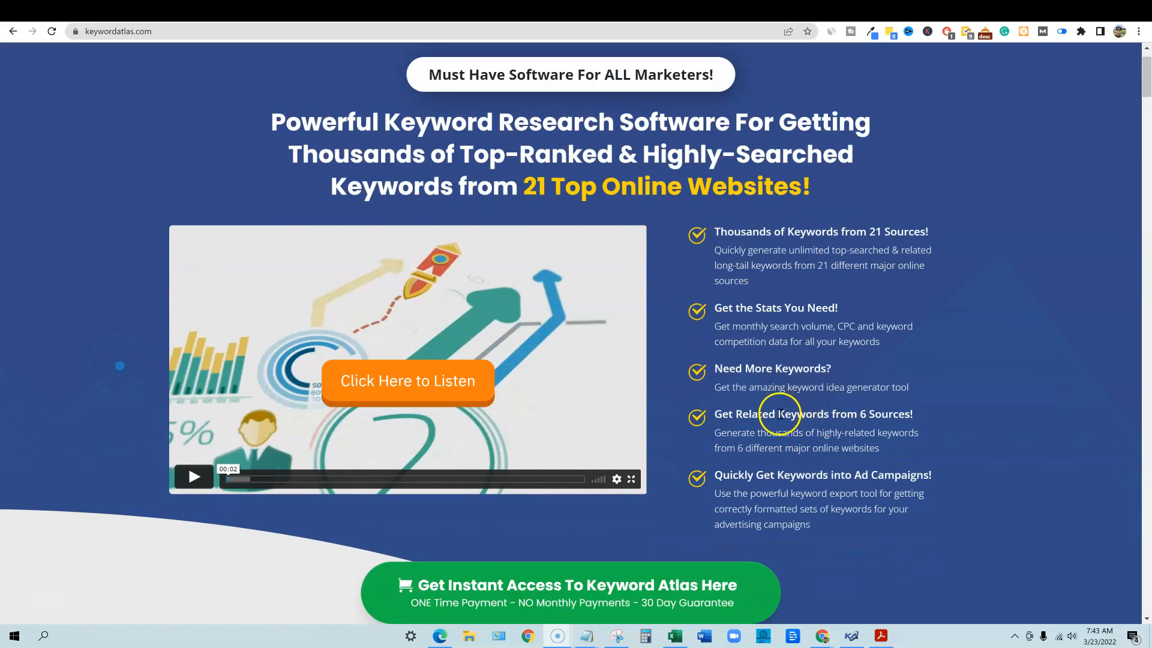
mouse_move(848, 410)
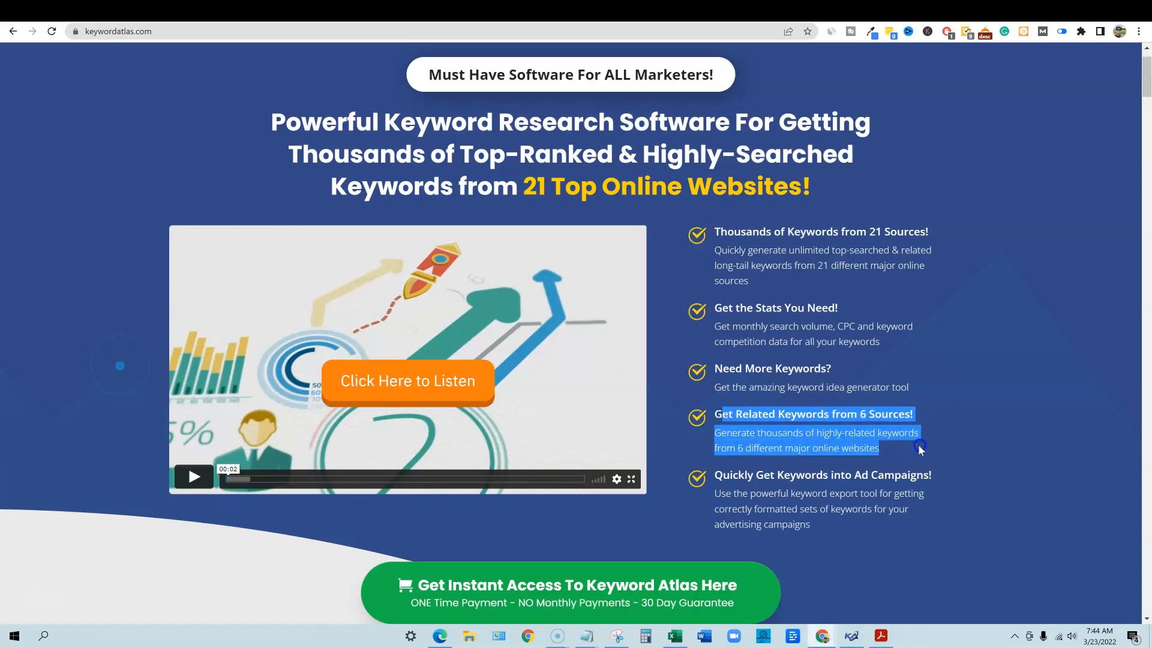
mouse_move(797, 464)
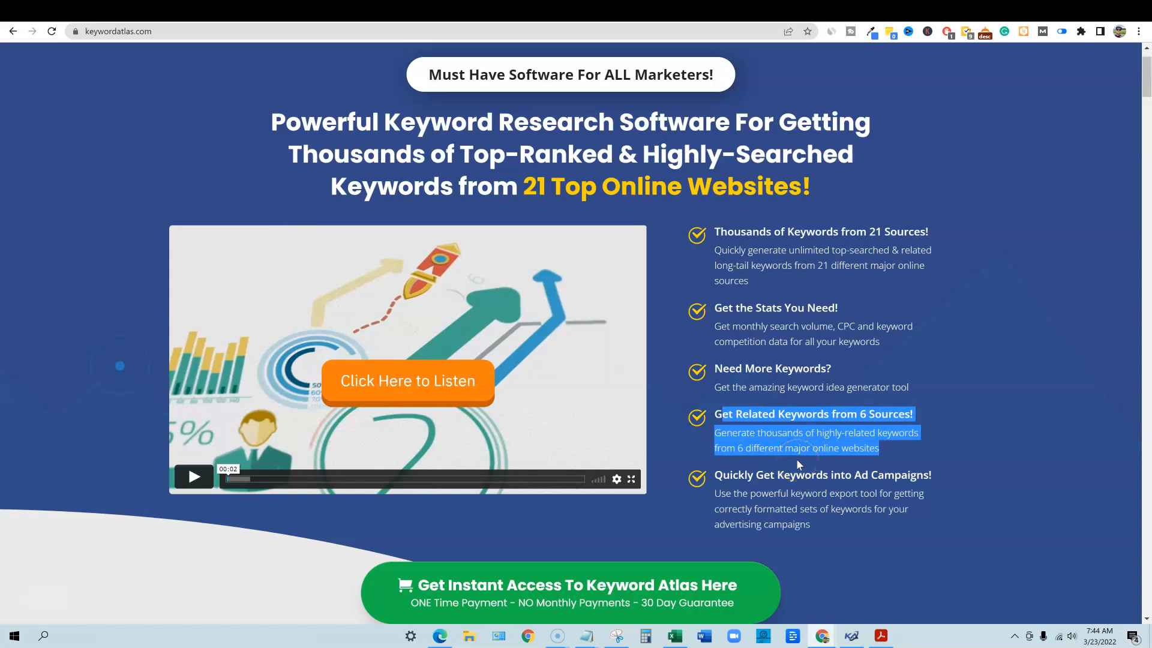
scroll("down", 3)
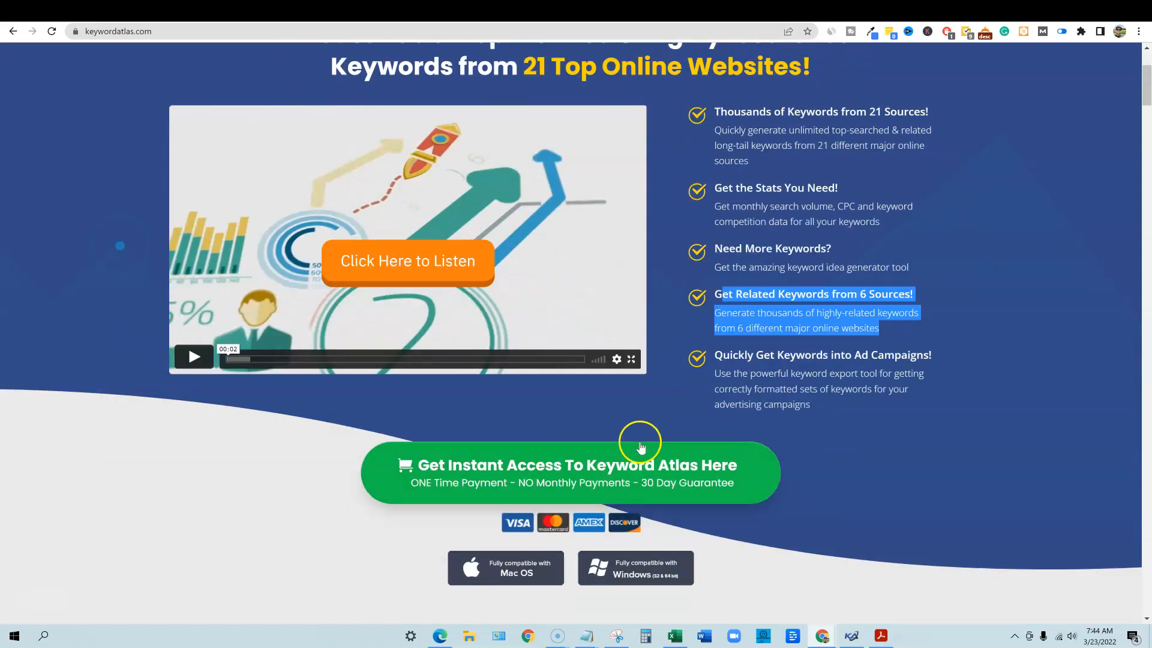
scroll("down", 3)
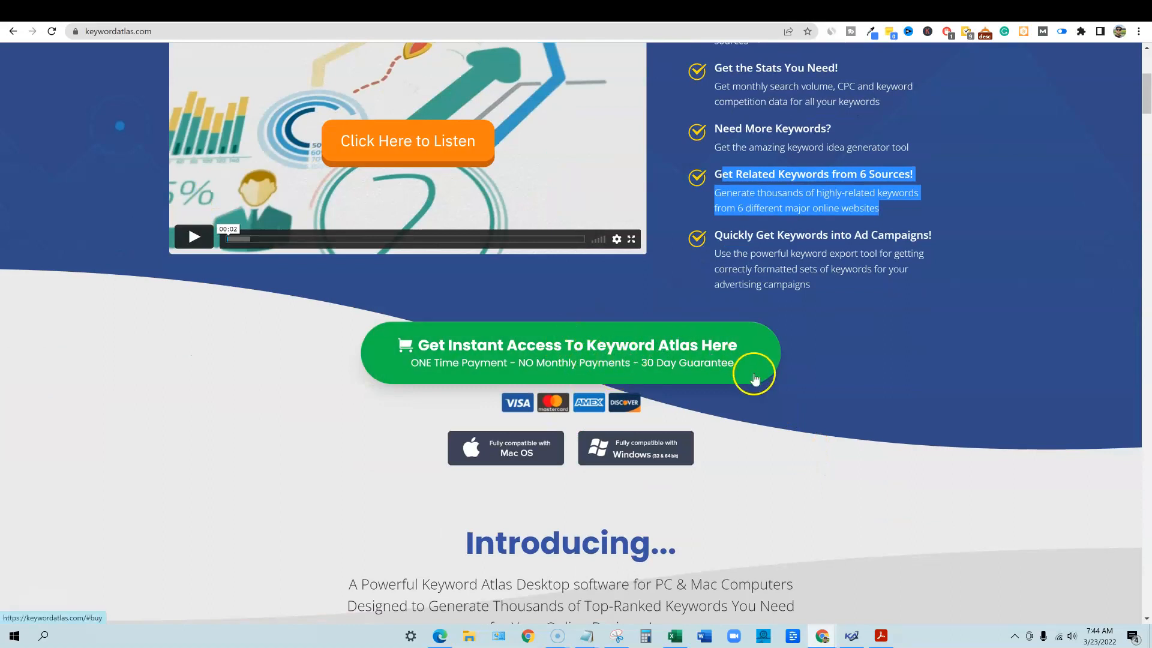
scroll("up", 3)
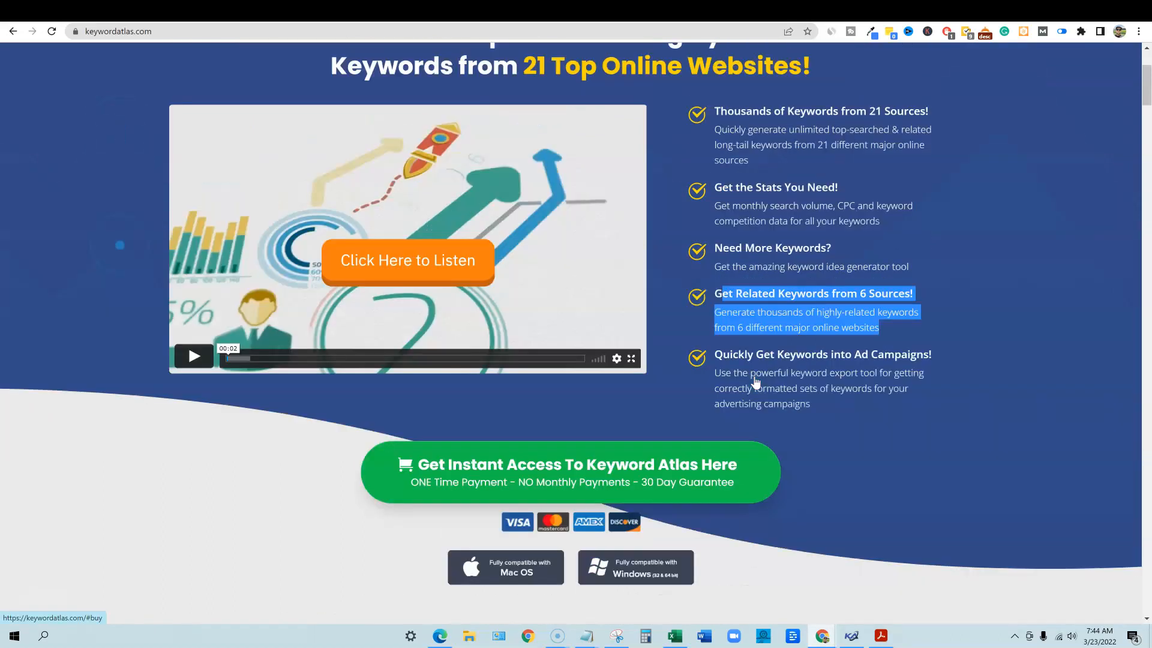
scroll("up", 3)
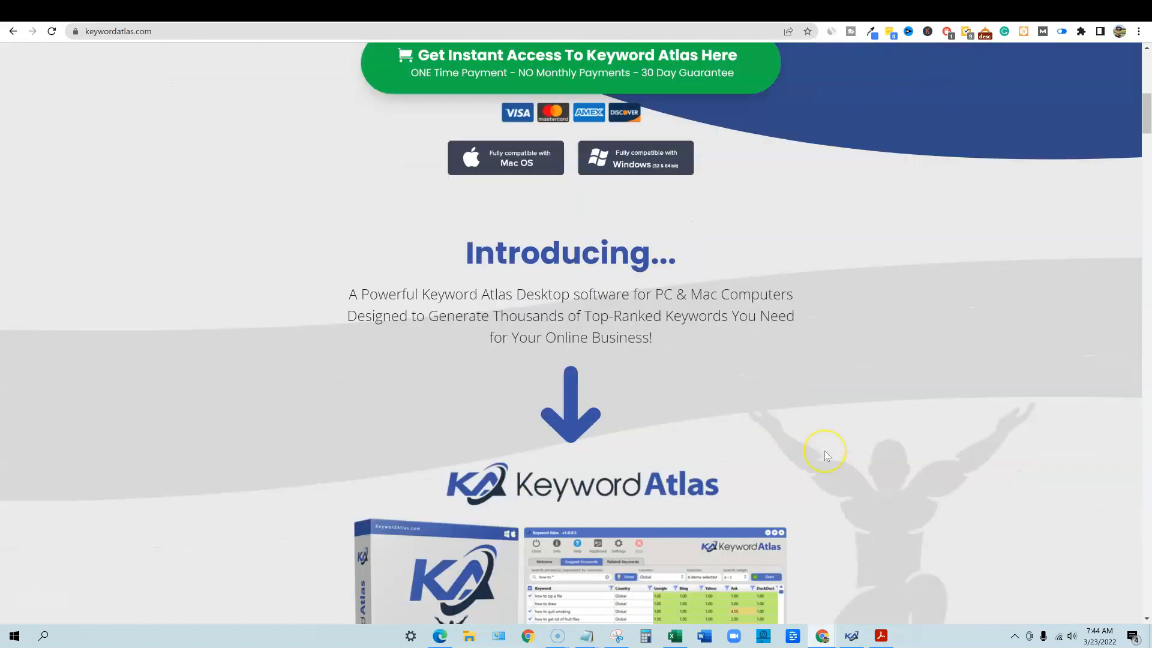
scroll("down", 3)
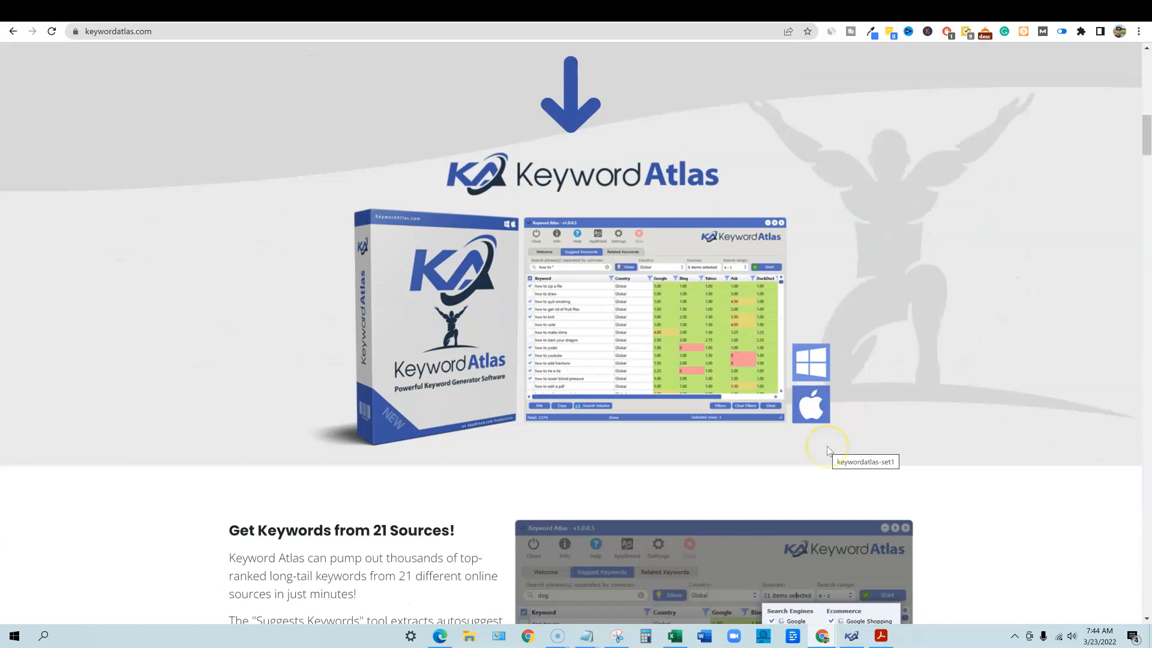
scroll("down", 3)
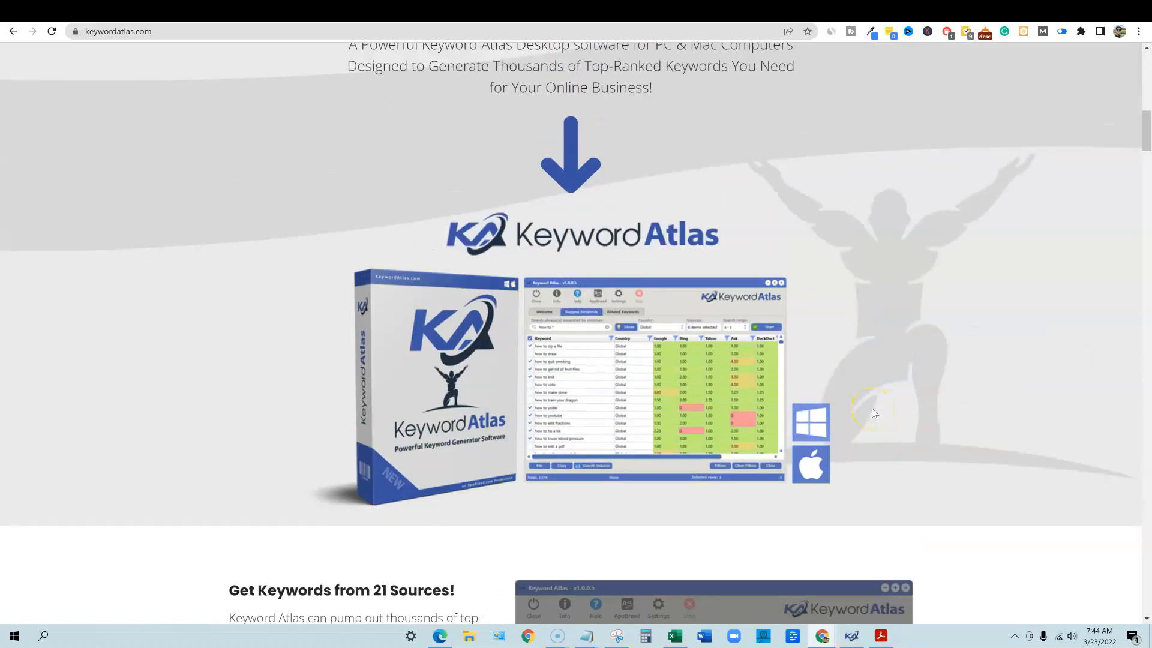
mouse_move(810, 421)
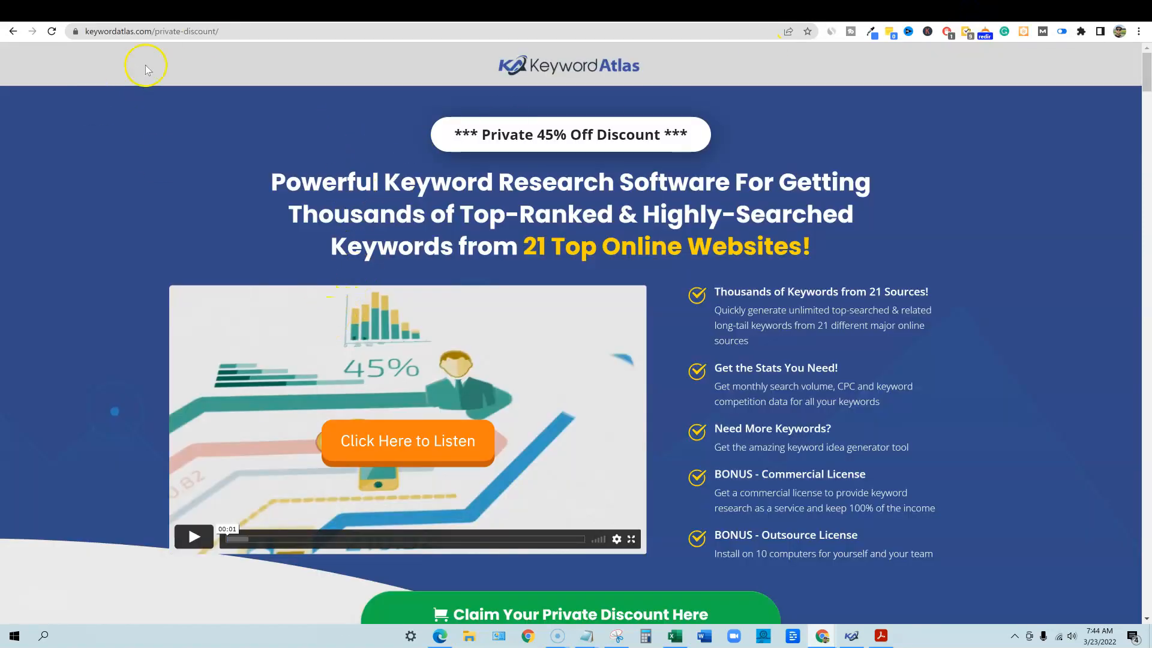
mouse_move(556, 304)
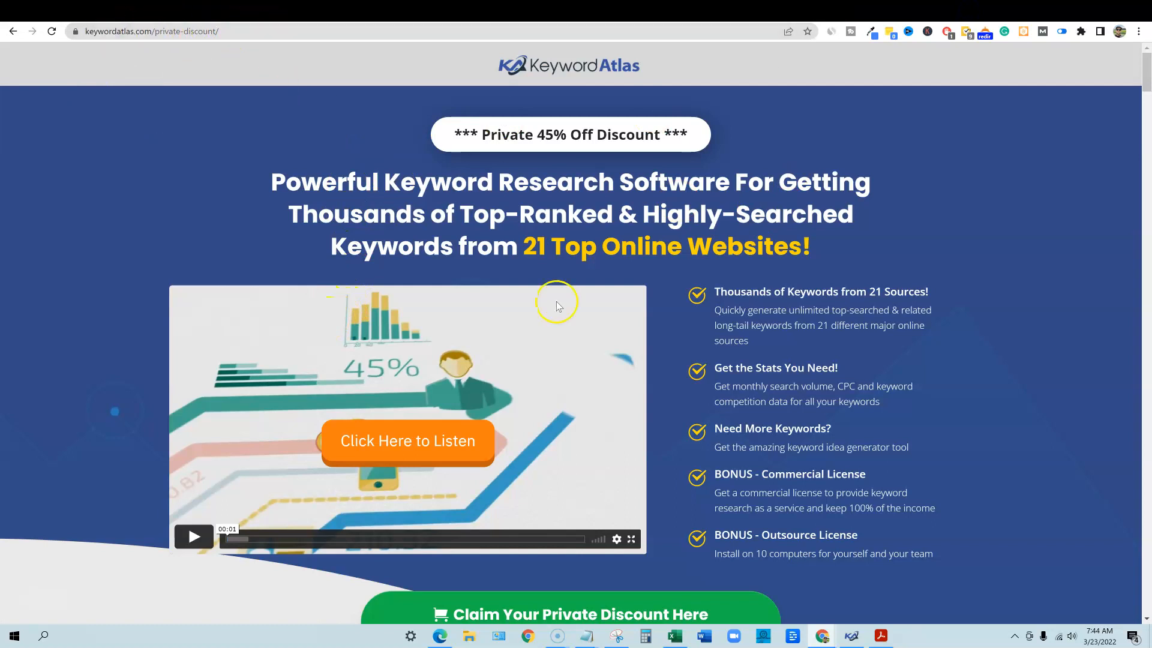
scroll("down", 3)
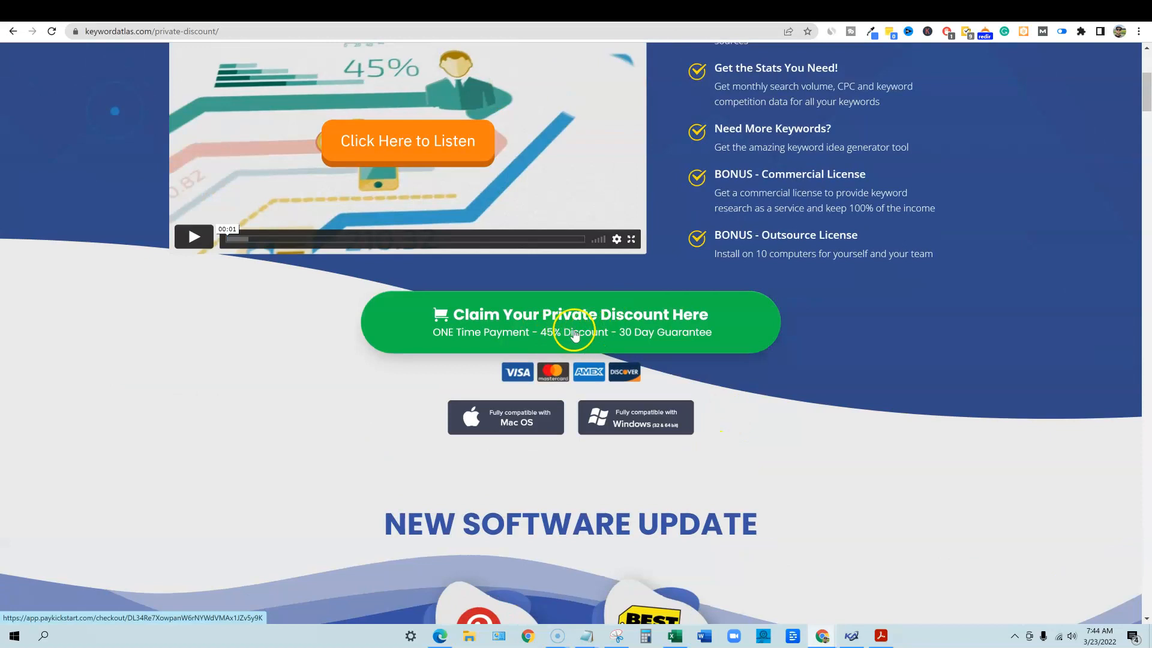
Step: Claim the private discount to view the $37 checkout, then go back to the offer page
left_click(571, 321)
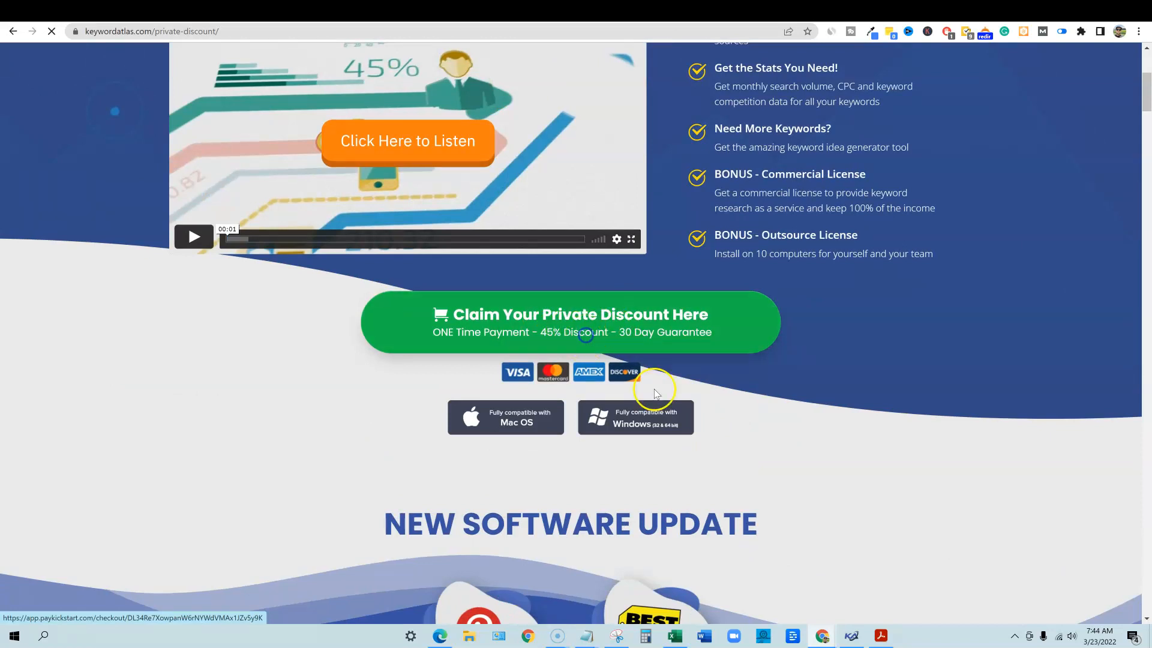
left_click(571, 321)
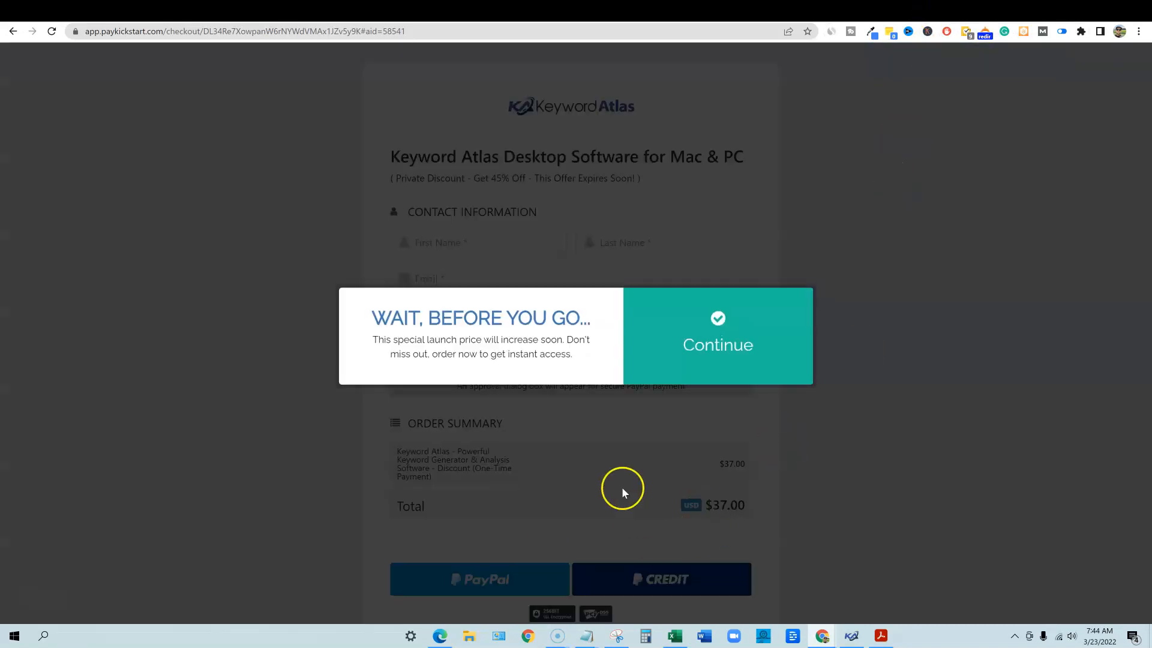
left_click(717, 344)
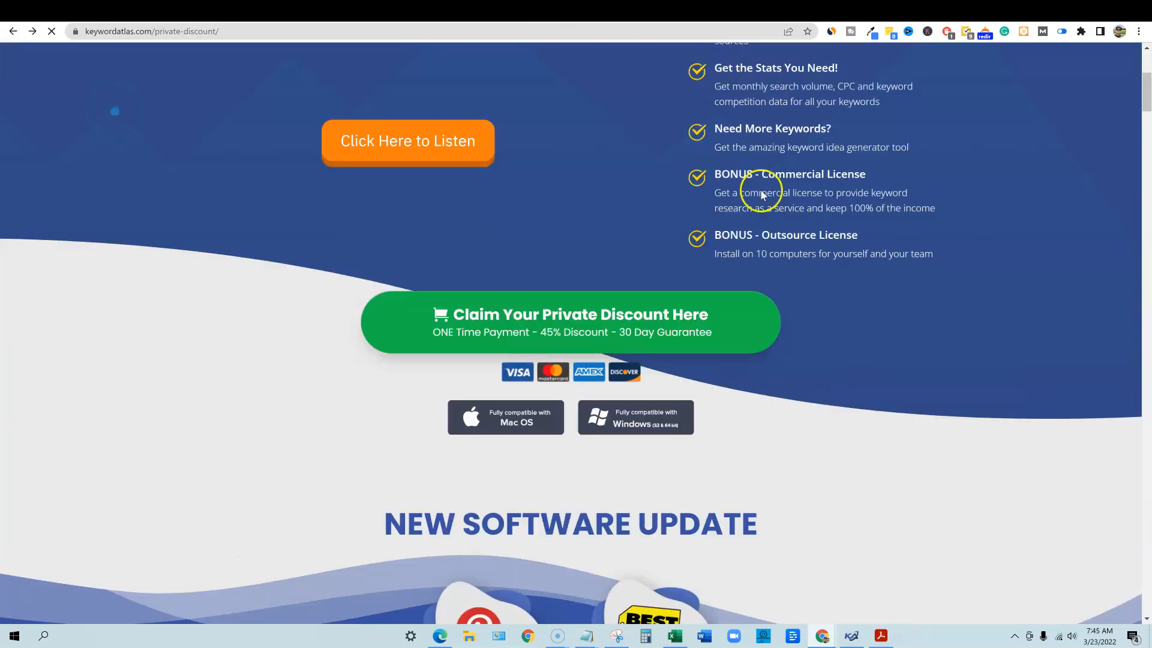
Step: Scroll down past the new Pinterest and Best Buy sources to the Search Engines / Ecommerce / Video graphic
left_click(408, 140)
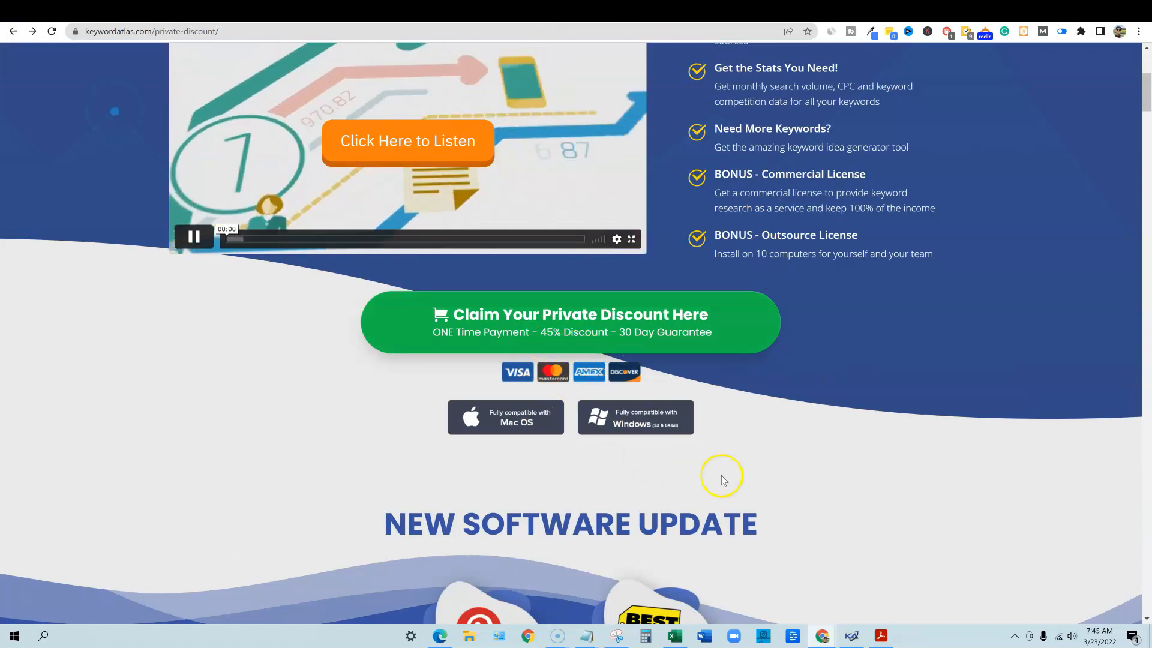
scroll("down", 3)
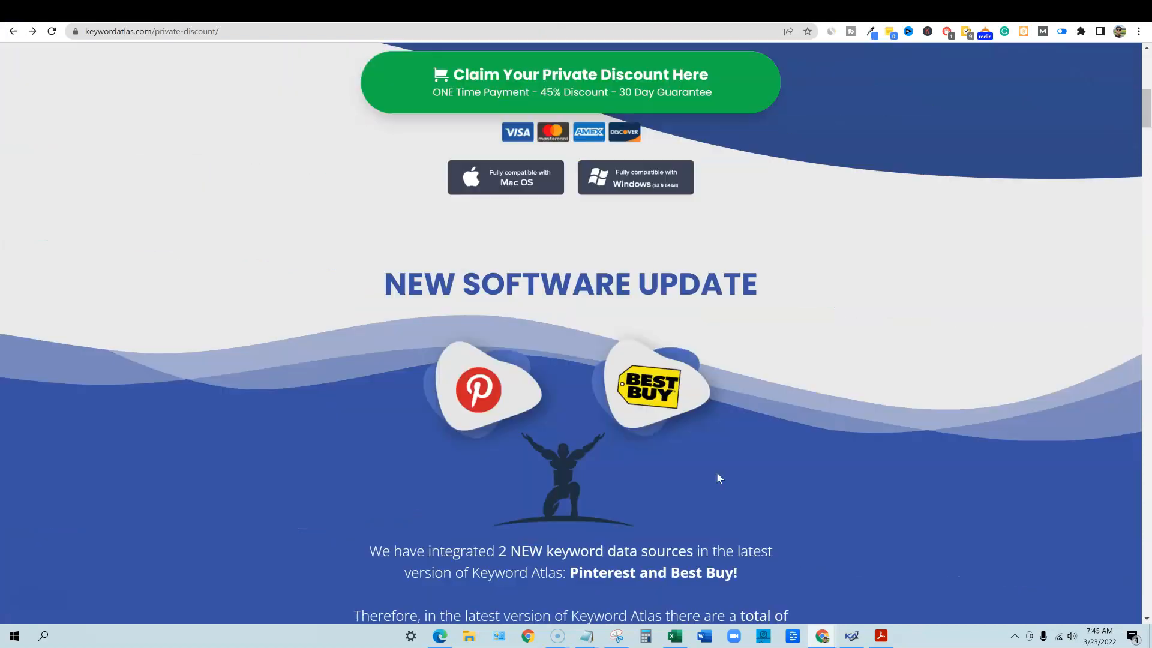
scroll("up", 3)
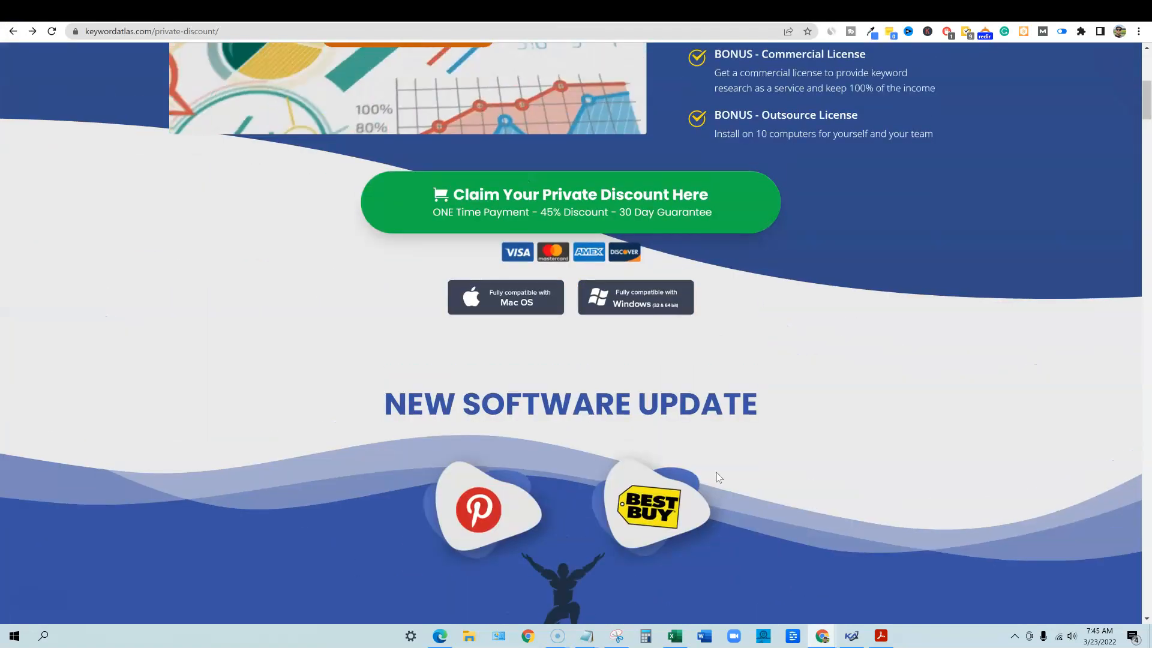
scroll("down", 3)
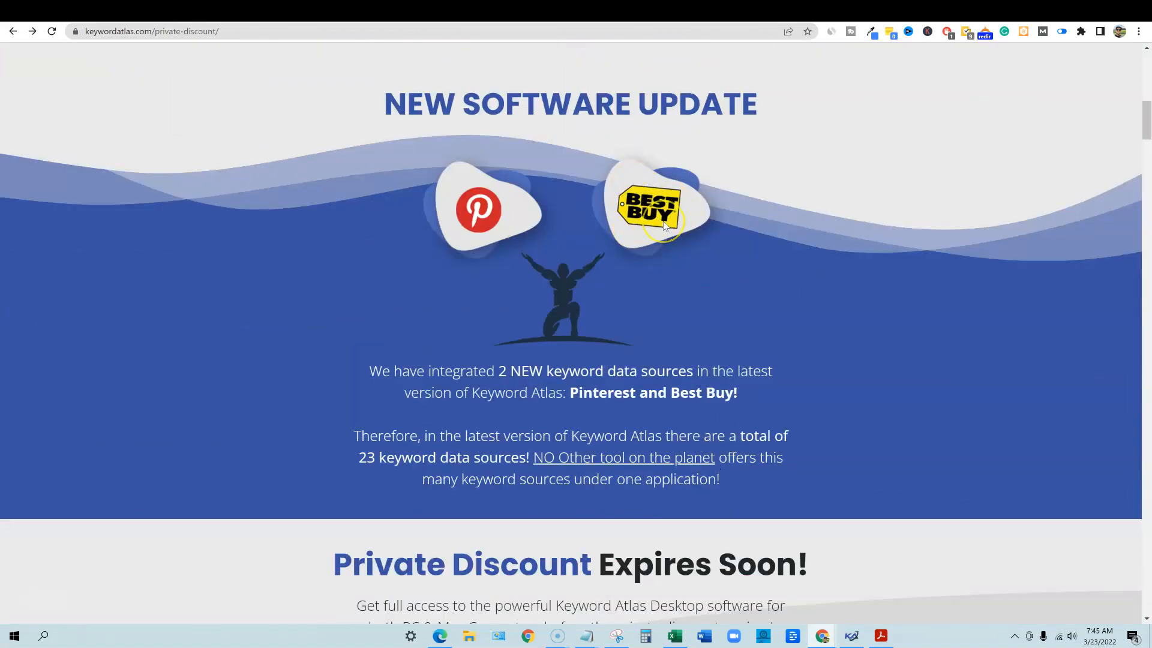
mouse_move(665, 224)
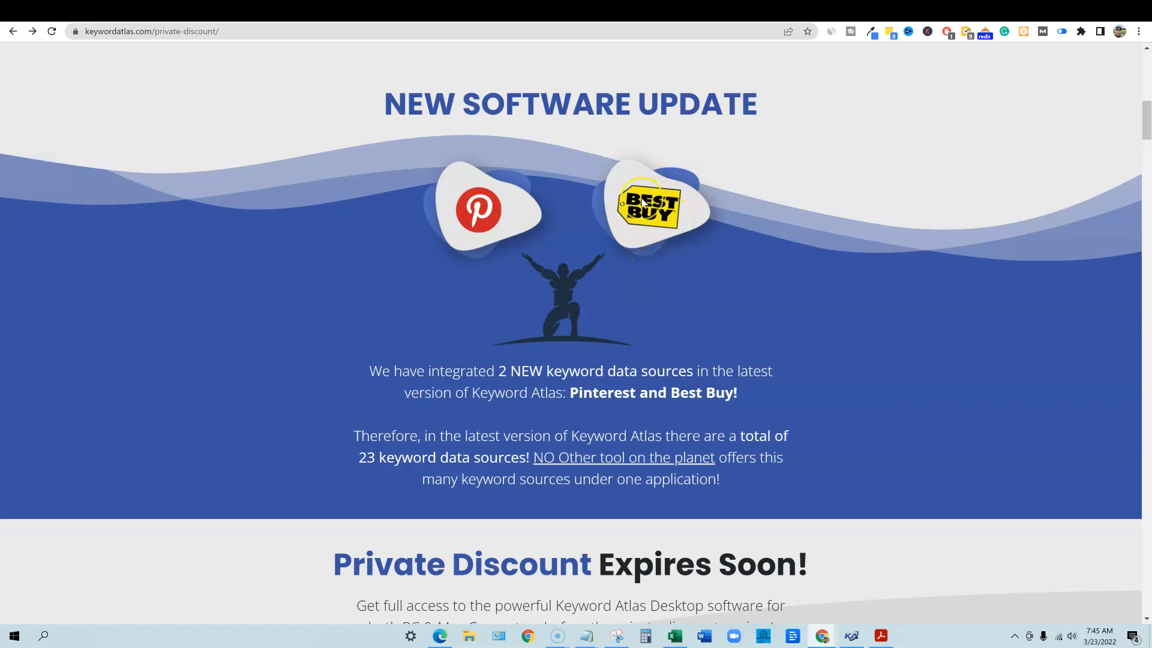
mouse_move(646, 204)
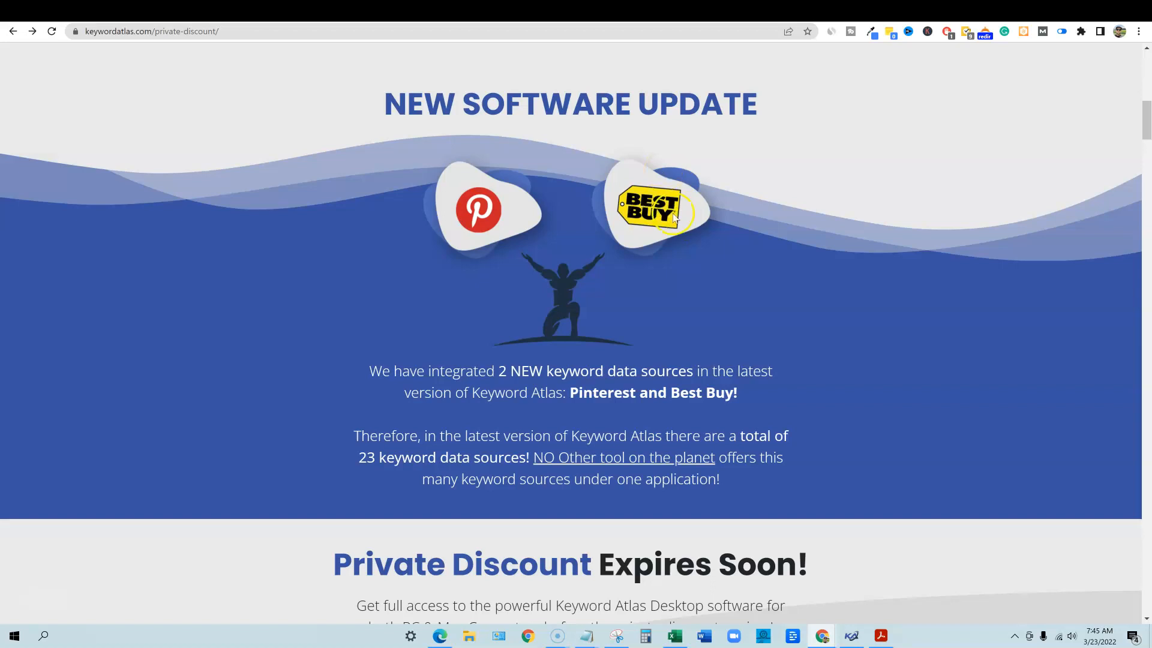
mouse_move(424, 245)
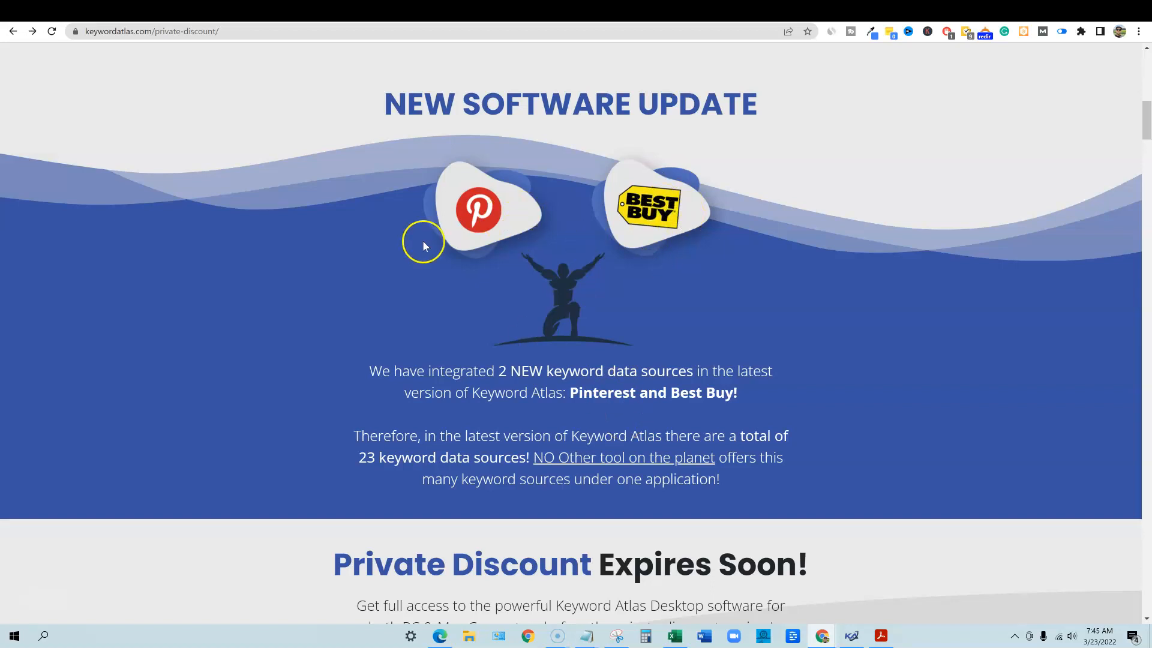
scroll("down", 3)
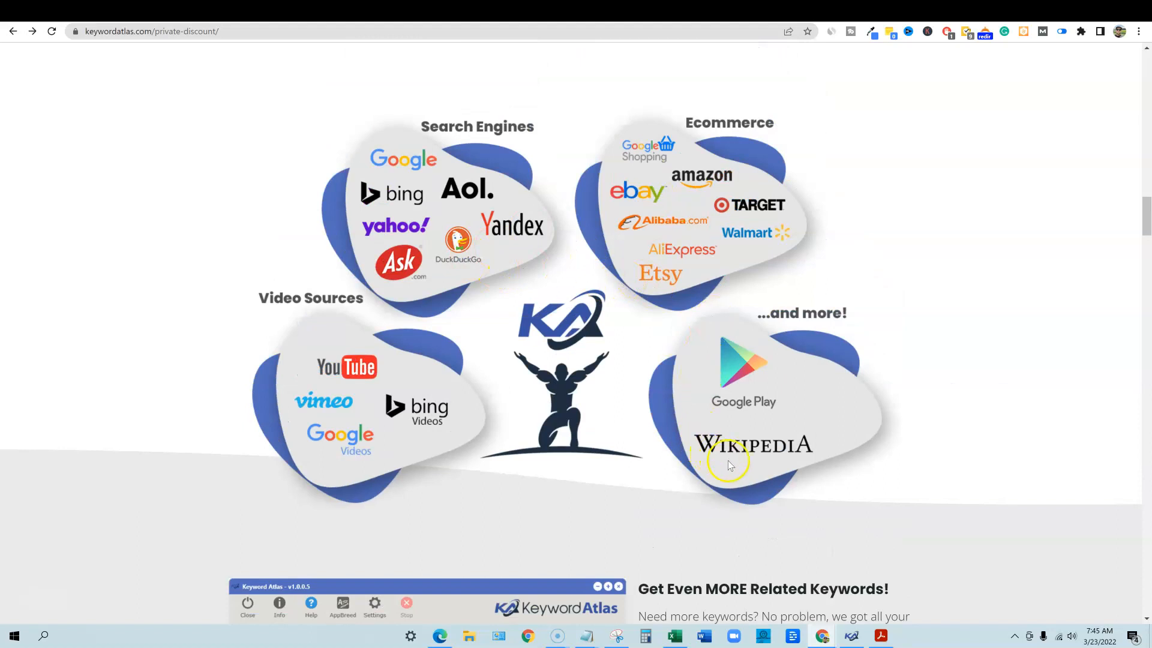
mouse_move(355, 455)
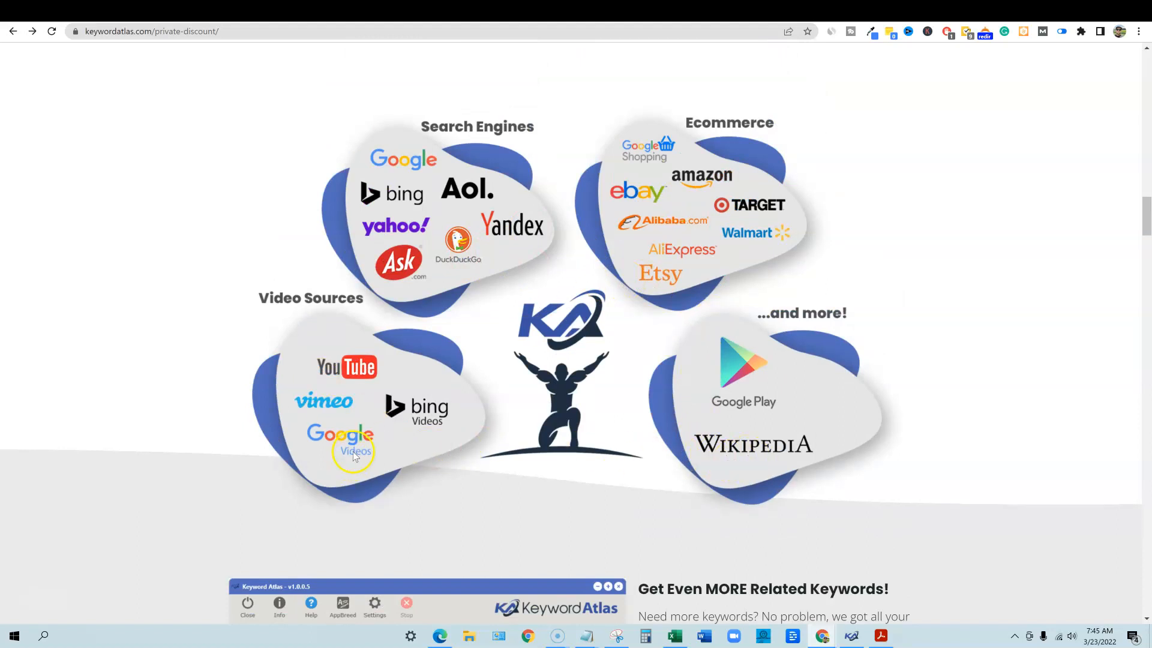
mouse_move(680, 253)
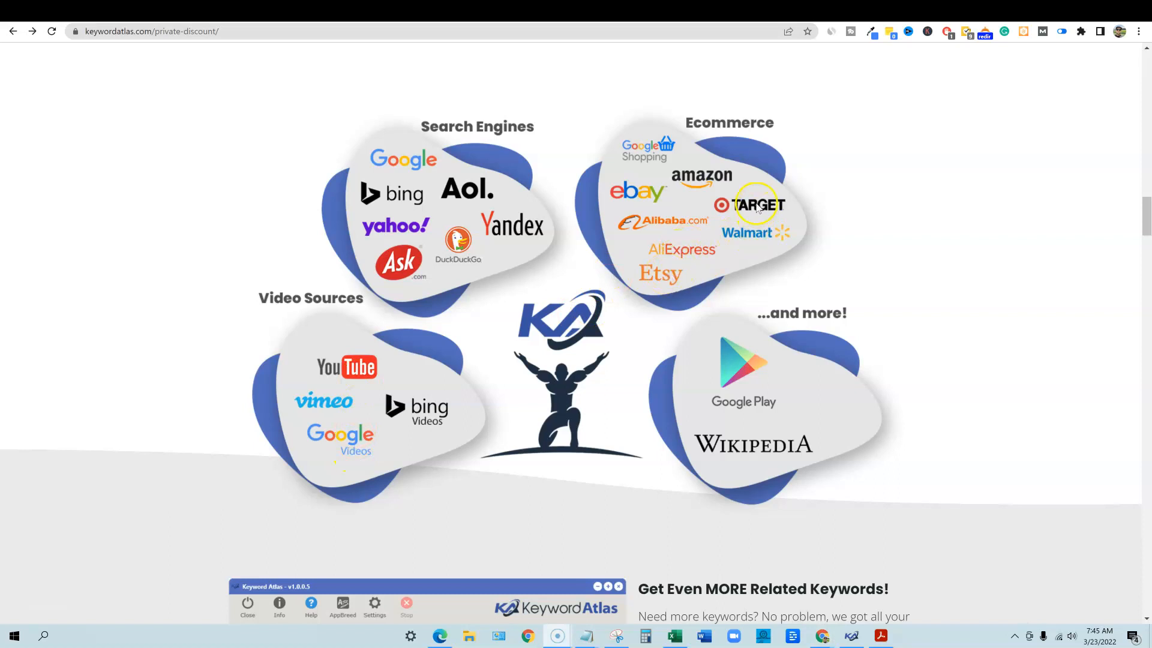
mouse_move(673, 226)
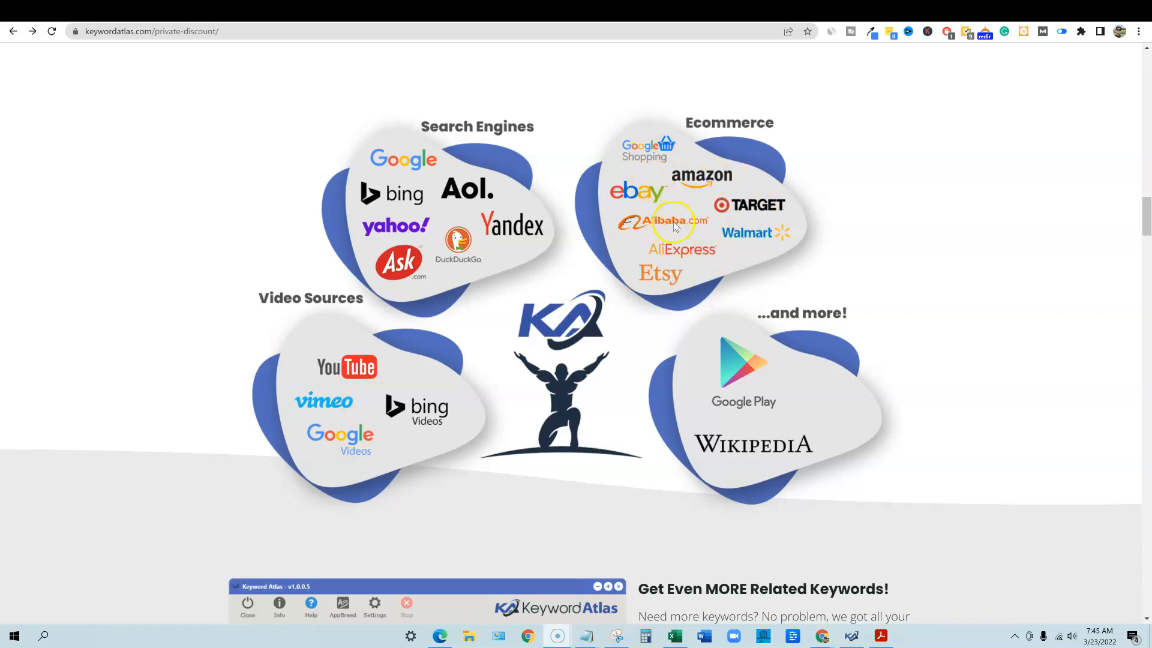
mouse_move(404, 197)
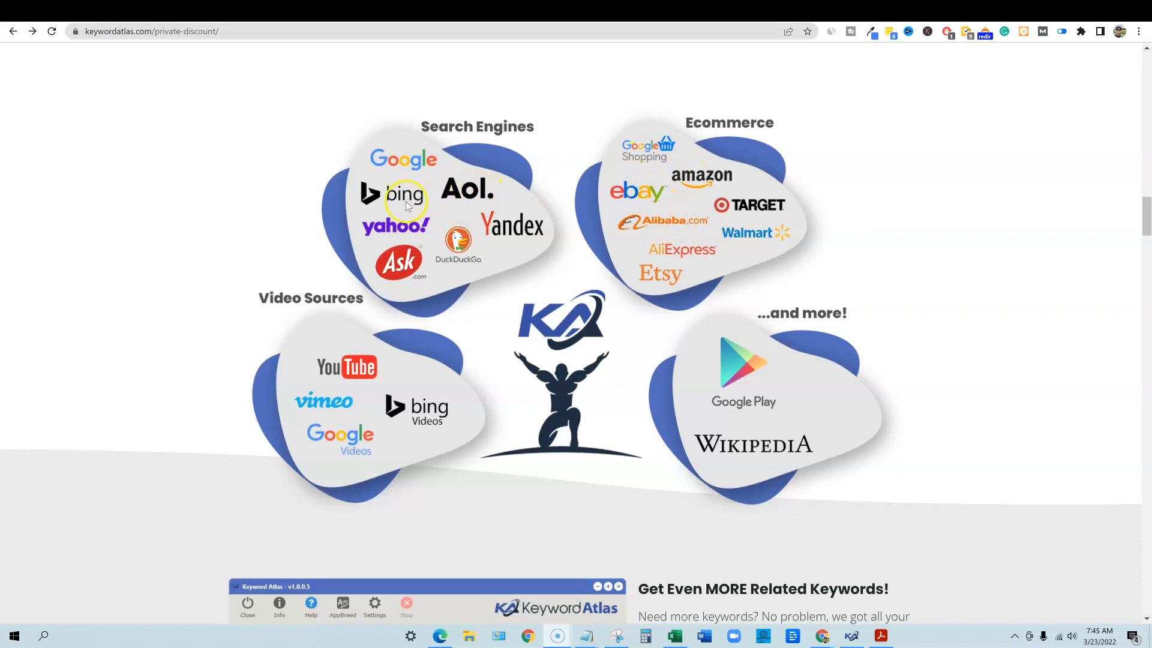
mouse_move(408, 275)
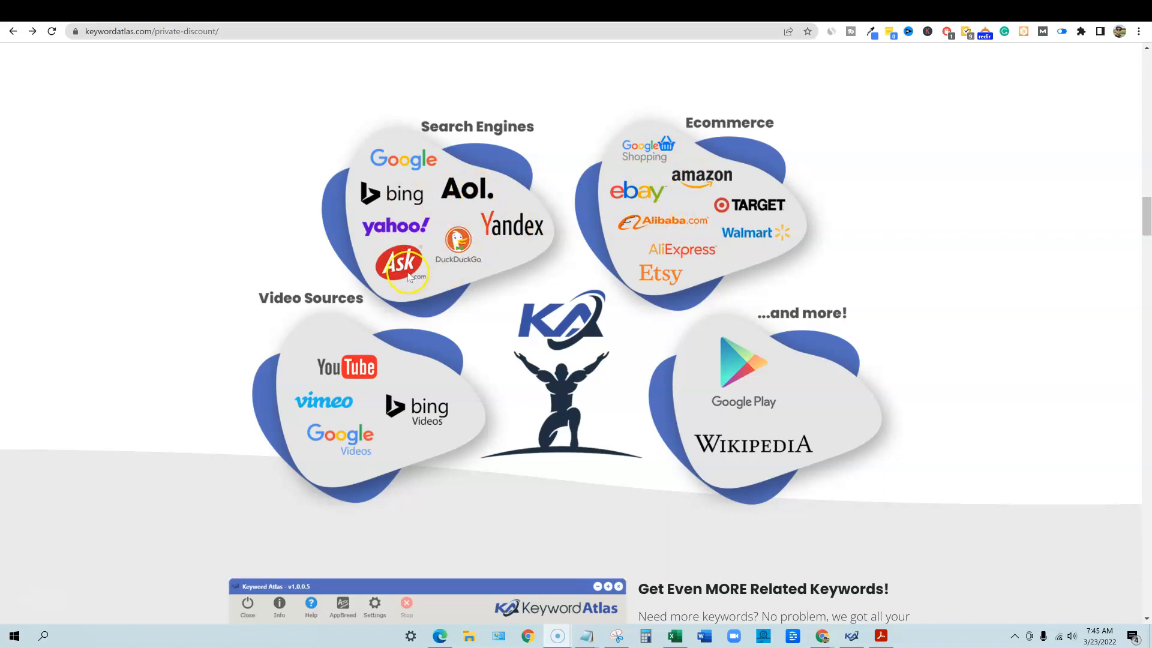
Step: Scroll to the $67-to-$37 pricing box, then switch to the Keyword Atlas app
scroll("down", 3)
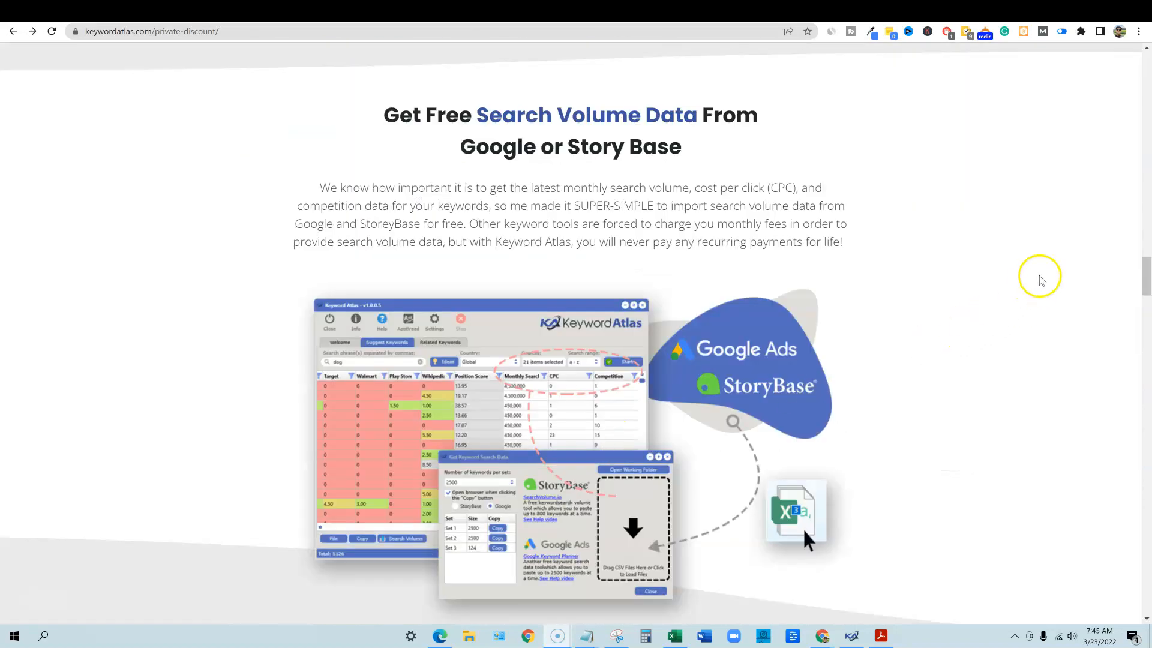
scroll("down", 3)
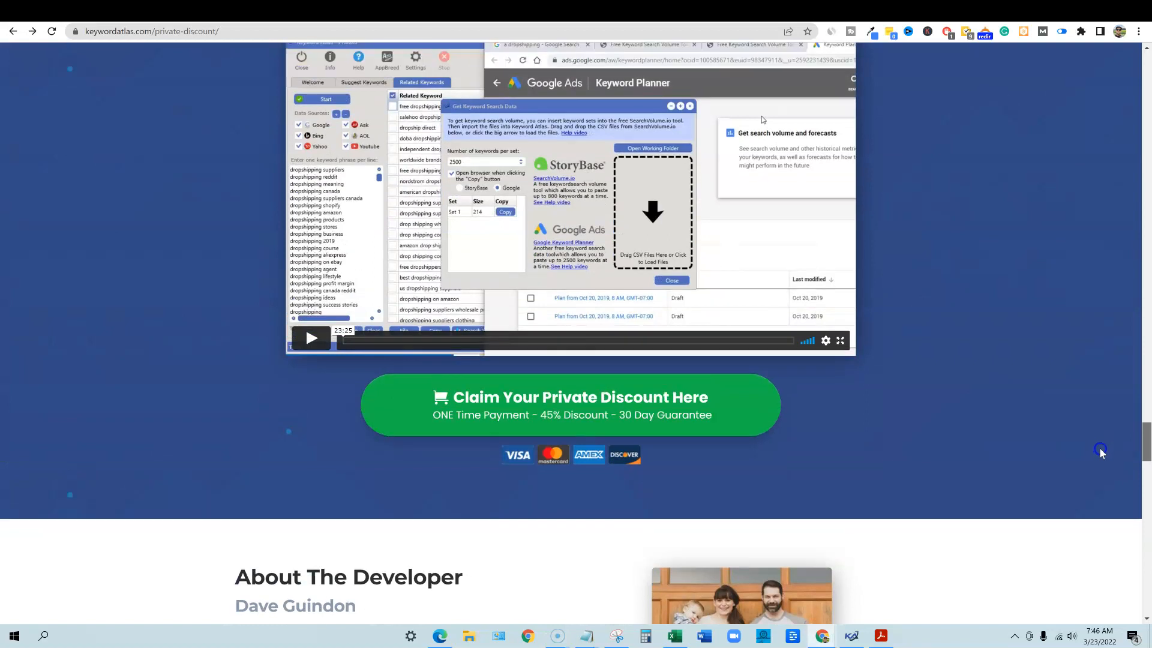
scroll("down", 3)
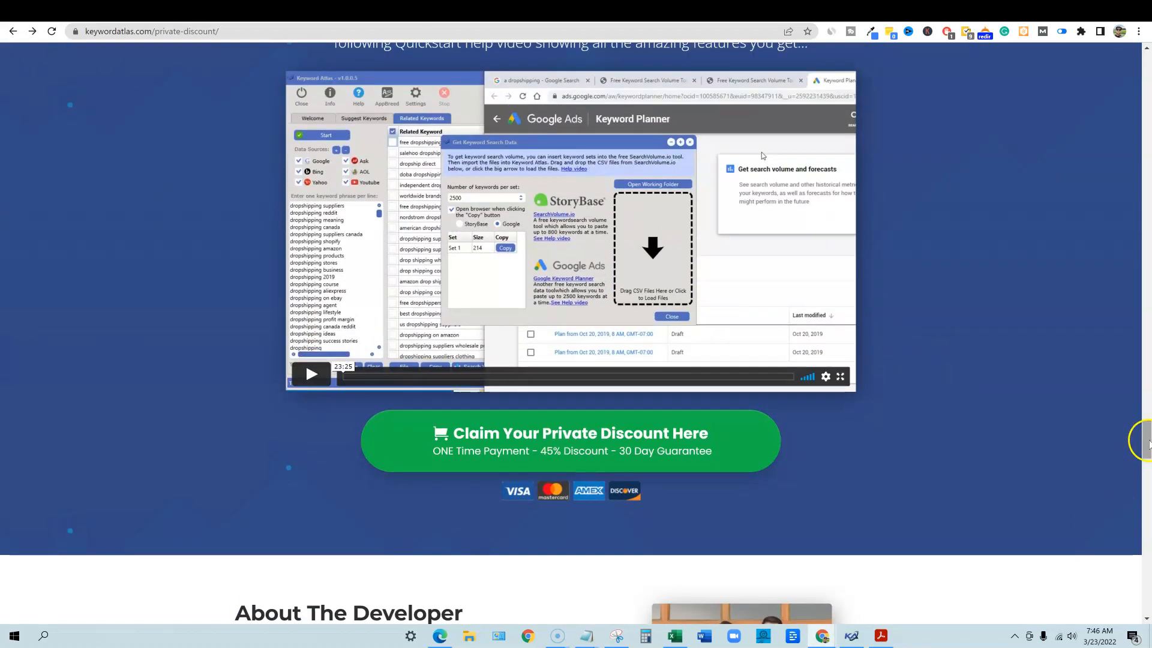
scroll("down", 3)
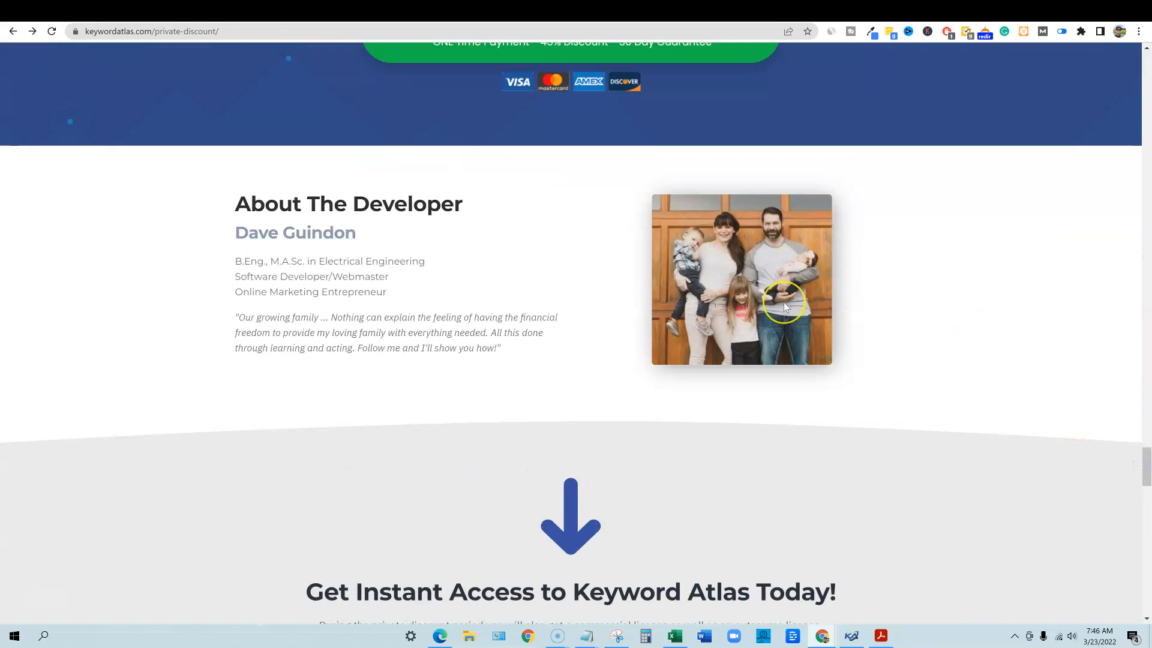
mouse_move(1129, 446)
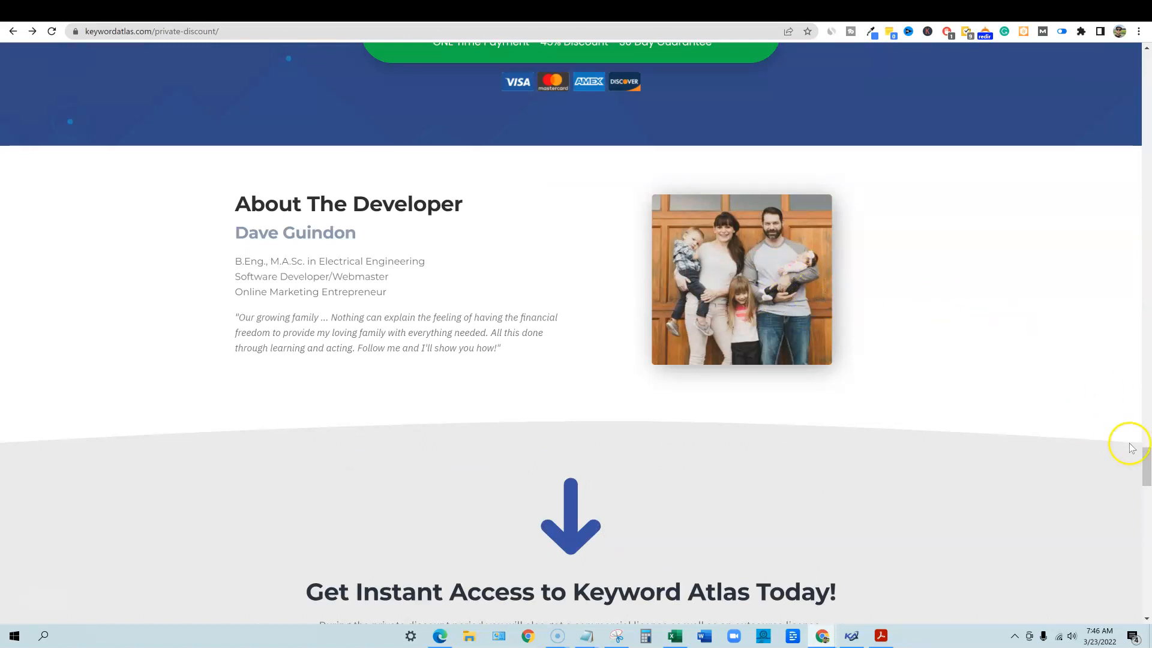
scroll("down", 3)
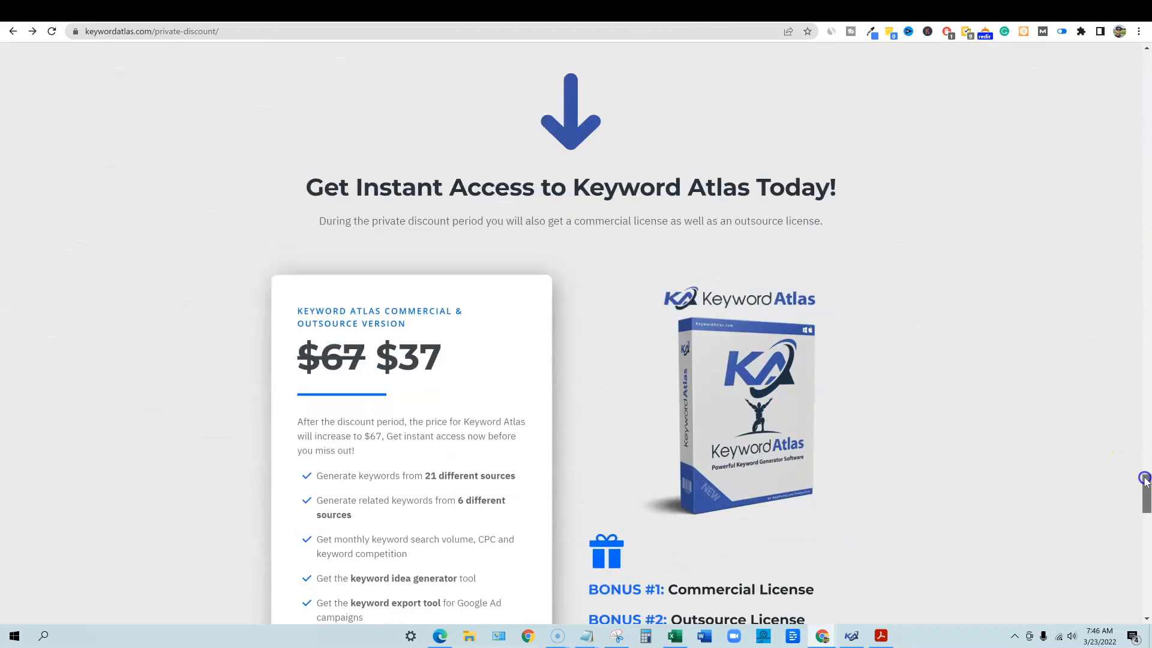
scroll("down", 3)
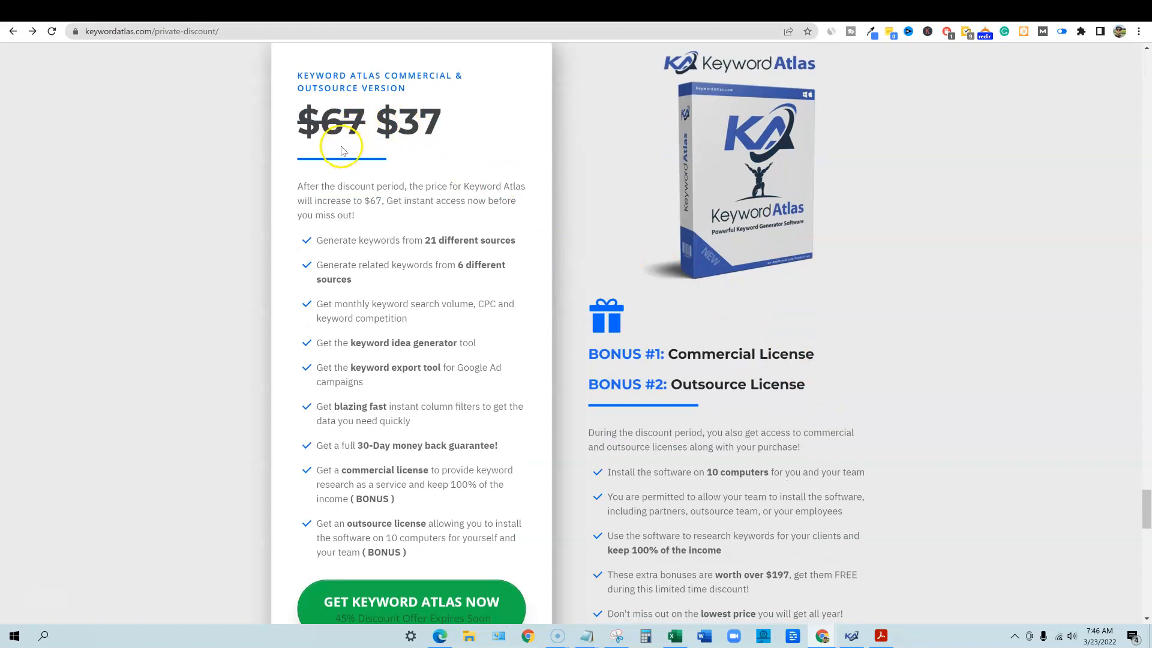
mouse_move(416, 156)
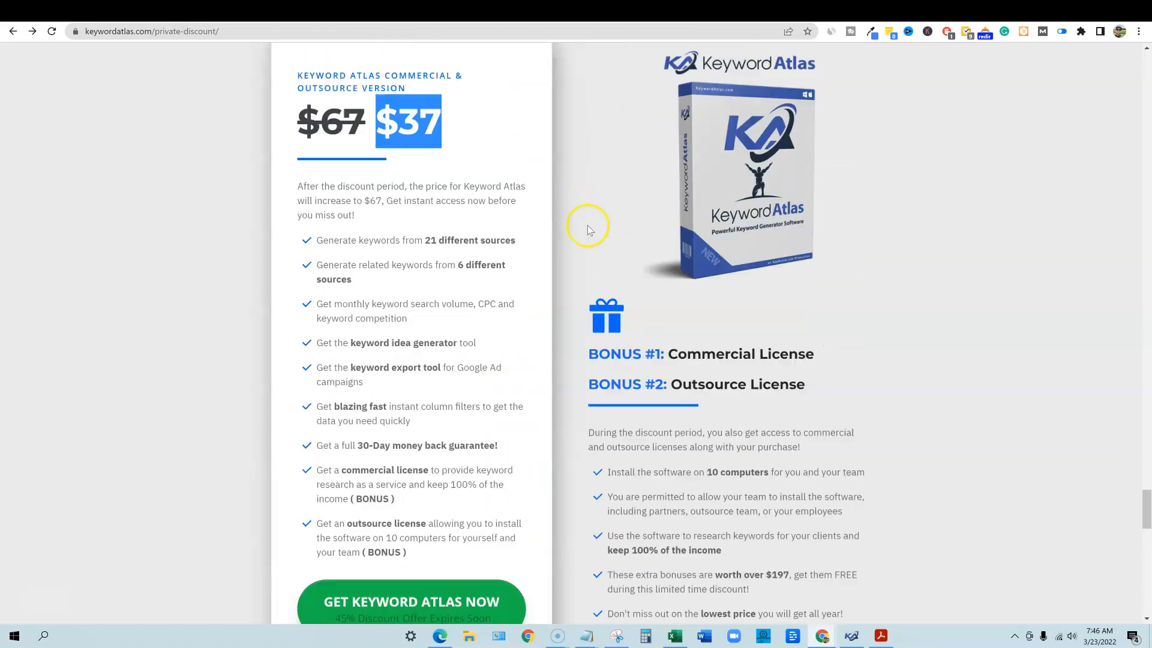
scroll("down", 3)
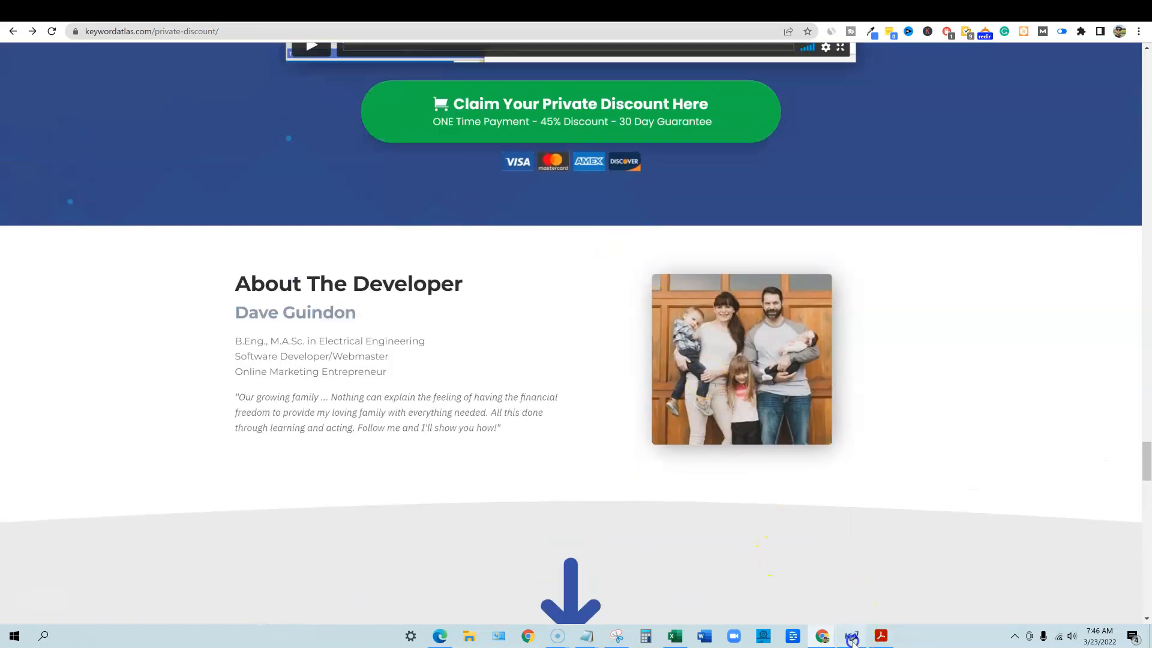
left_click(850, 635)
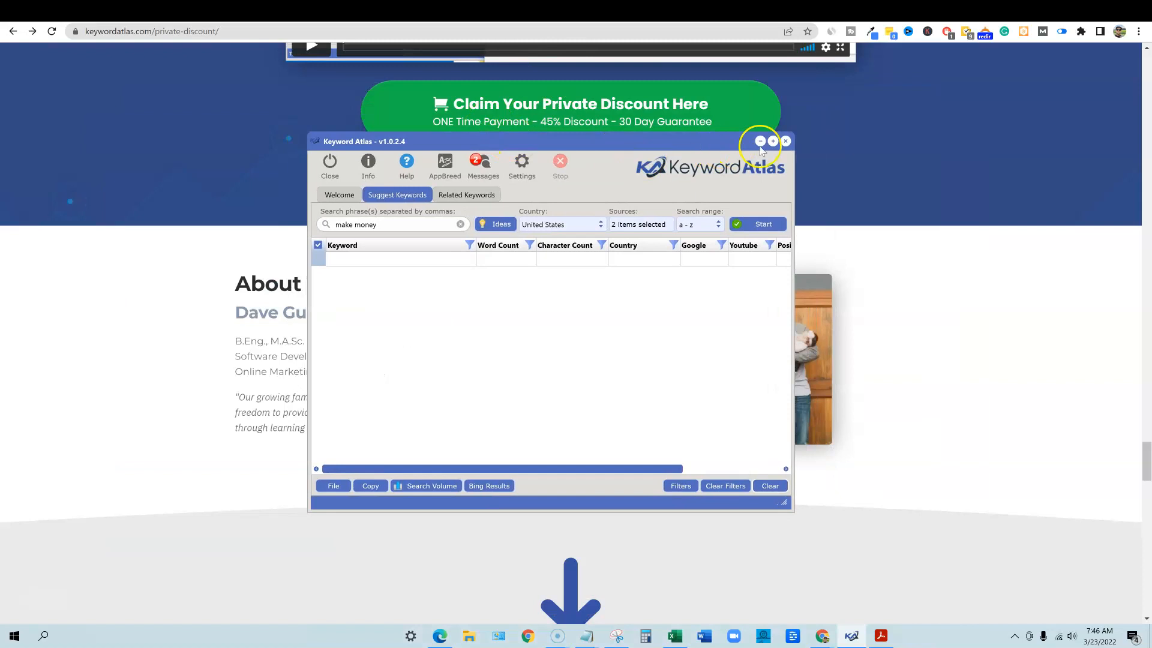
Step: Maximize Keyword Atlas, glance at Welcome, and return to Suggest Keywords with 'make money'
left_click(772, 141)
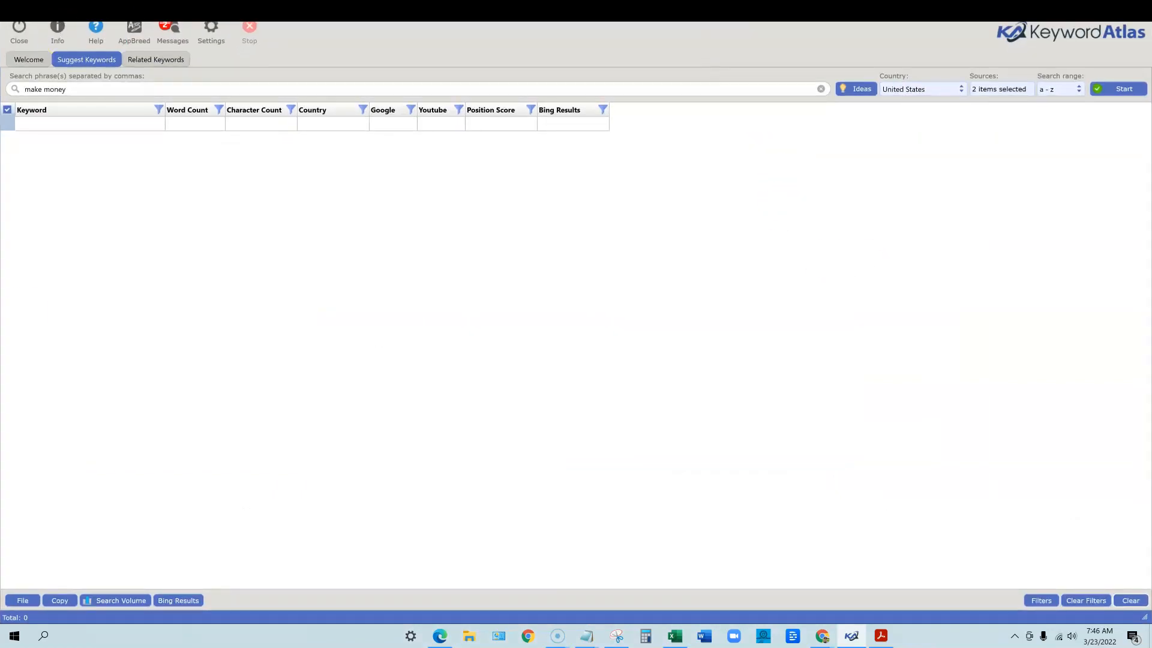
mouse_move(603, 262)
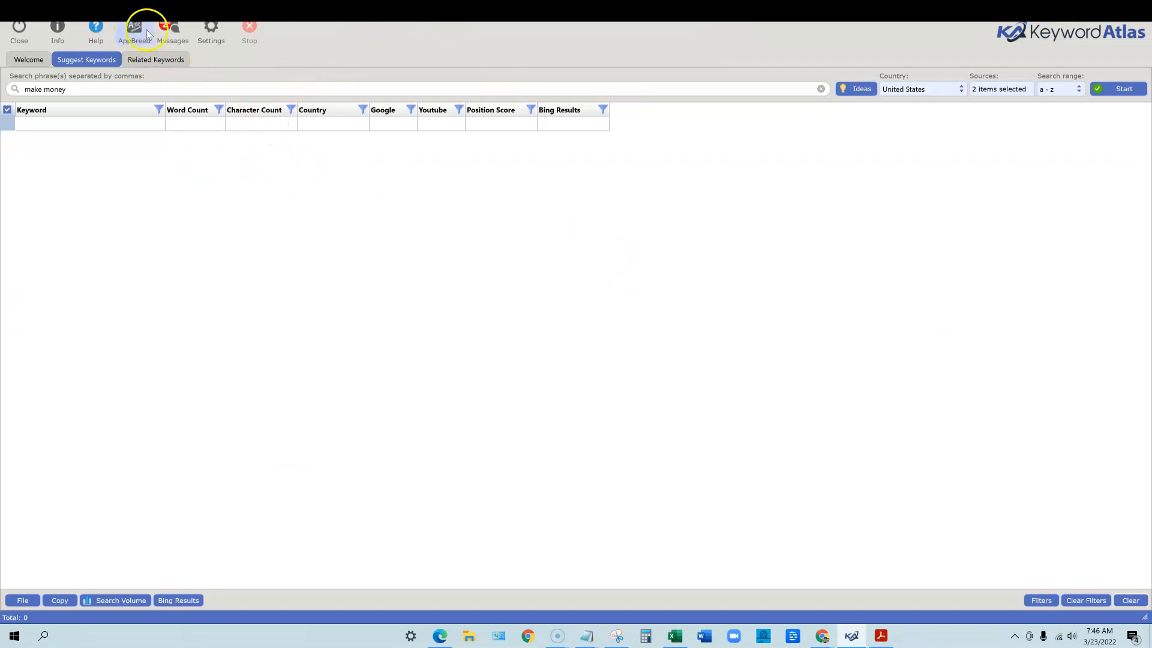
mouse_move(141, 174)
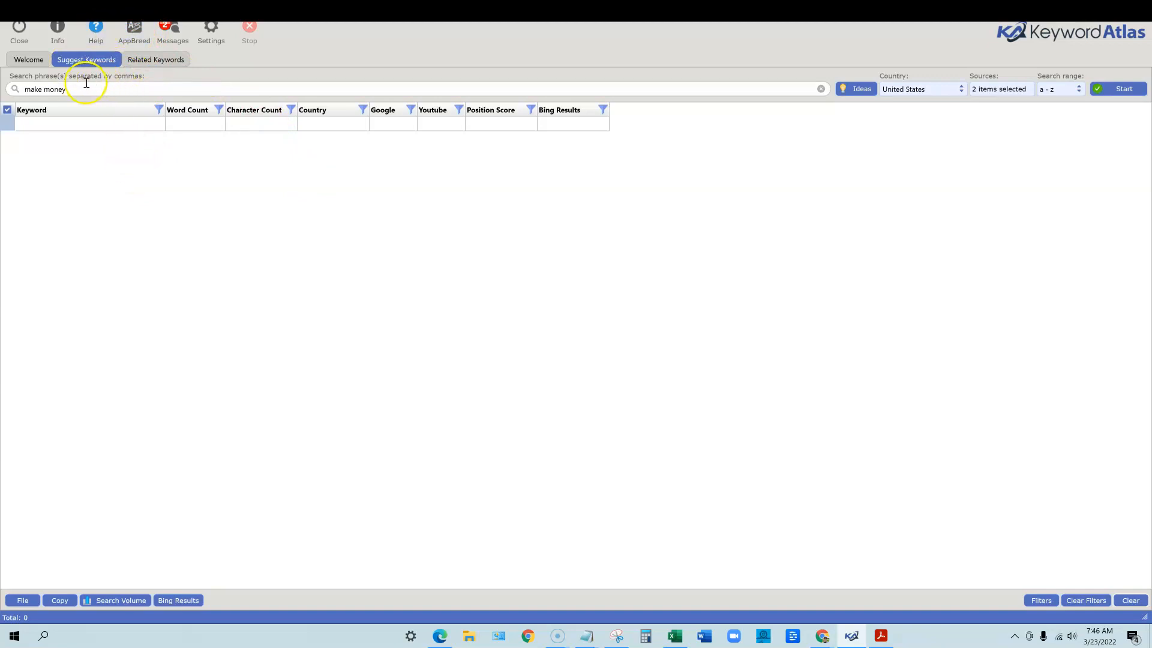
left_click(28, 59)
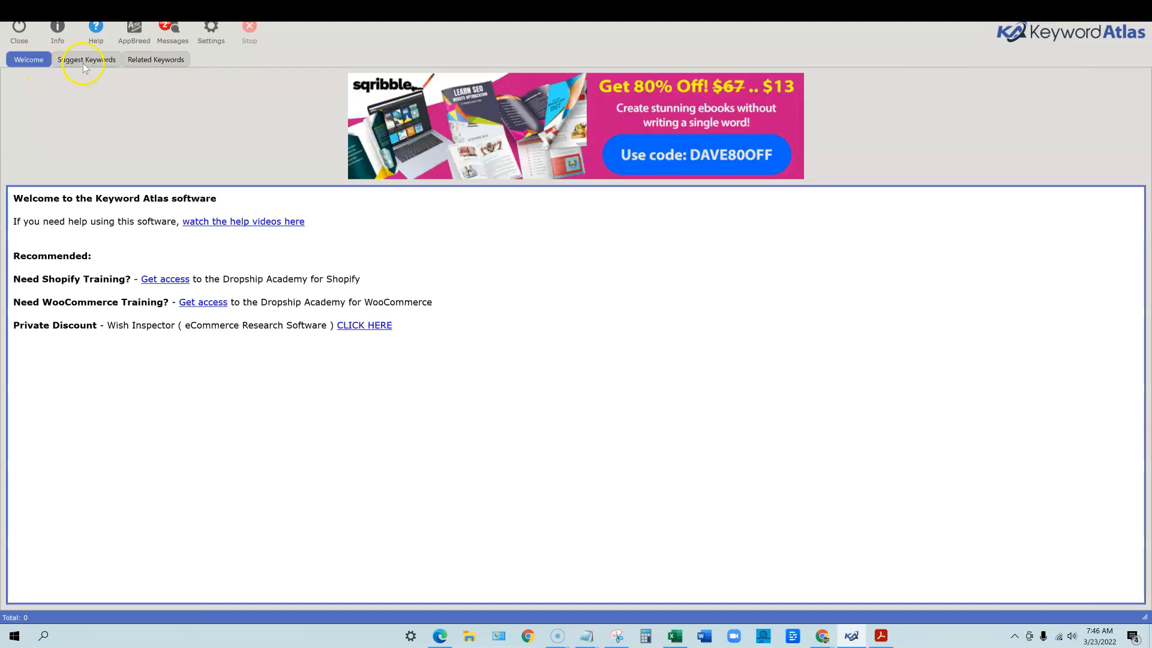
left_click(86, 59)
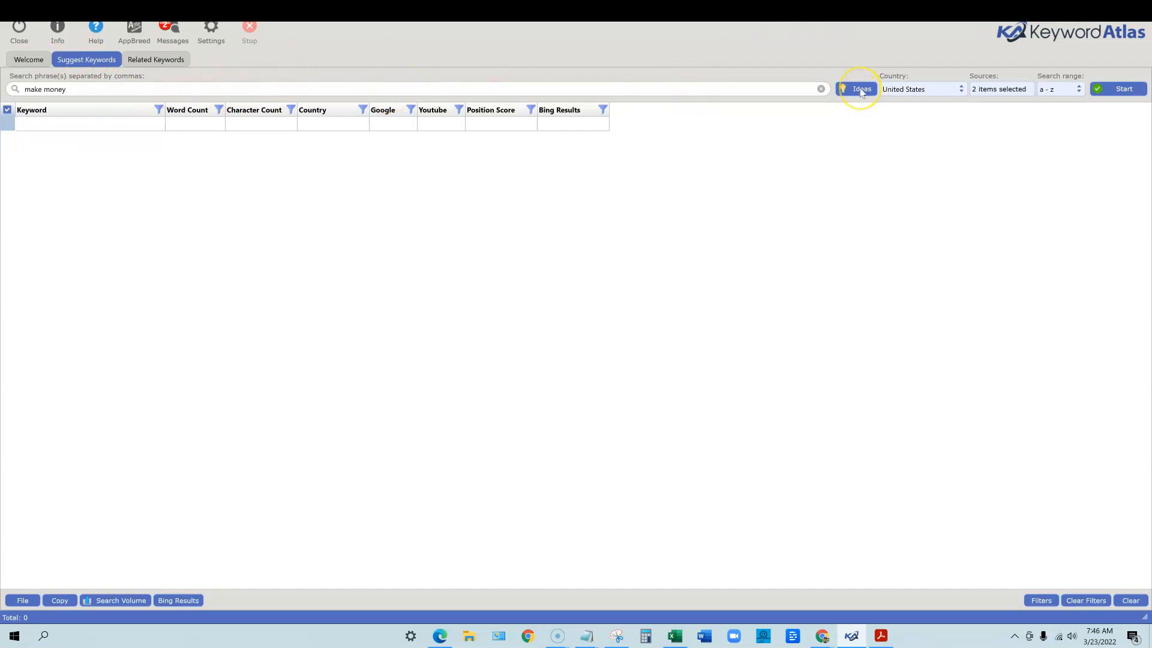
Step: Open the Idea Generator and browse its Keyword Phrase Ideas categories
left_click(858, 89)
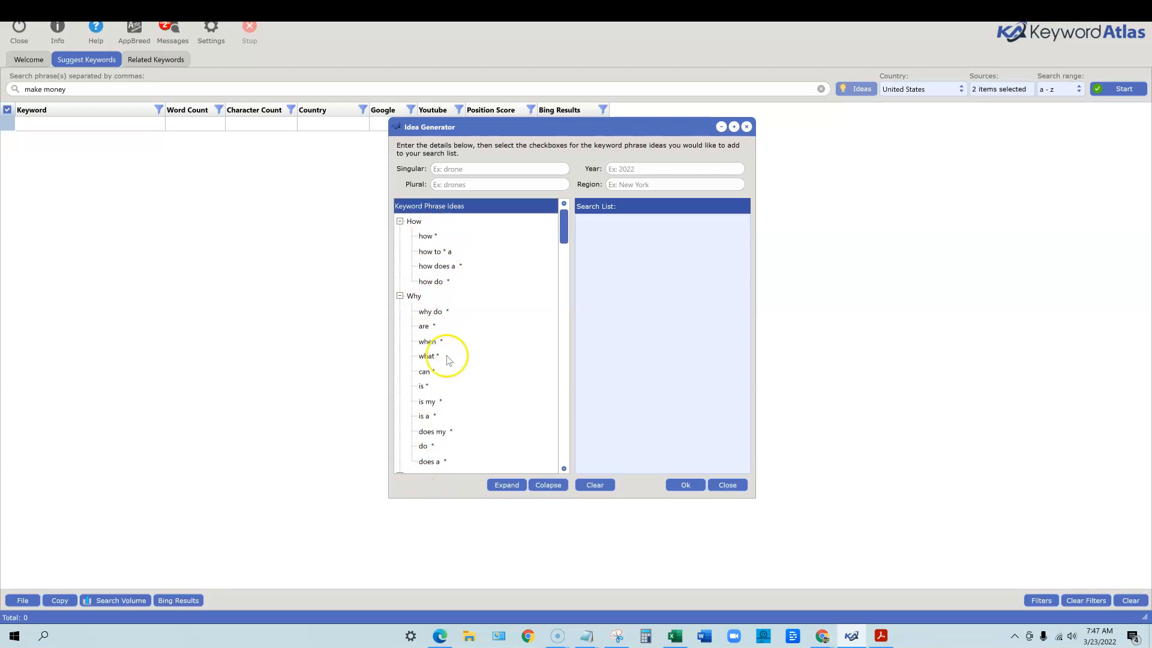
scroll("down", 3)
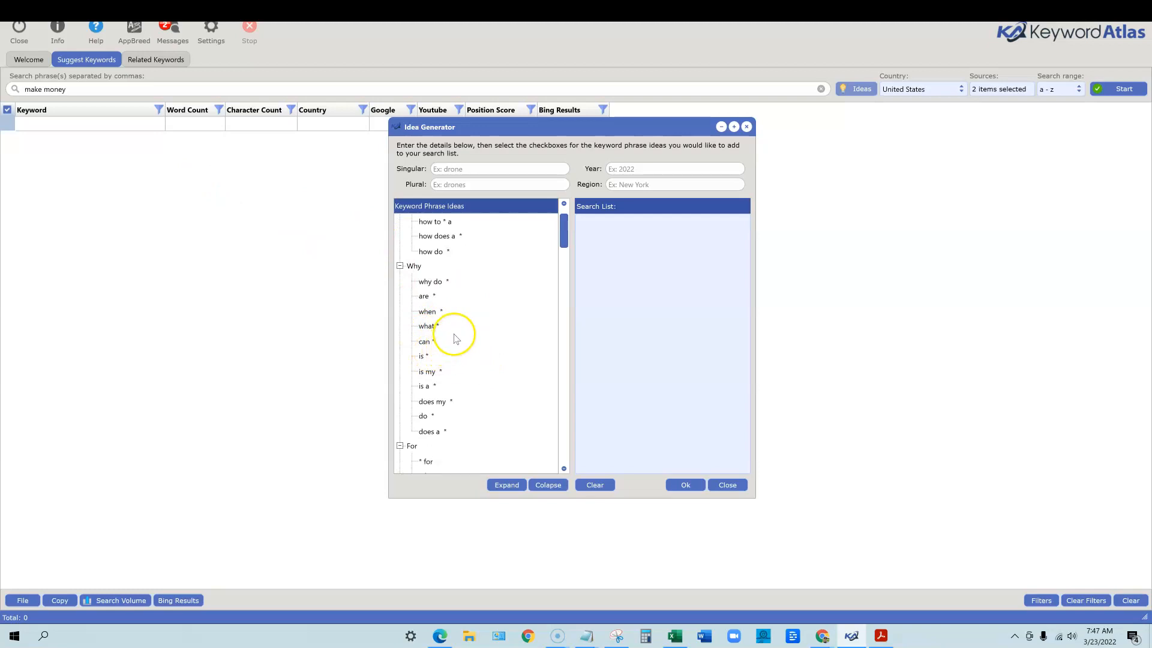
mouse_move(433, 330)
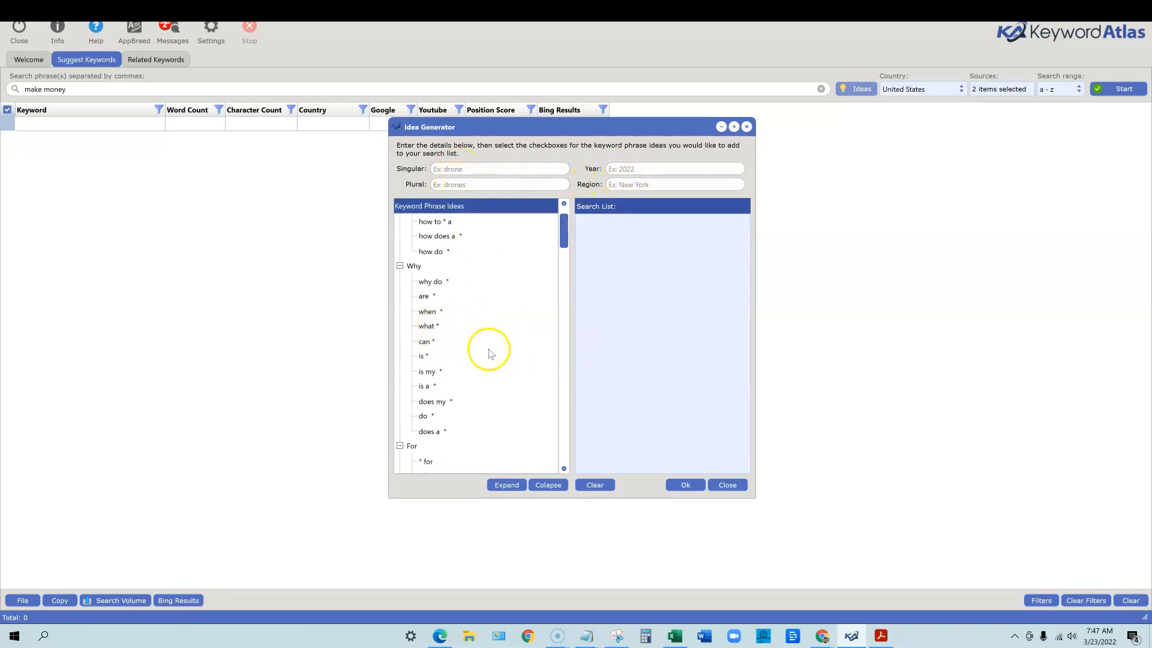
scroll("down", 3)
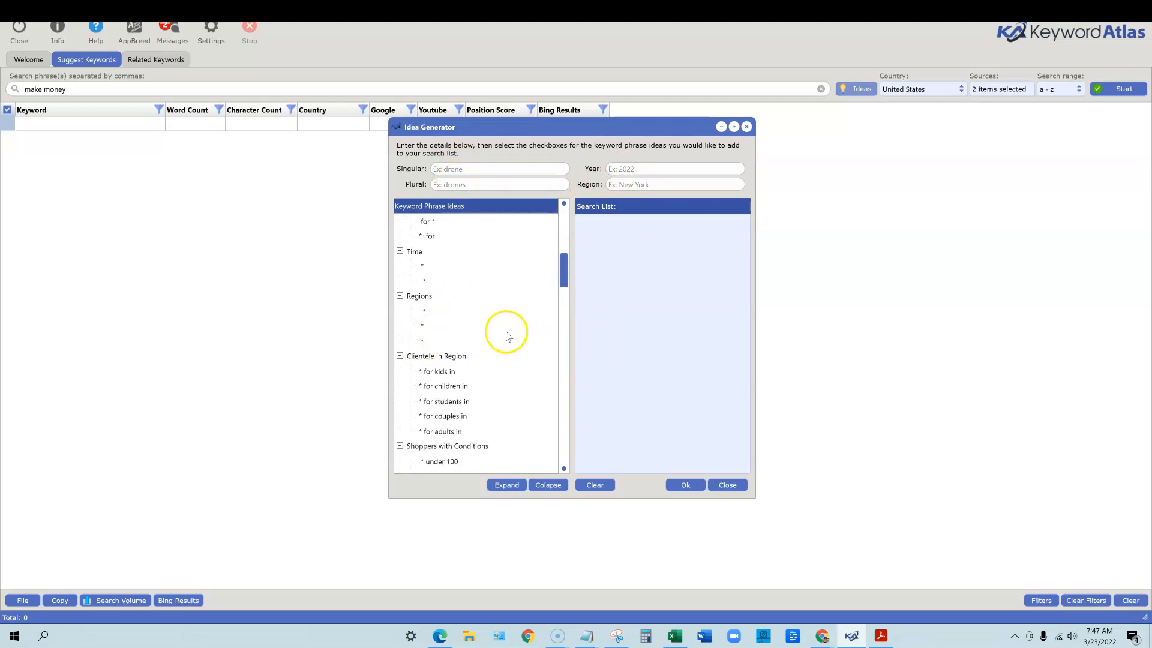
scroll("down", 3)
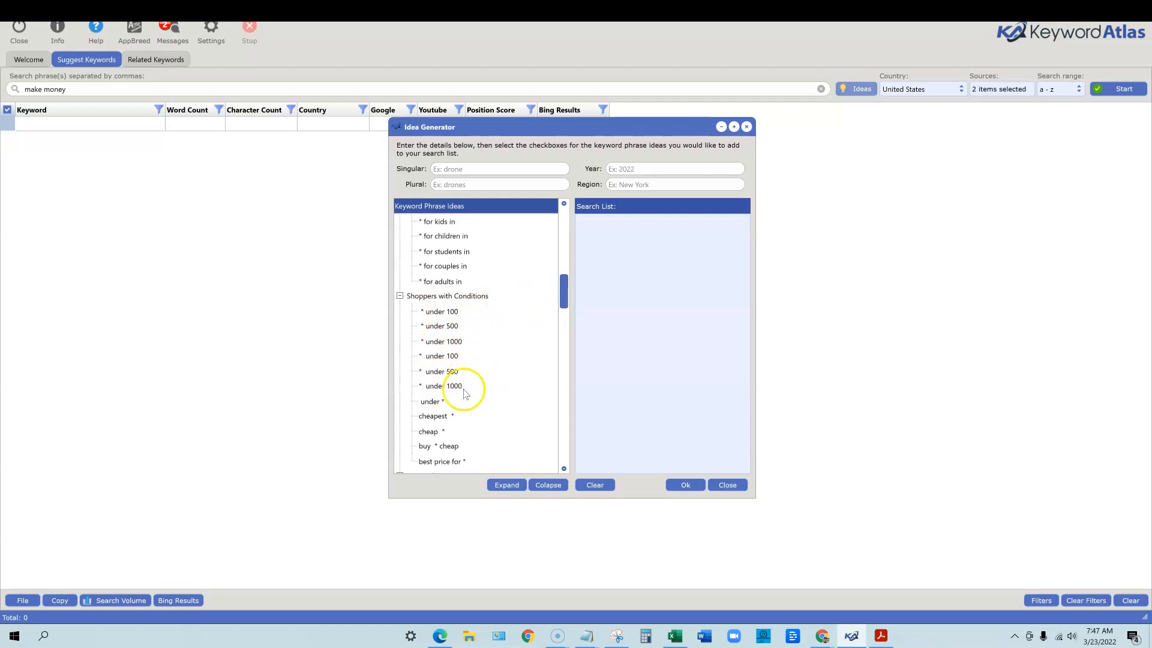
scroll("down", 3)
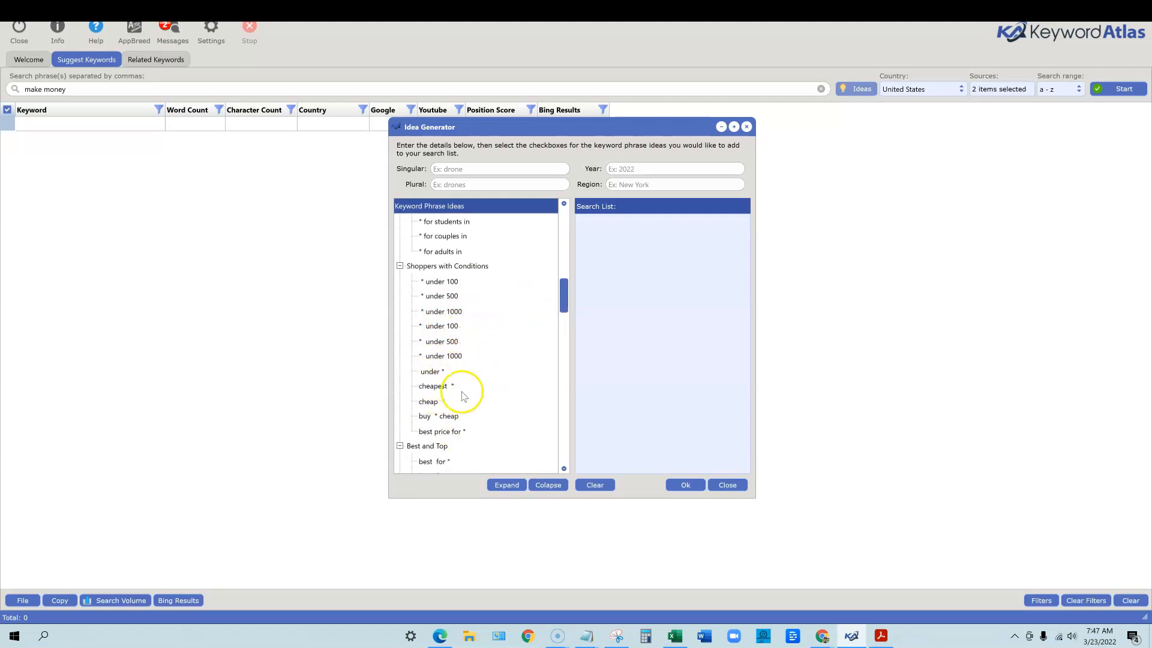
mouse_move(416, 395)
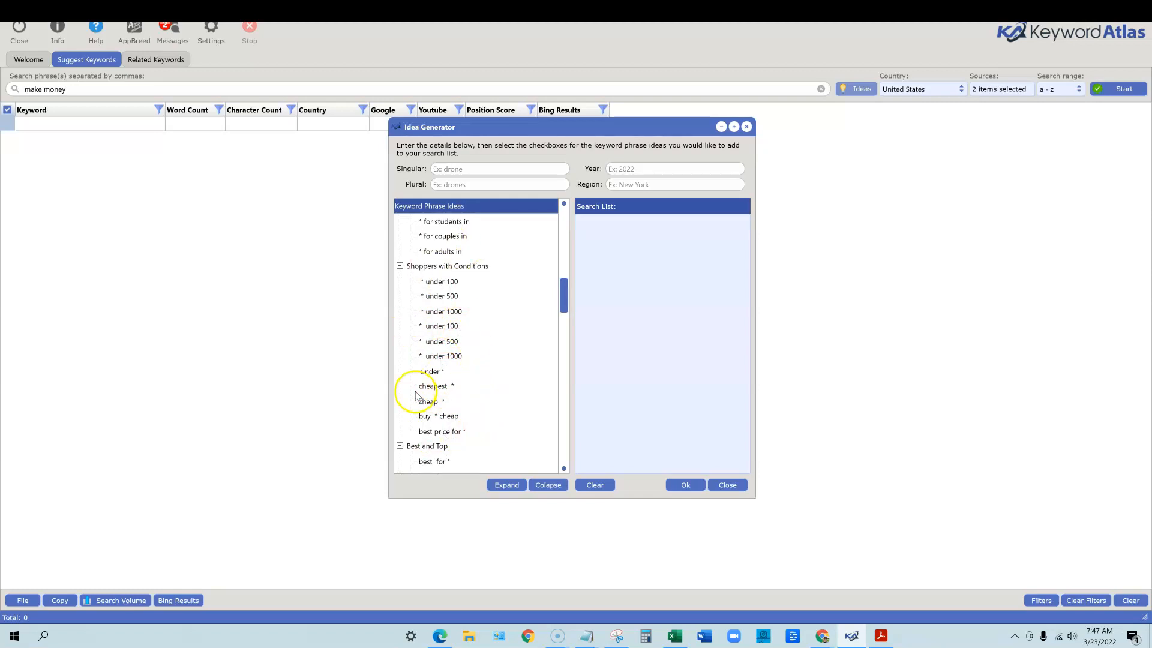
scroll("down", 3)
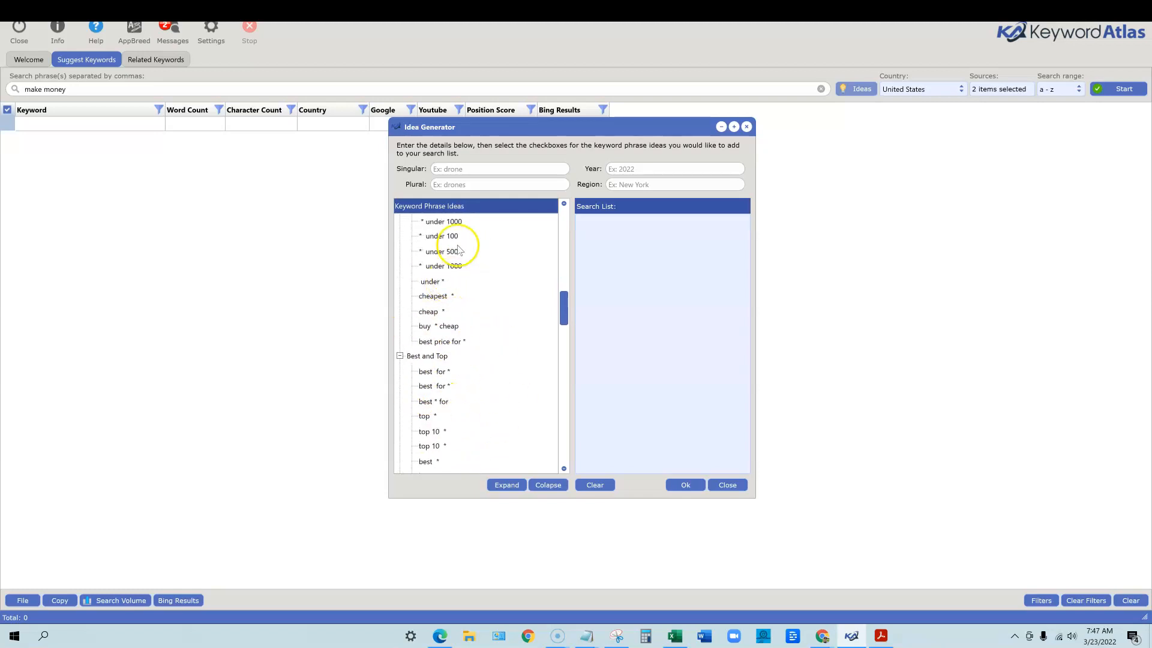
scroll("down", 3)
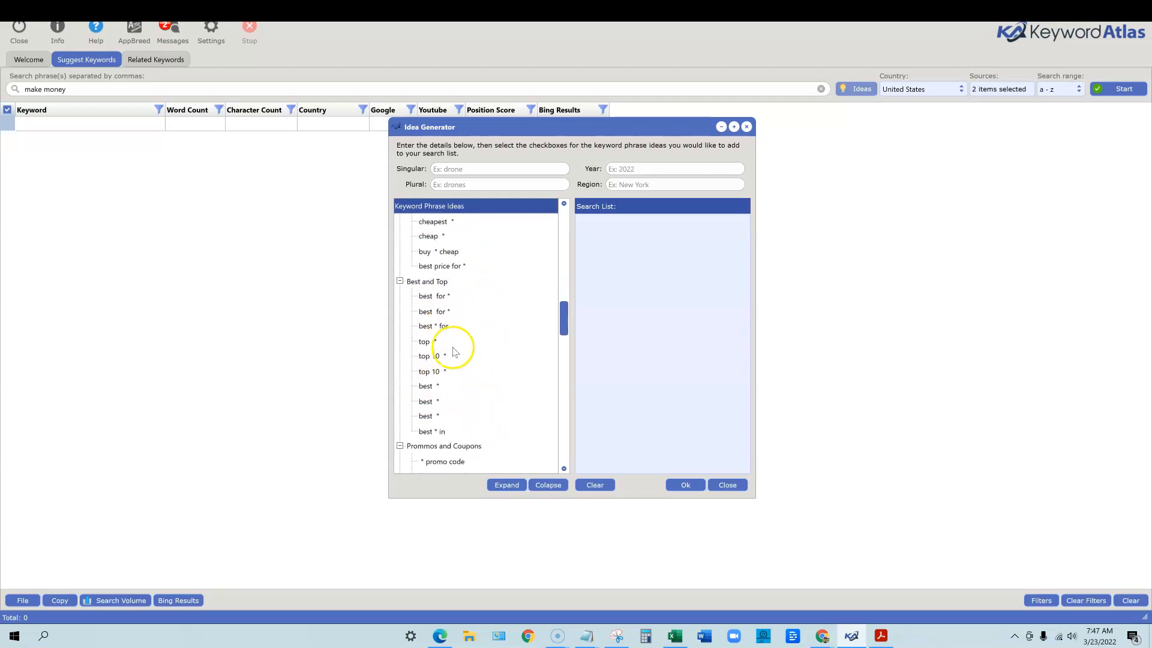
Step: Scroll to the end of the phrase ideas, close the Idea Generator, and view the Country list
scroll("down", 3)
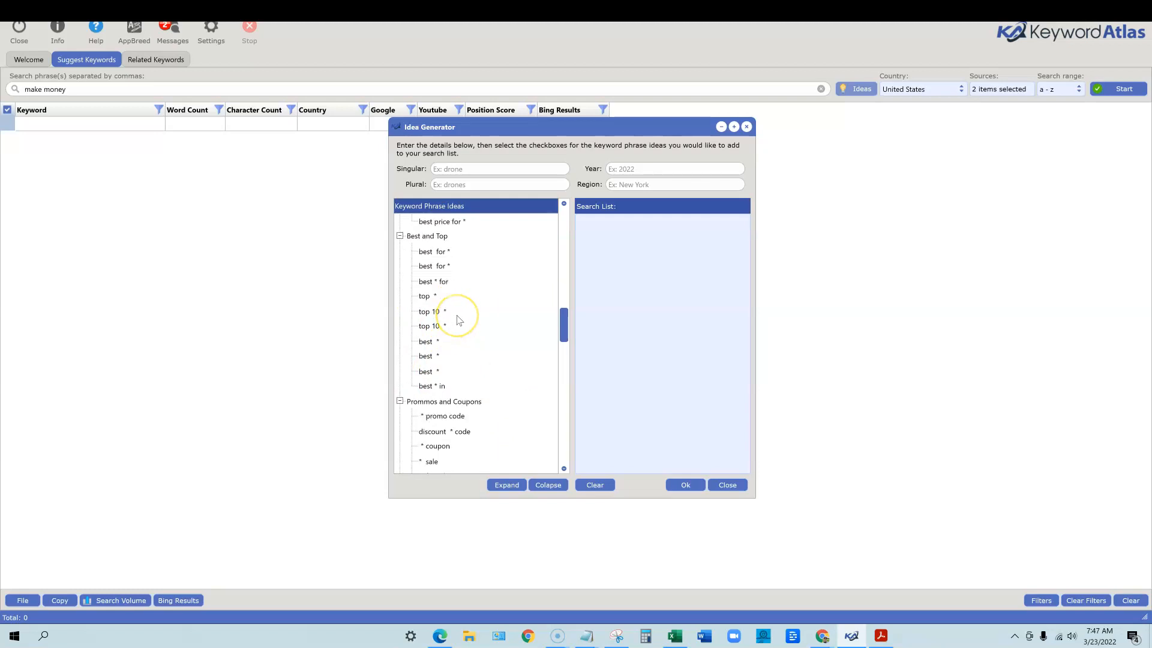
scroll("down", 3)
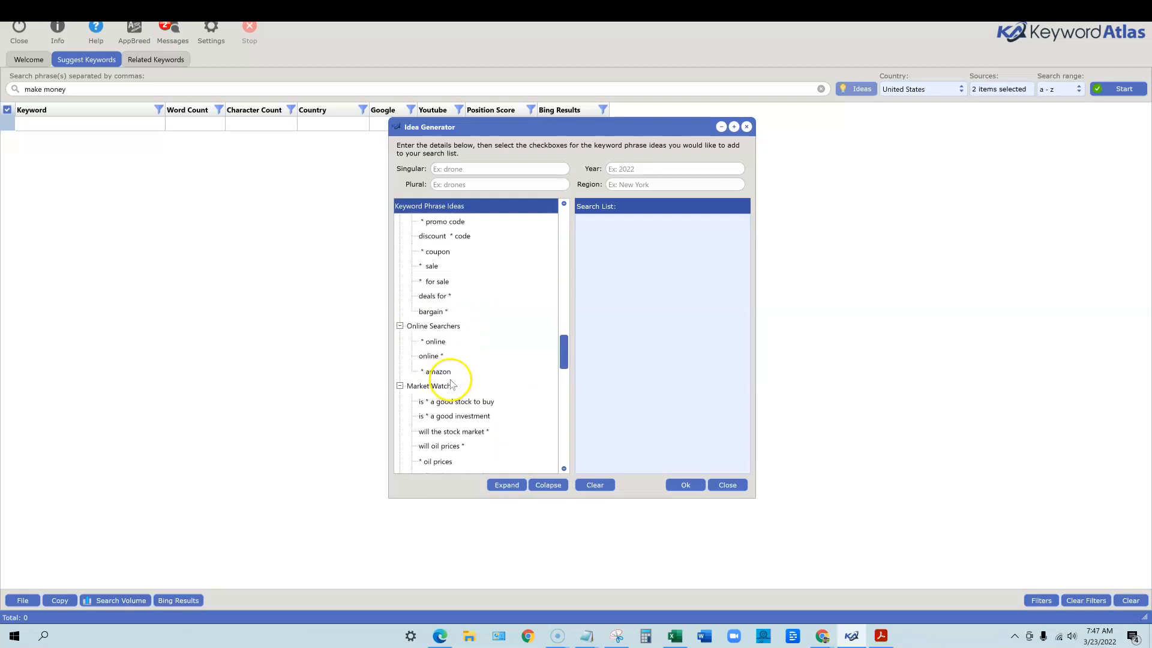
scroll("down", 3)
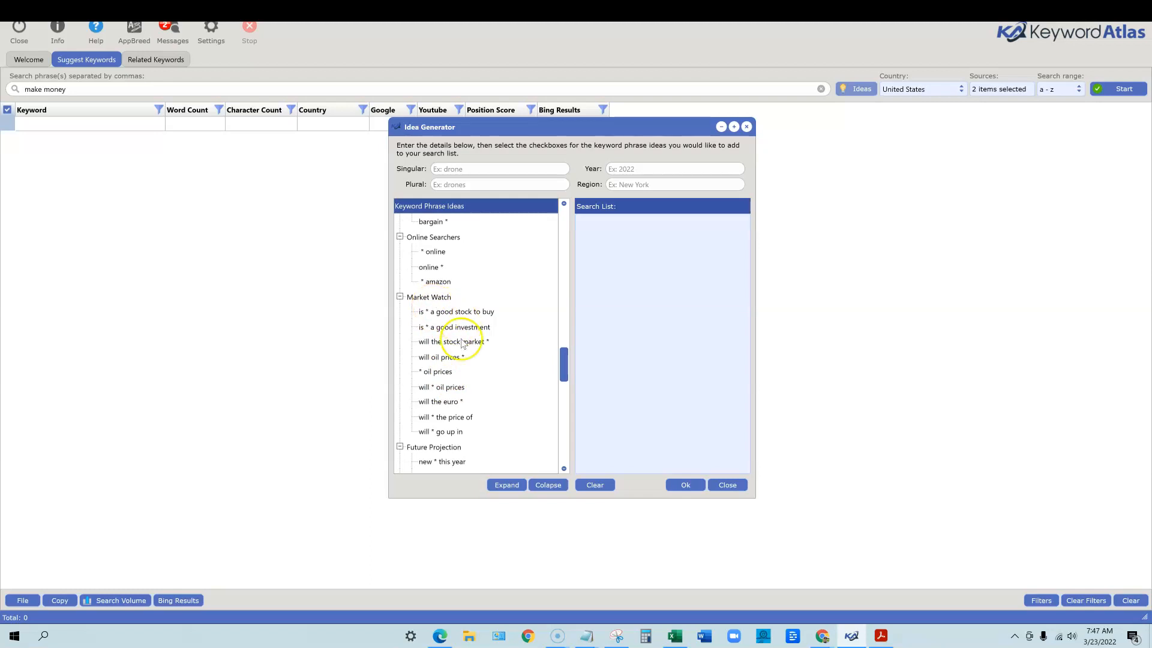
scroll("down", 3)
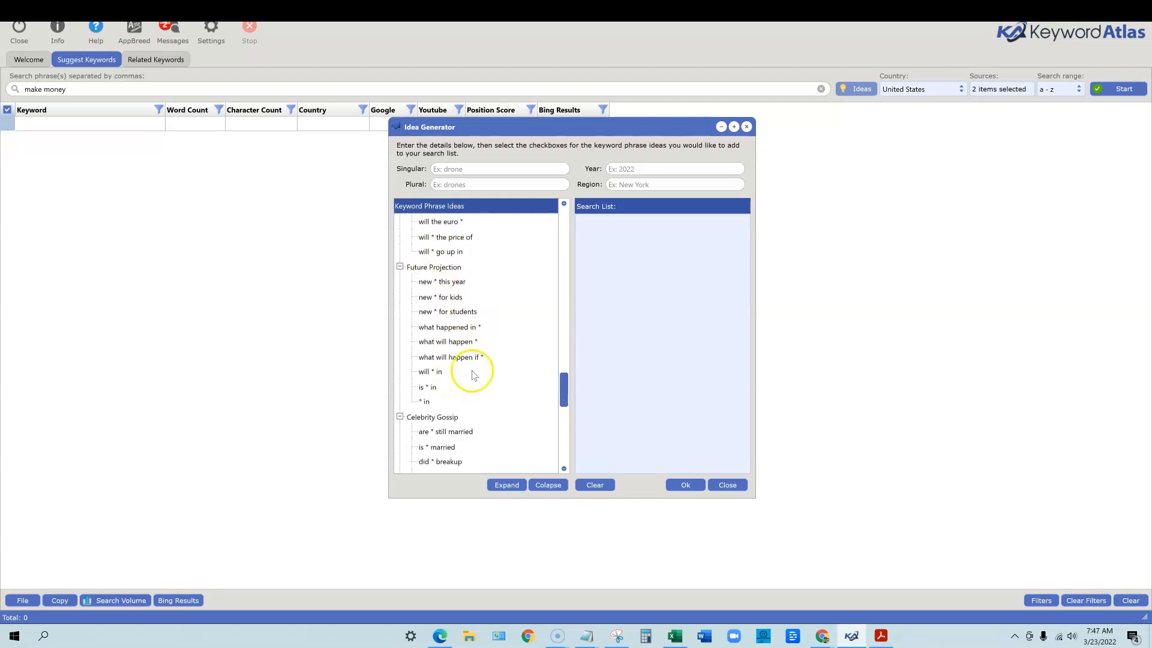
scroll("down", 3)
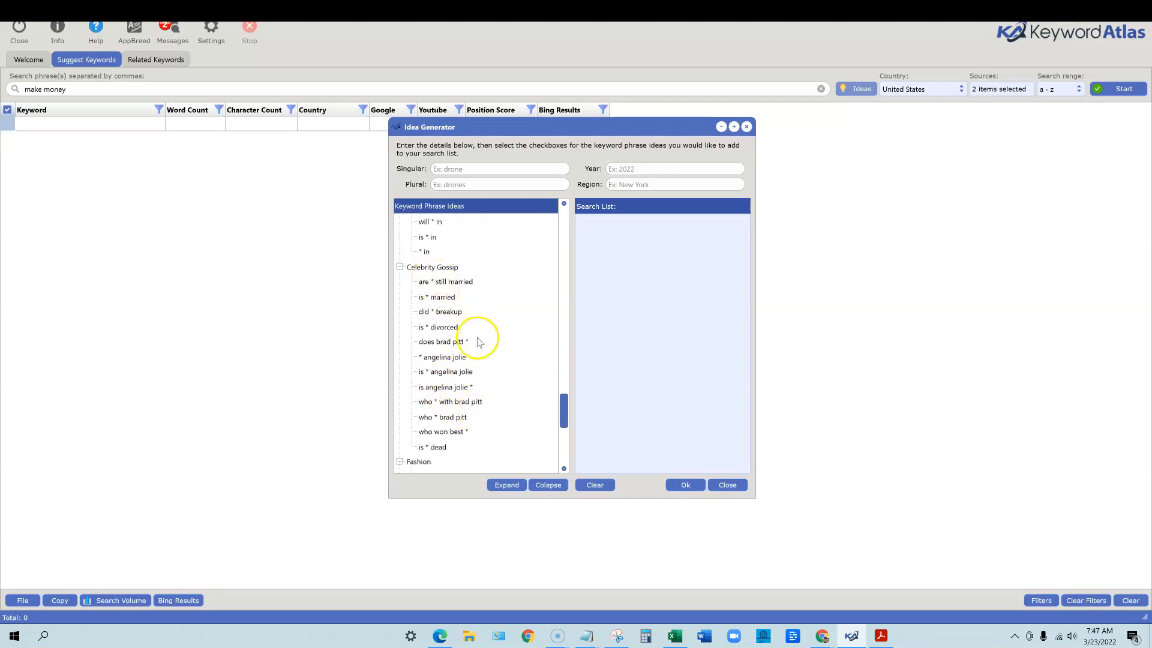
mouse_move(474, 291)
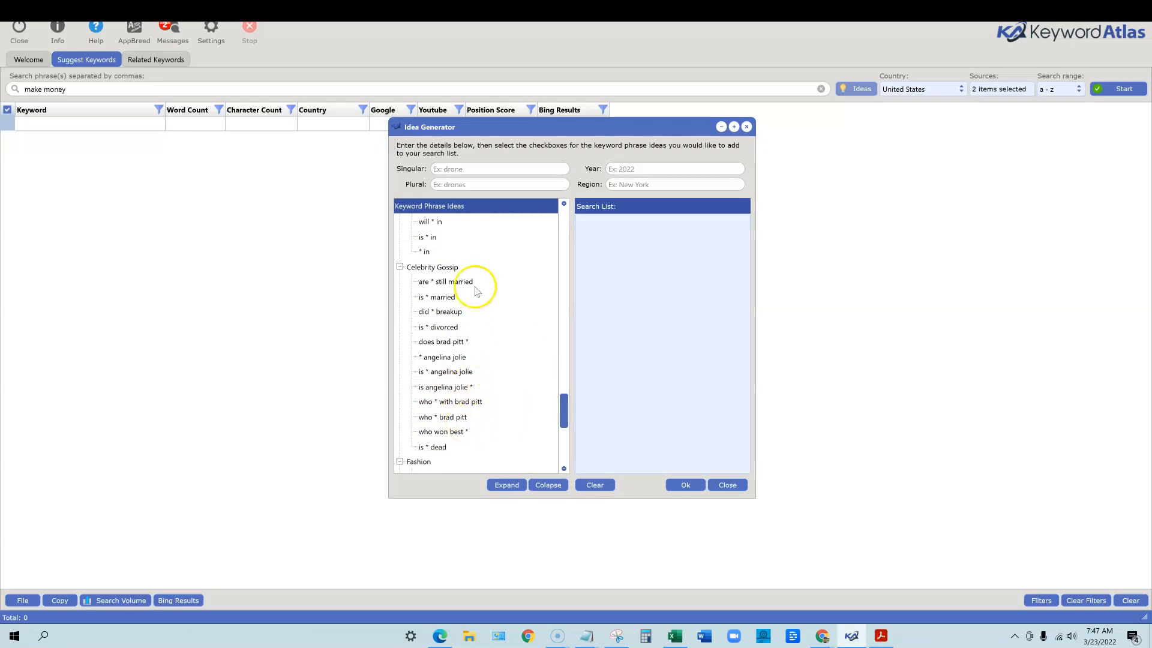
scroll("down", 3)
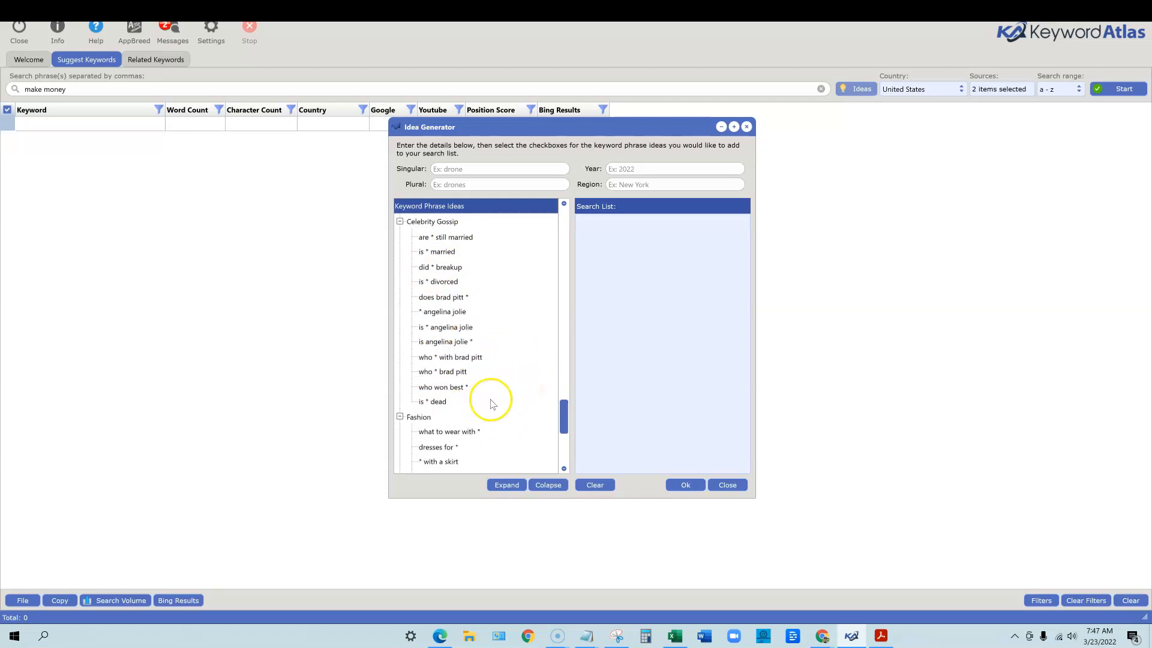
scroll("down", 3)
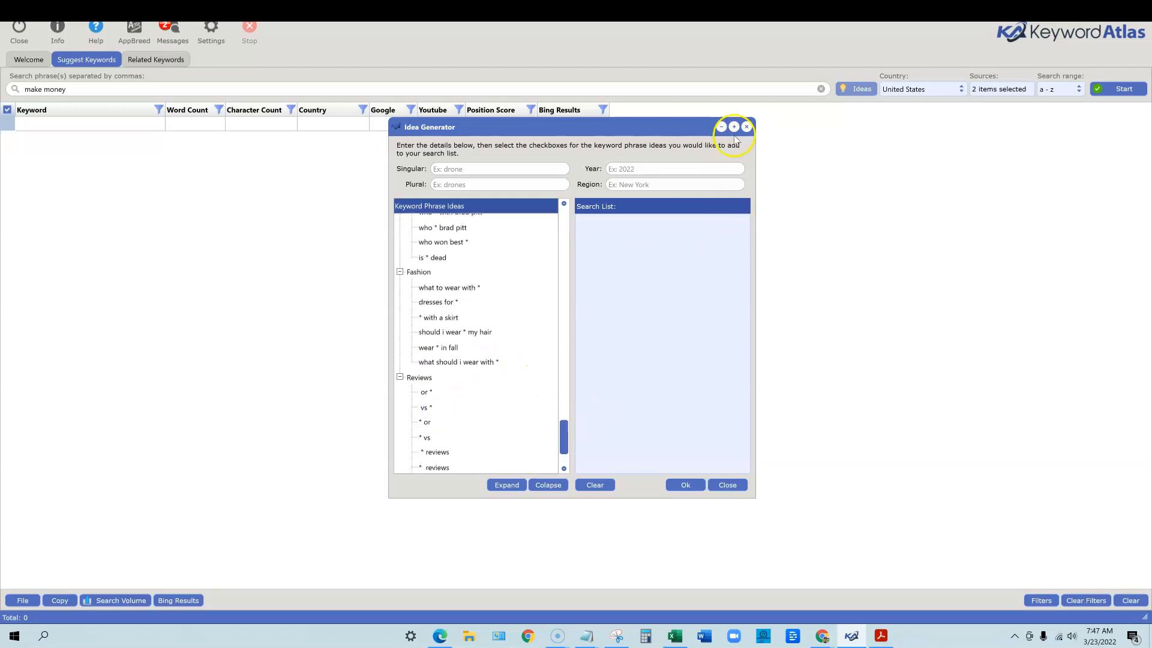
left_click(746, 126)
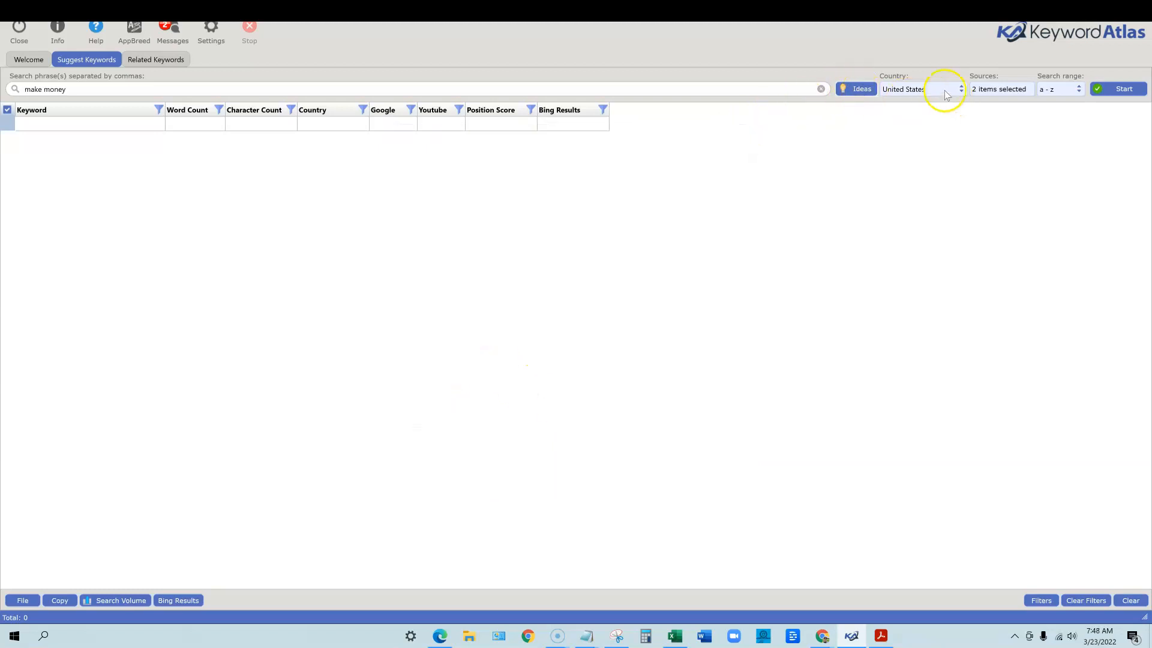
left_click(921, 89)
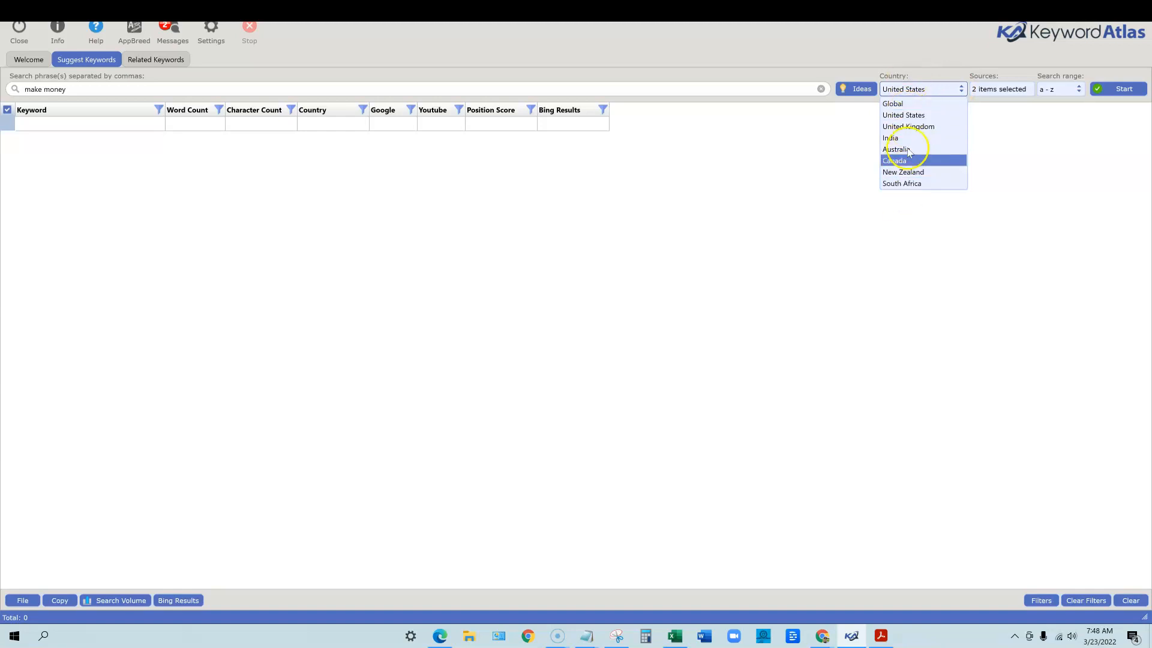
Step: Reduce the 23 keyword sources to only Google, YouTube and Bing
left_click(1001, 88)
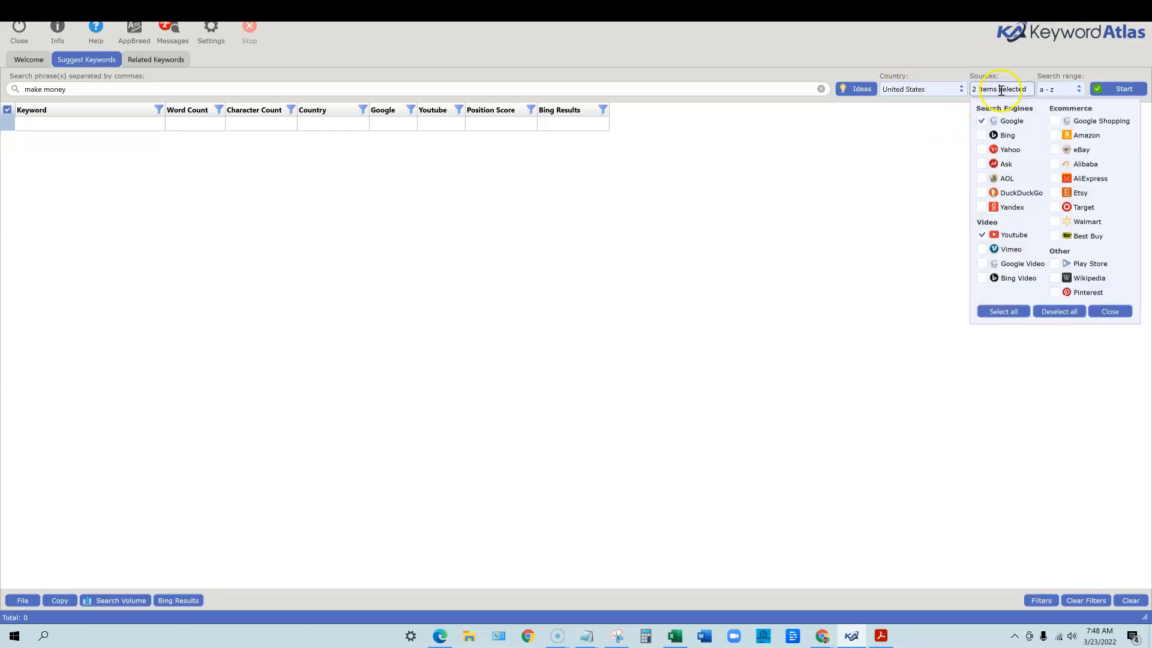
mouse_move(1012, 226)
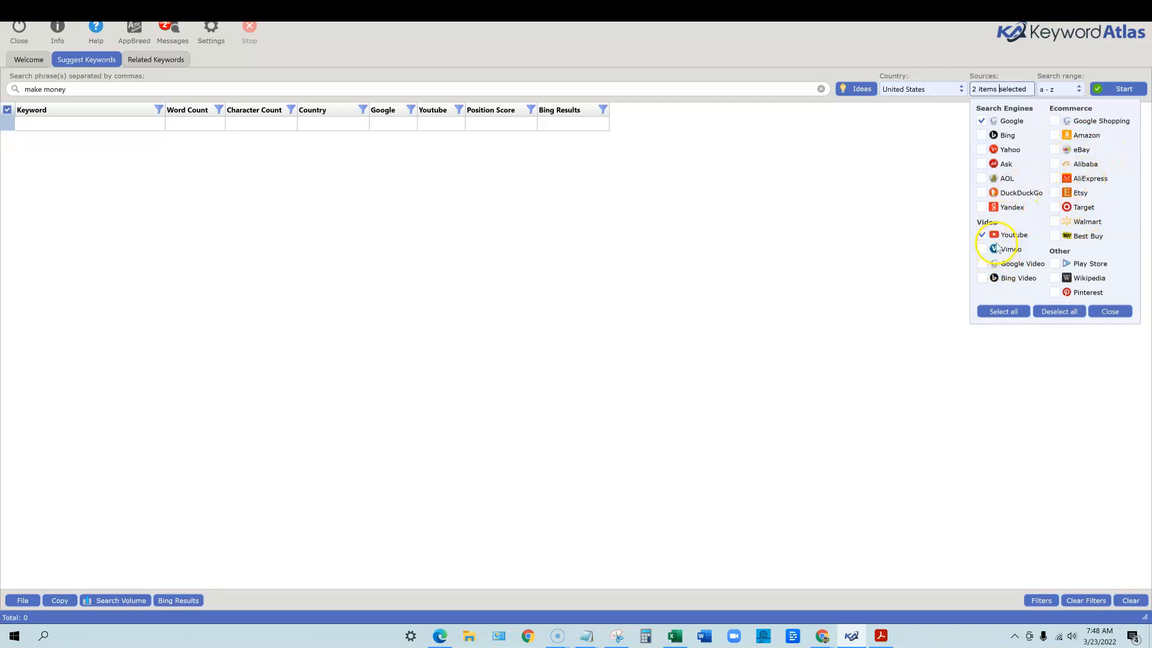
left_click(982, 177)
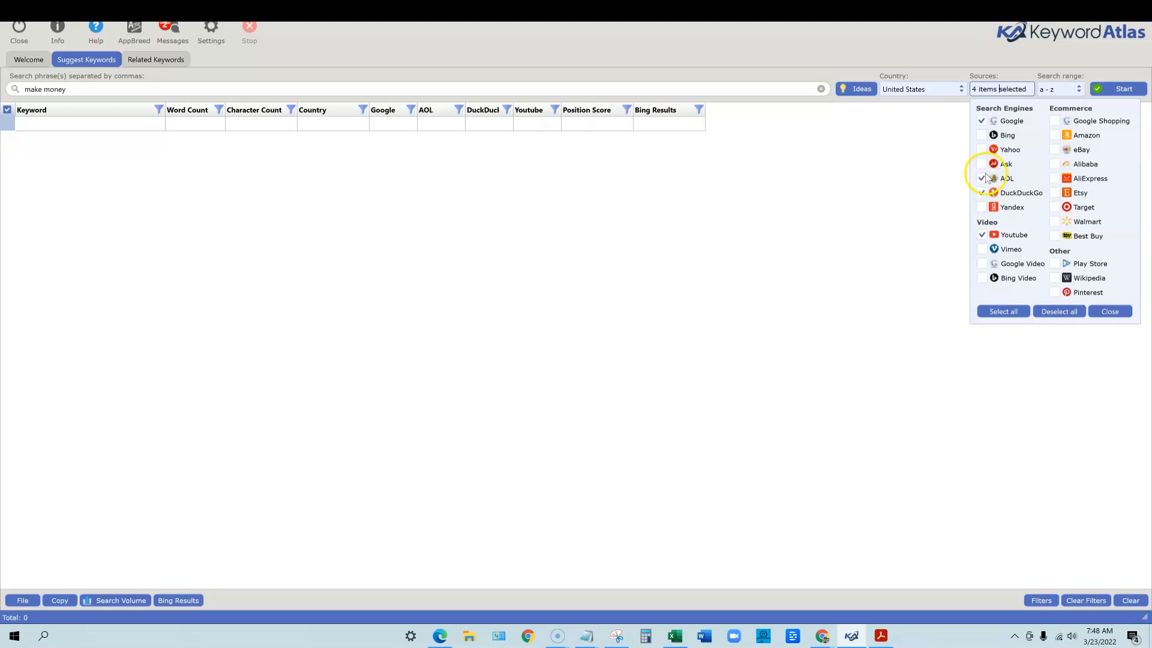
left_click(1002, 311)
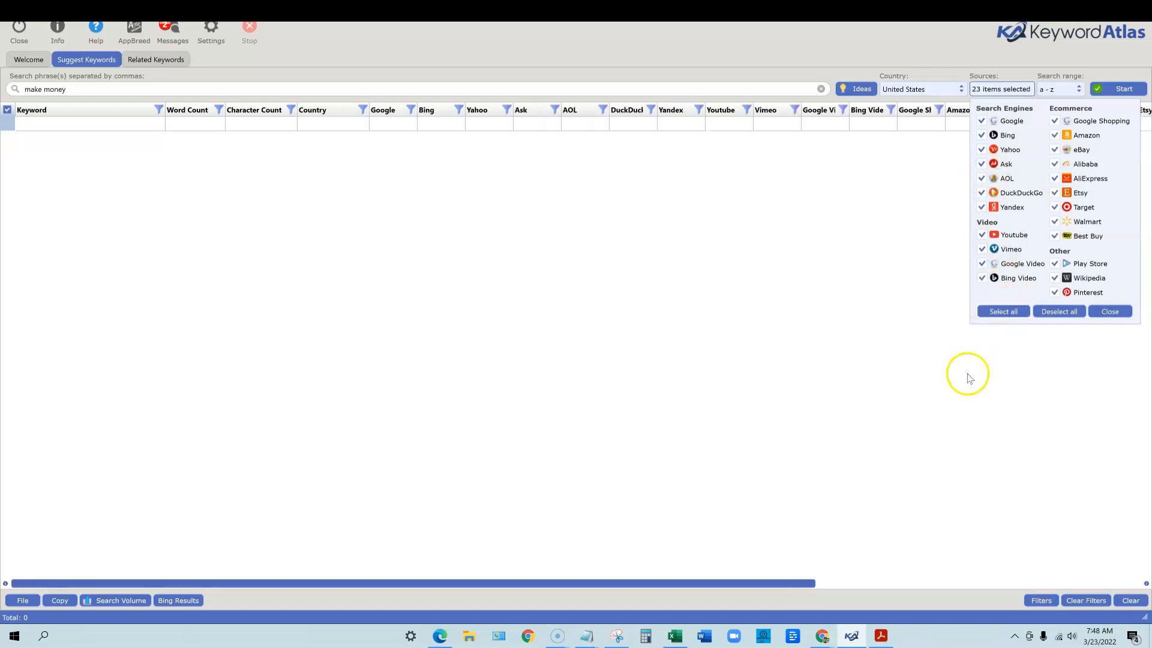
mouse_move(1021, 160)
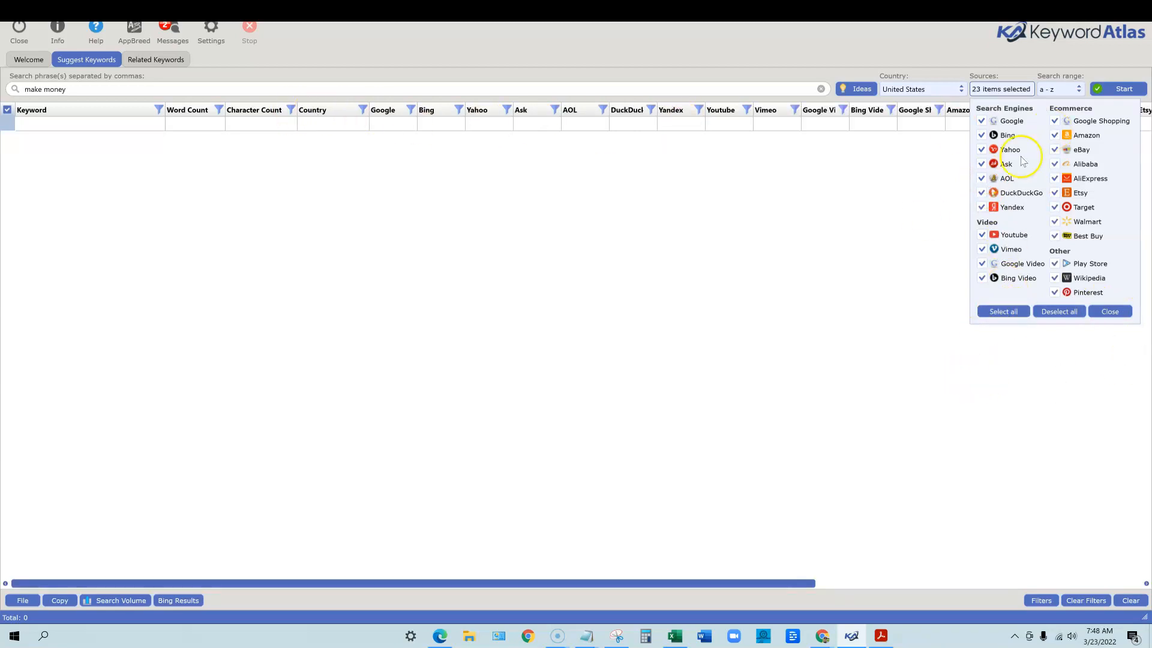
mouse_move(974, 282)
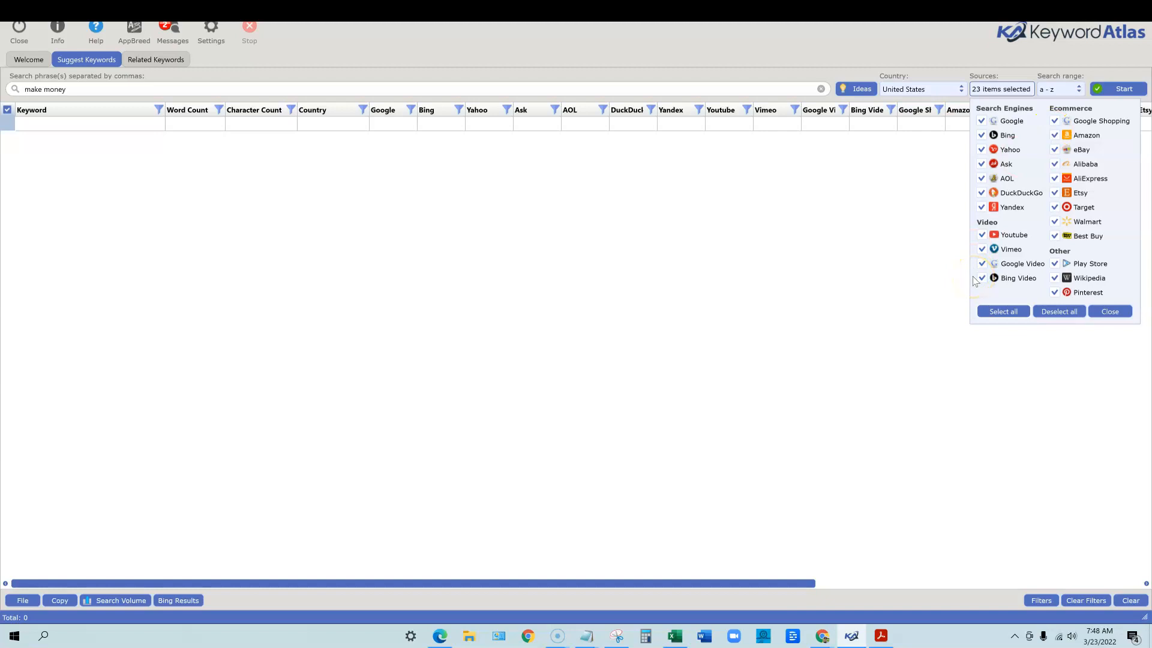
mouse_move(939, 277)
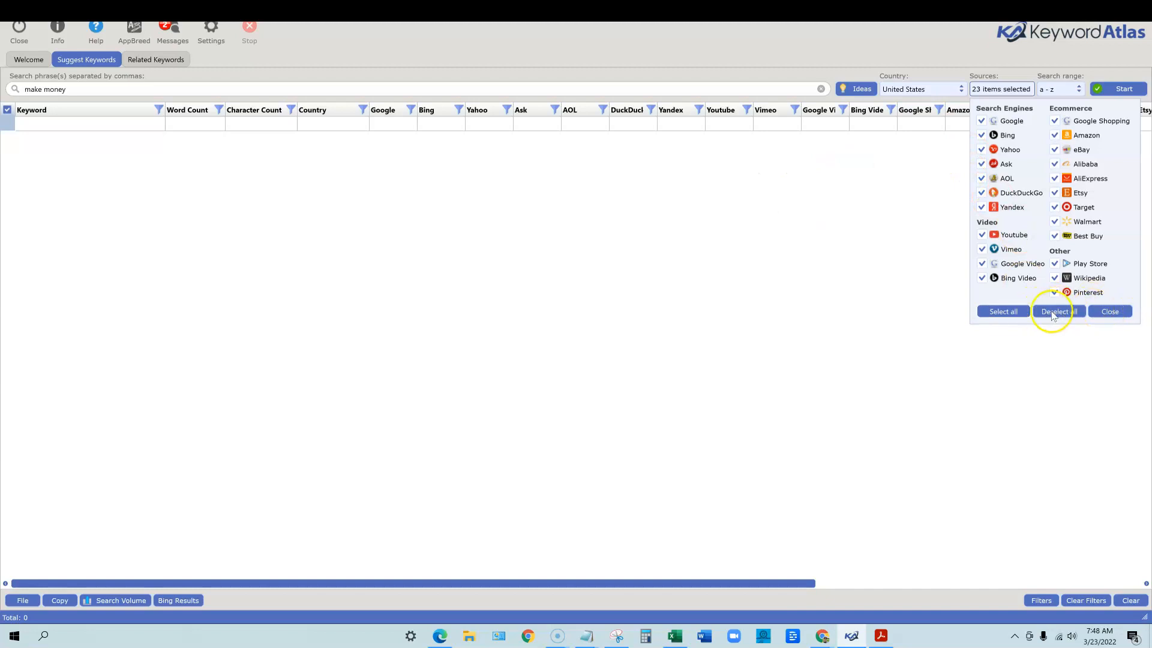
left_click(1057, 311)
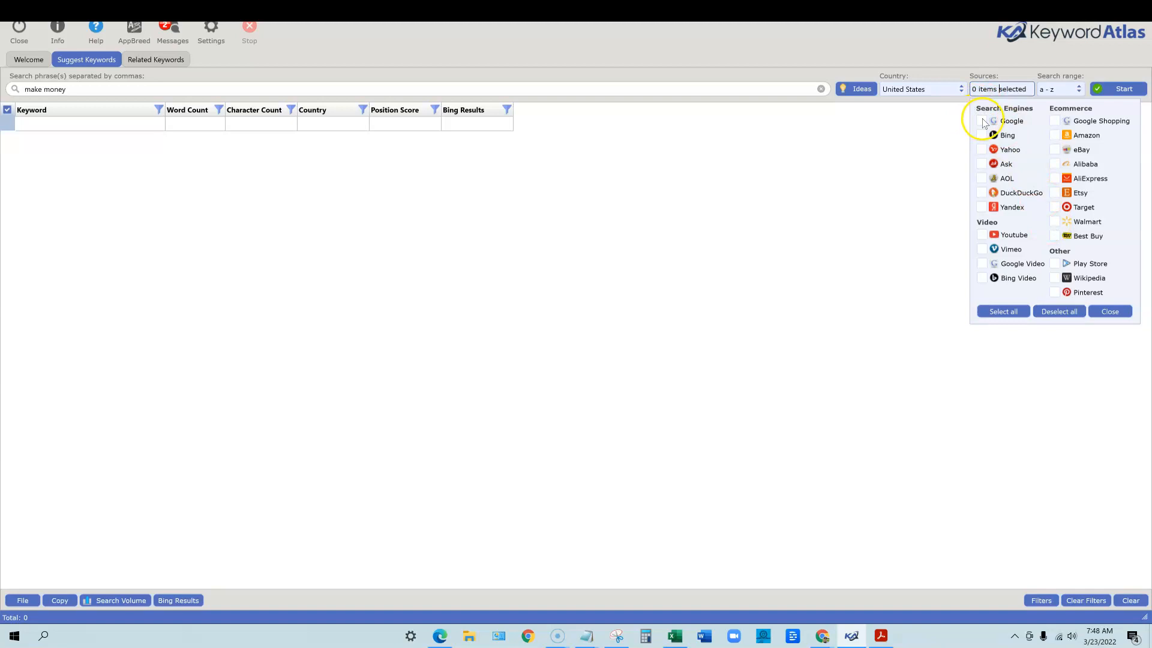
left_click(982, 121)
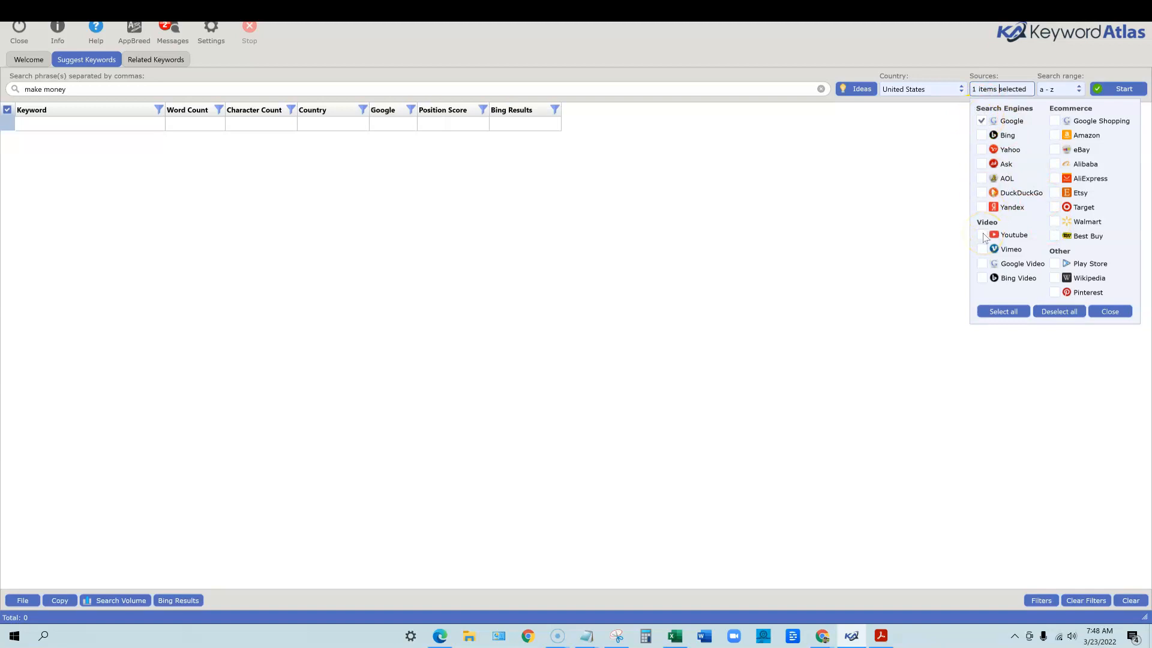
left_click(982, 235)
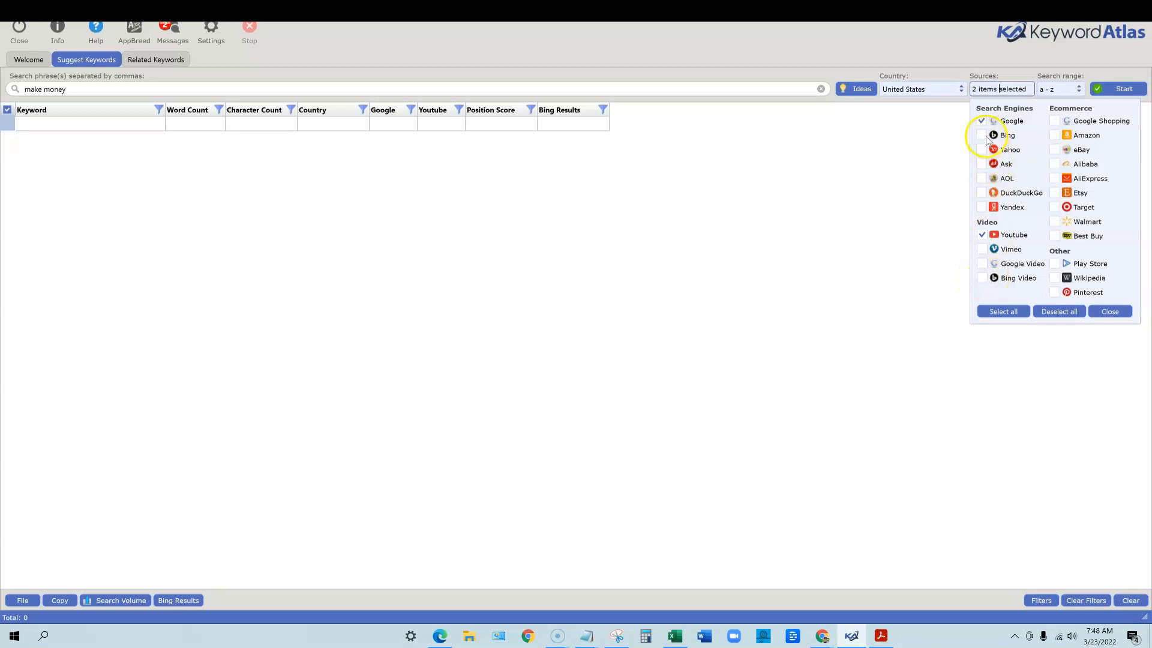
left_click(982, 135)
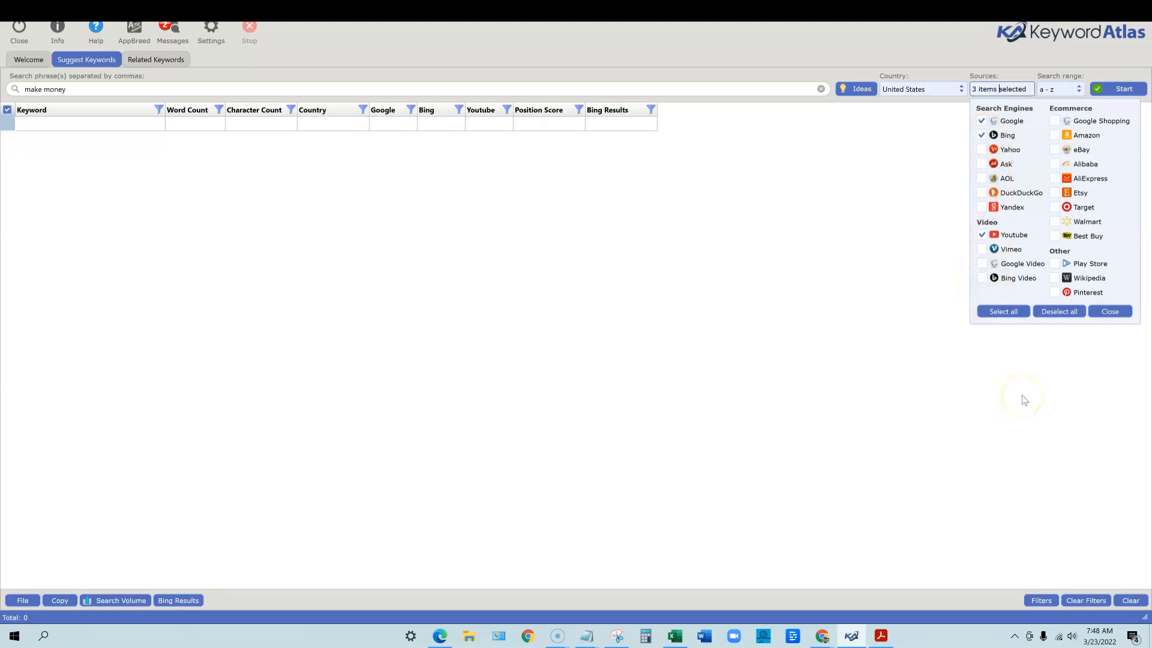
left_click(1109, 311)
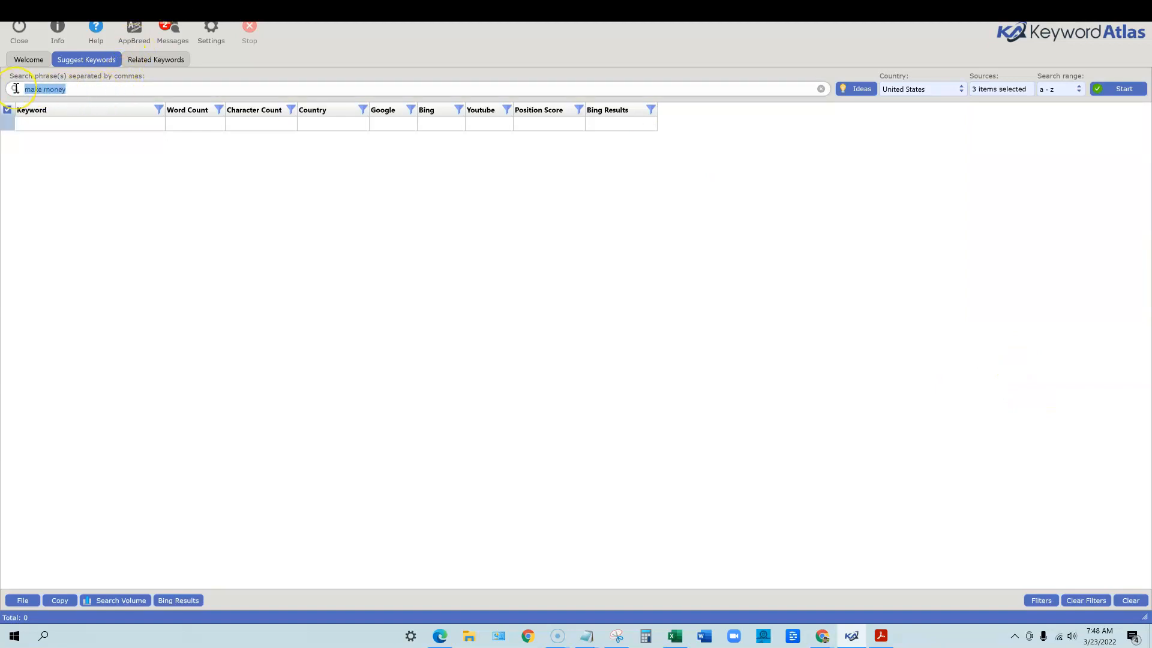
Step: Replace 'make money' with 'hunting' in the search phrase box
type("hunting")
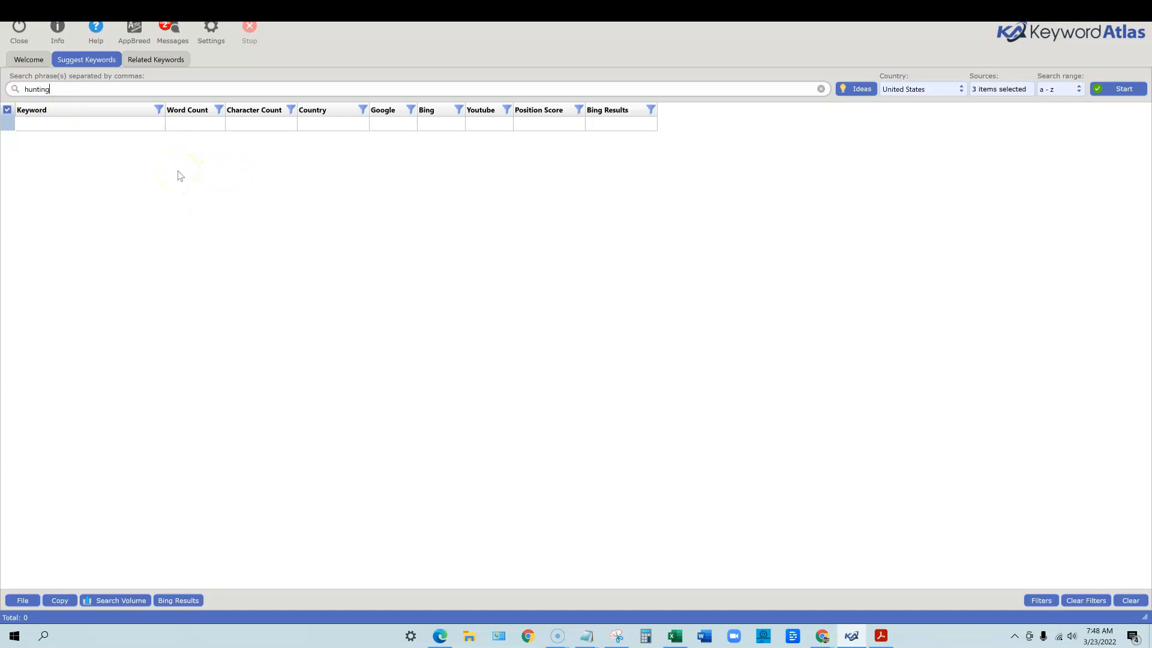
mouse_move(141, 133)
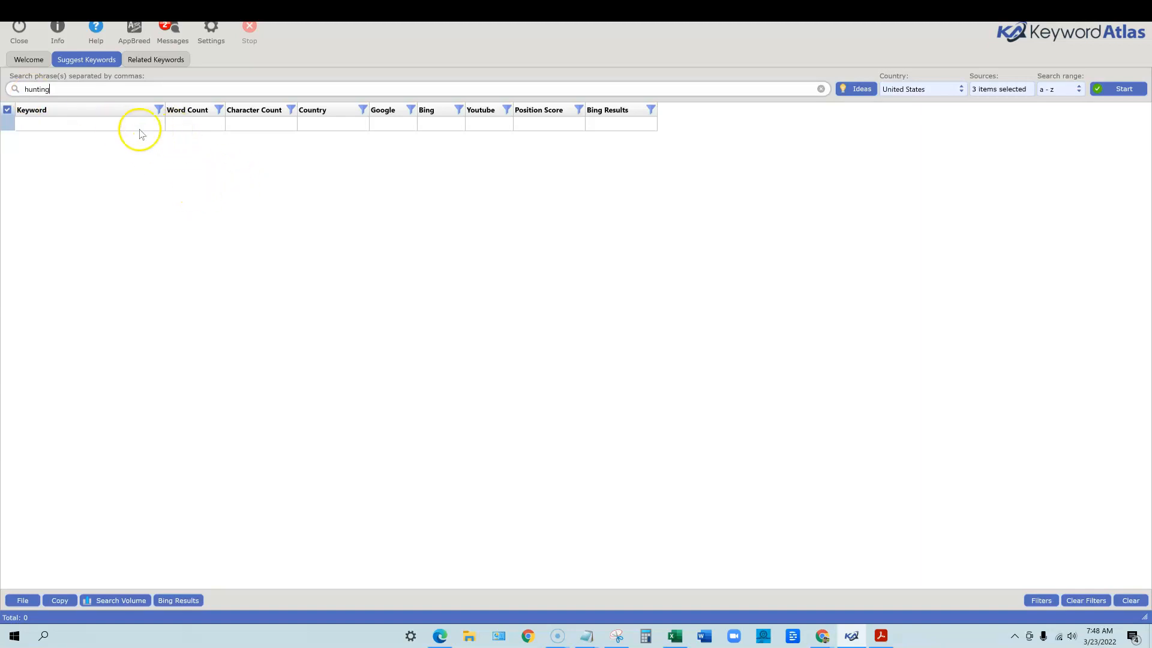
left_click(1122, 88)
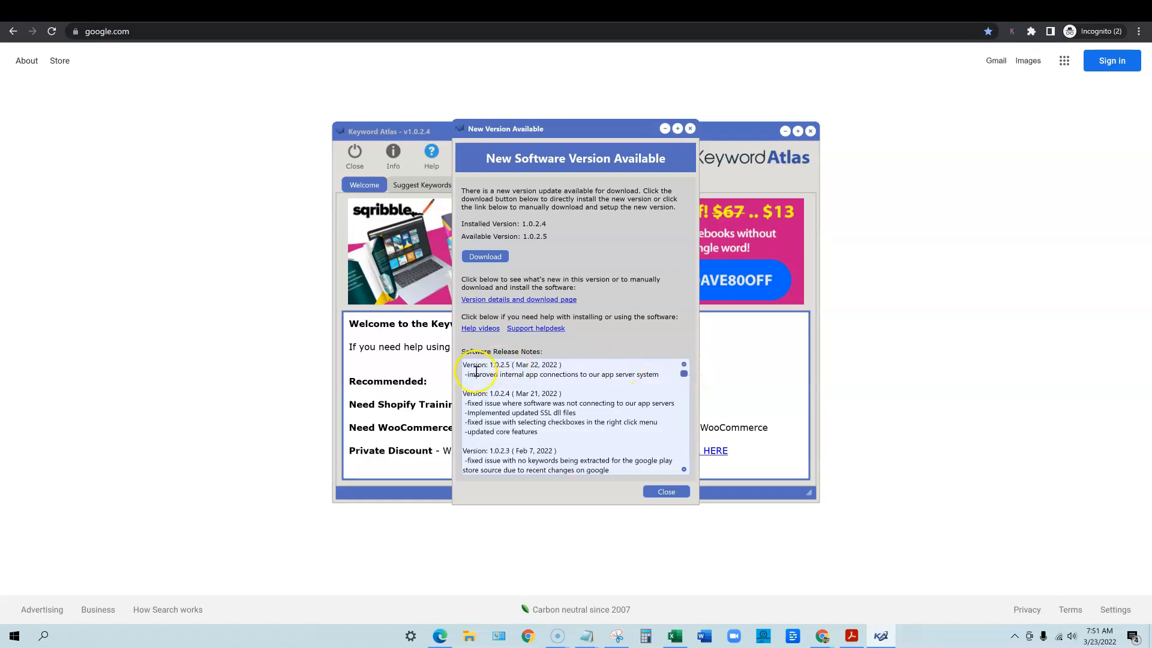
mouse_move(556, 379)
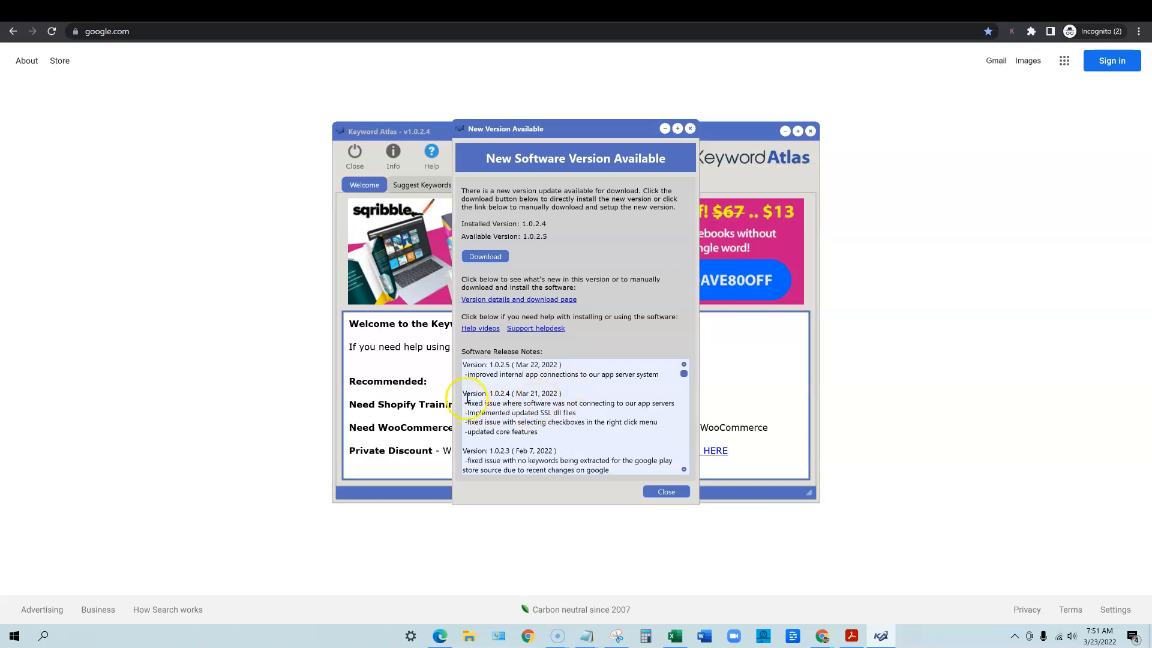
Step: Read the 1.0.2.5 release notes, download the update, and dismiss the notice
scroll("down", 3)
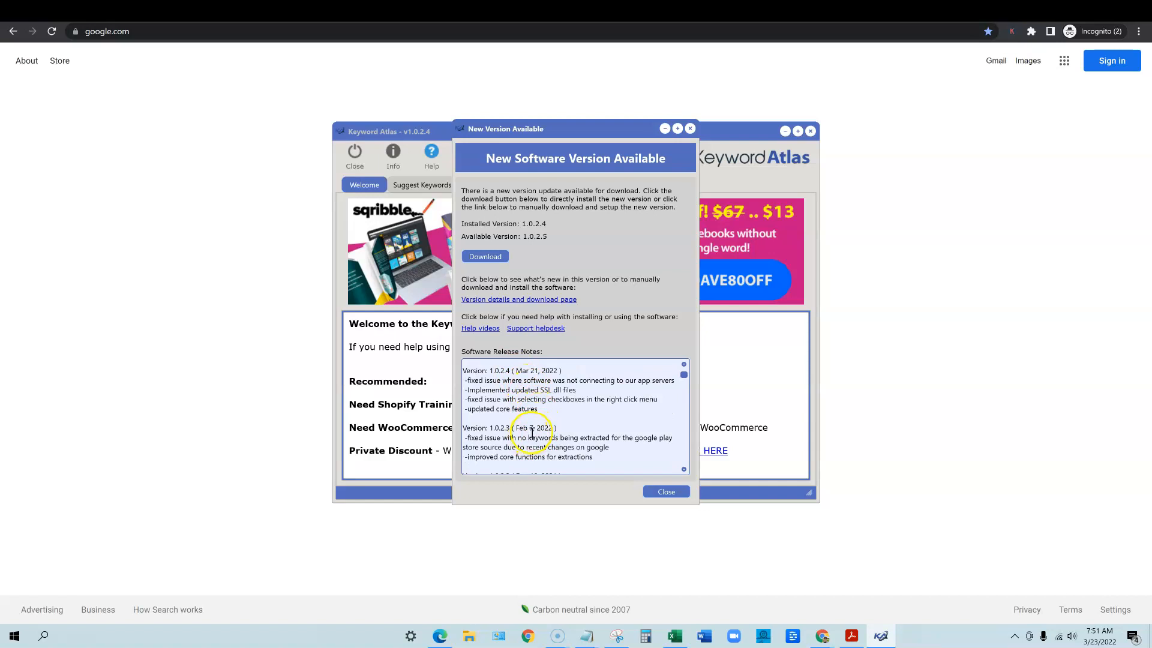
scroll("down", 3)
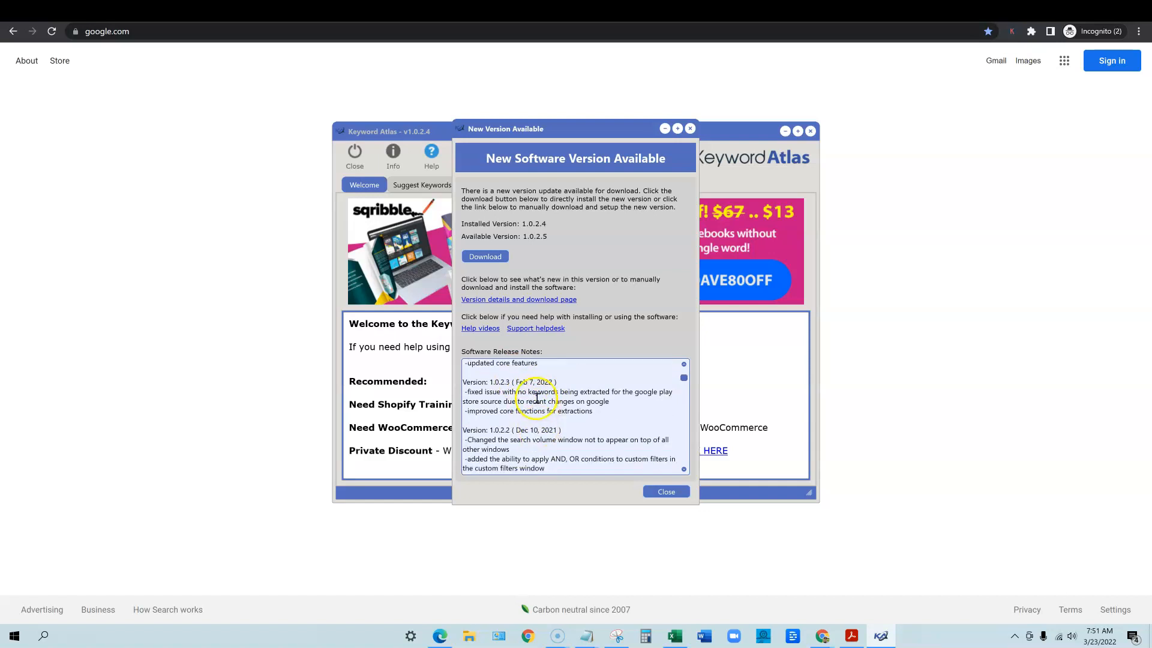
scroll("down", 3)
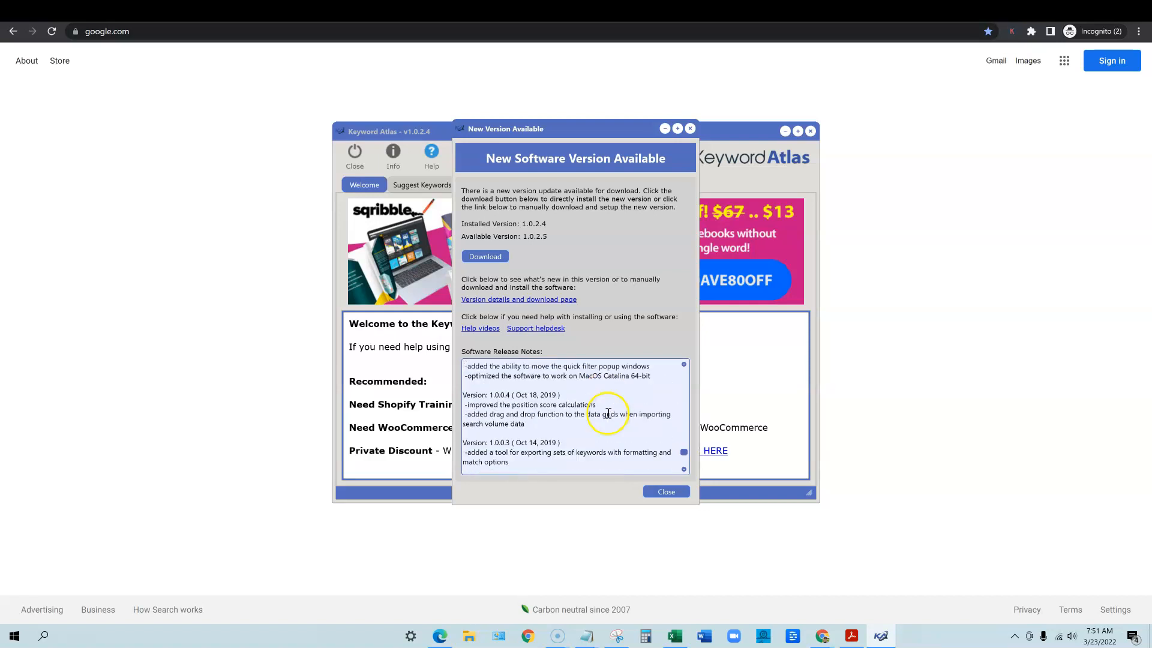
scroll("down", 3)
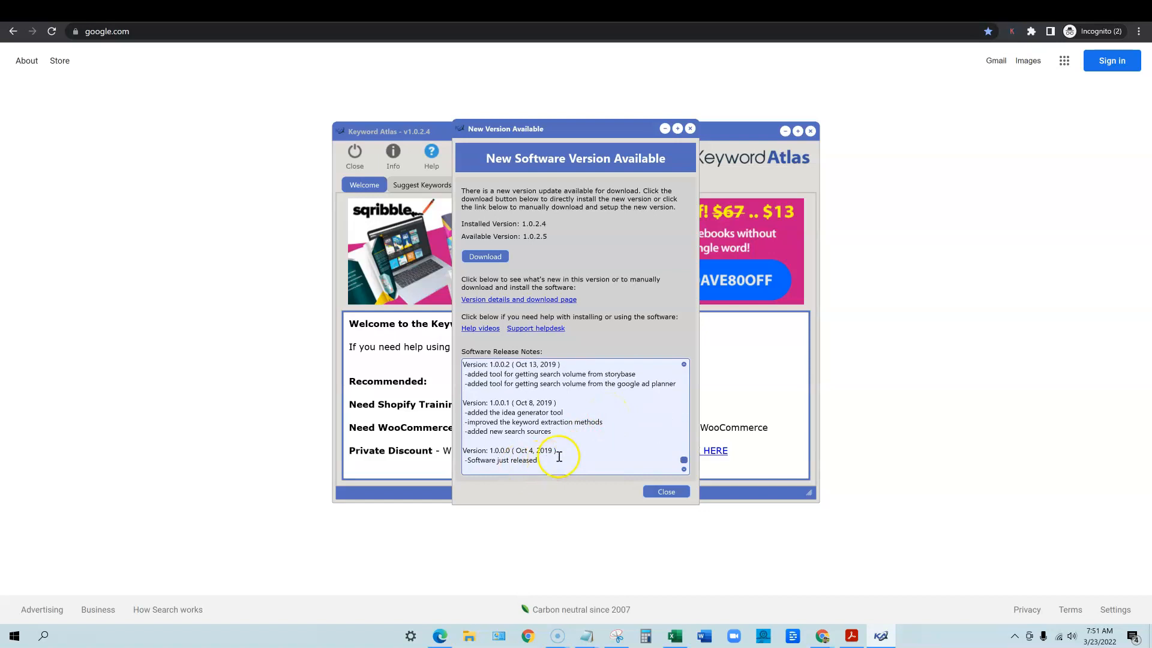
scroll("down", 3)
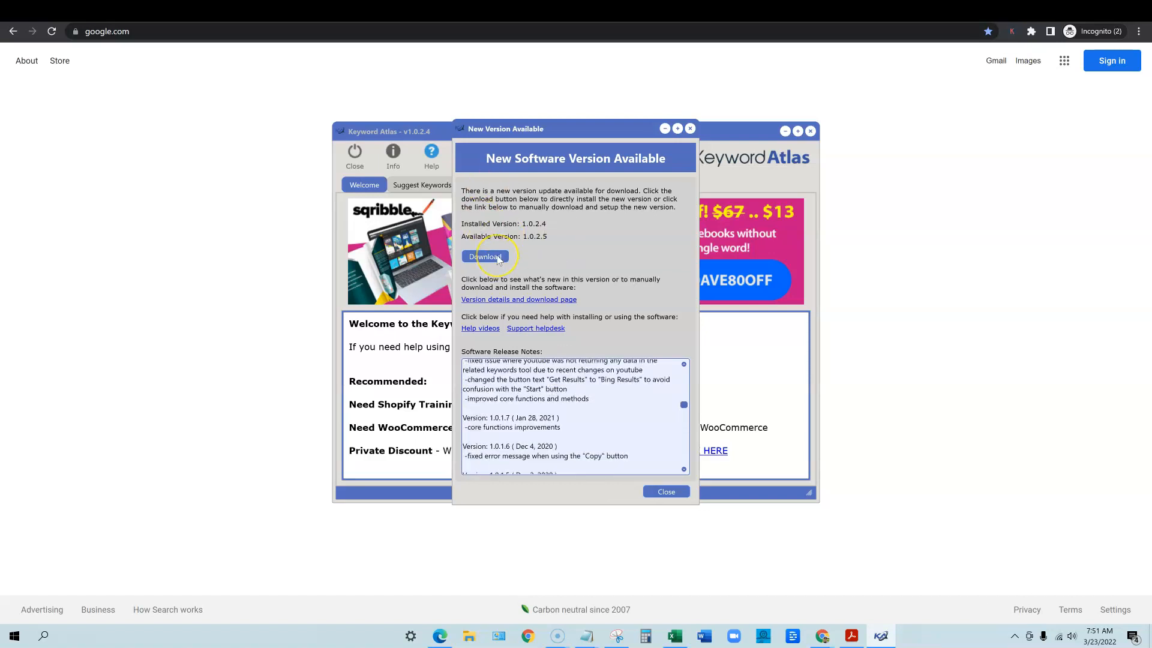
left_click(484, 255)
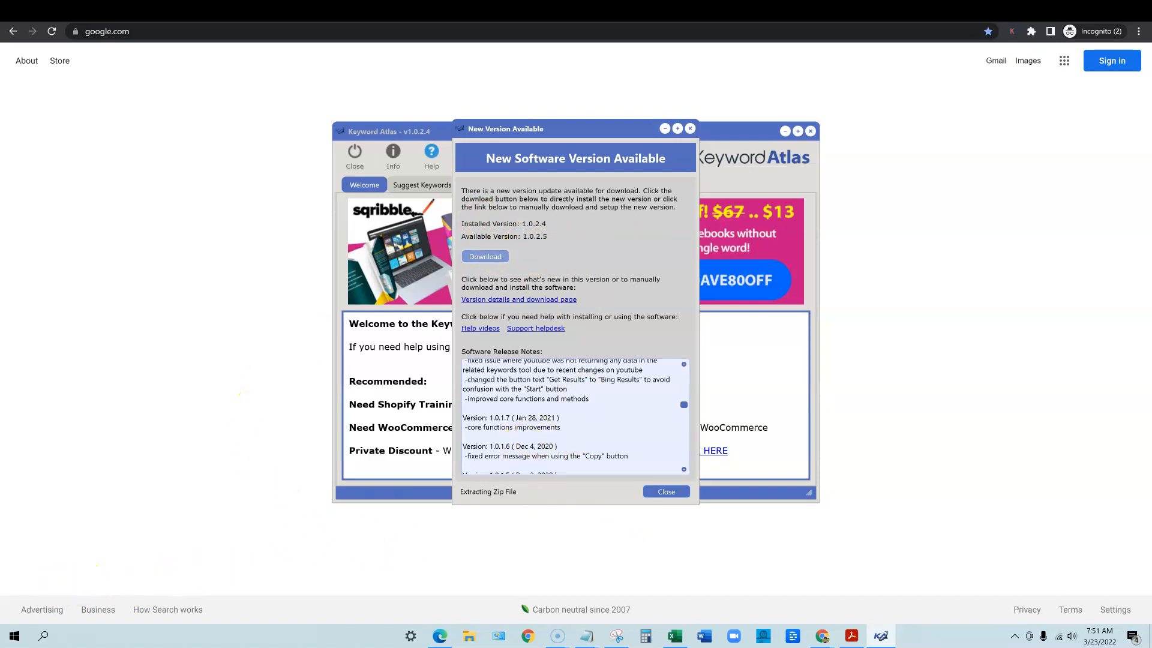
left_click(665, 491)
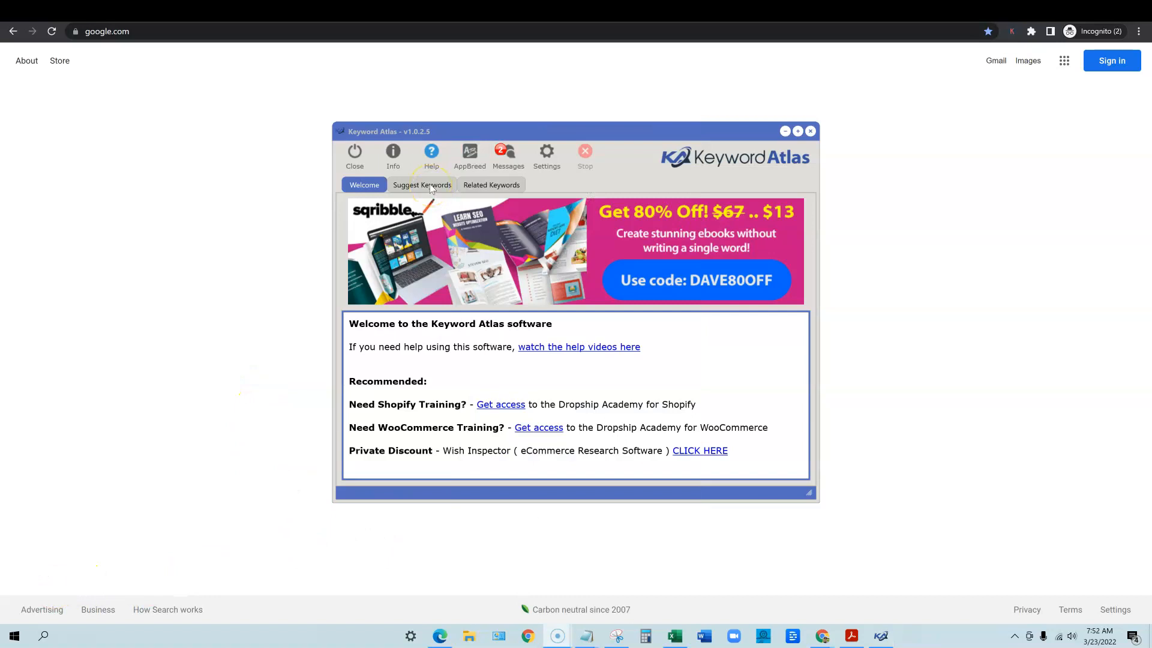
Step: Run a United States suggestion search for 'hunting' (949 results), then bring up Chrome's Google homepage
left_click(422, 184)
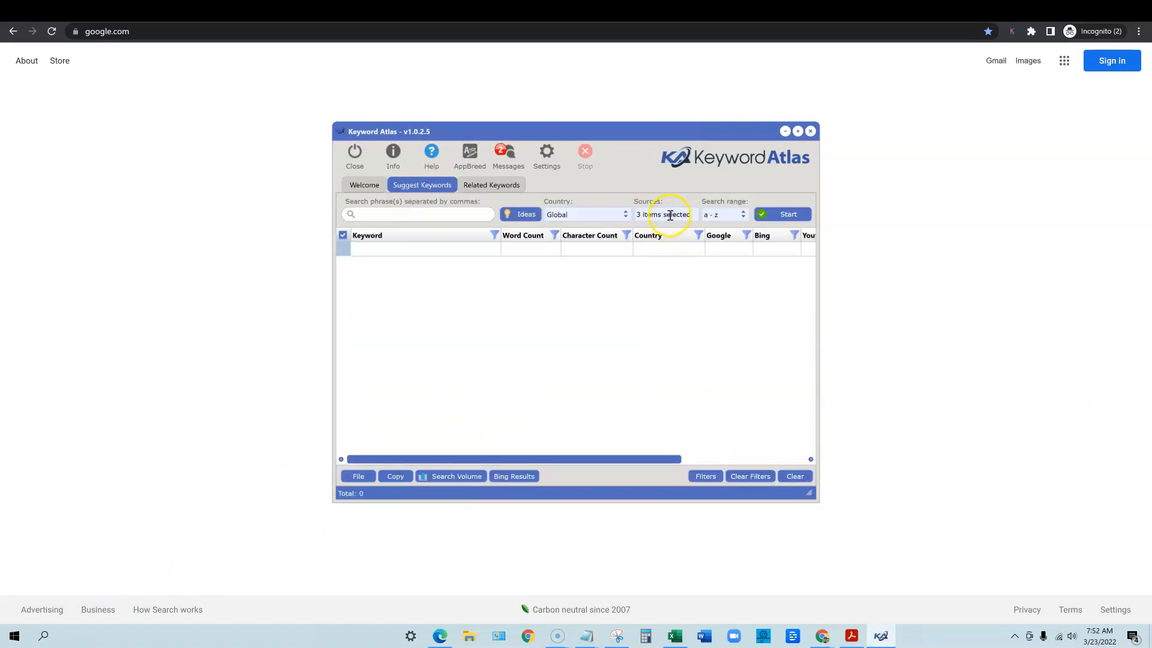
left_click(624, 214)
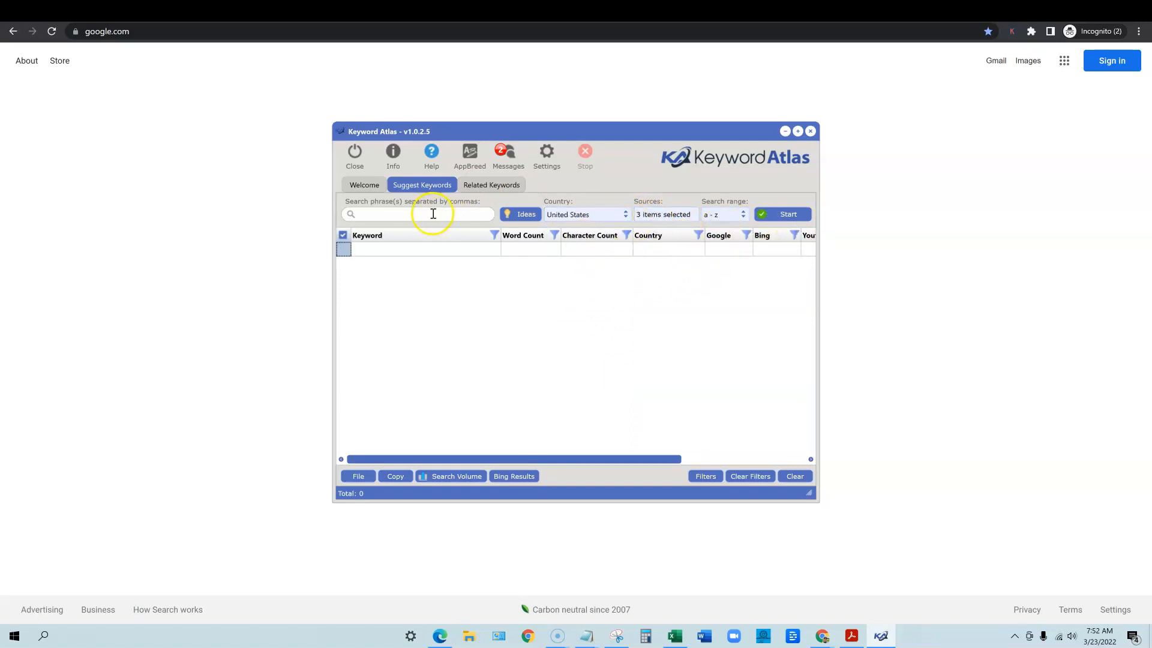
type("hunting")
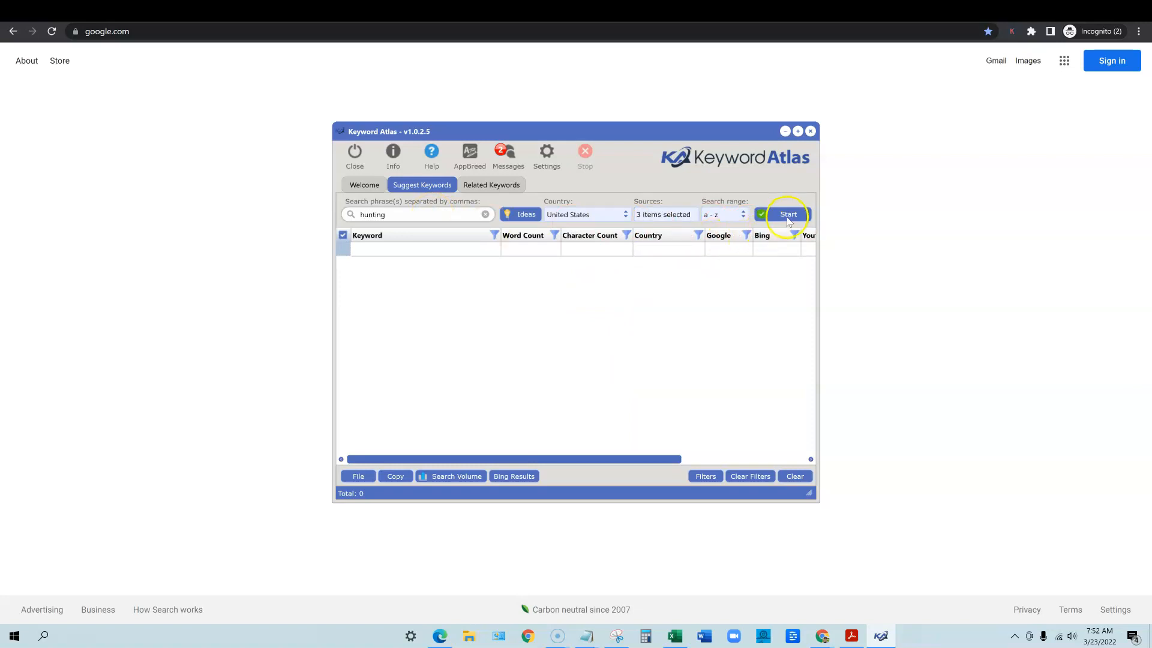
left_click(788, 214)
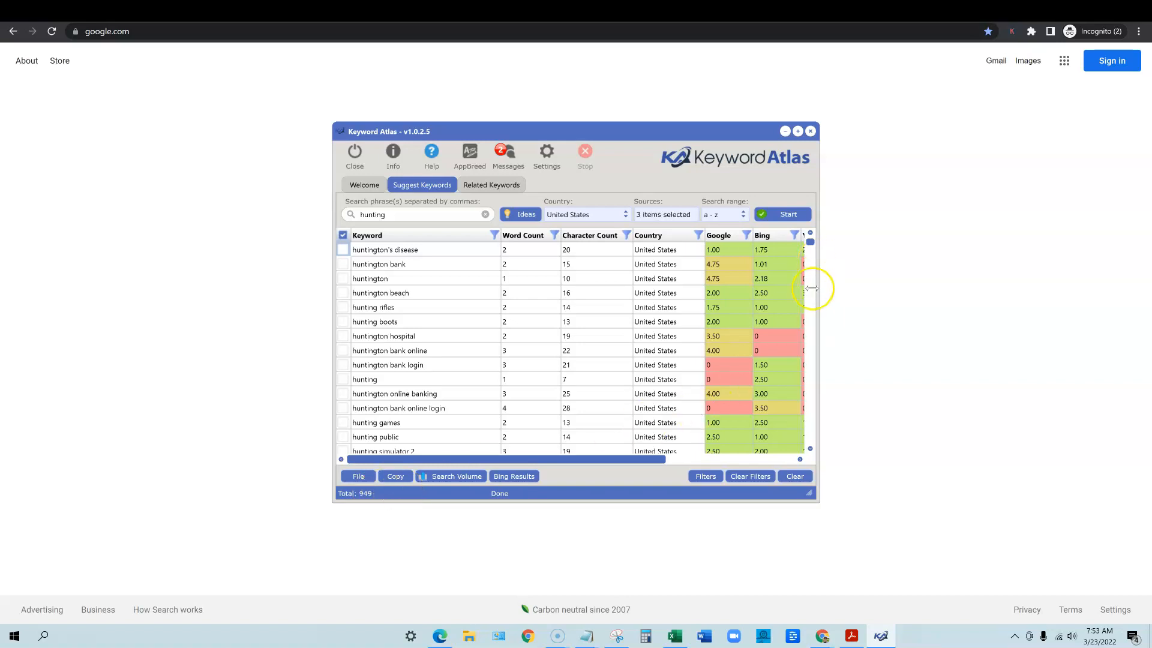
mouse_move(389, 377)
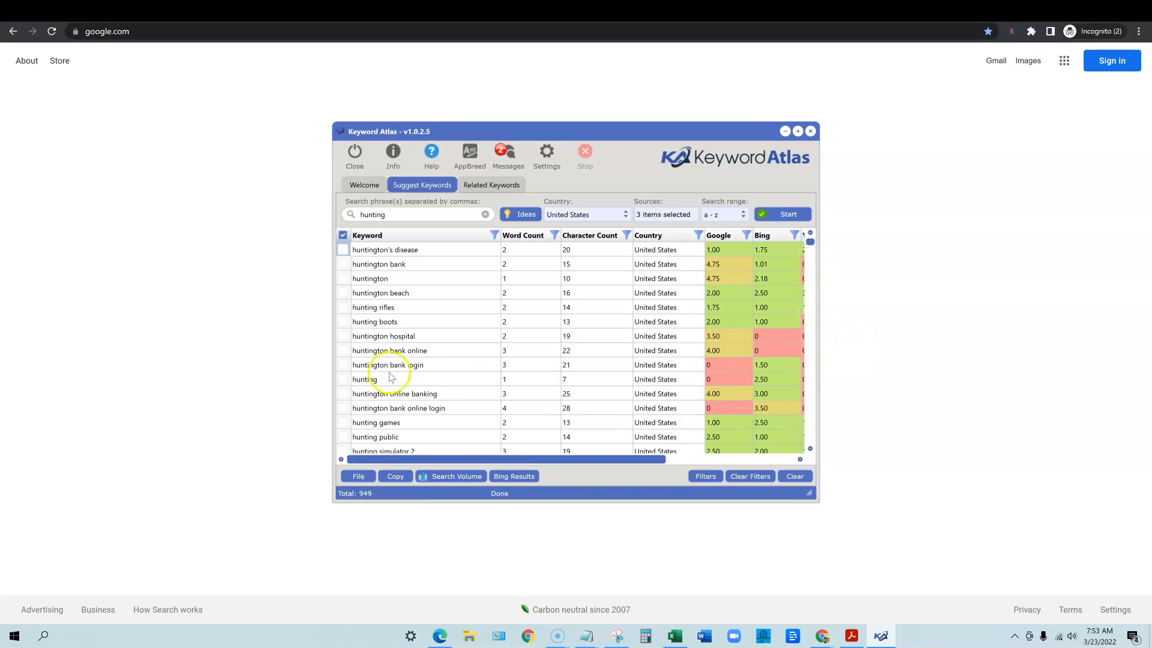
left_click(354, 155)
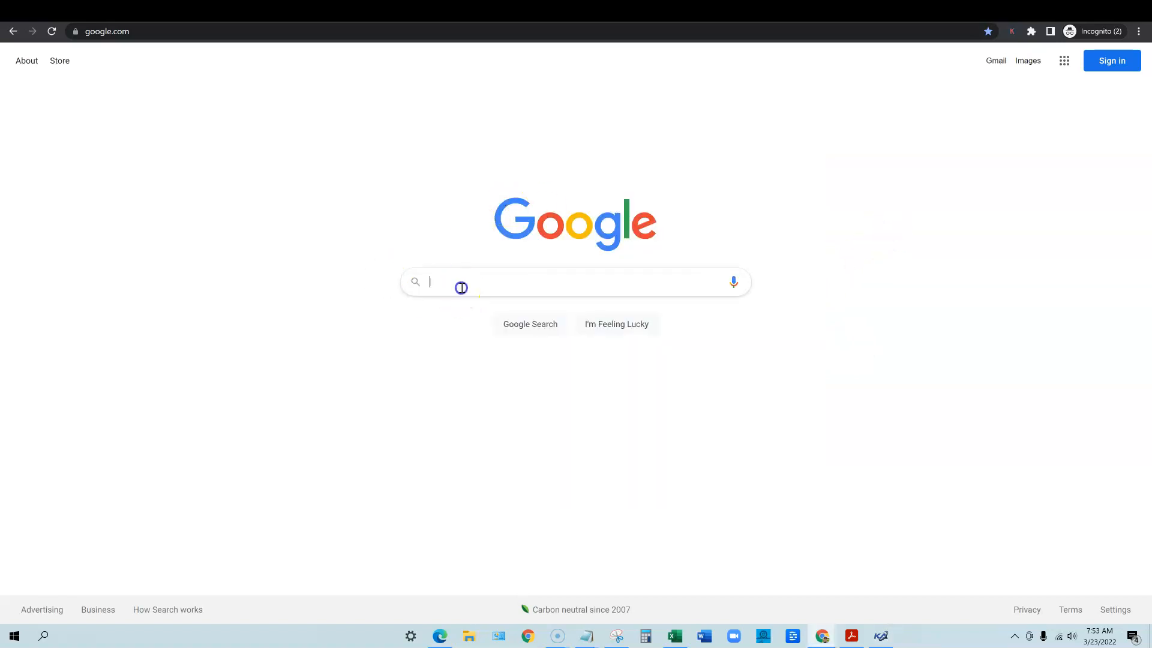
Step: Compare Google autocomplete for 'hunting' plus extra letters, then return to the Keyword Atlas results
type("hunting")
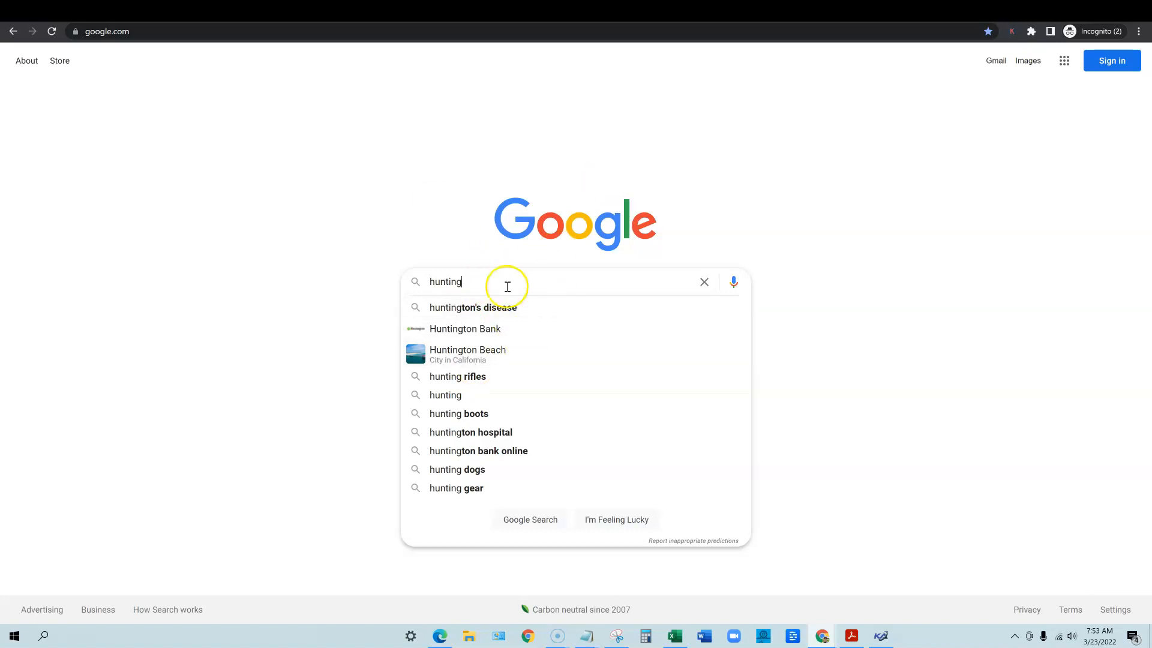
mouse_move(534, 277)
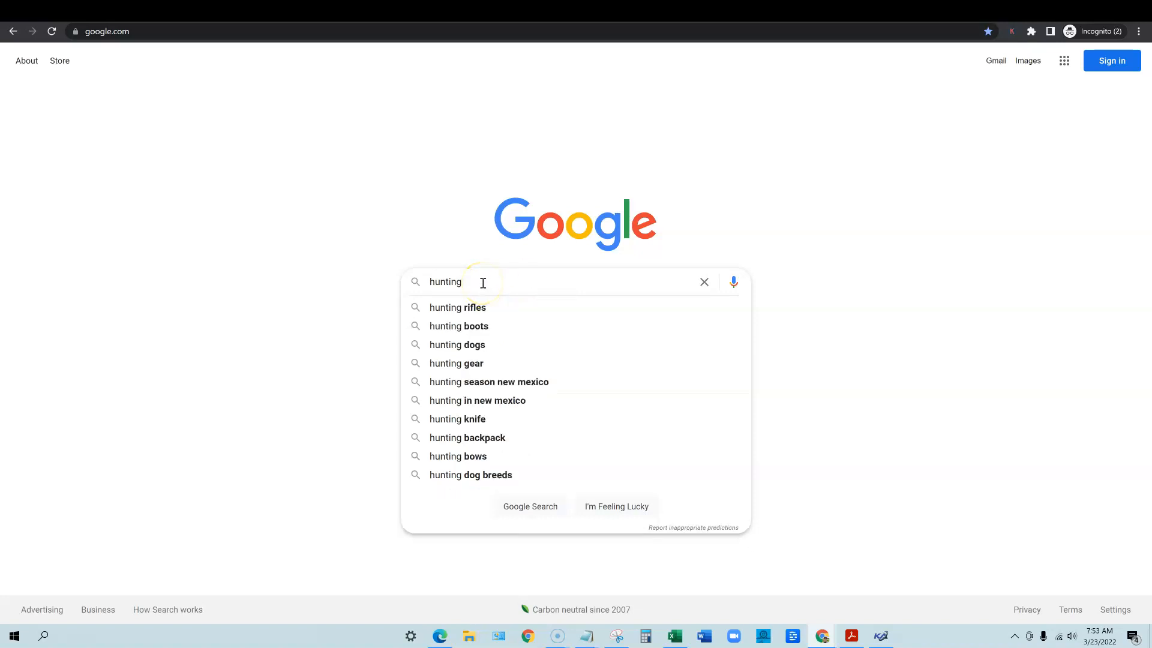
mouse_move(472, 307)
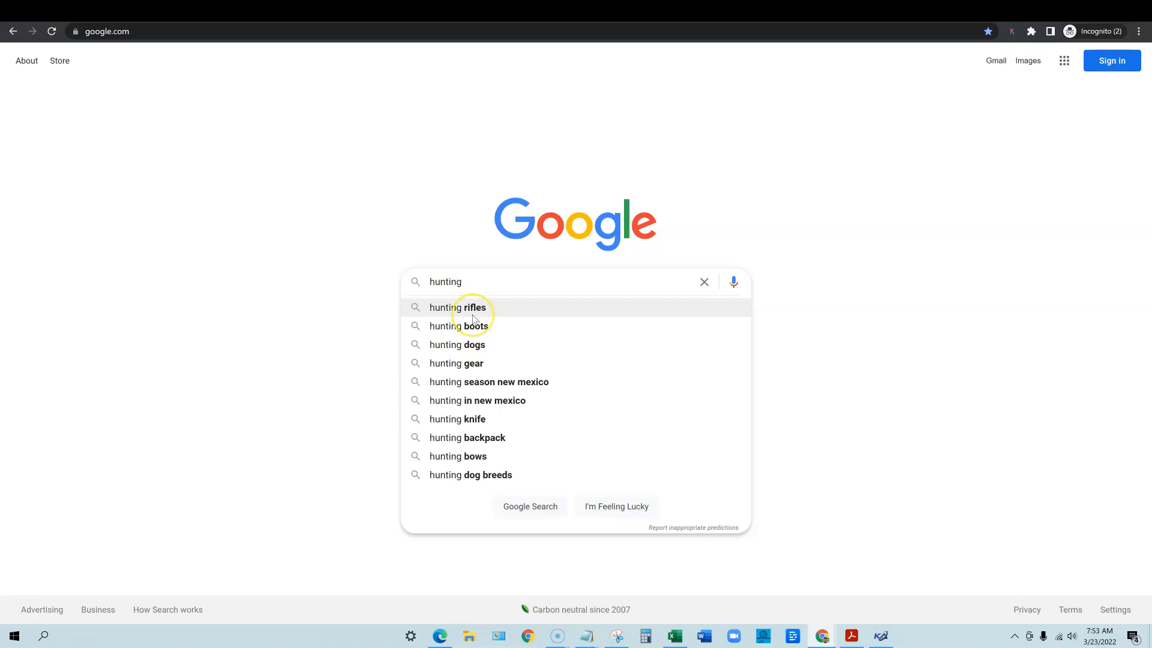
mouse_move(473, 325)
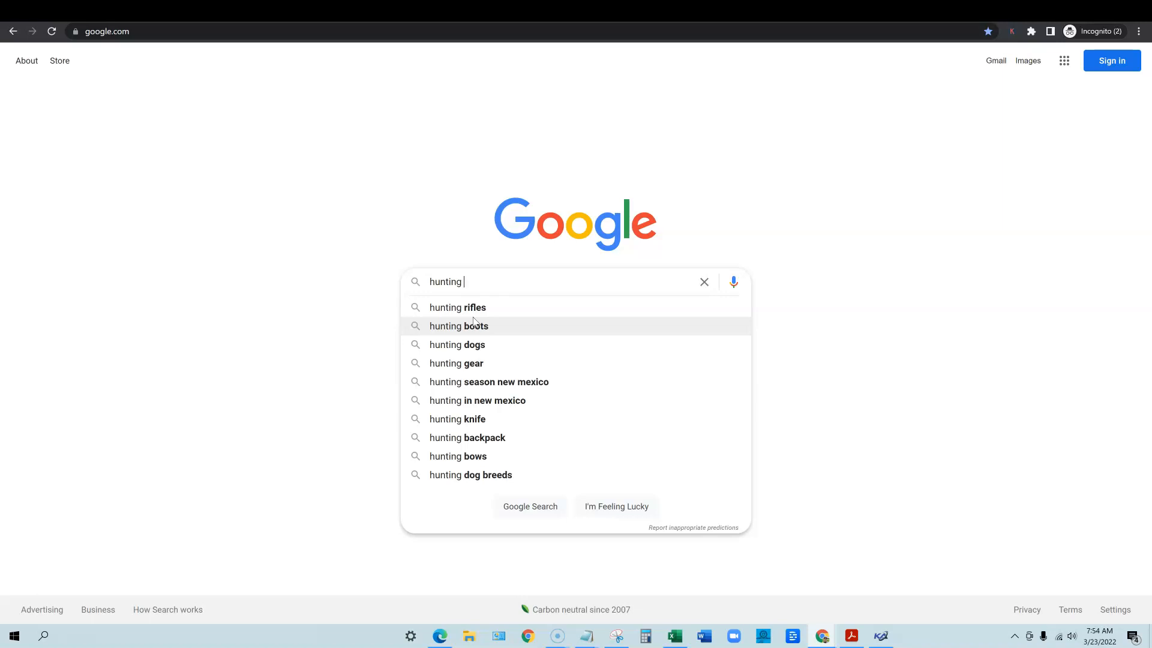
key("Backspace")
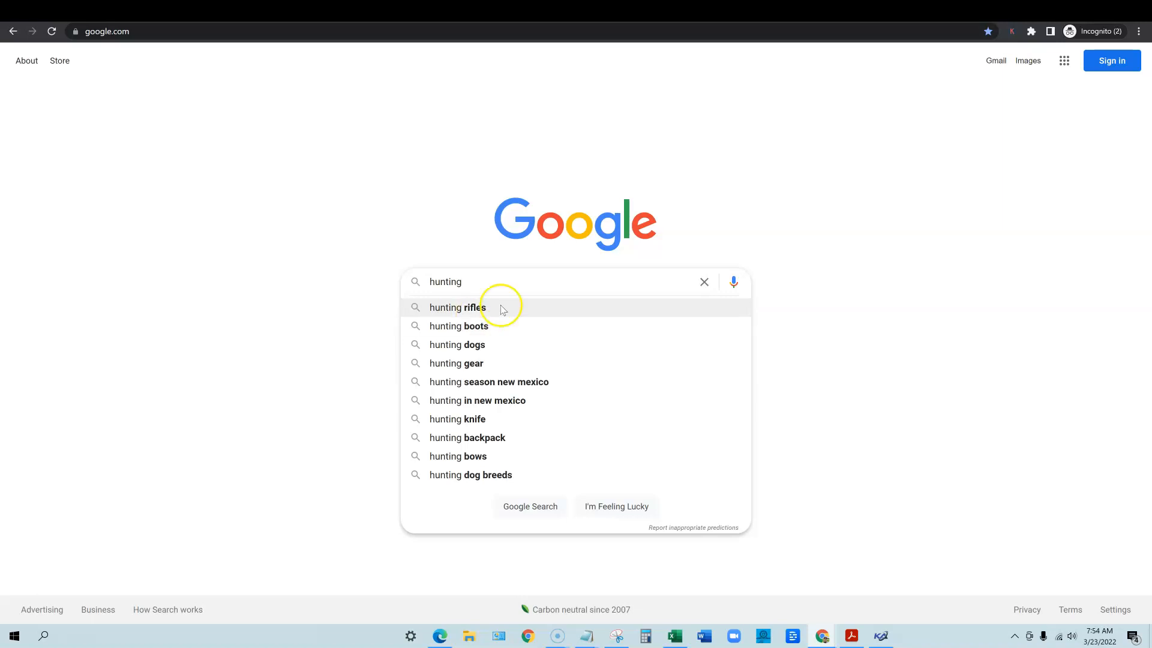
mouse_move(497, 280)
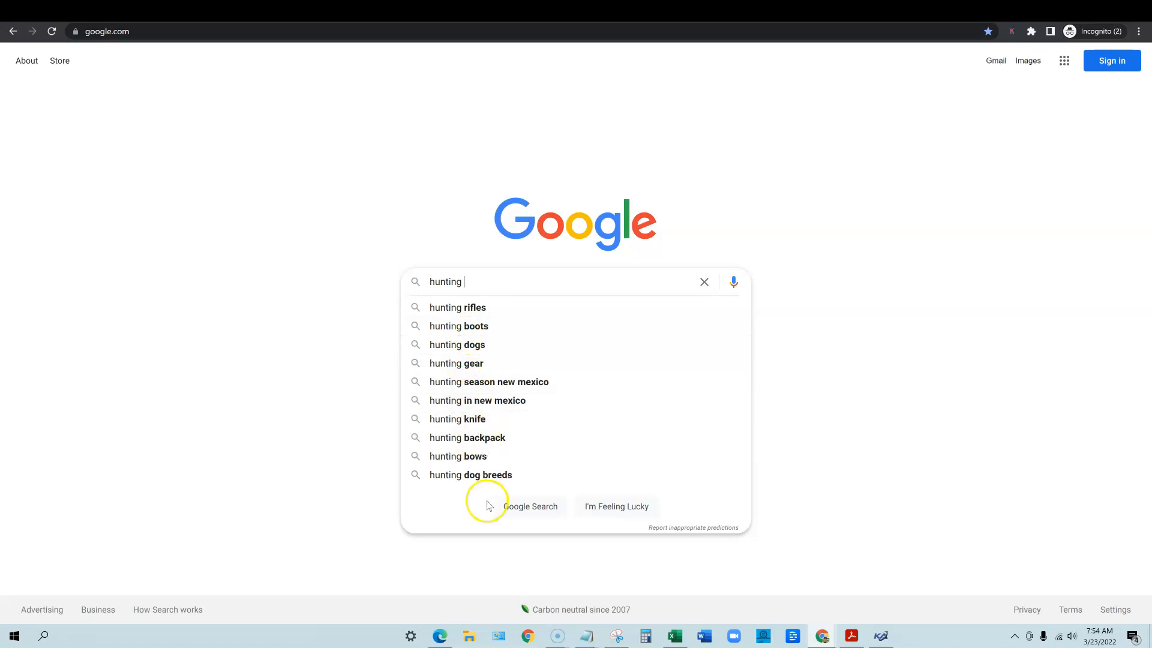
mouse_move(481, 284)
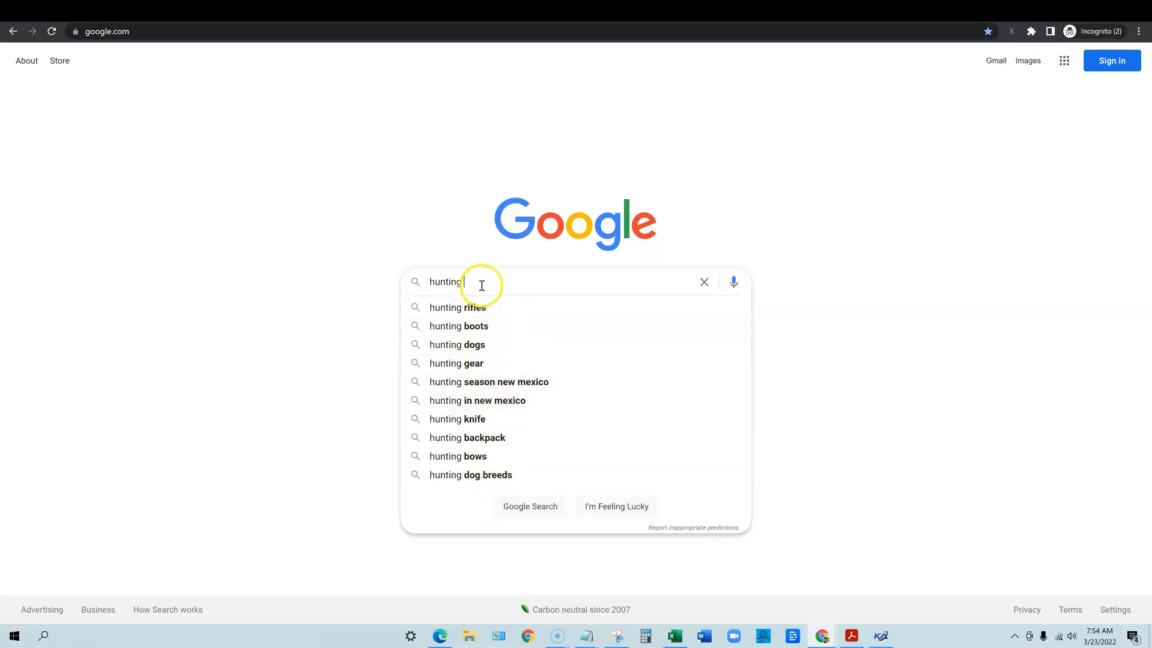
mouse_move(449, 503)
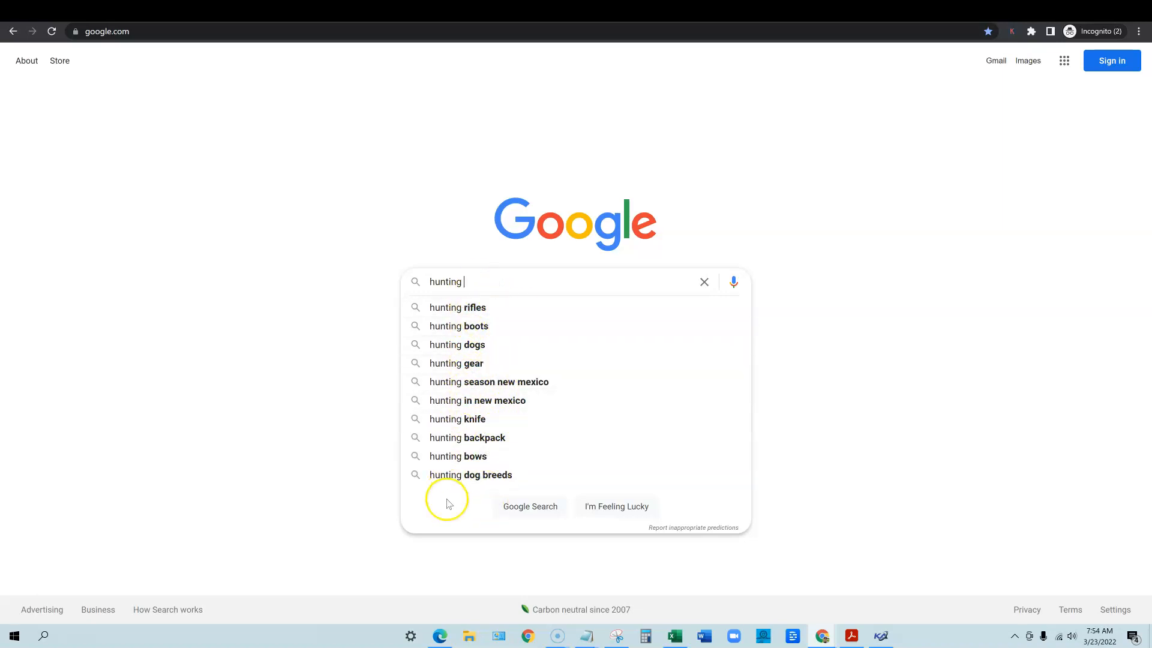
mouse_move(481, 285)
type(" a")
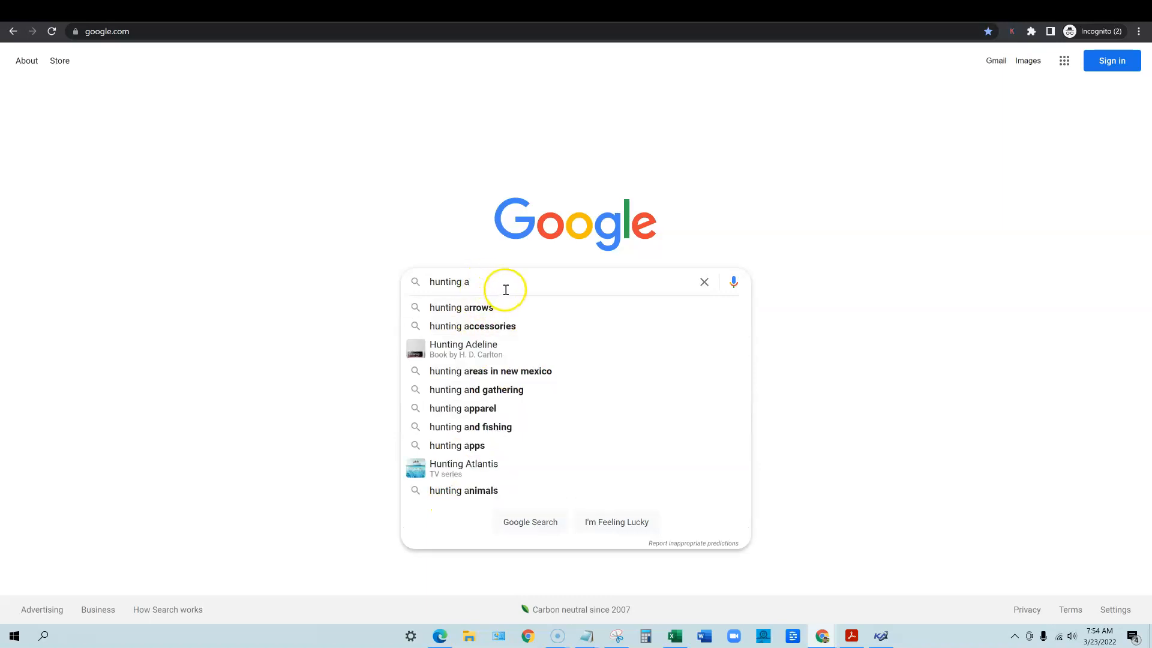
mouse_move(465, 527)
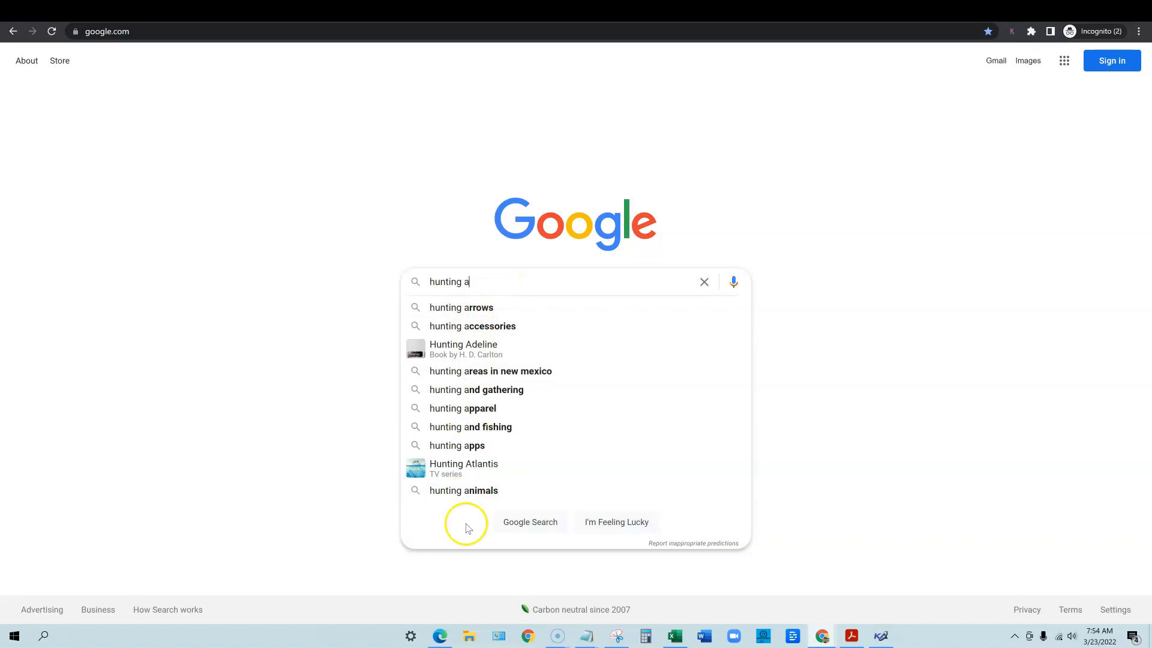
key("Backspace")
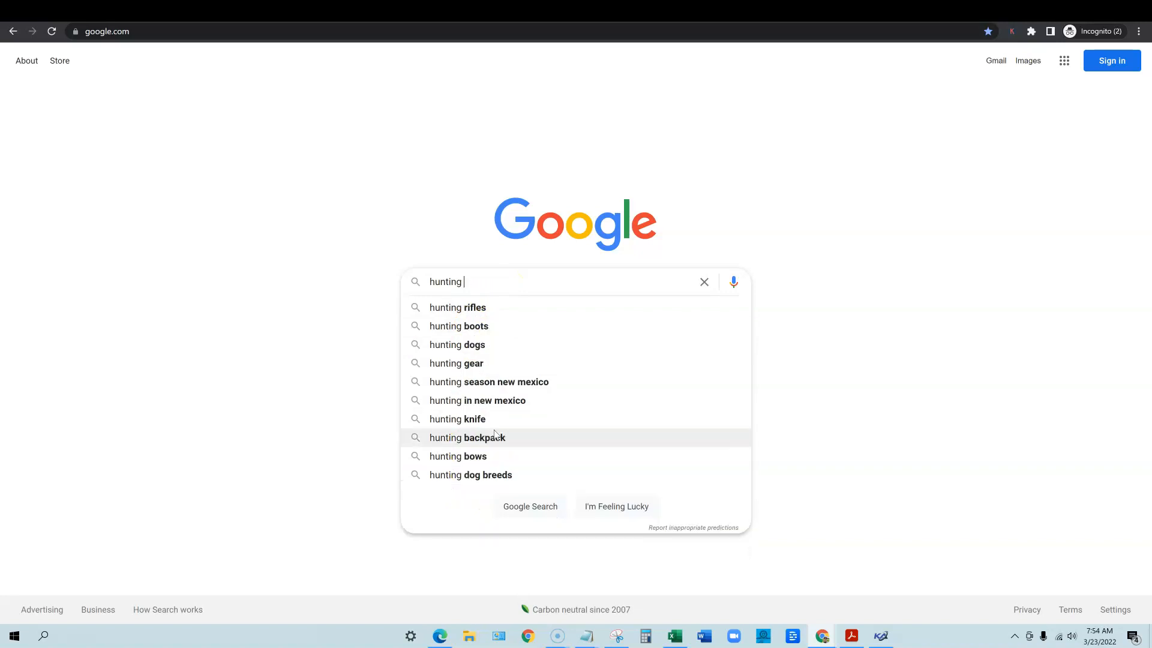
type("b")
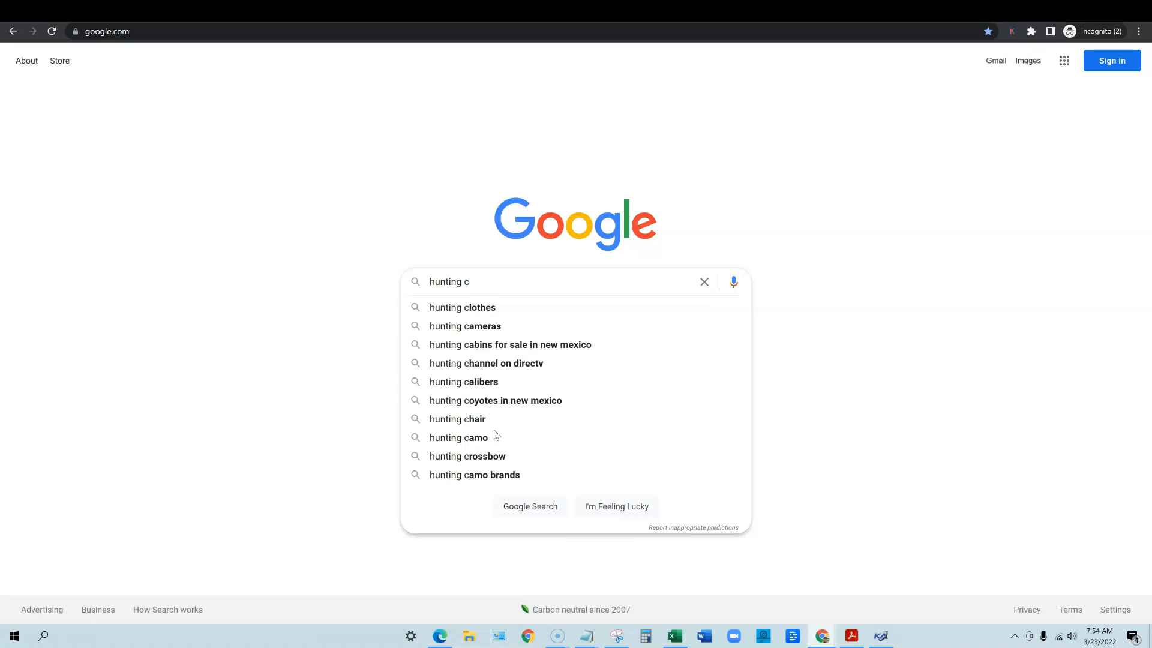
key("BackSpace")
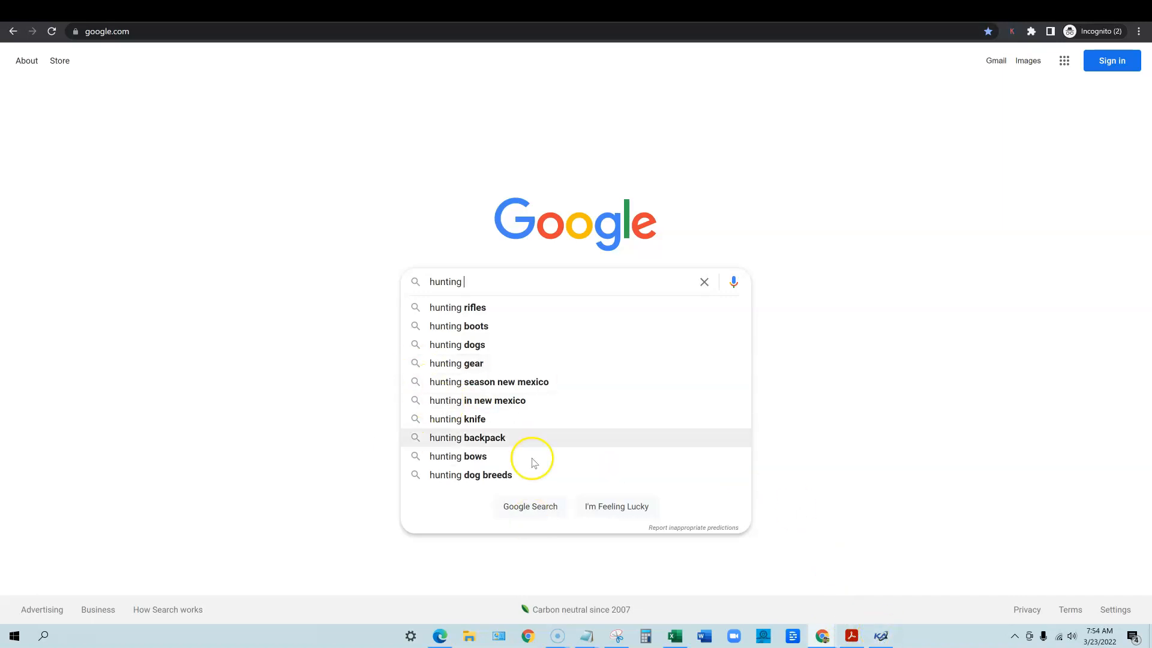
mouse_move(843, 535)
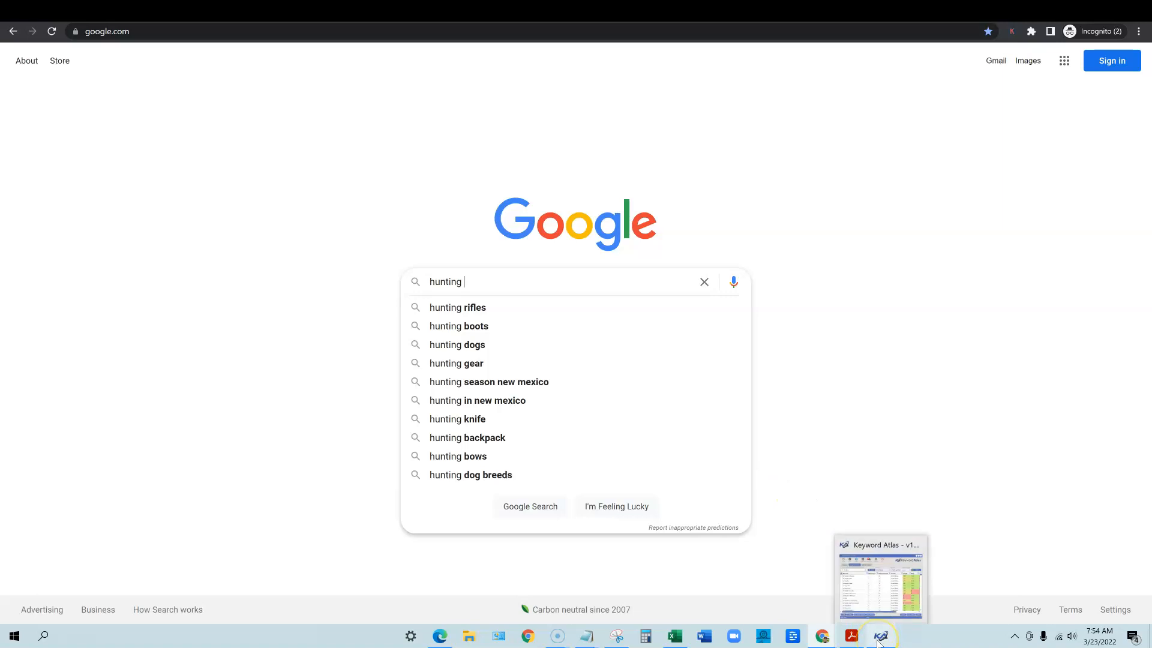
left_click(879, 635)
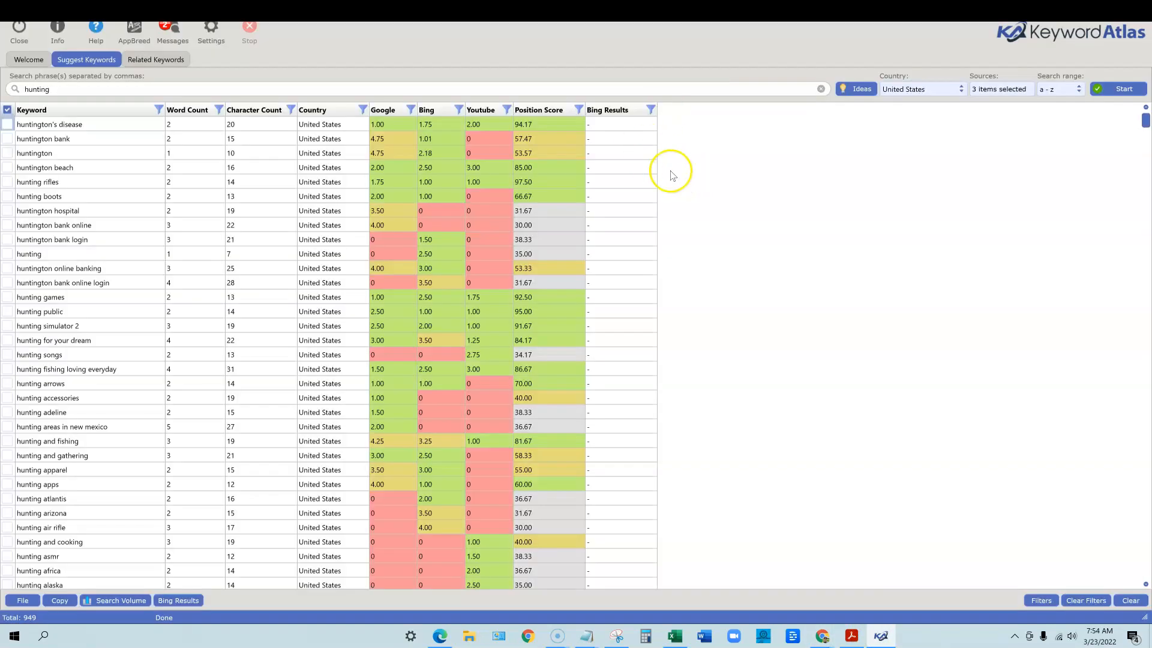
mouse_move(169, 132)
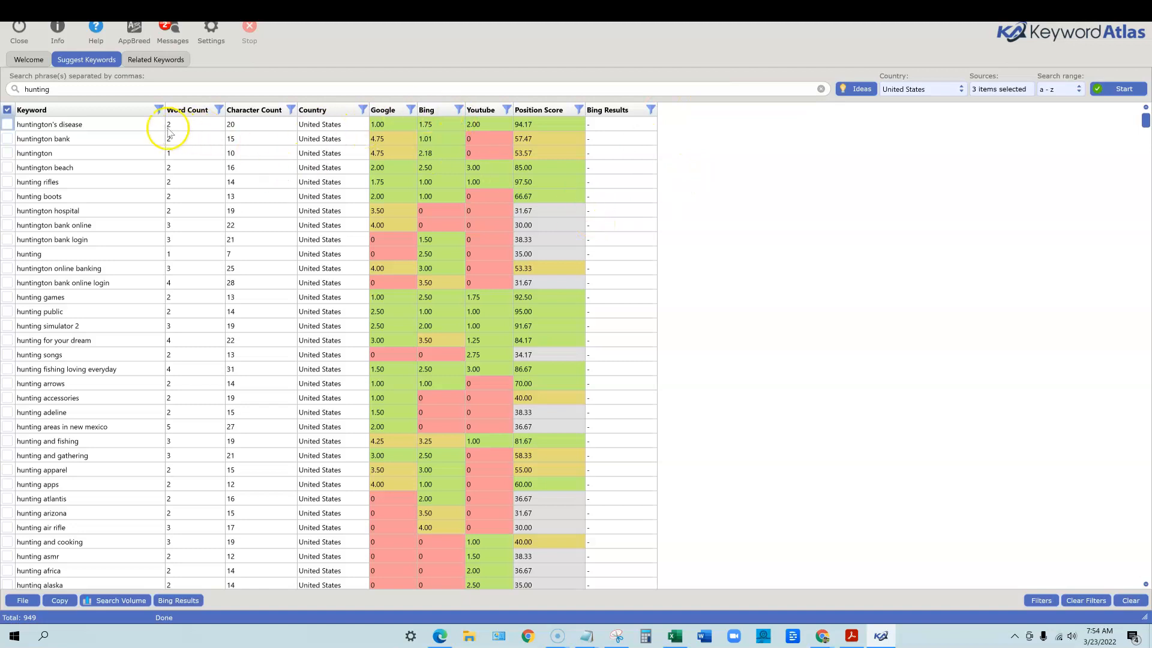
Step: Scroll through the 949 hunting results, reviewing Google, Bing, YouTube and position score columns
scroll("down", 3)
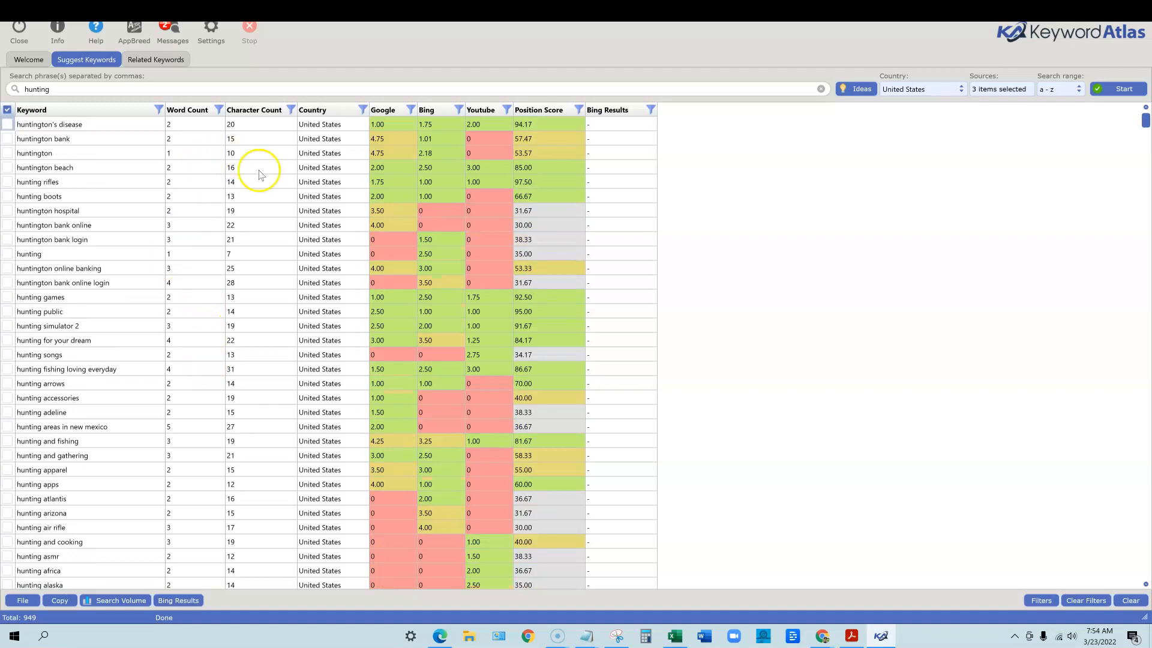
mouse_move(325, 257)
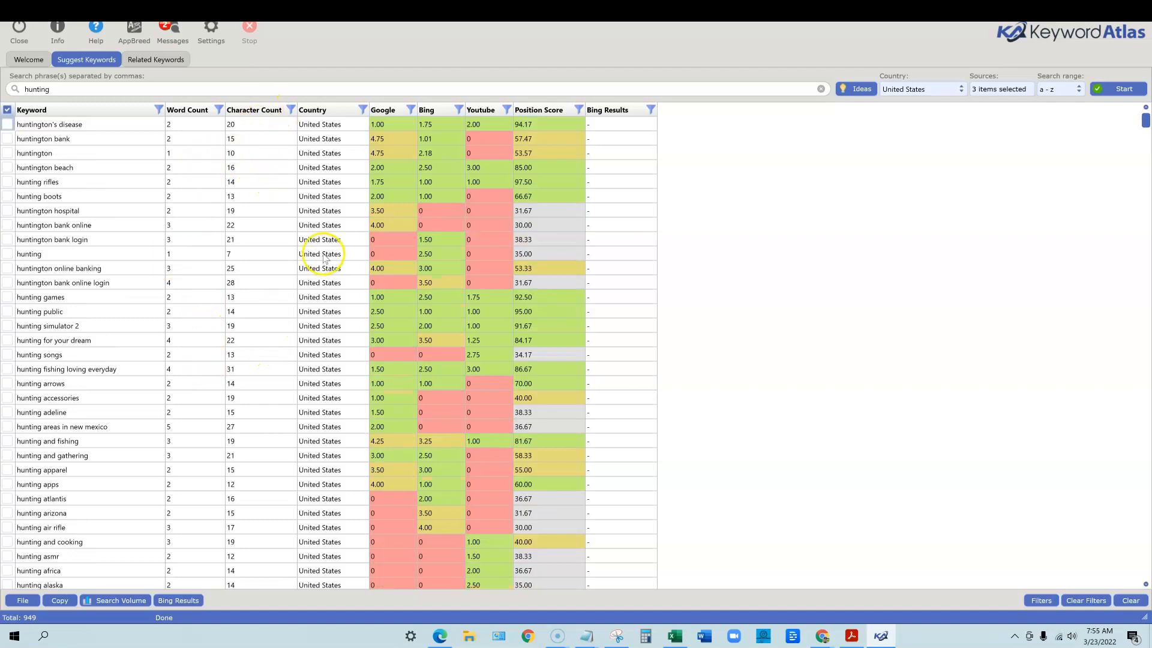
mouse_move(406, 123)
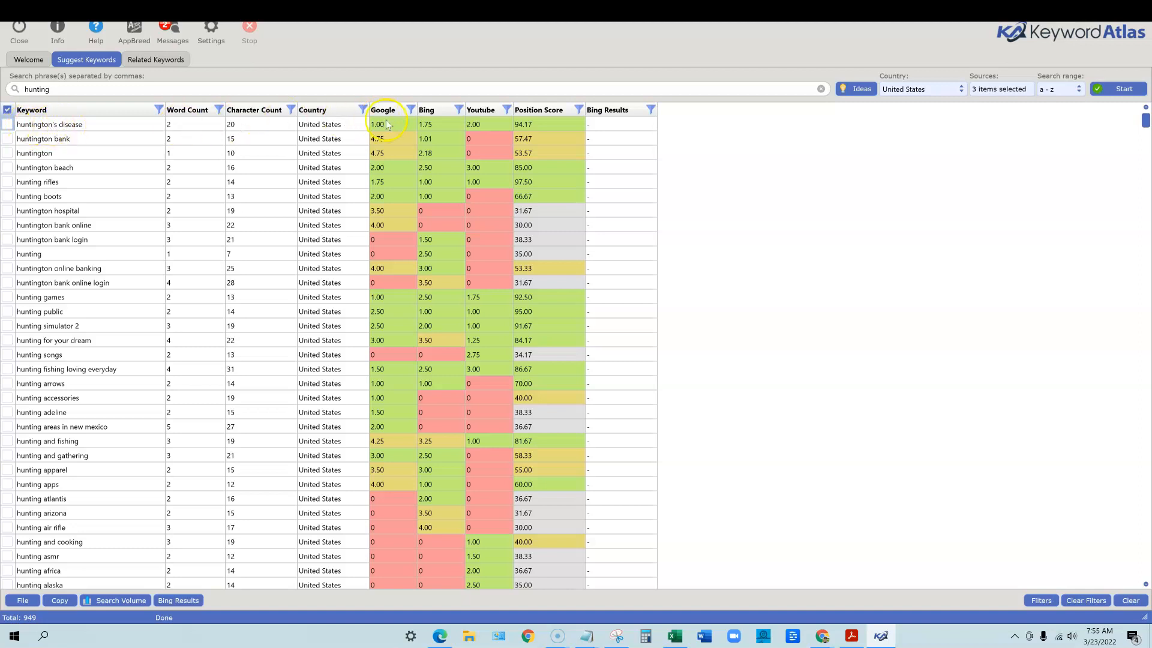
mouse_move(389, 131)
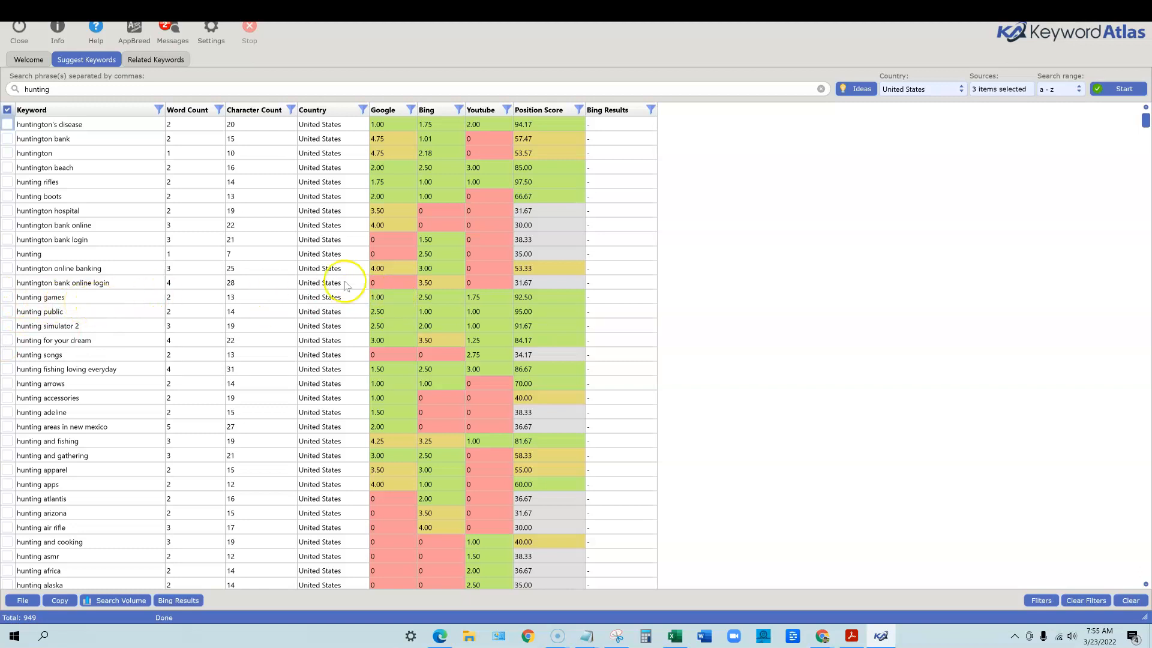
mouse_move(455, 245)
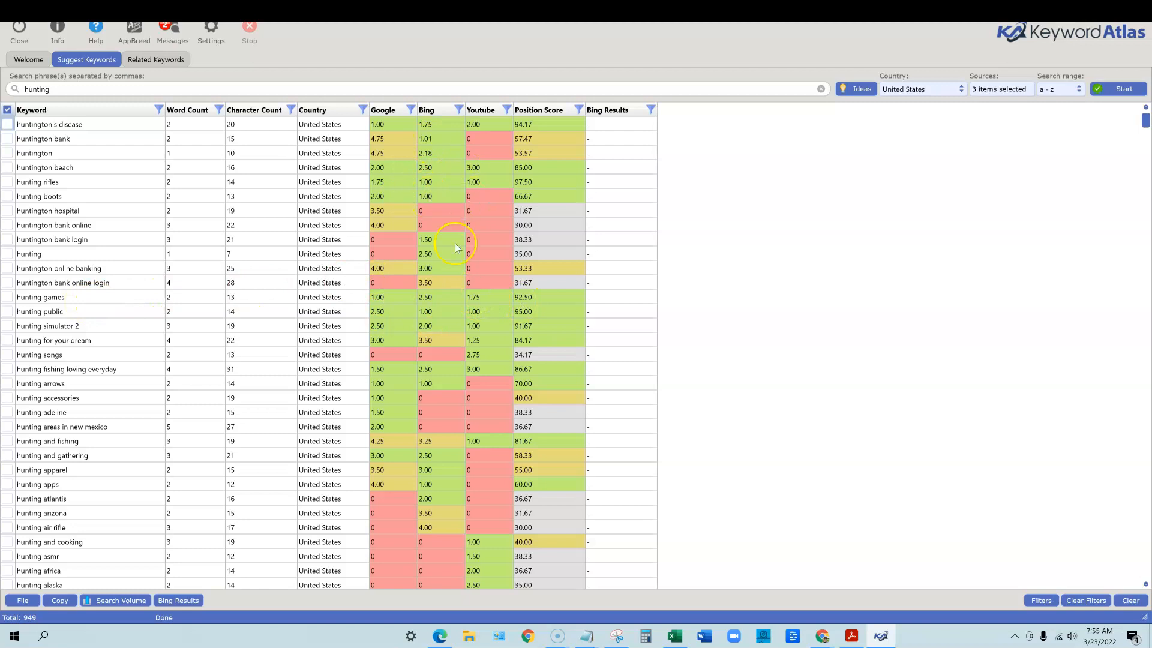
mouse_move(453, 291)
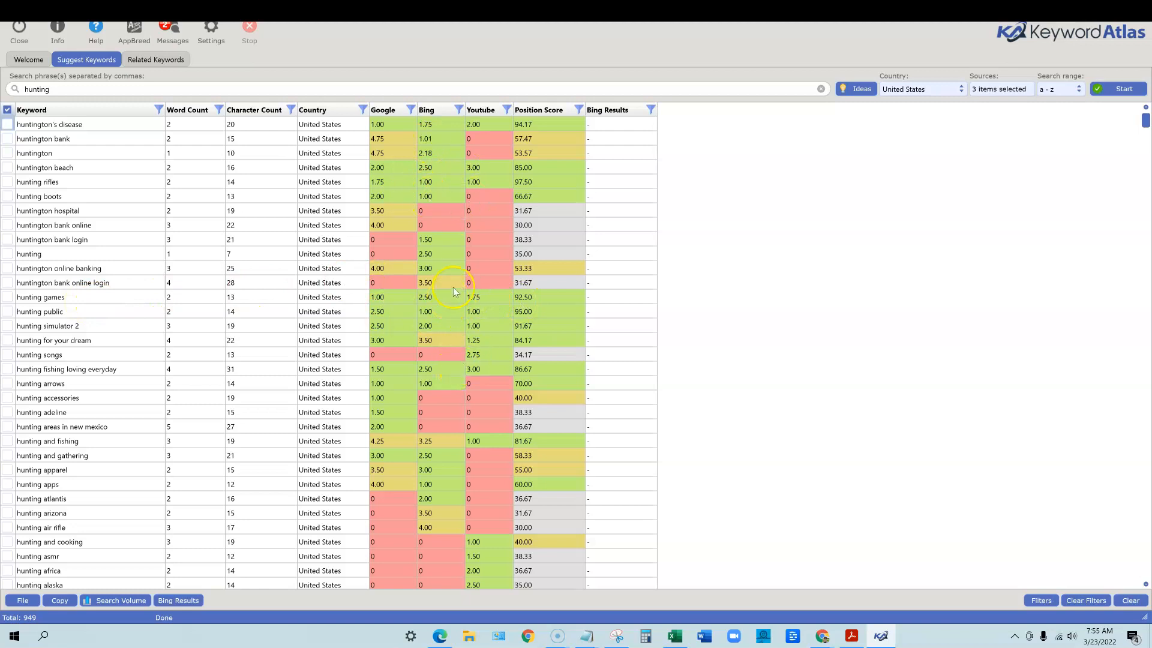
mouse_move(484, 186)
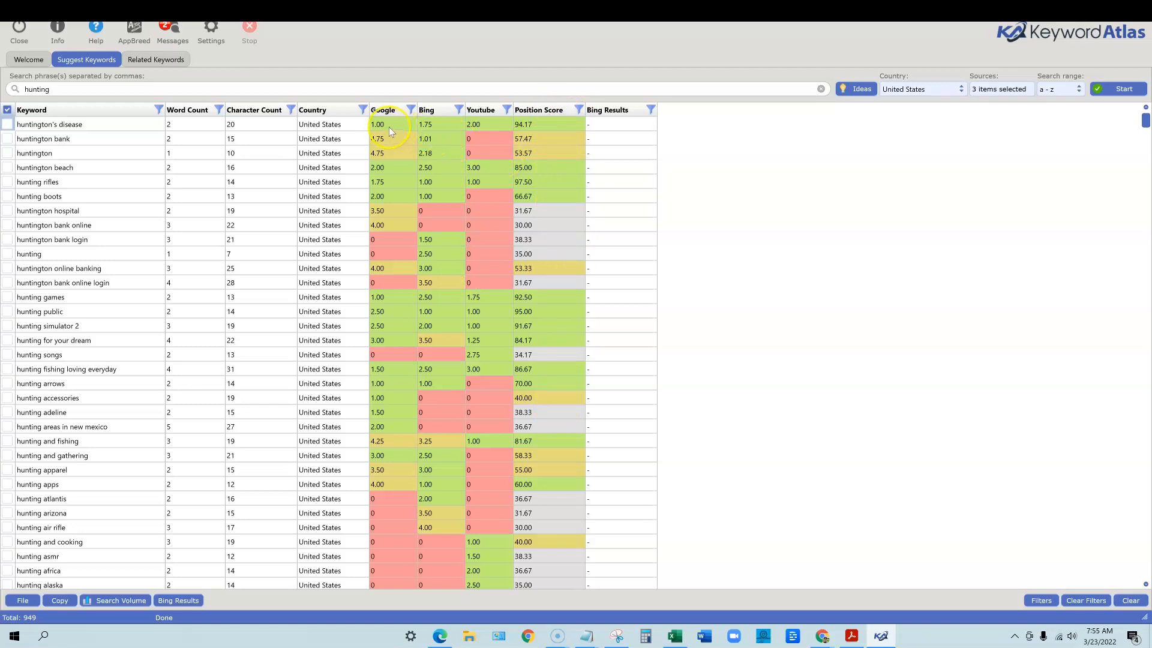
mouse_move(466, 124)
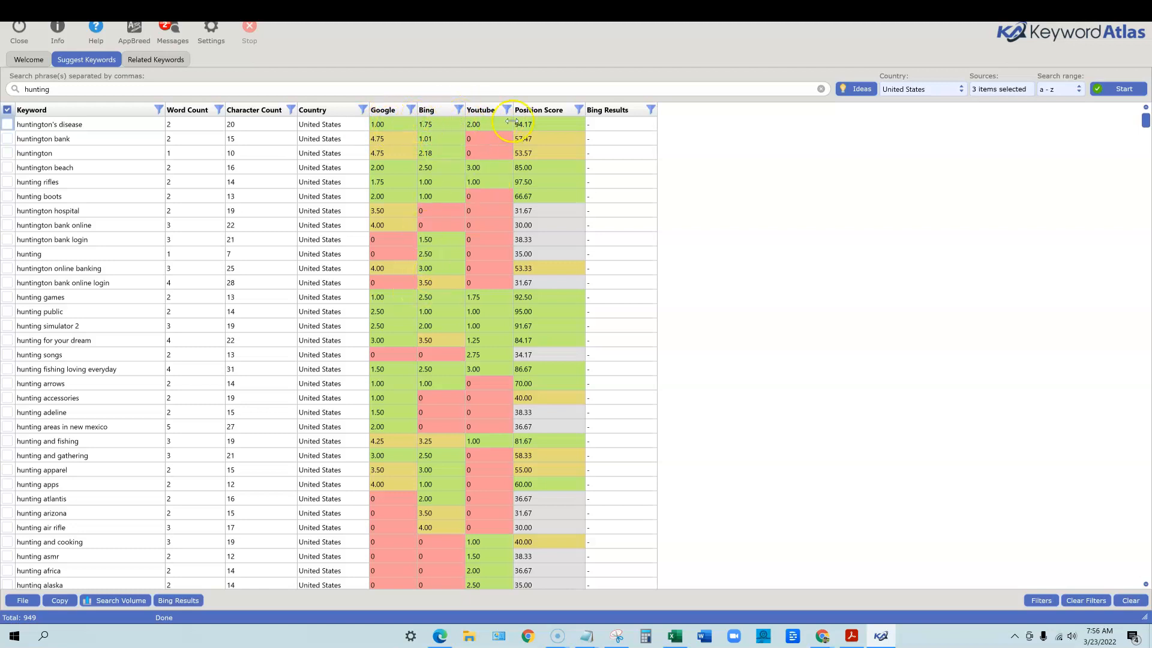
mouse_move(485, 206)
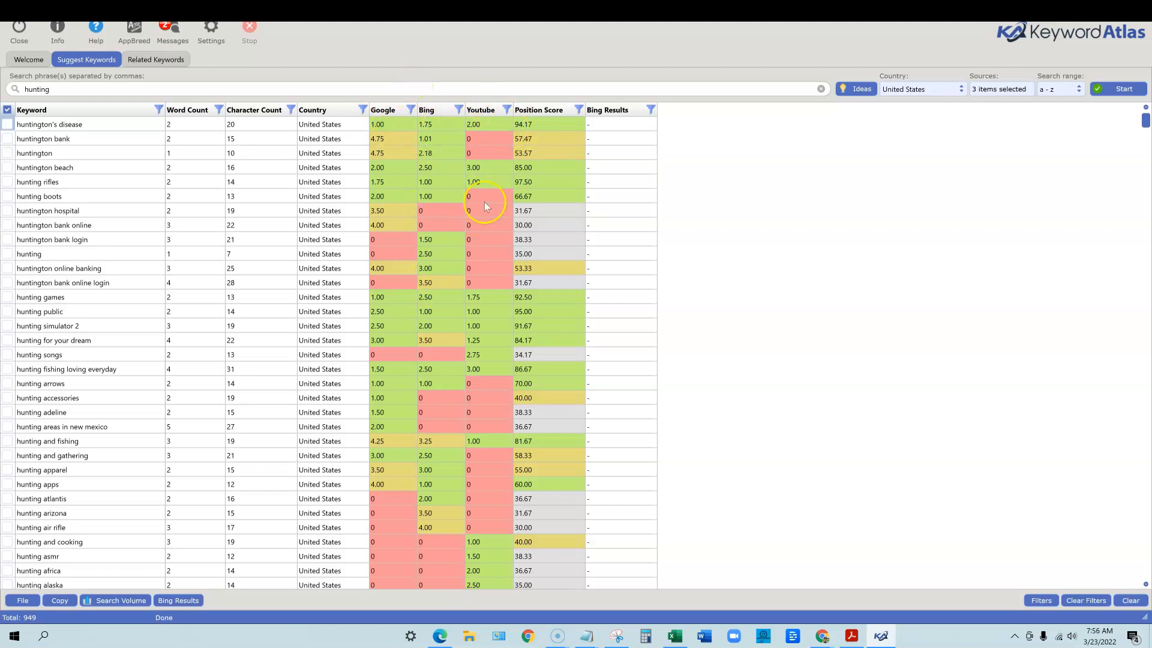
mouse_move(542, 114)
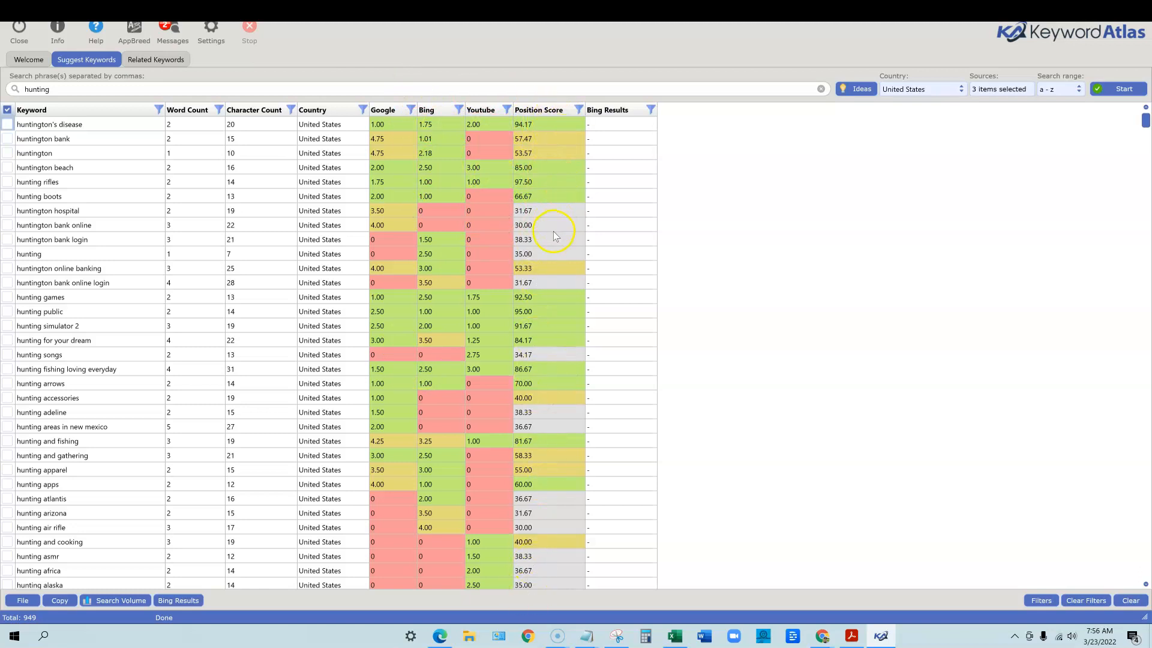
scroll("down", 3)
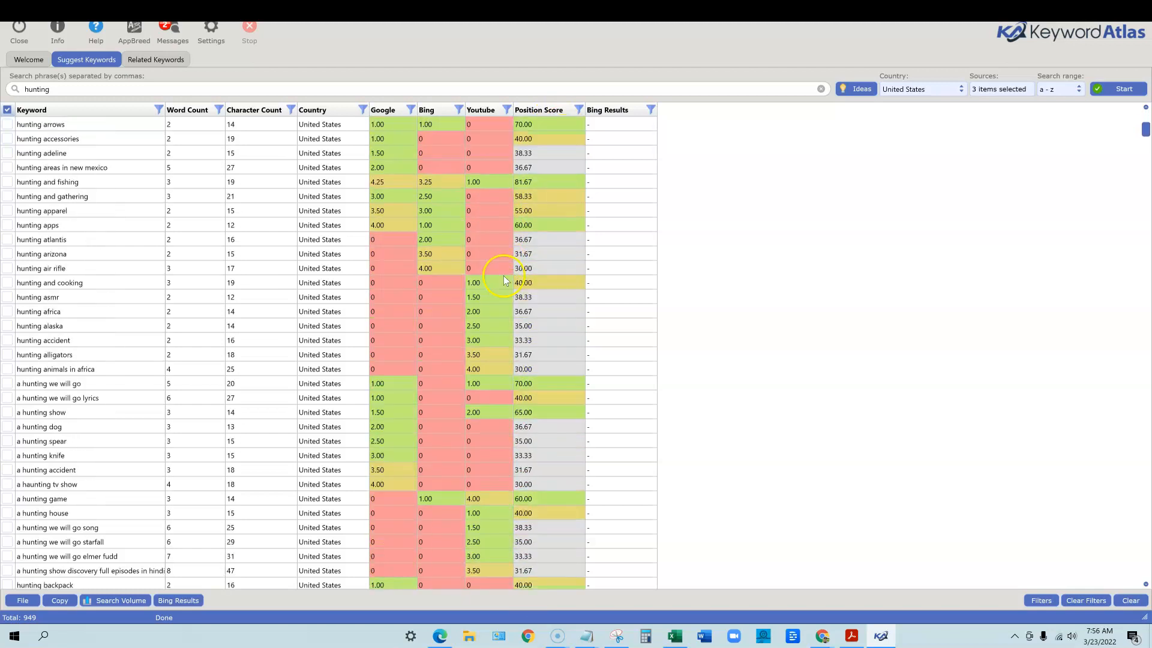
scroll("down", 3)
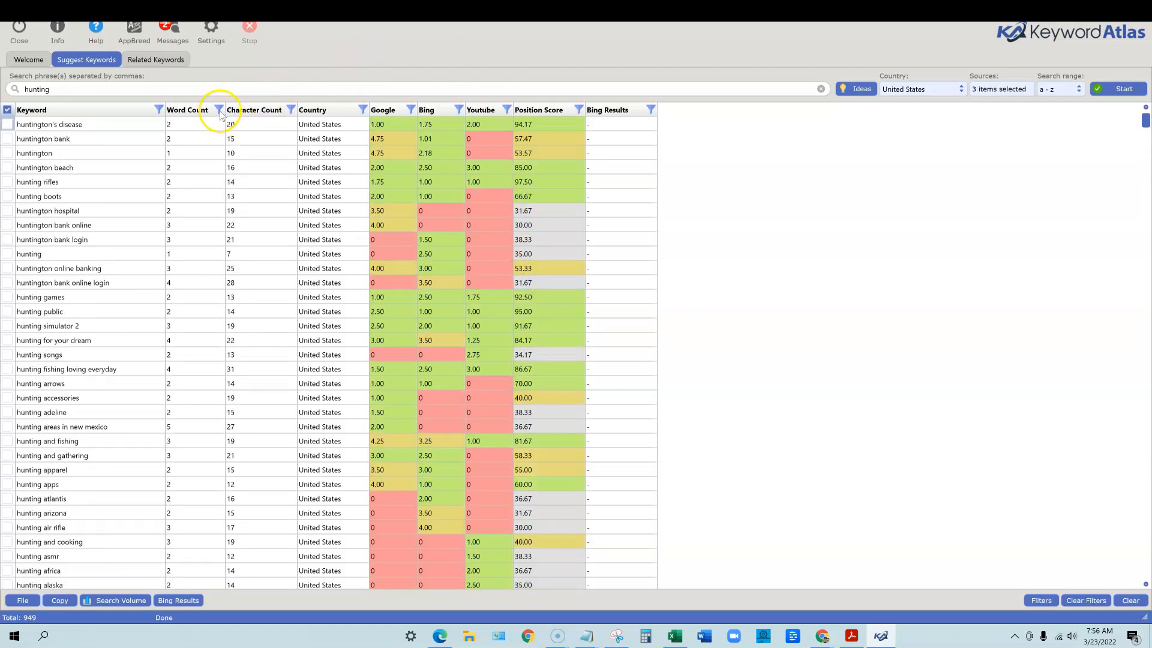
Step: Filter hunting ideas to Word Count greater than 5 and sort by position score descending
left_click(219, 111)
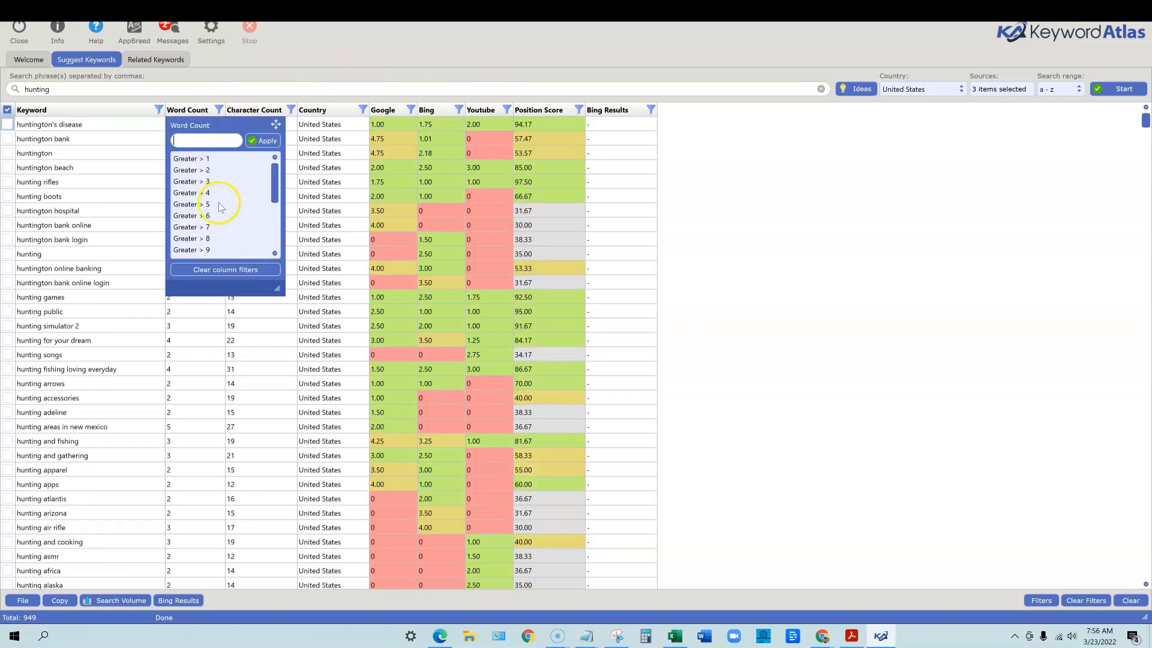
mouse_move(202, 209)
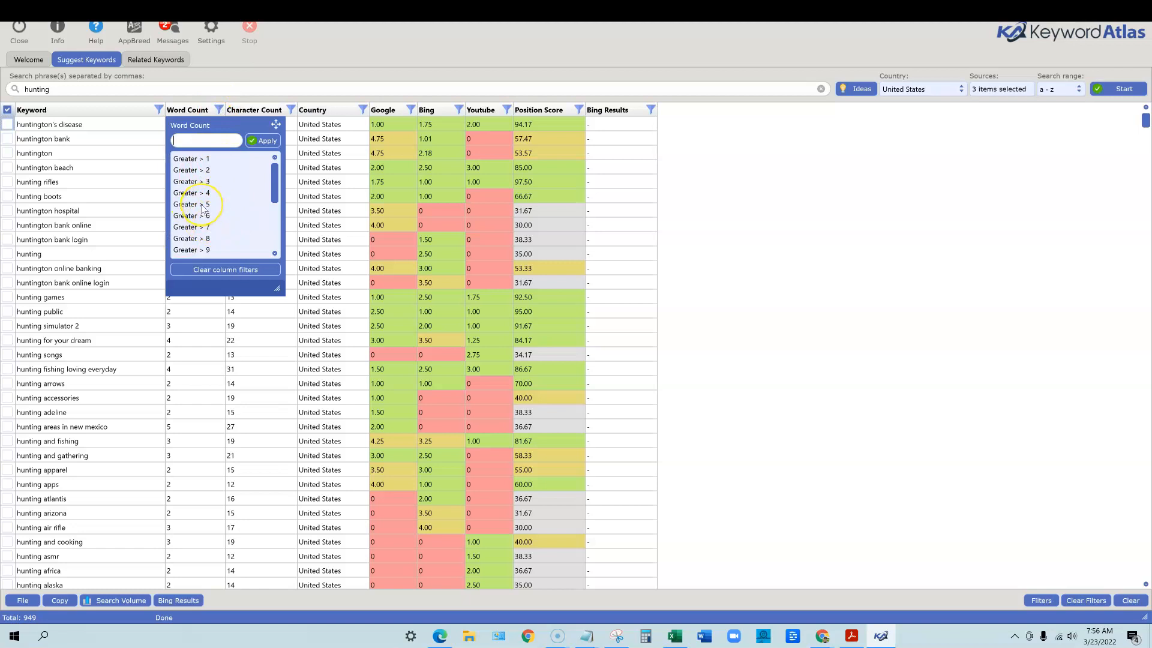
left_click(190, 204)
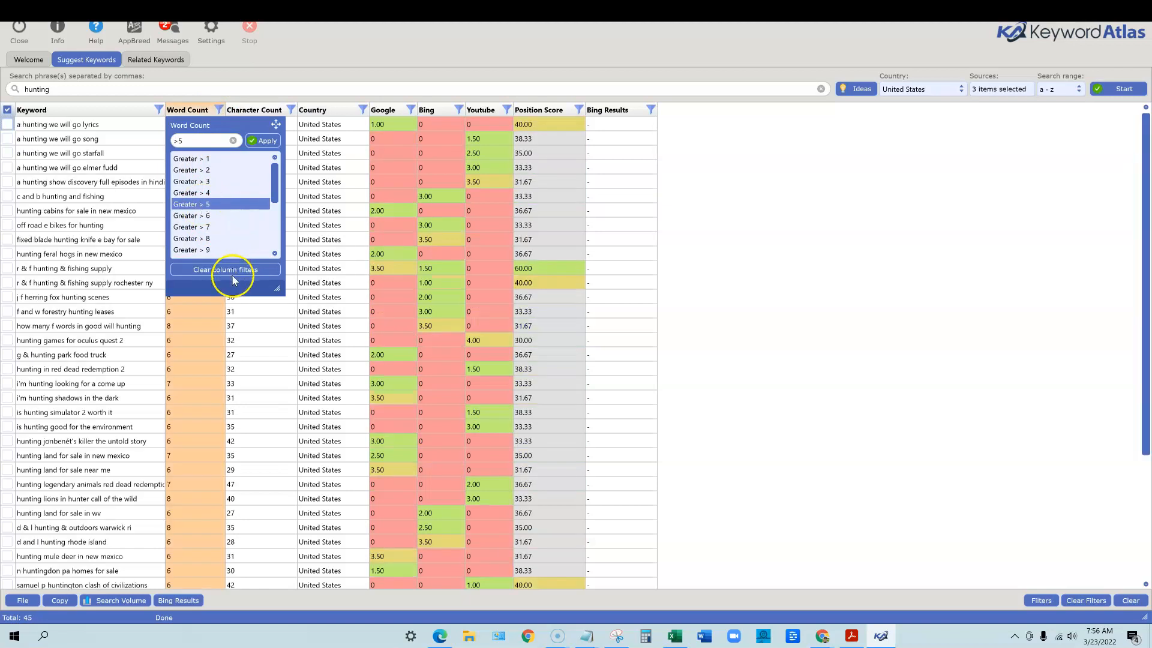
mouse_move(711, 241)
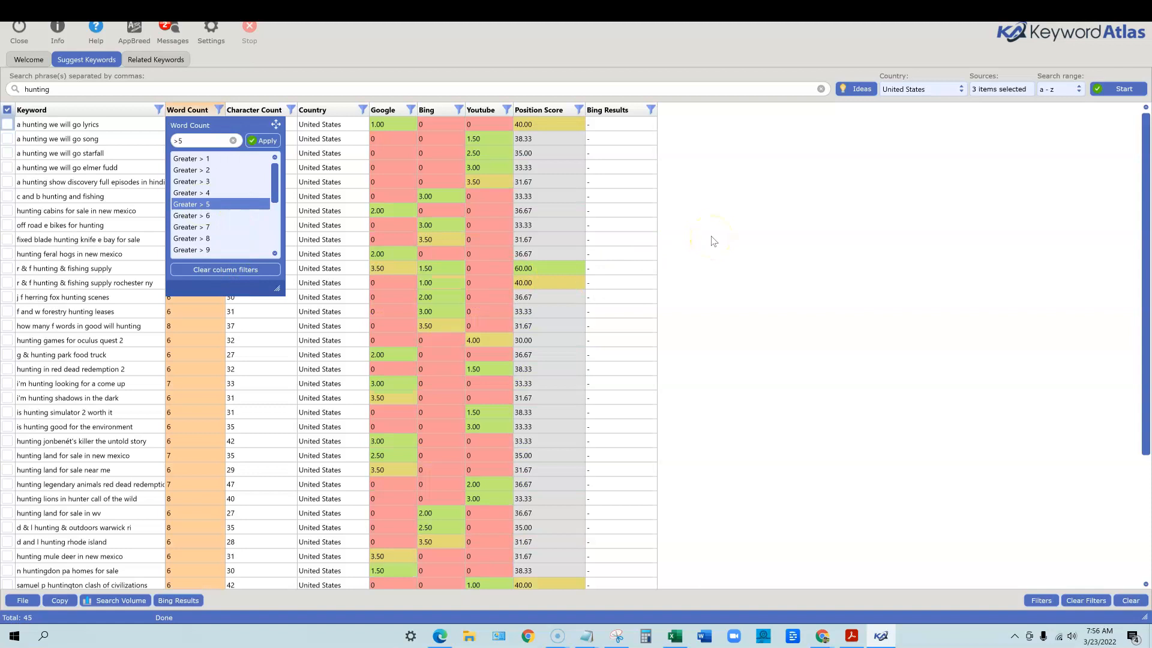
left_click(265, 141)
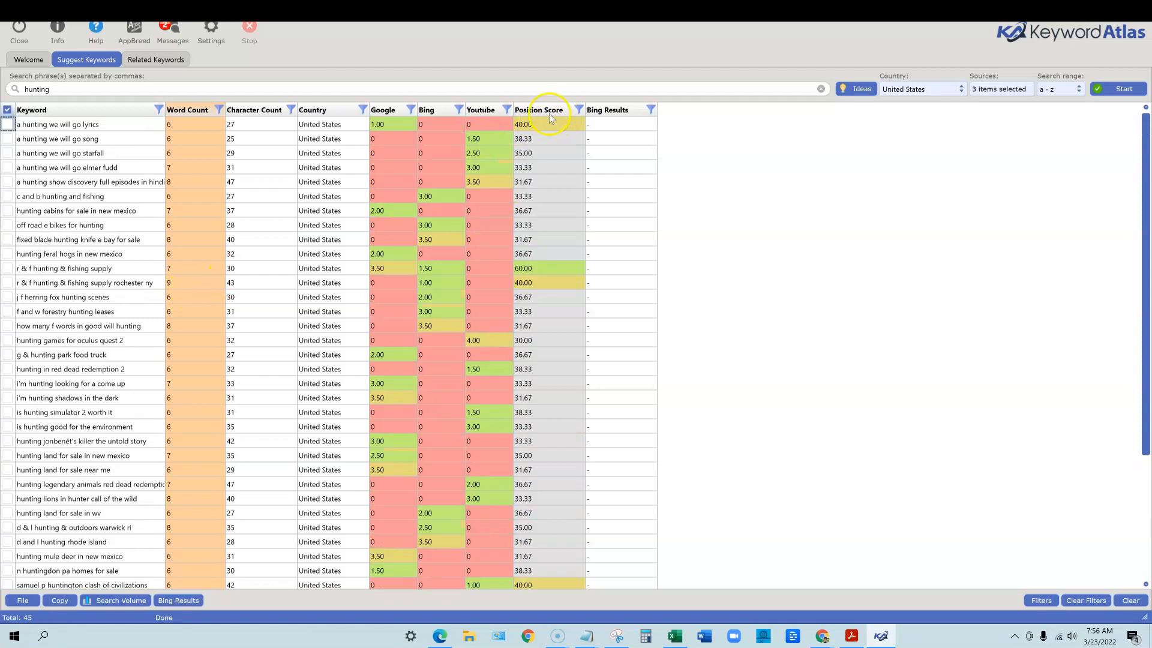
left_click(545, 109)
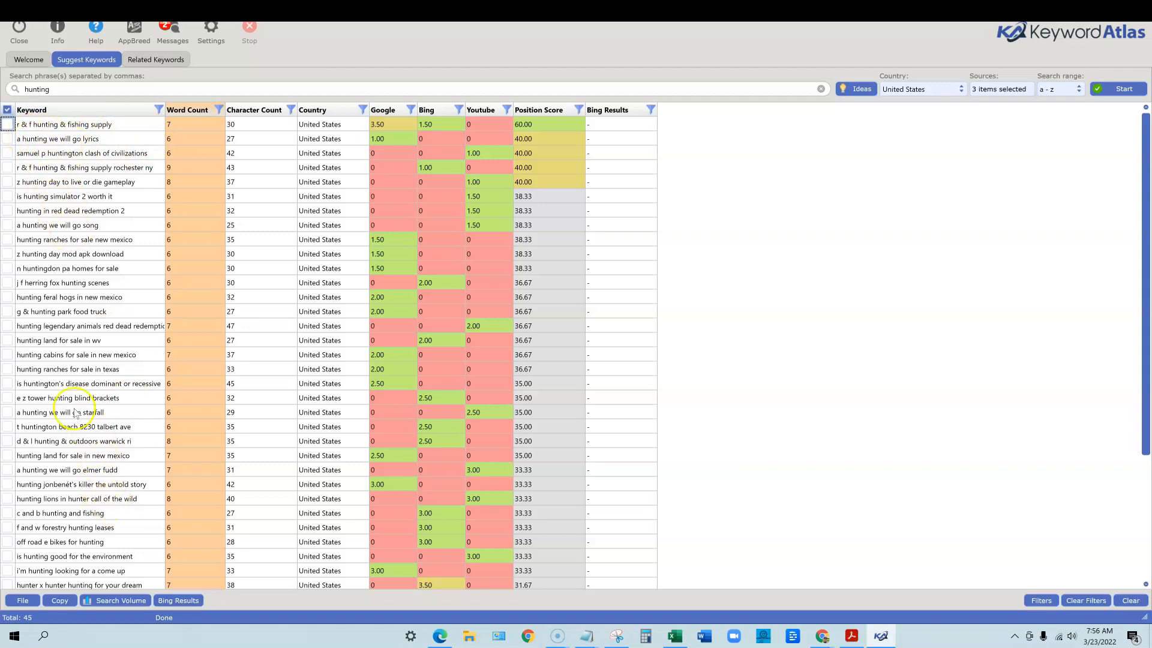
scroll("down", 3)
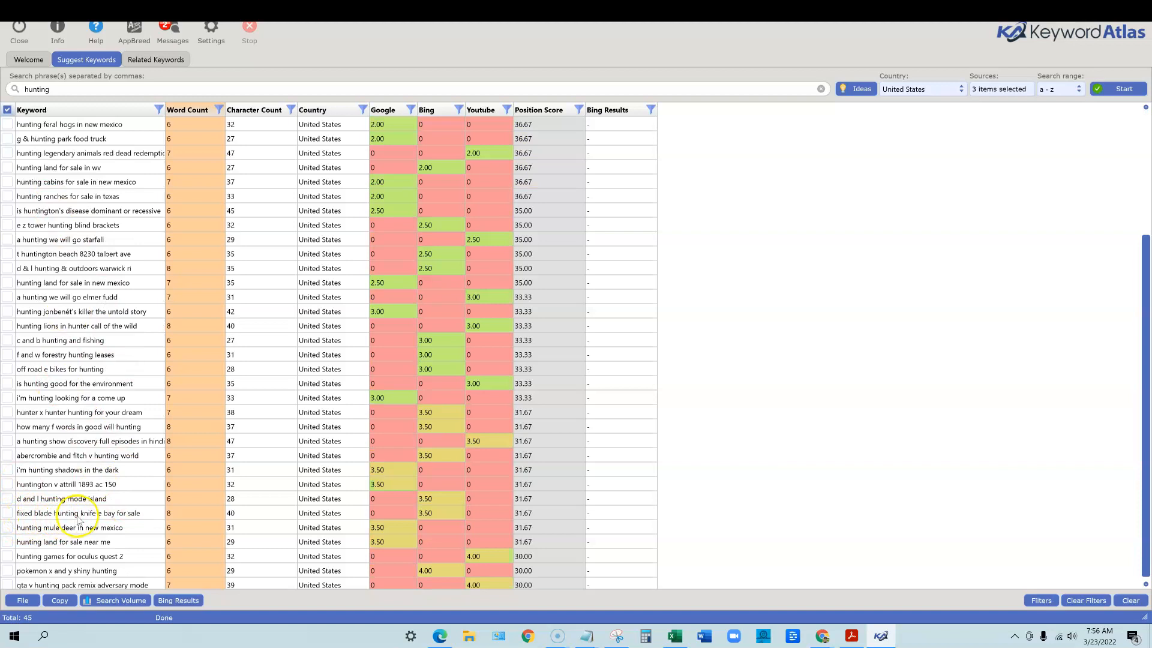
mouse_move(27, 520)
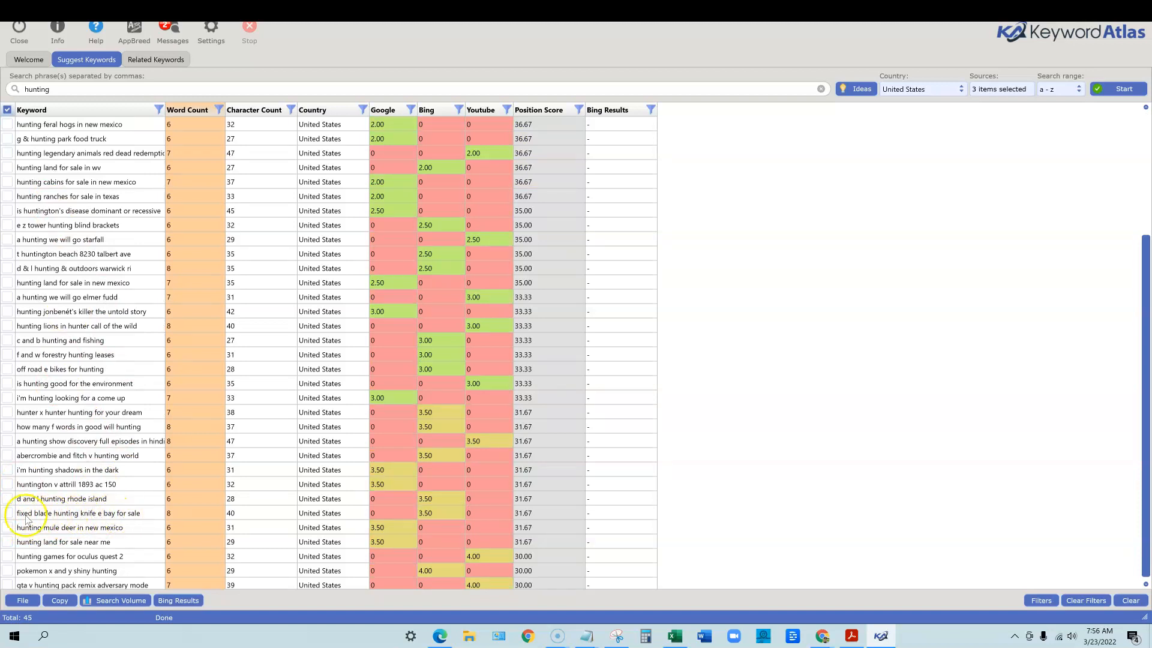
left_click(6, 513)
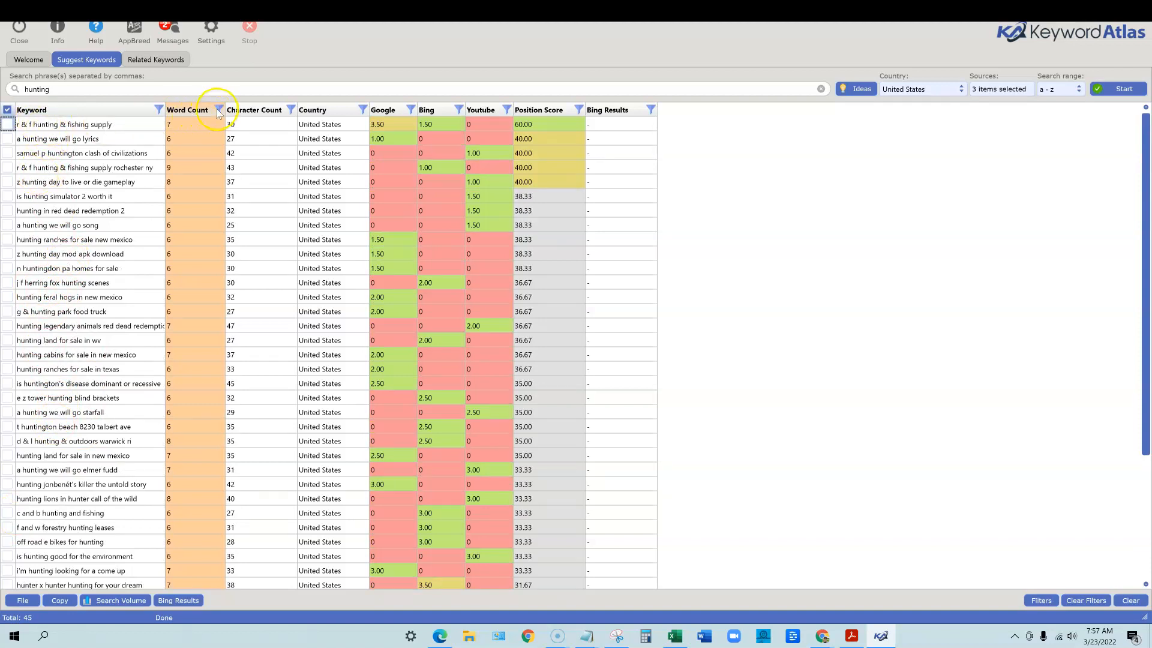
Step: Reopen the Word Count filter and scroll the hunting results list
left_click(219, 110)
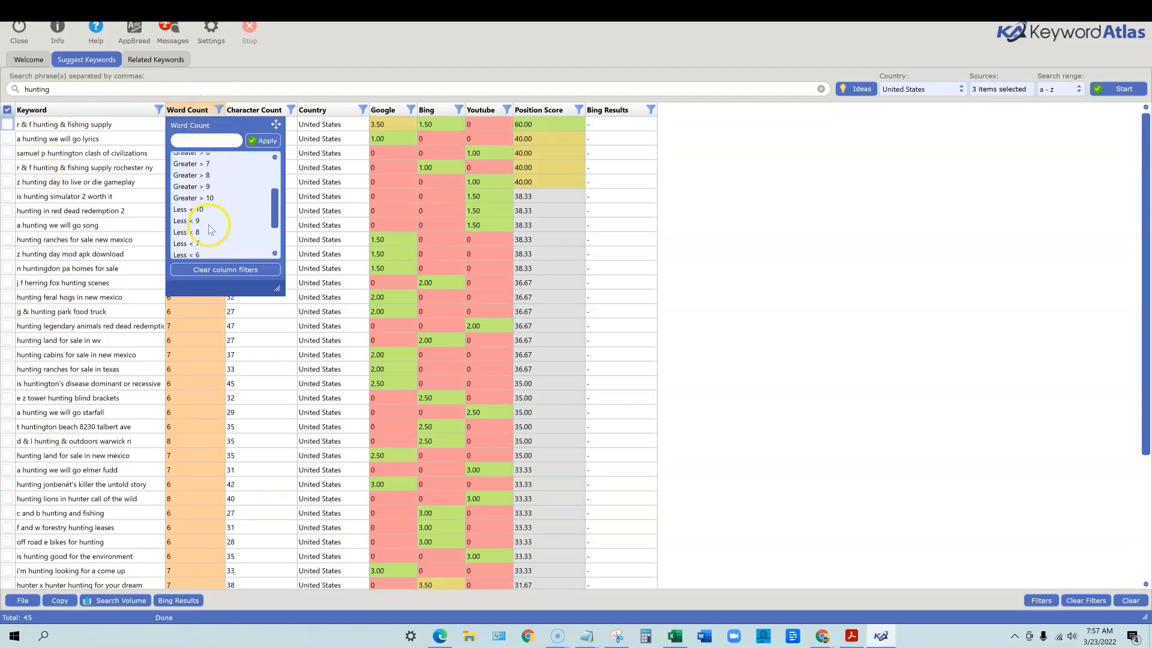
scroll("down", 3)
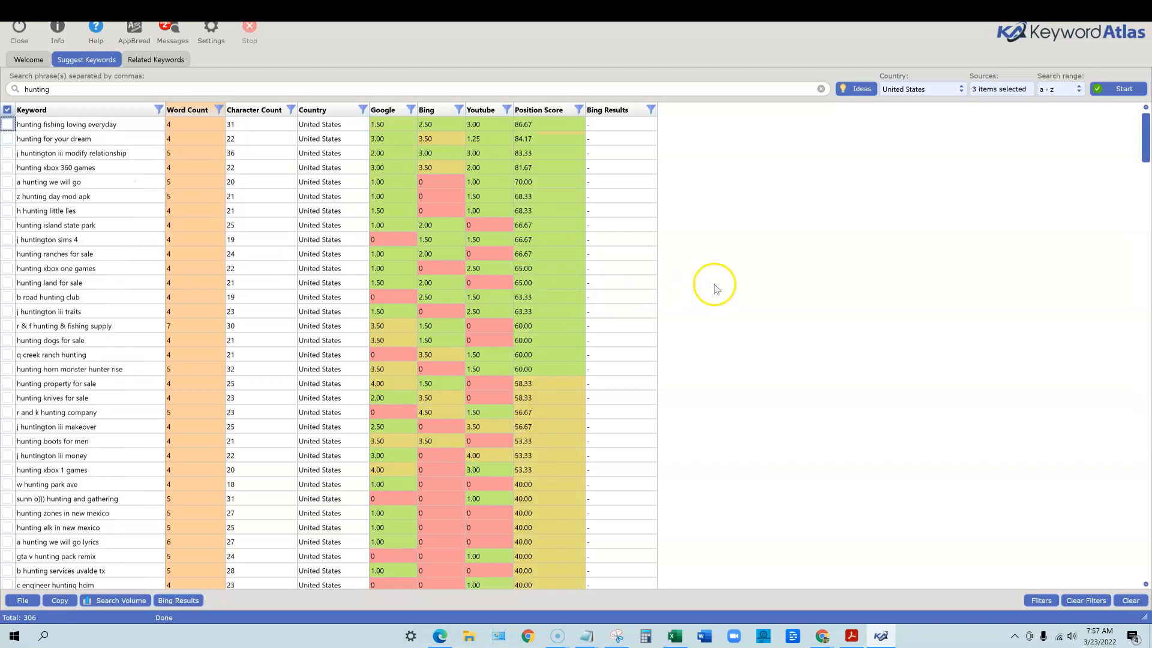
mouse_move(84, 325)
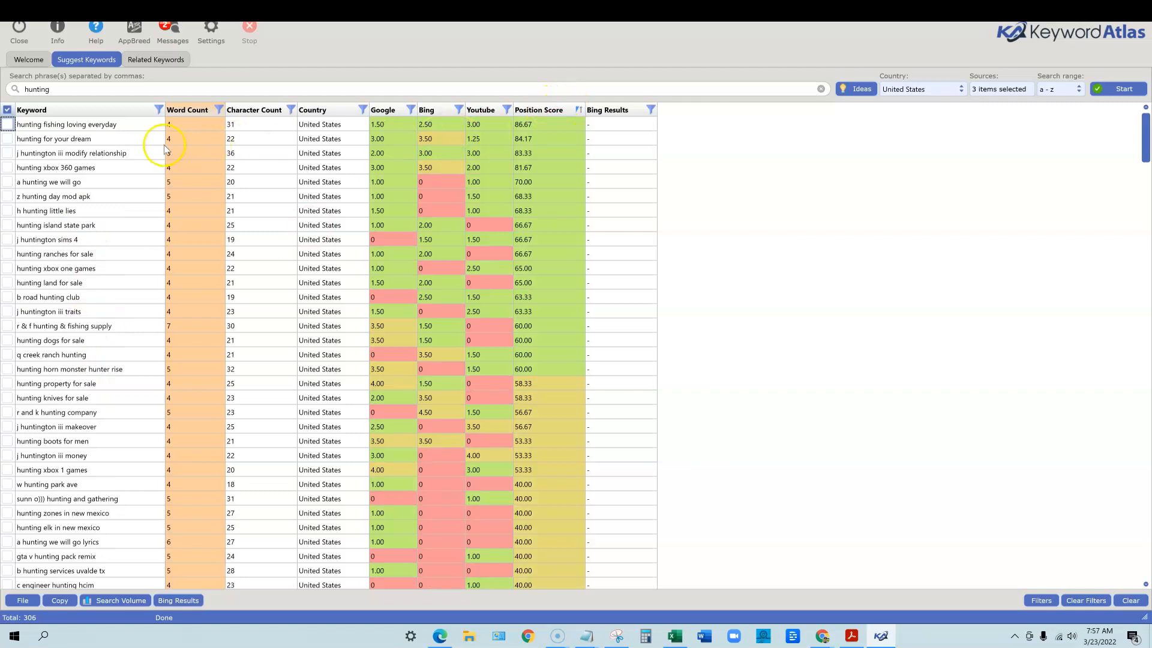
mouse_move(105, 137)
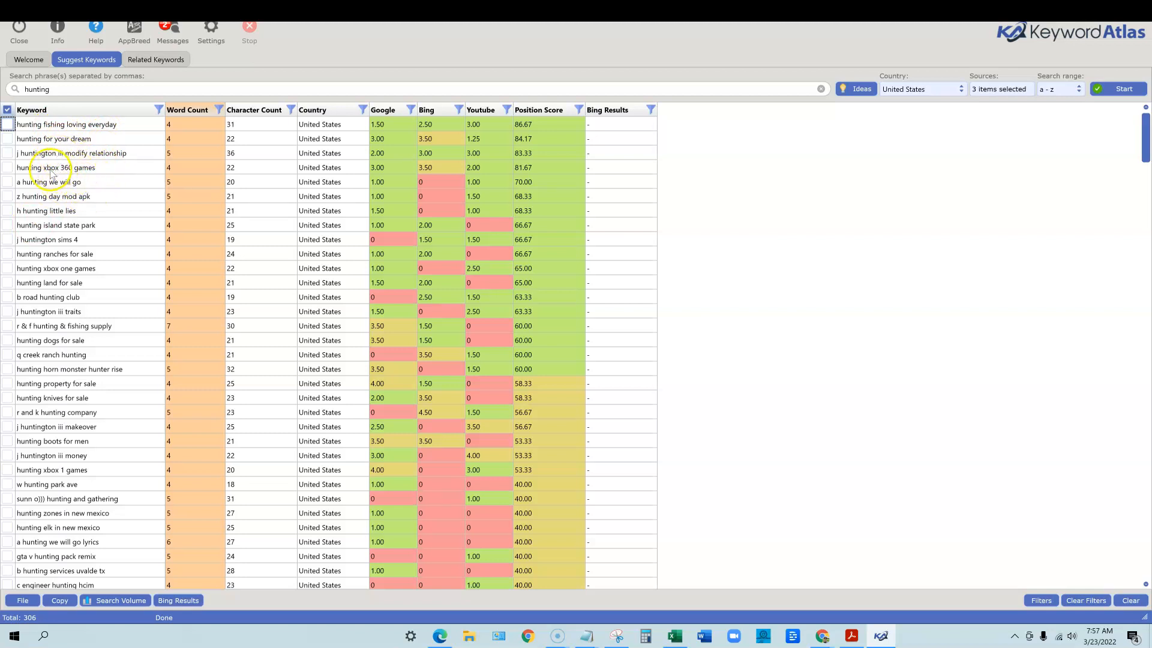
mouse_move(91, 225)
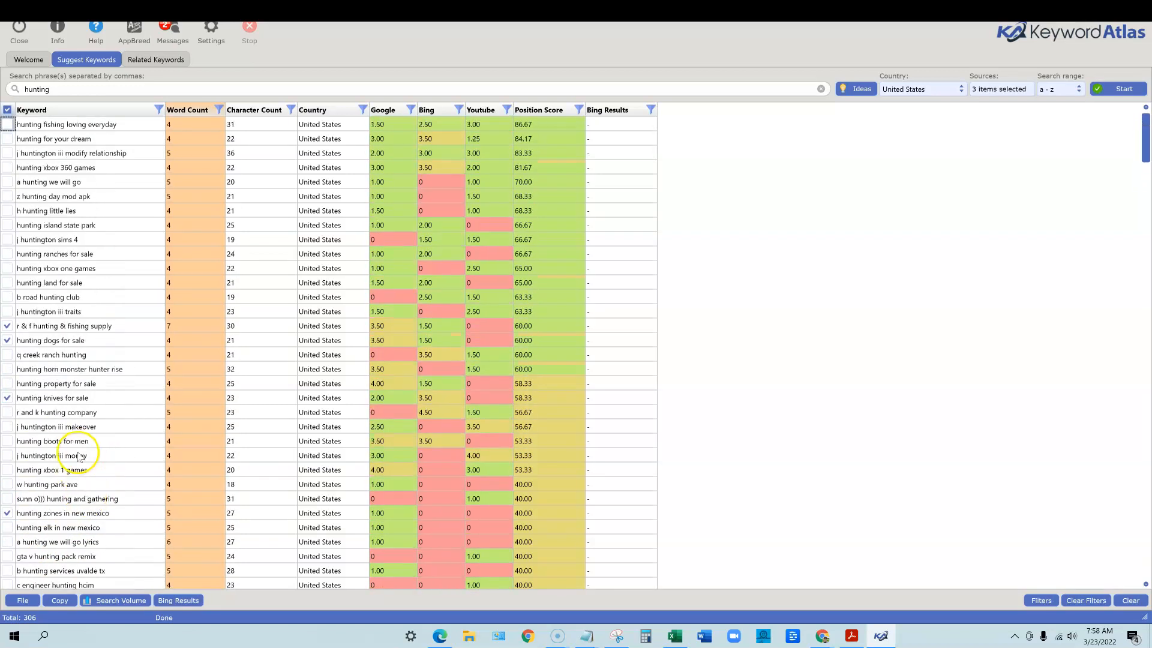
mouse_move(75, 550)
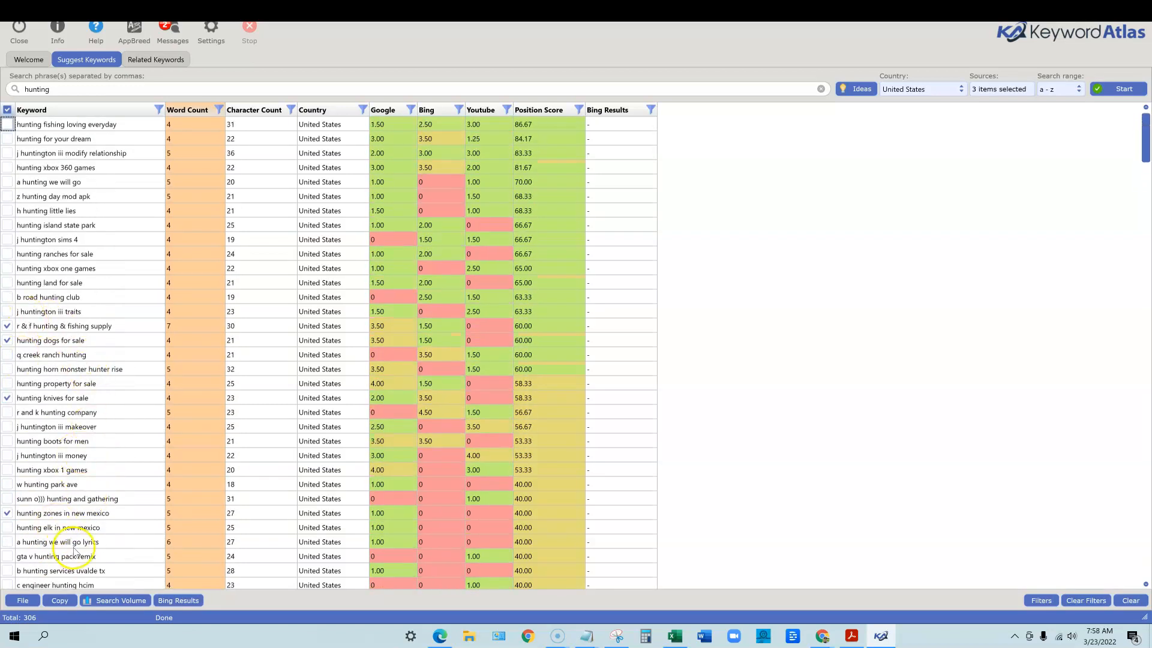
Step: Send the six ticked hunting phrases to the Related Keywords tool
right_click(73, 541)
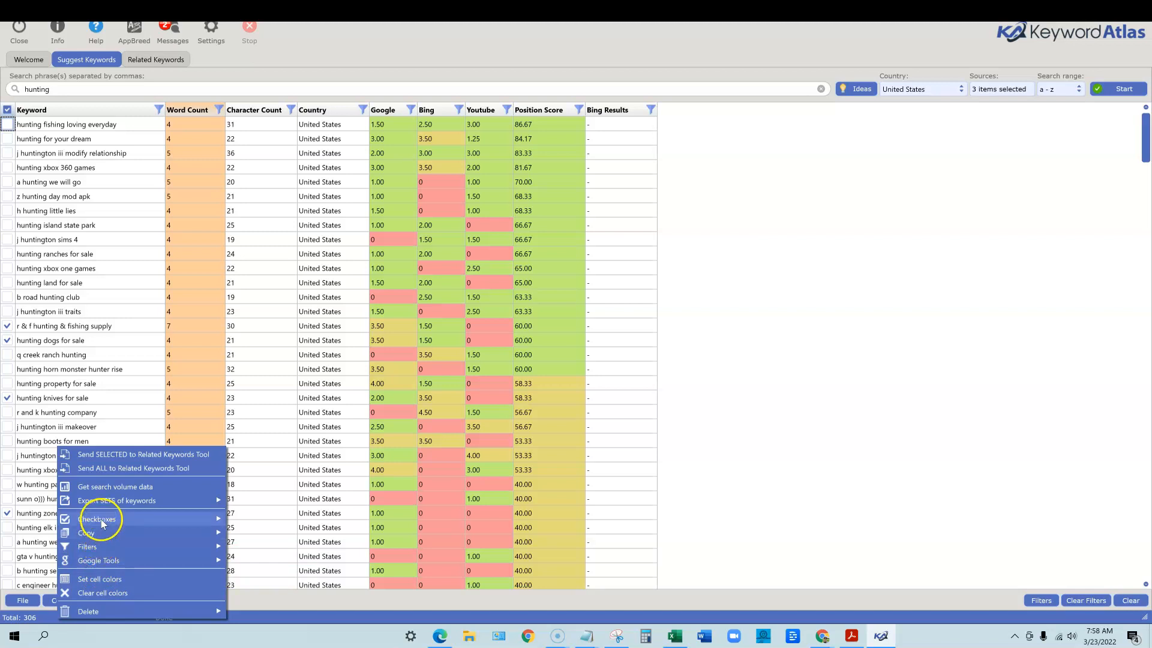
mouse_move(115, 500)
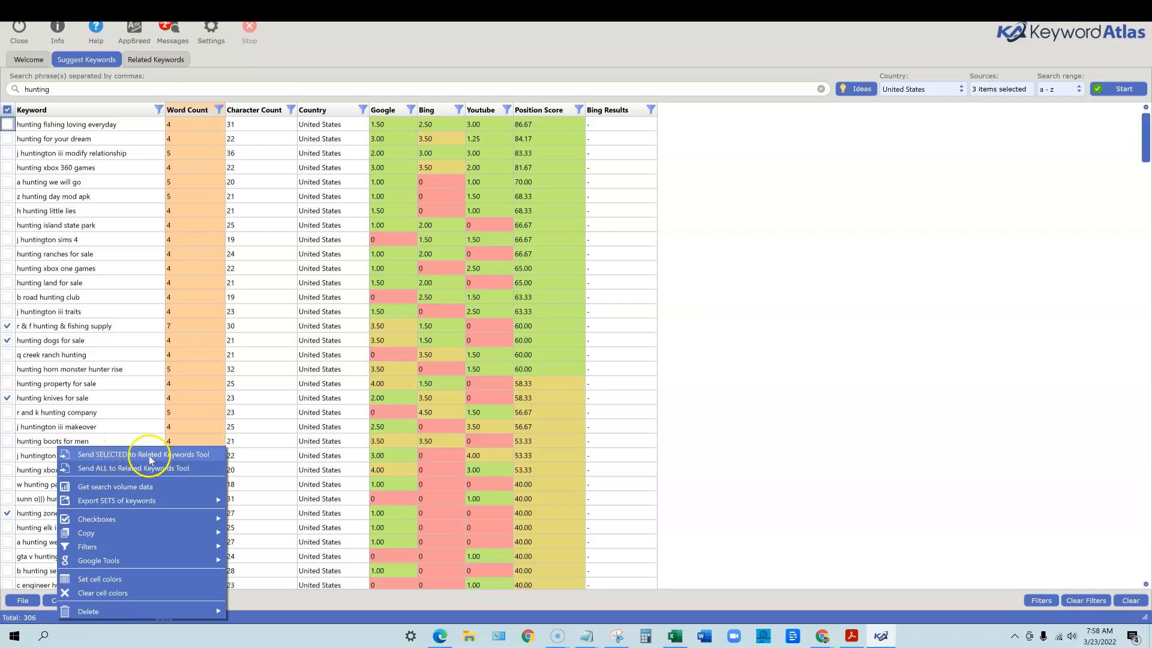
left_click(143, 454)
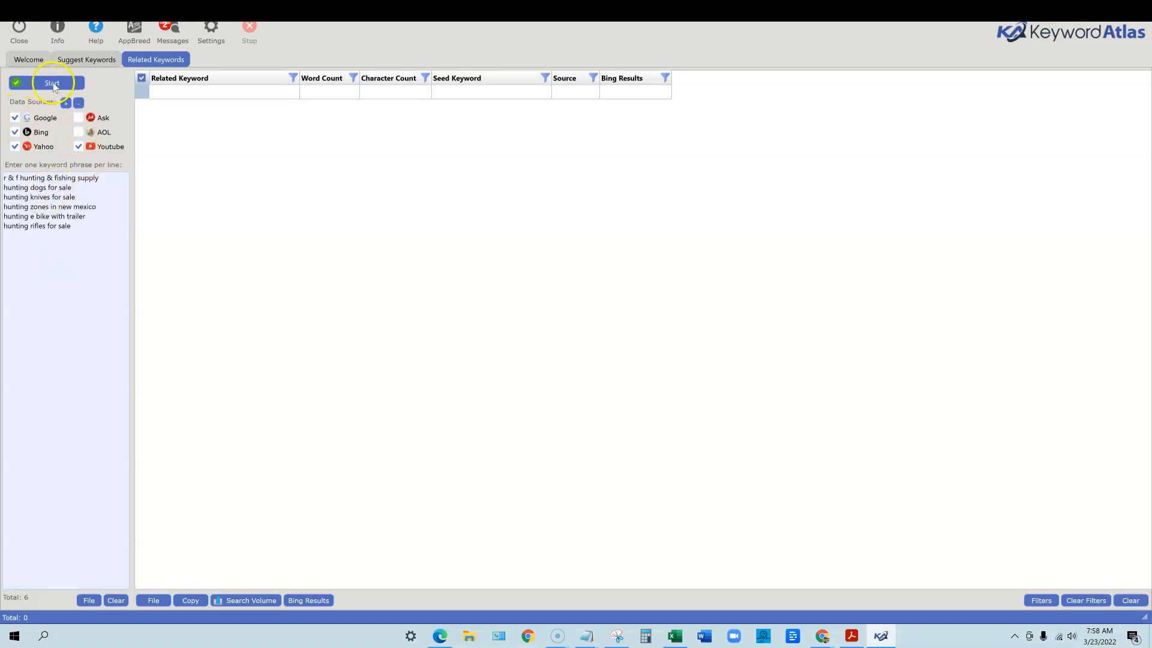
left_click(51, 82)
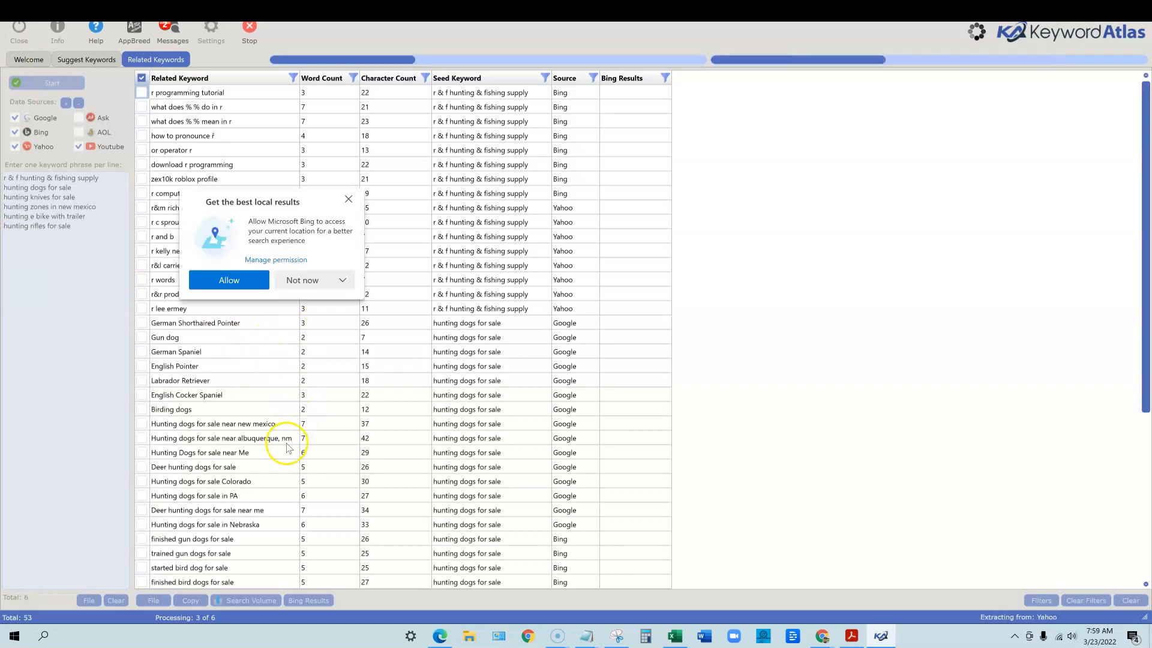
left_click(347, 200)
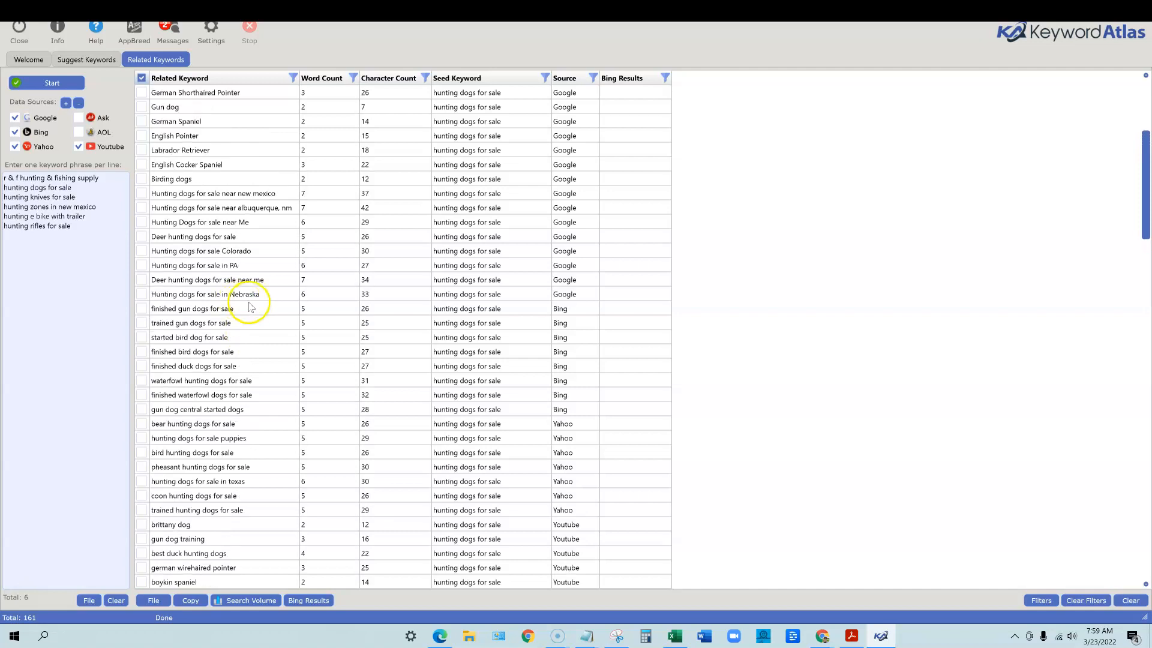
mouse_move(169, 251)
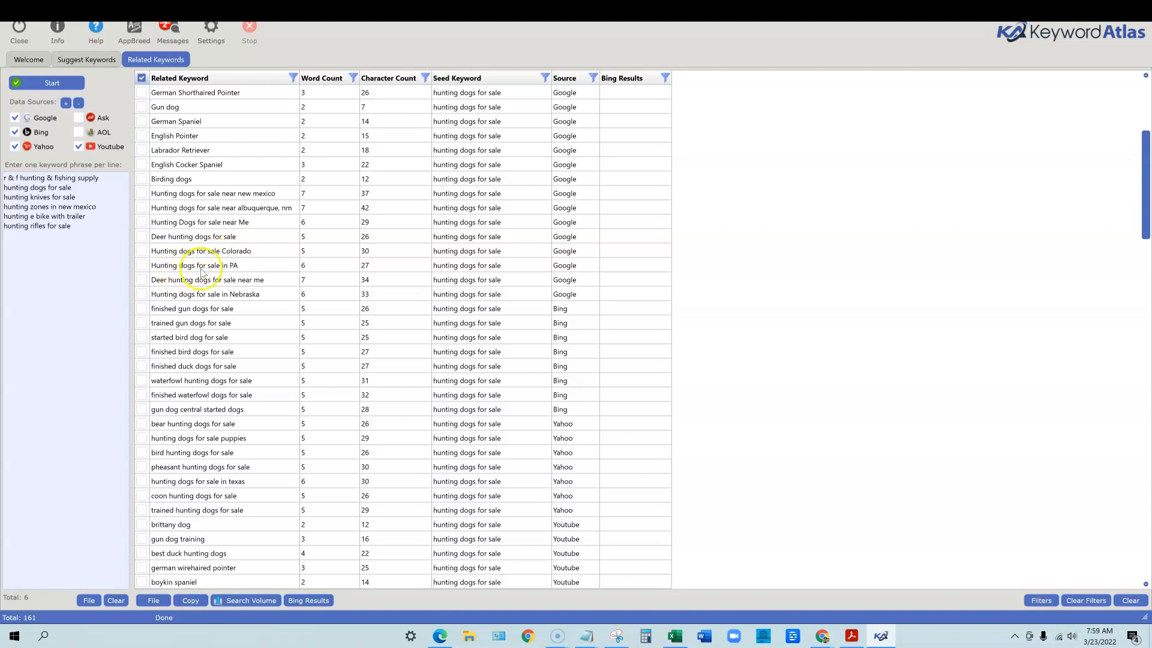
mouse_move(158, 288)
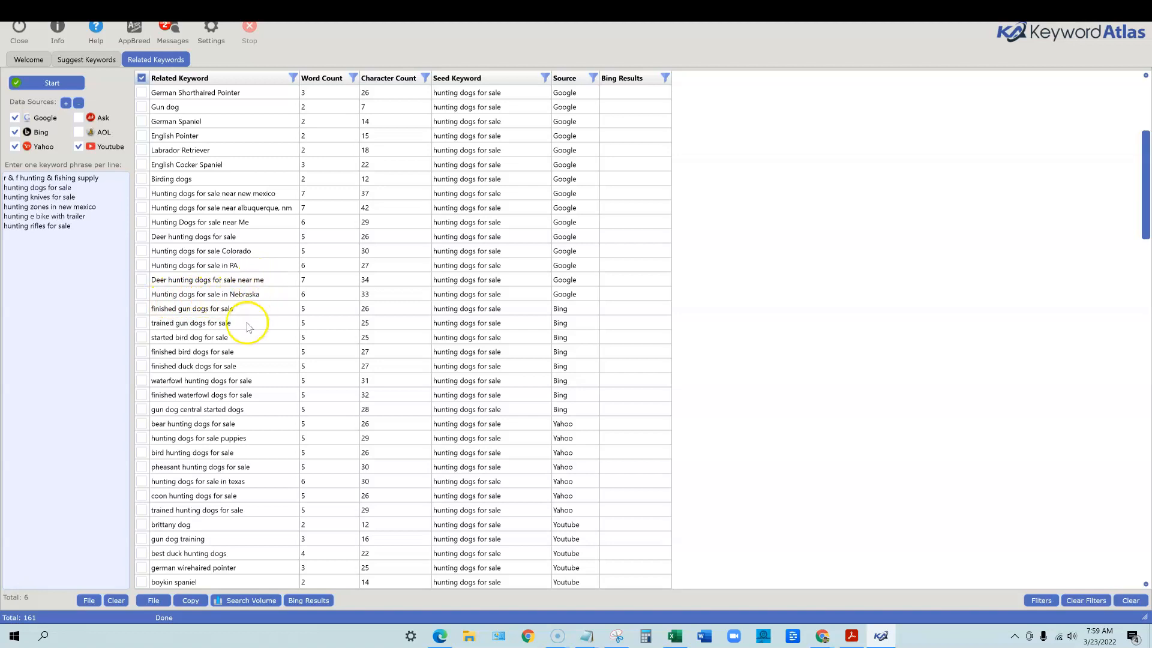
mouse_move(219, 330)
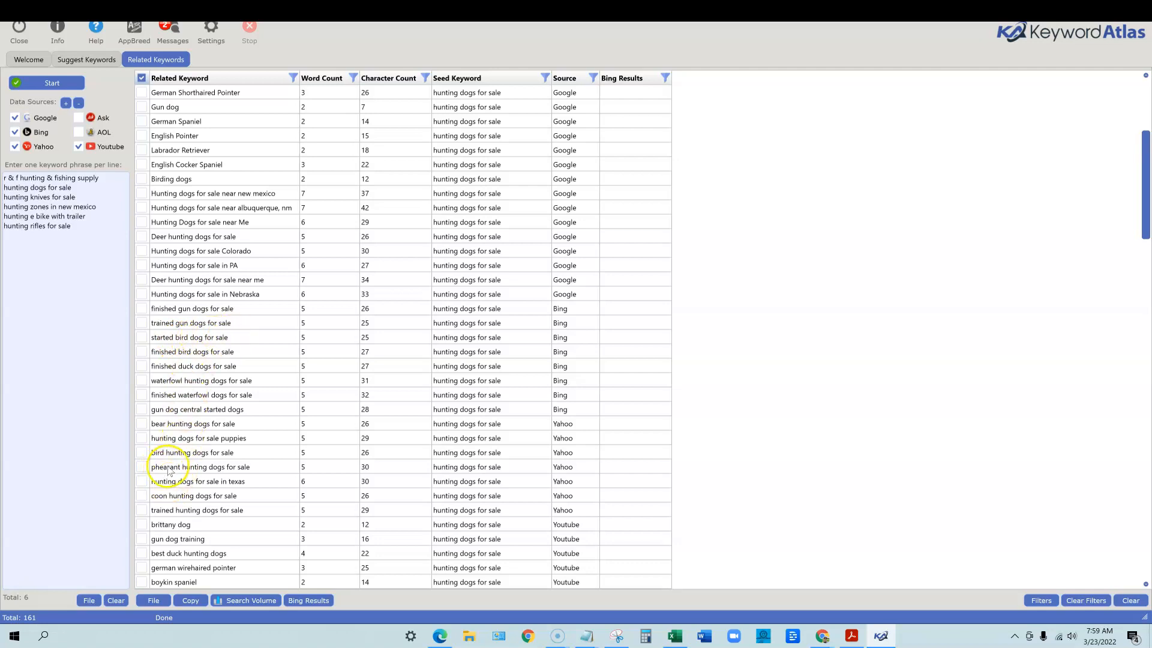
scroll("down", 3)
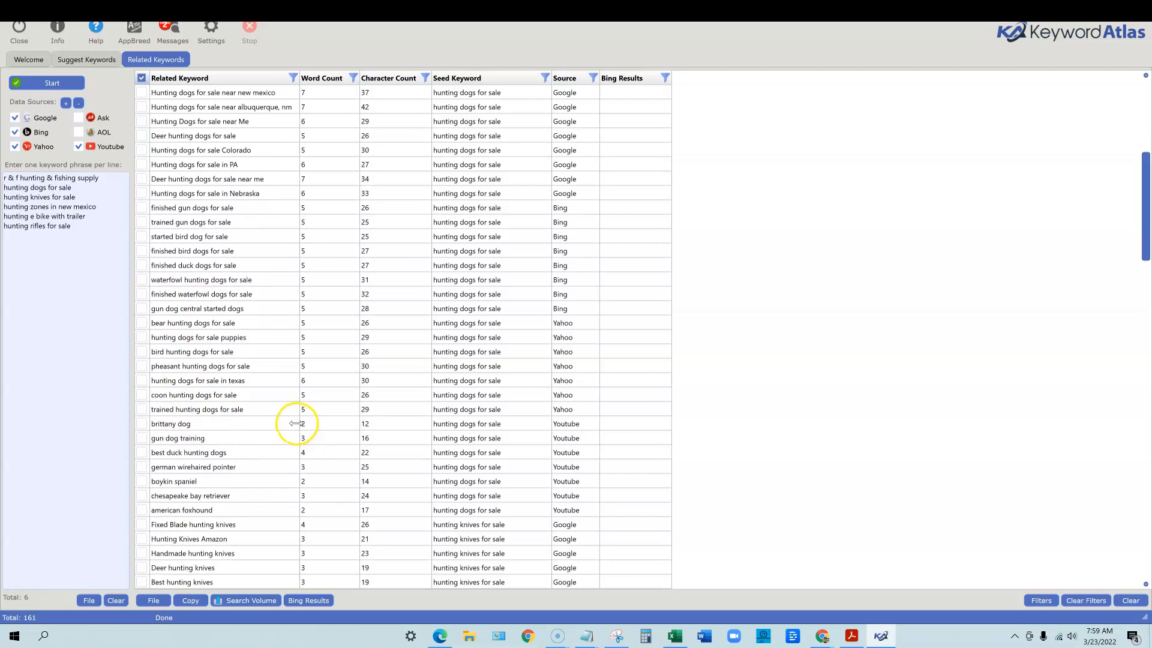
scroll("down", 3)
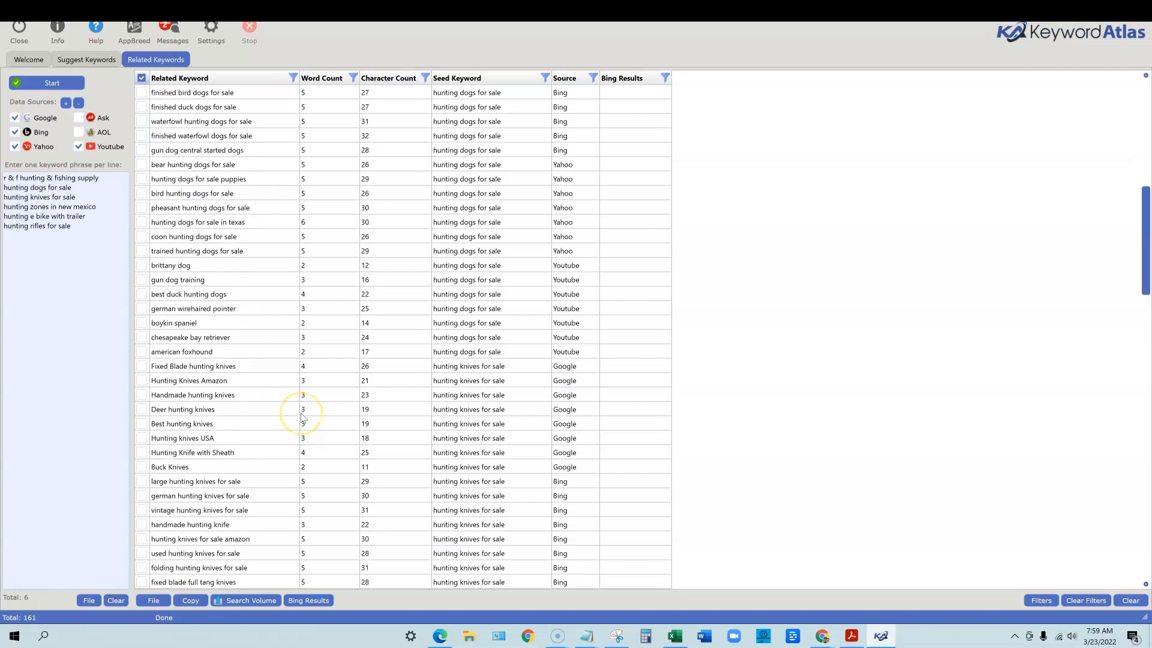
scroll("down", 3)
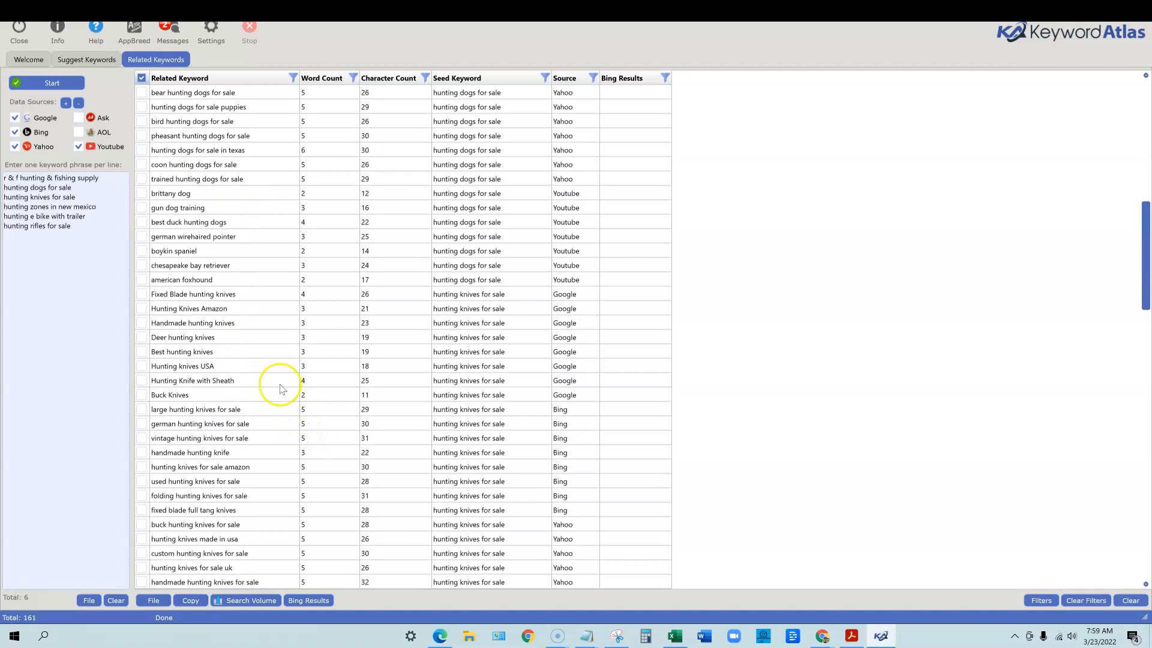
scroll("down", 3)
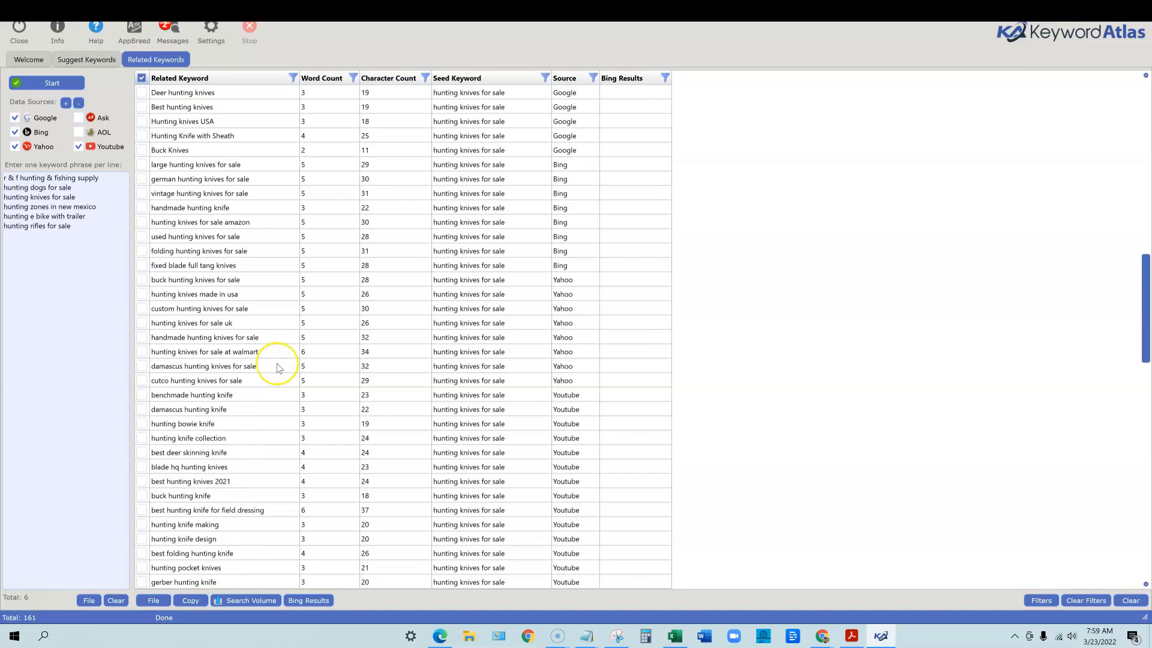
scroll("down", 3)
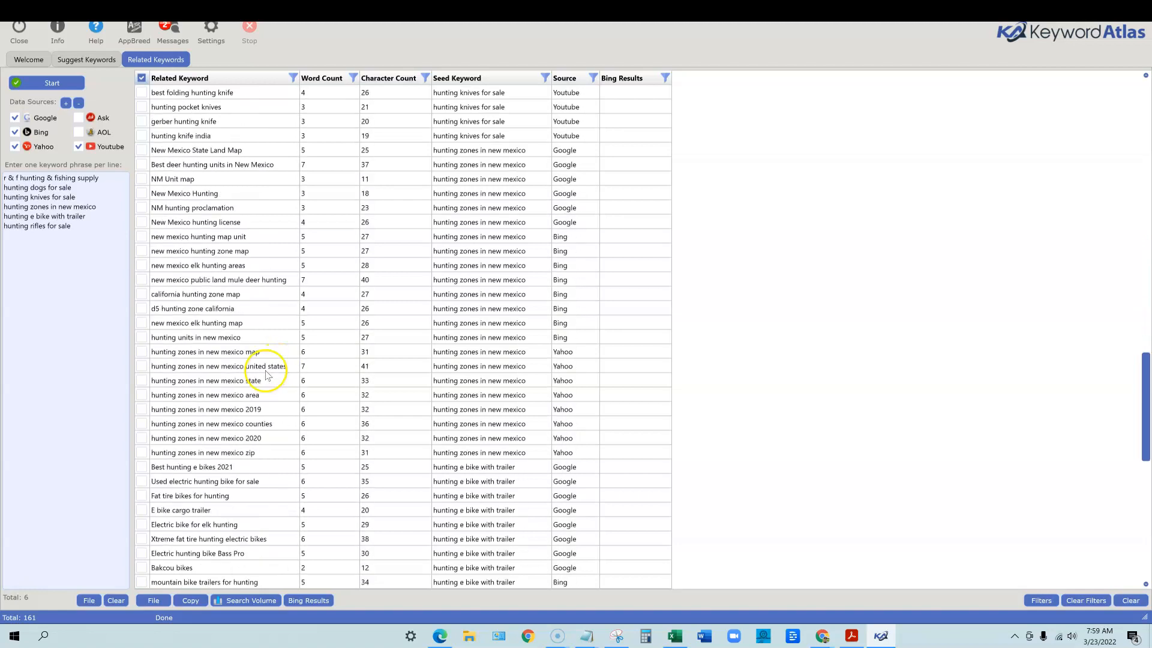
scroll("down", 3)
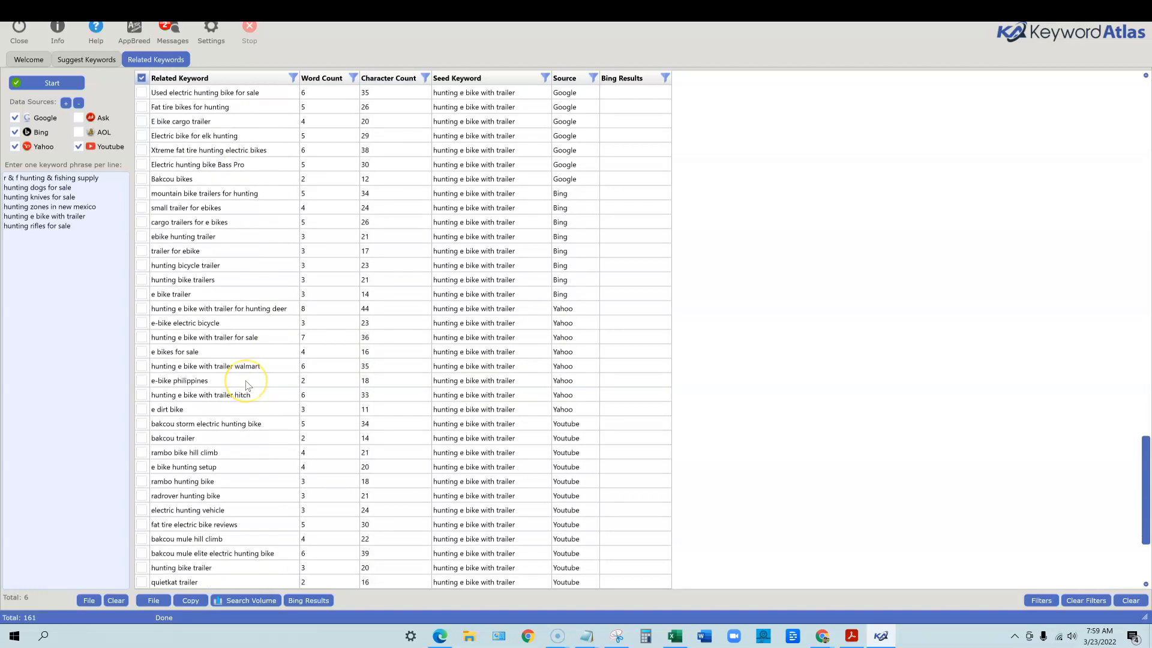
scroll("down", 3)
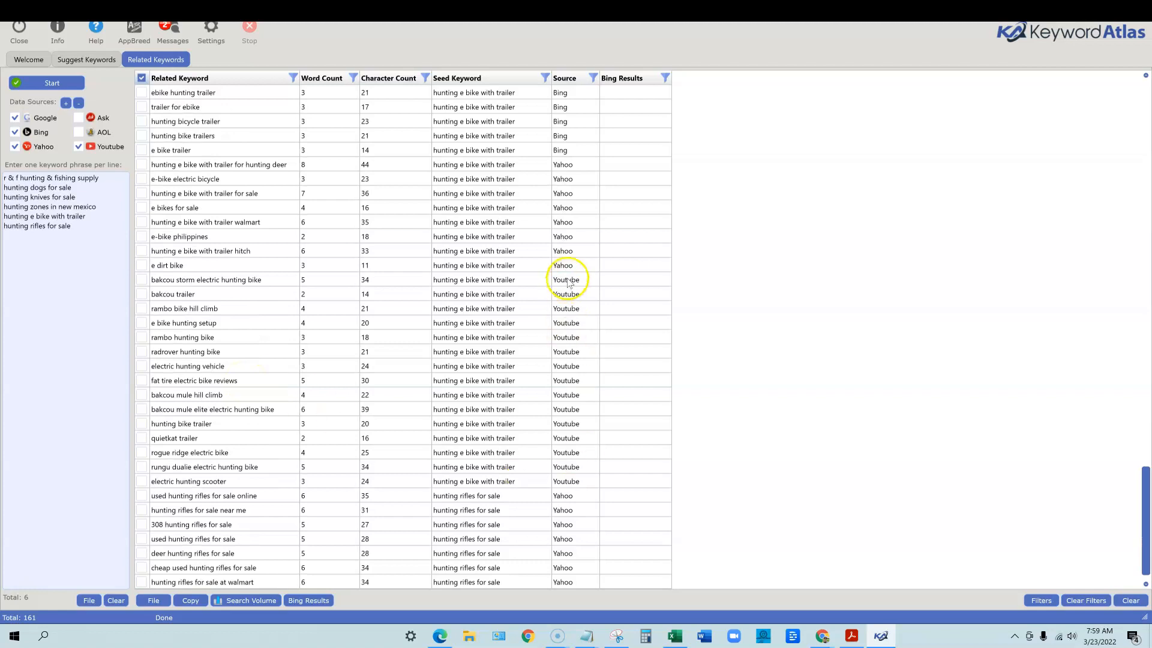
left_click(474, 337)
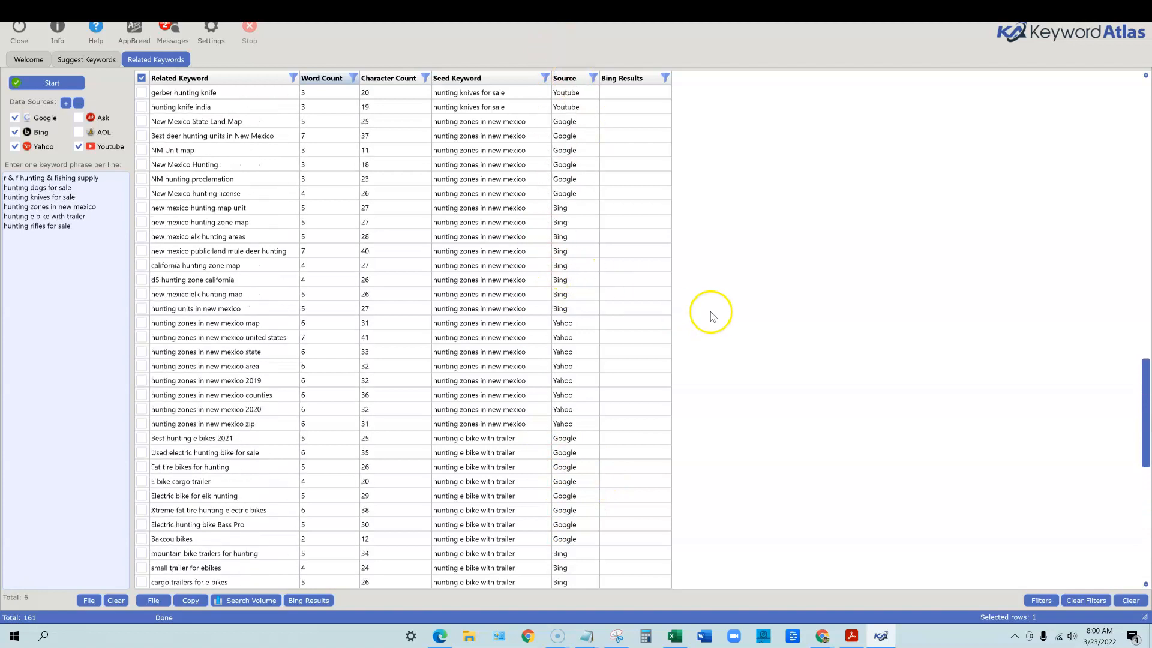
Step: Clear and confirm both the related keywords and suggested keywords result tables
left_click(1130, 599)
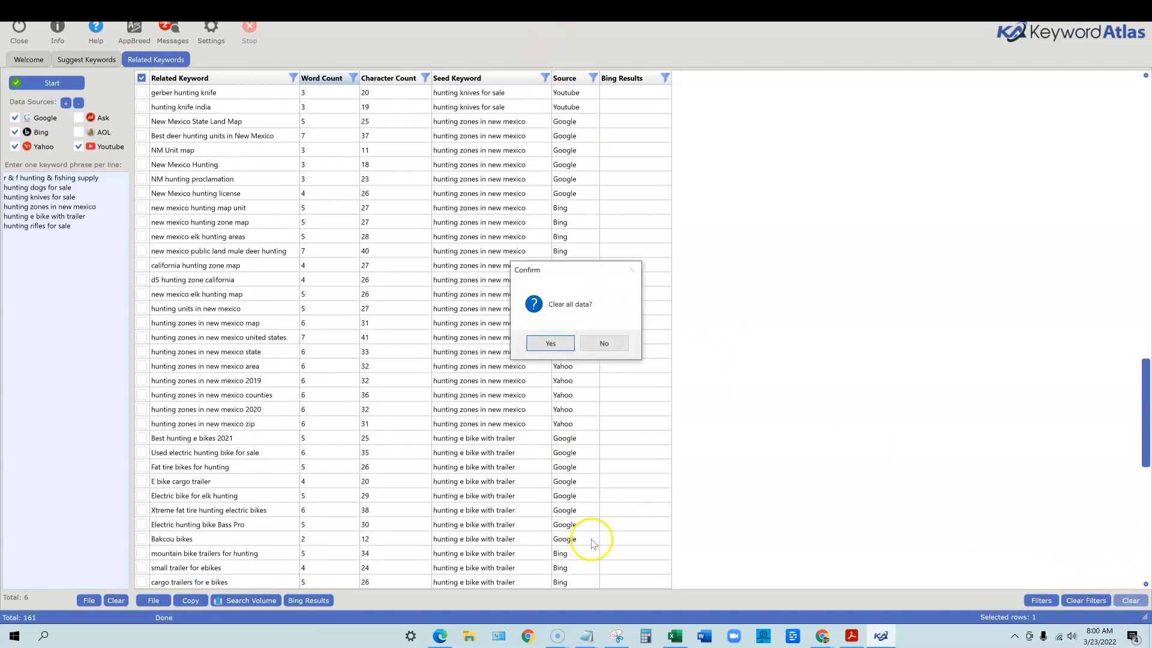
left_click(549, 343)
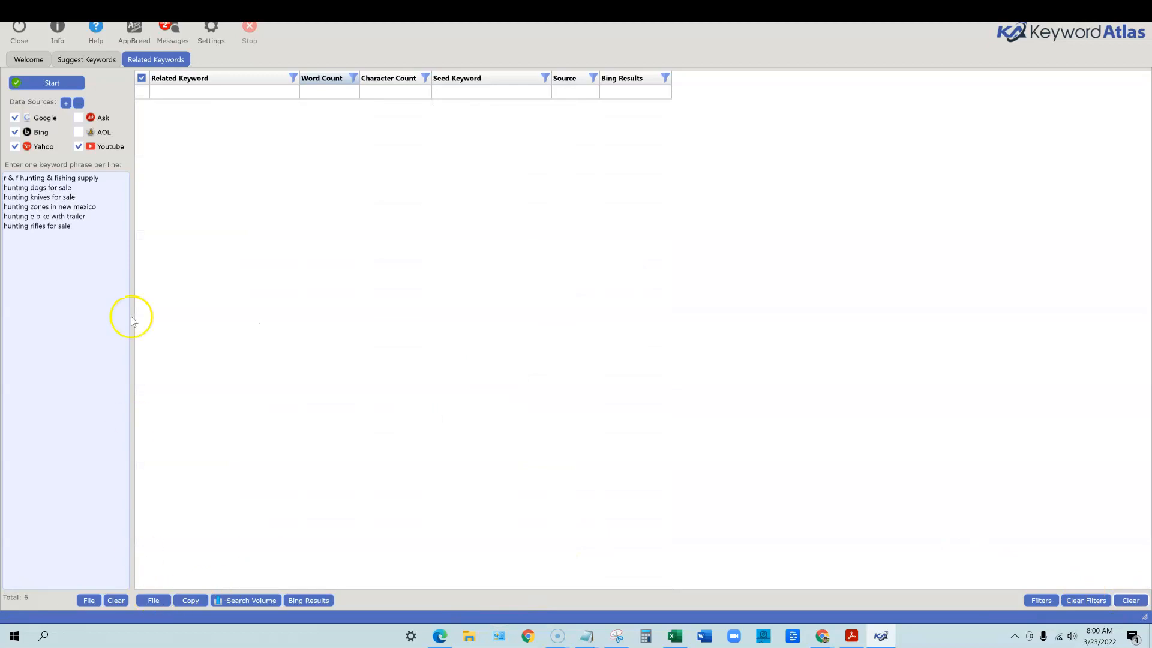
left_click(86, 59)
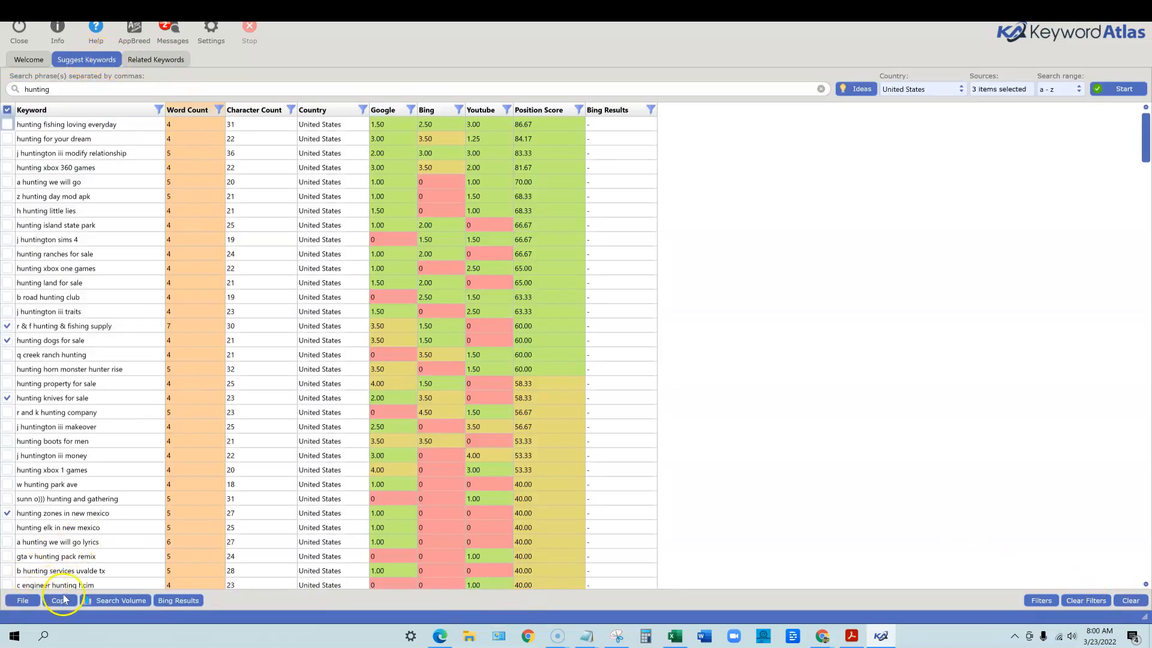
left_click(1130, 600)
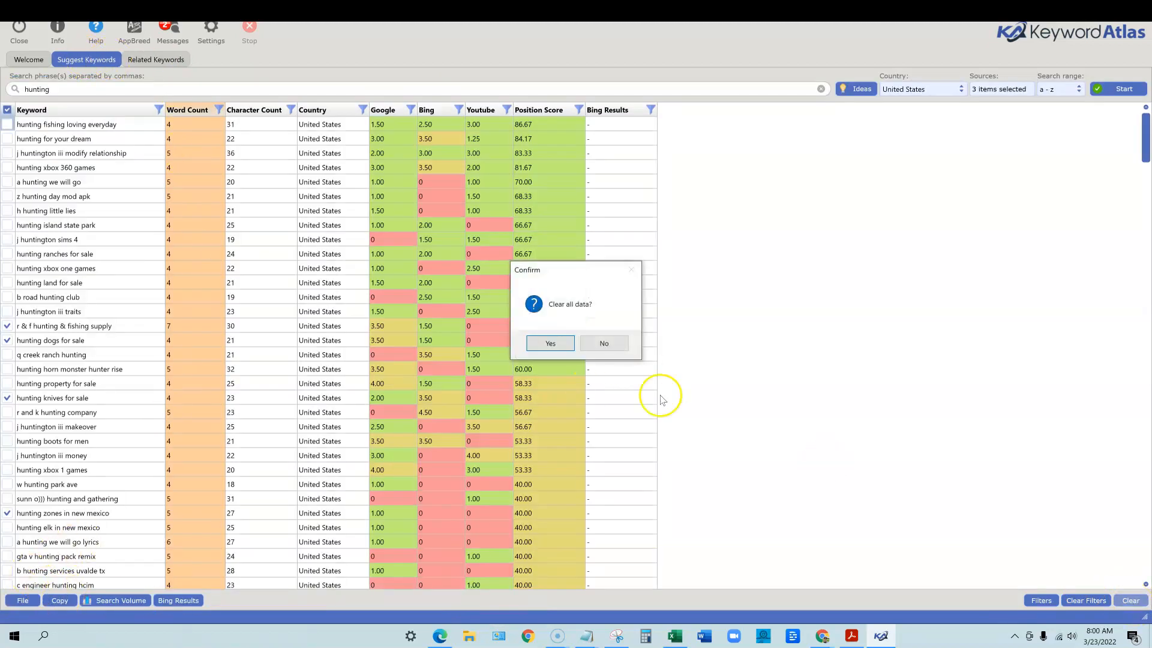
left_click(549, 343)
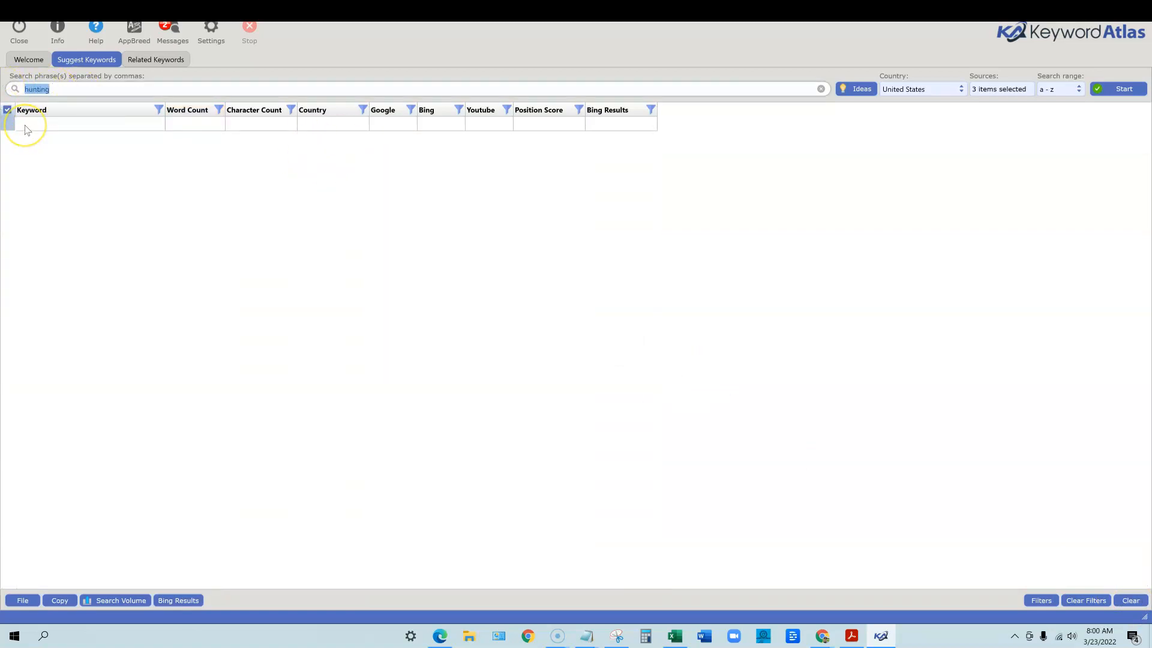
Step: Empty the old 'how to lose weight' phrase from the search box
type("how to lose wei")
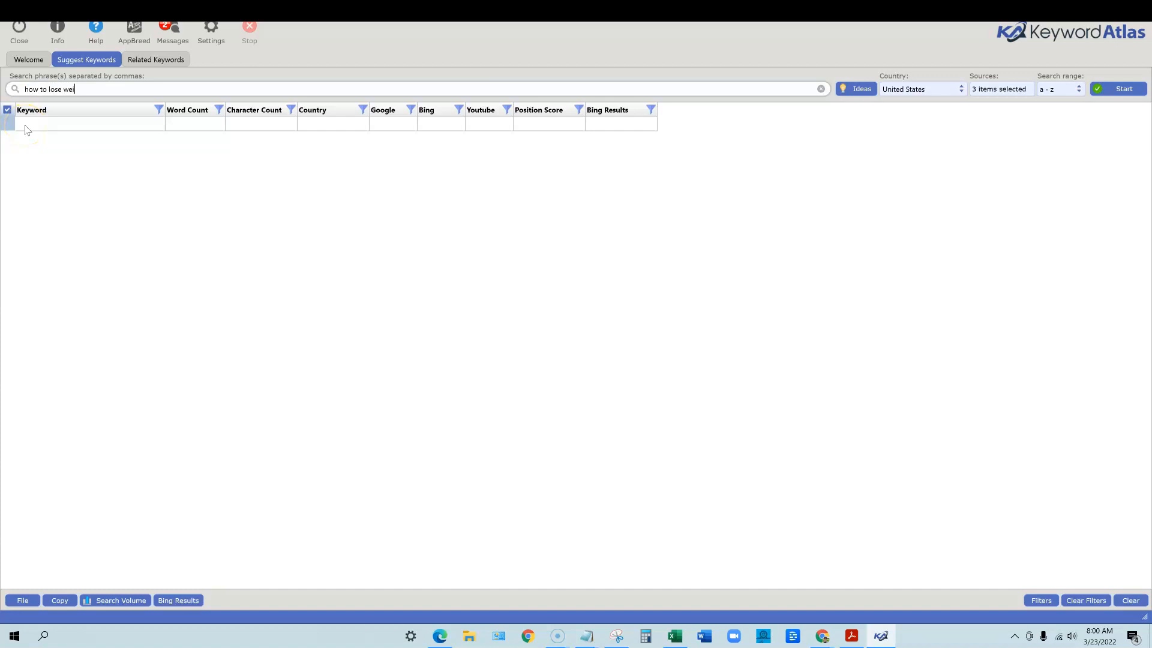
left_click(821, 88)
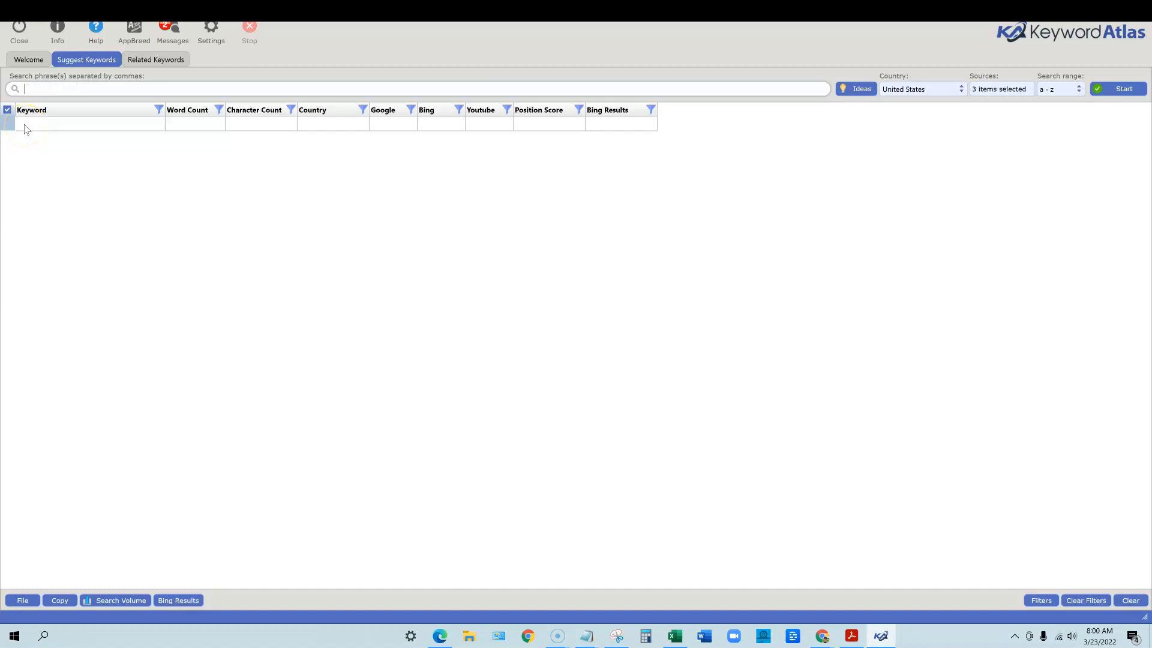
type("lose weight")
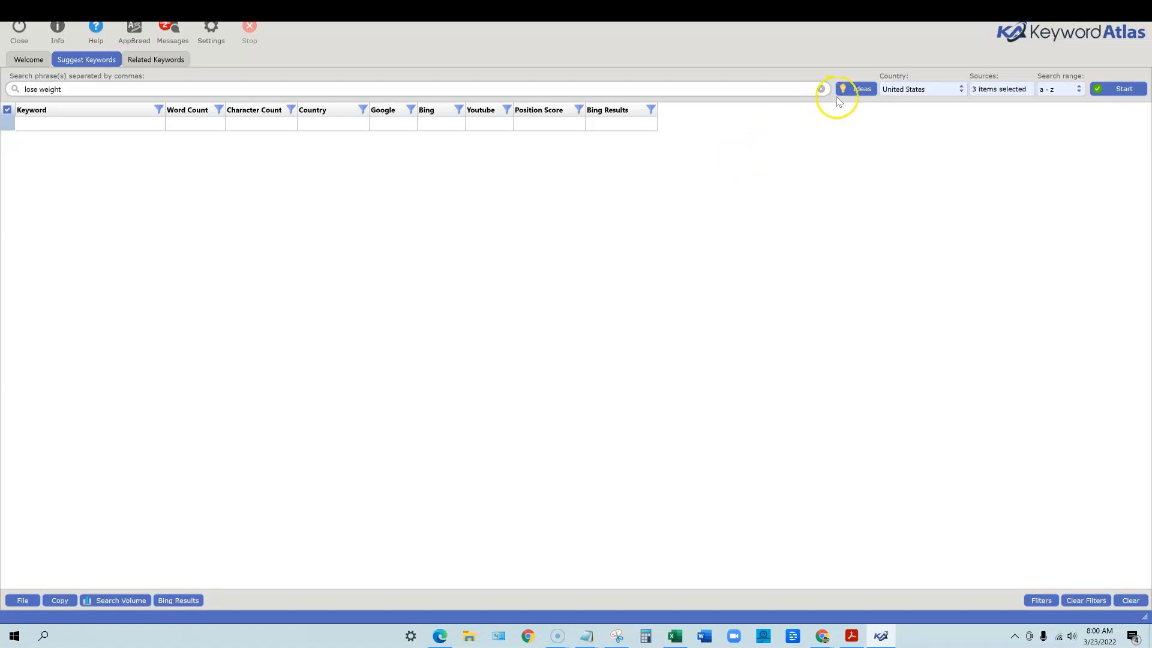
Step: Generate idea phrases from 'lose weight' and 'weight loss' and load them as search phrases
left_click(842, 89)
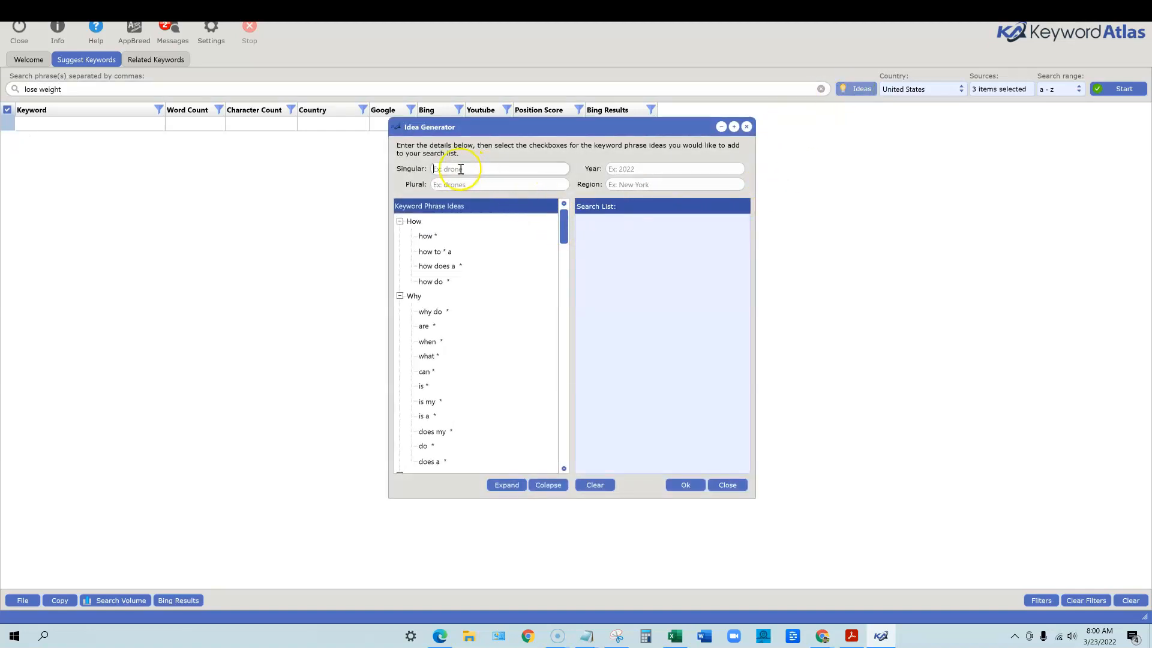
type("lose weight")
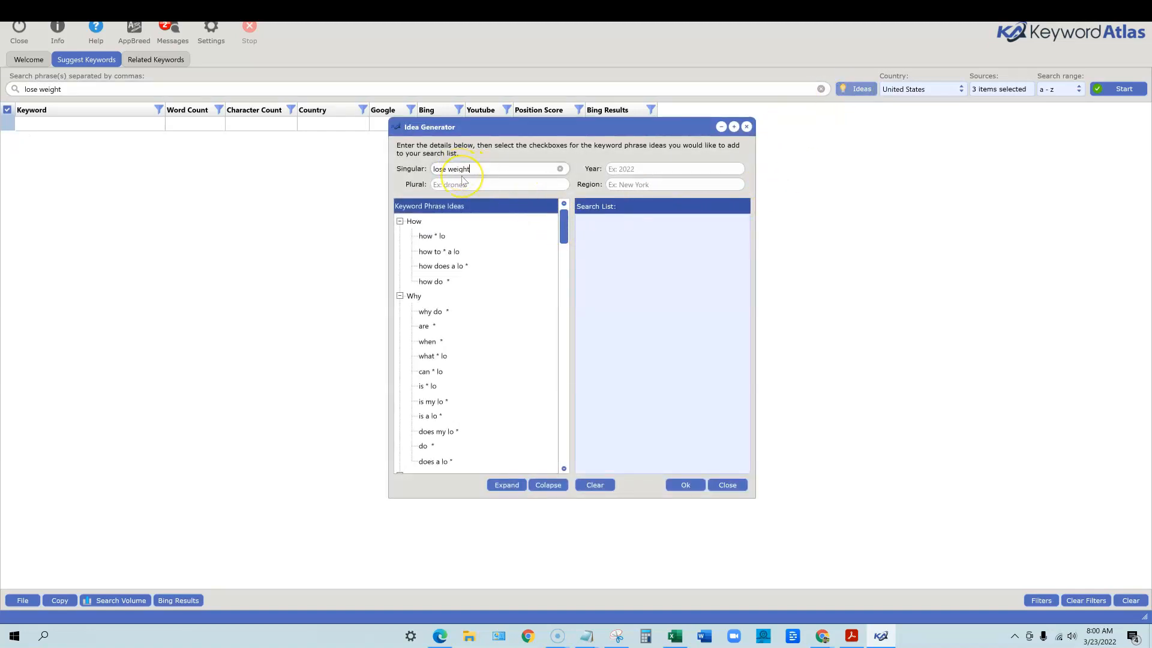
type("weight loss")
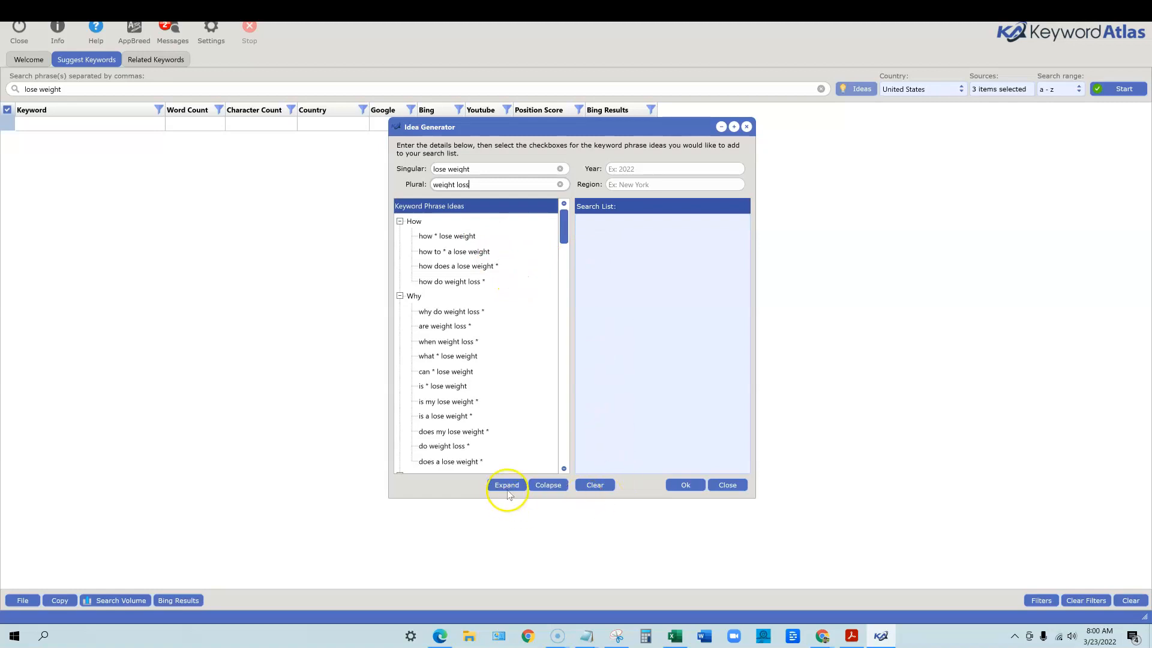
left_click(446, 235)
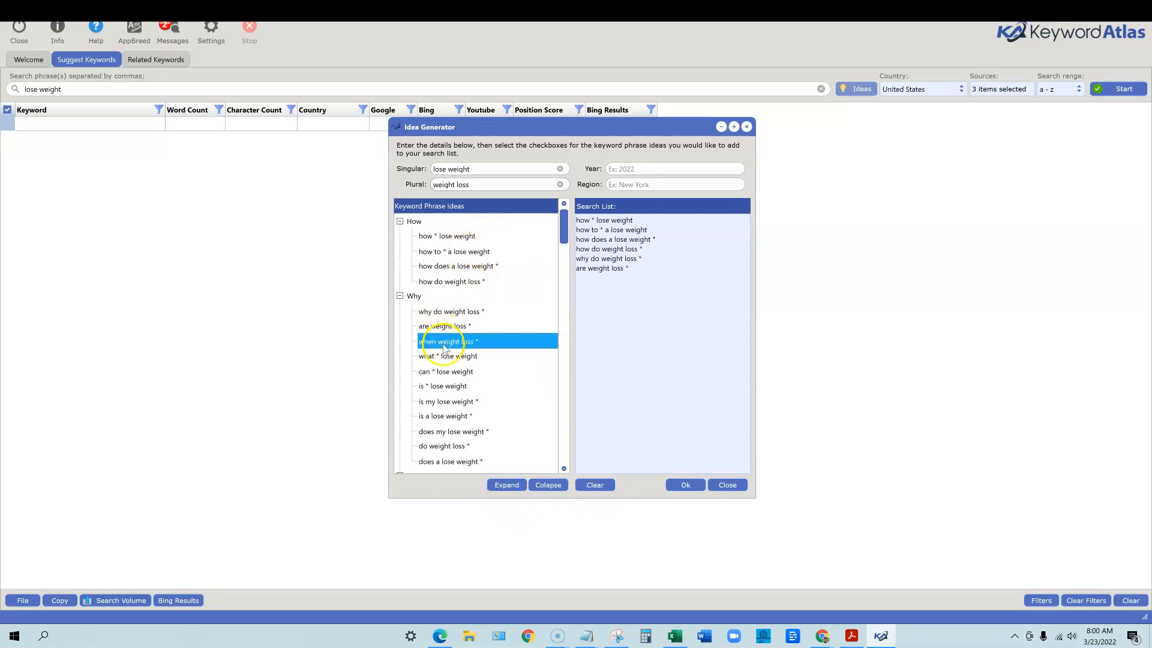
left_click(444, 416)
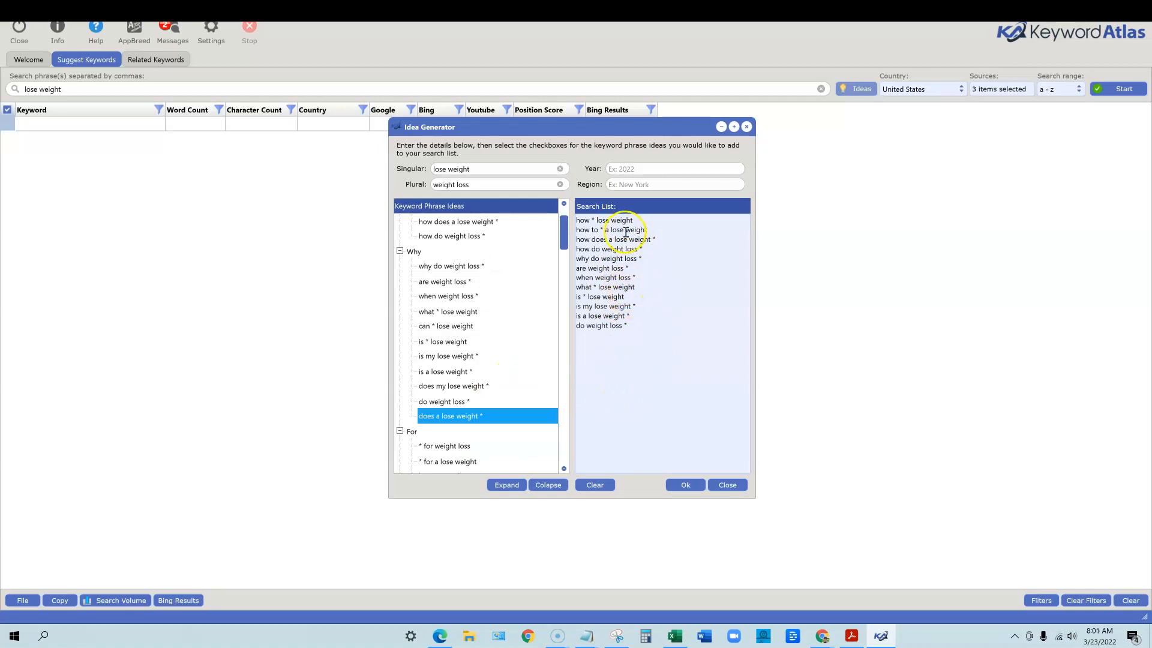
scroll("down", 3)
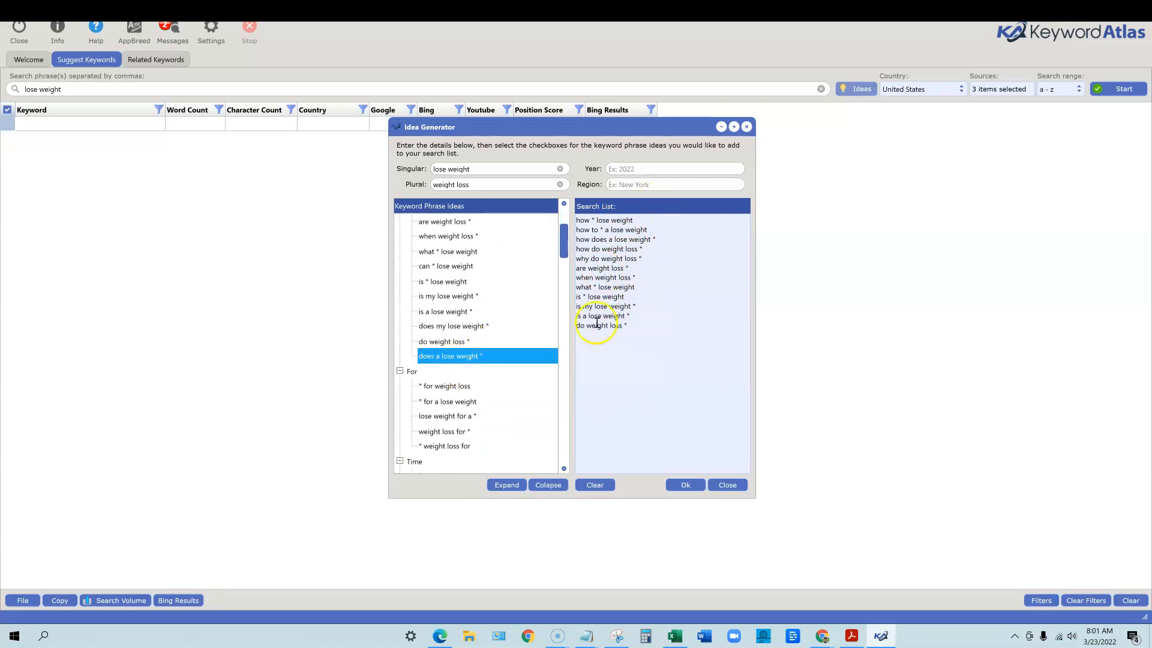
scroll("down", 3)
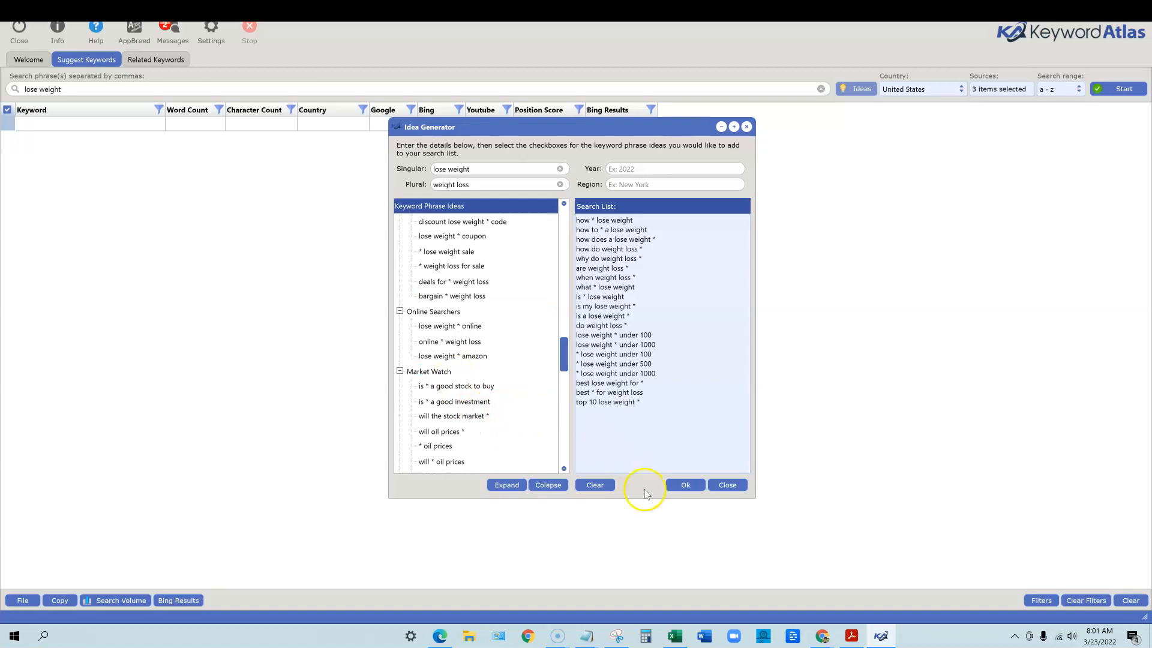
left_click(684, 485)
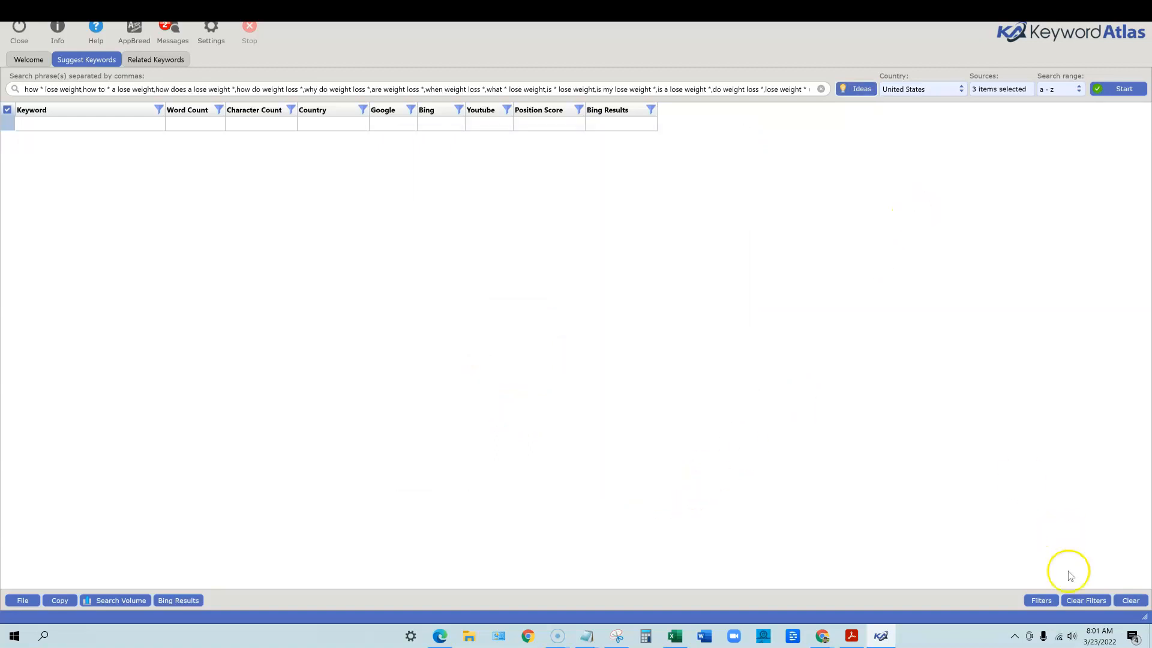
Step: Run the search, sort 1060 results by position score, and select 'why do weight loss plateaus happen'
left_click(1121, 88)
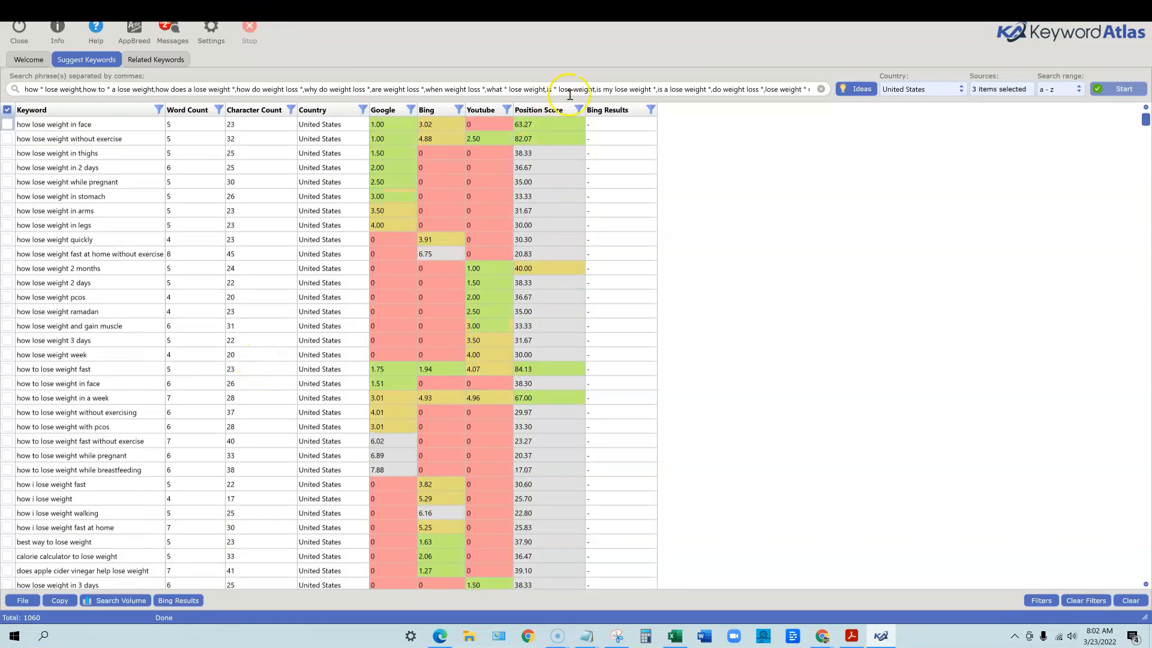
left_click(537, 110)
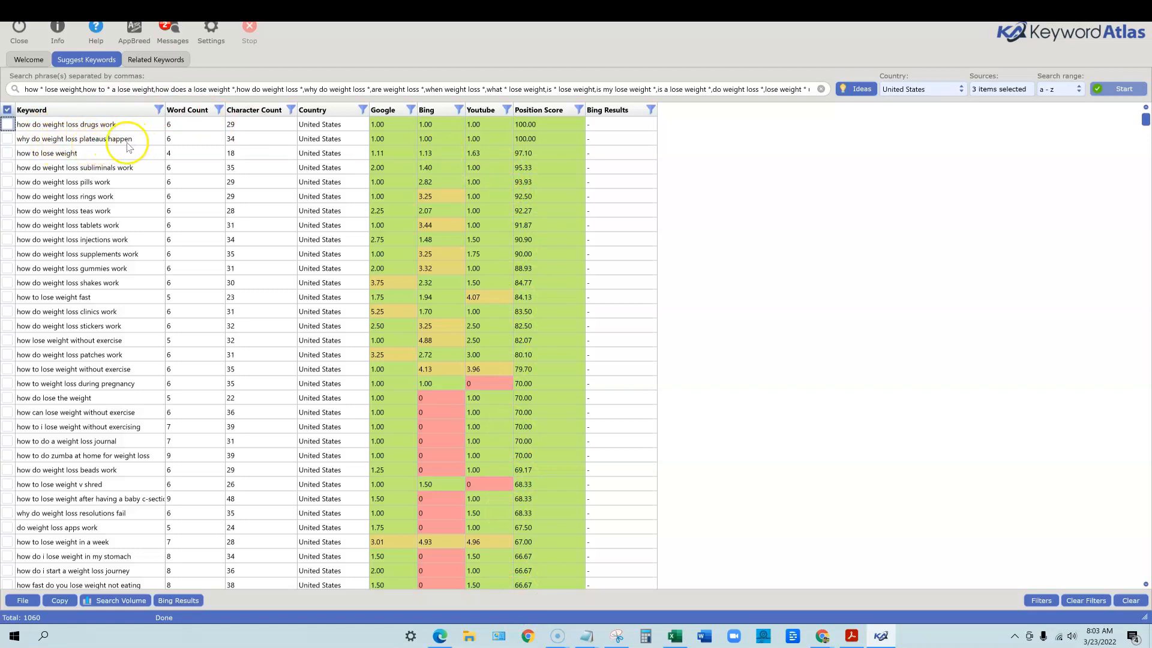
left_click(74, 139)
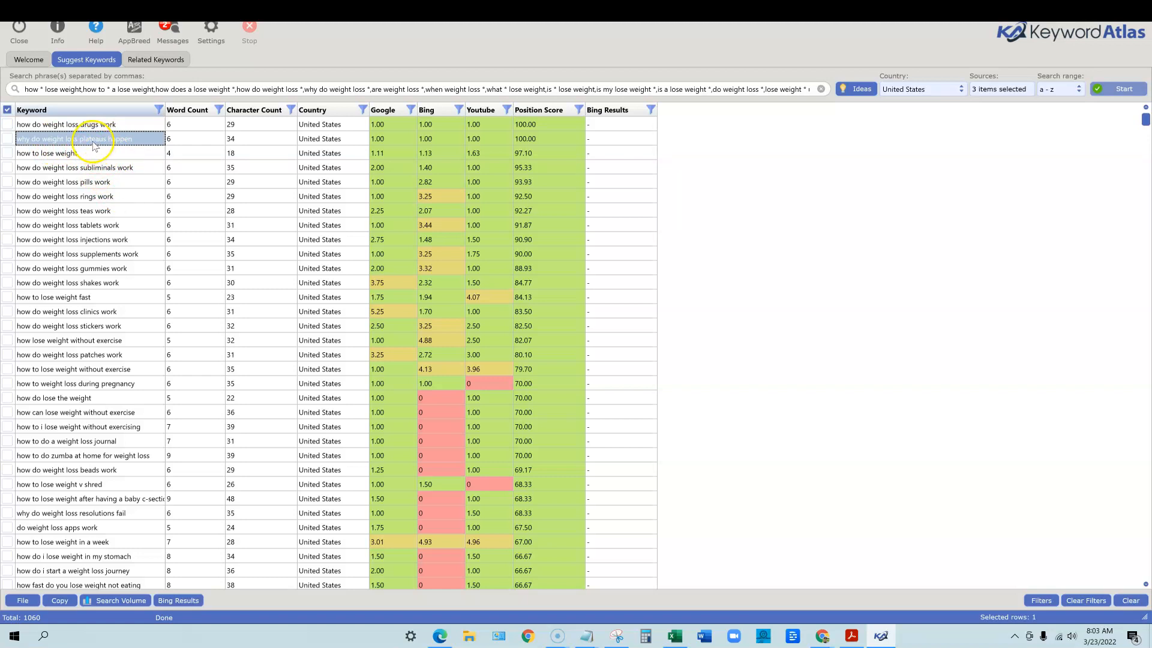
mouse_move(114, 174)
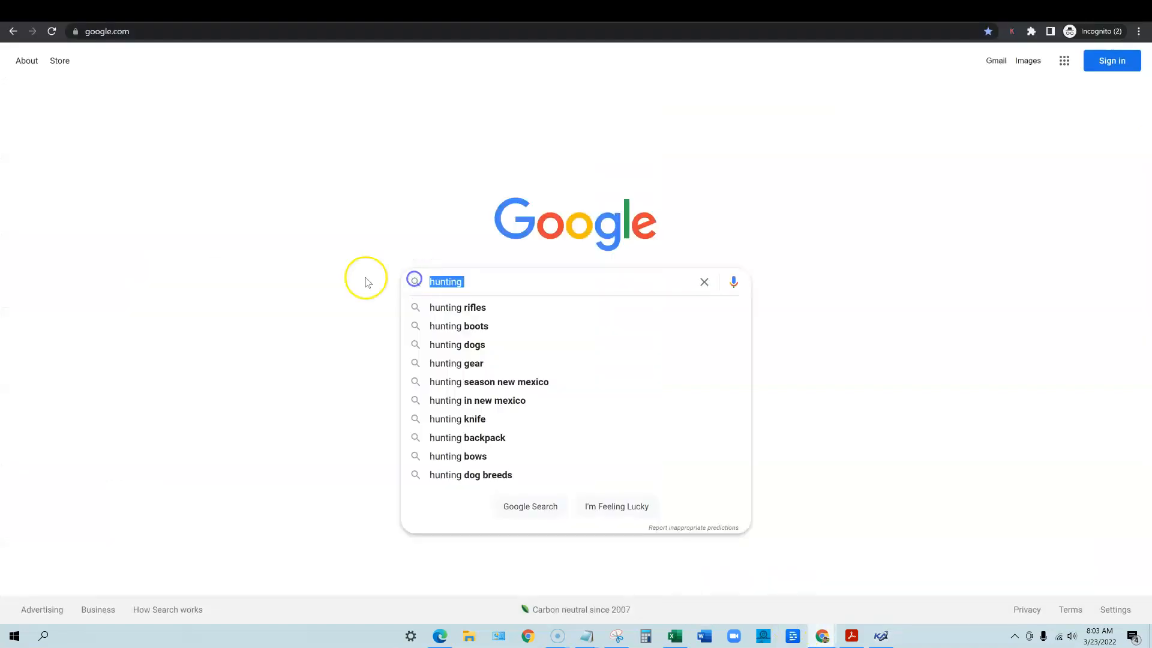
Step: Type 'why do weight loss' in Google and choose the 'plateaus happen' suggestion
type("why do")
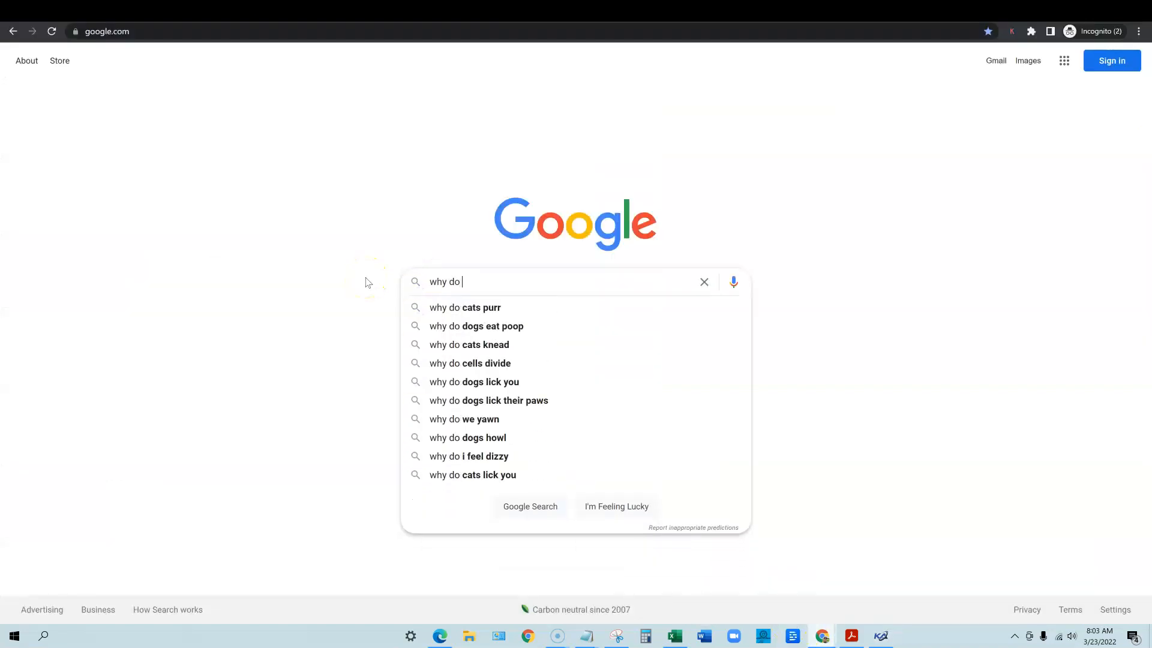
type("weight loss")
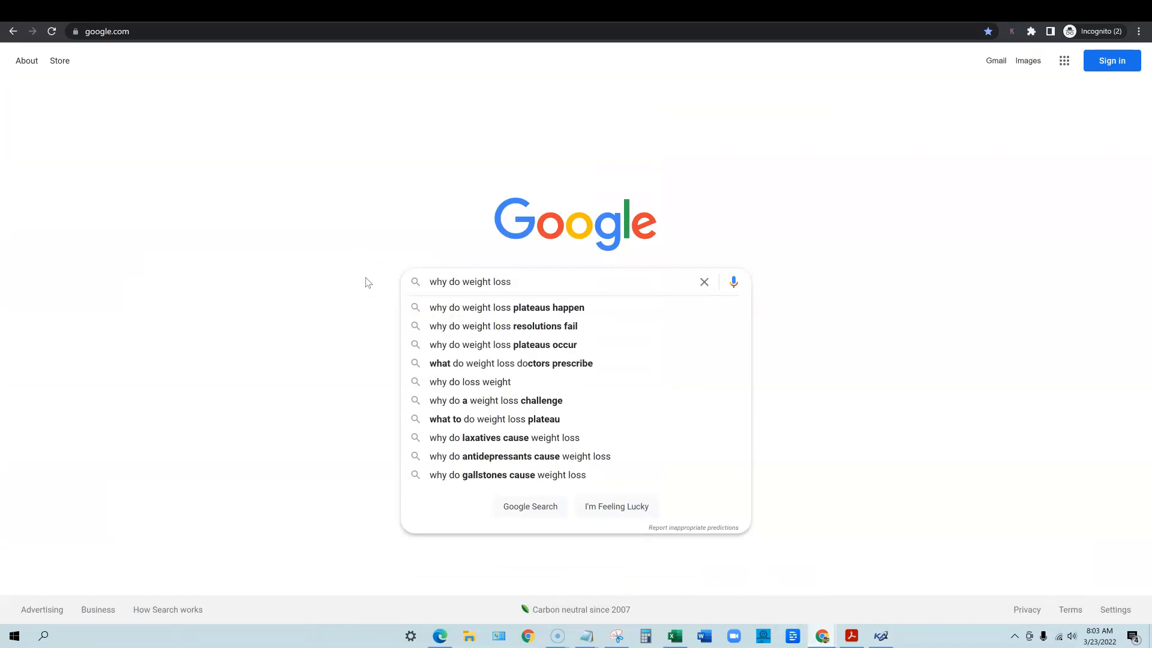
mouse_move(569, 312)
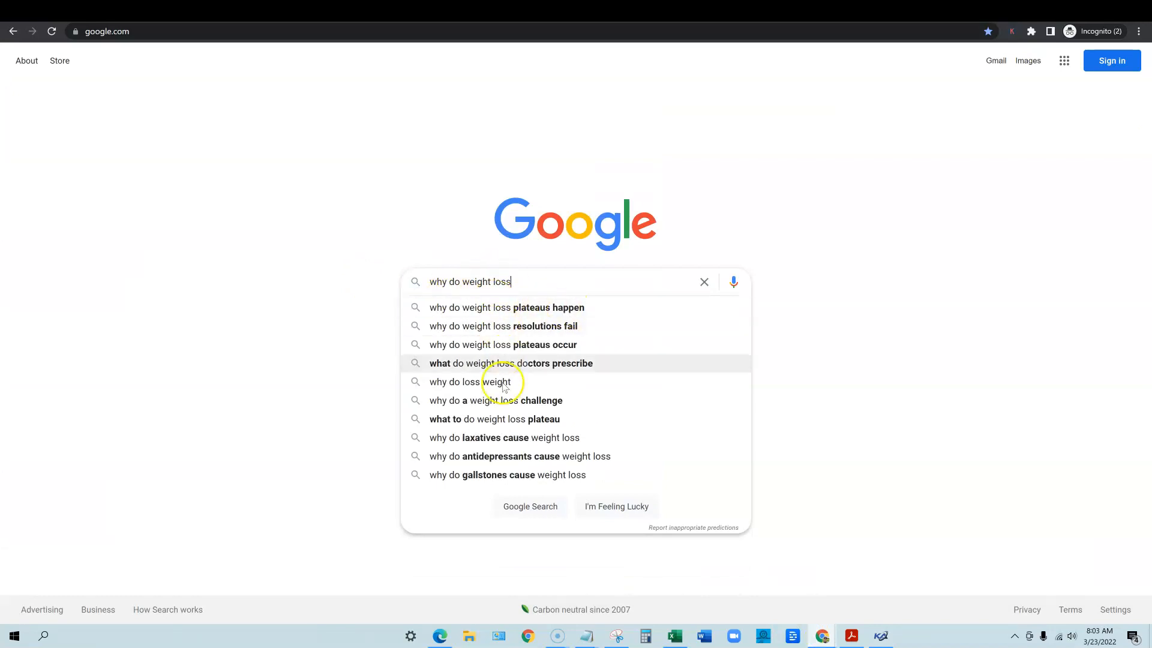
left_click(504, 307)
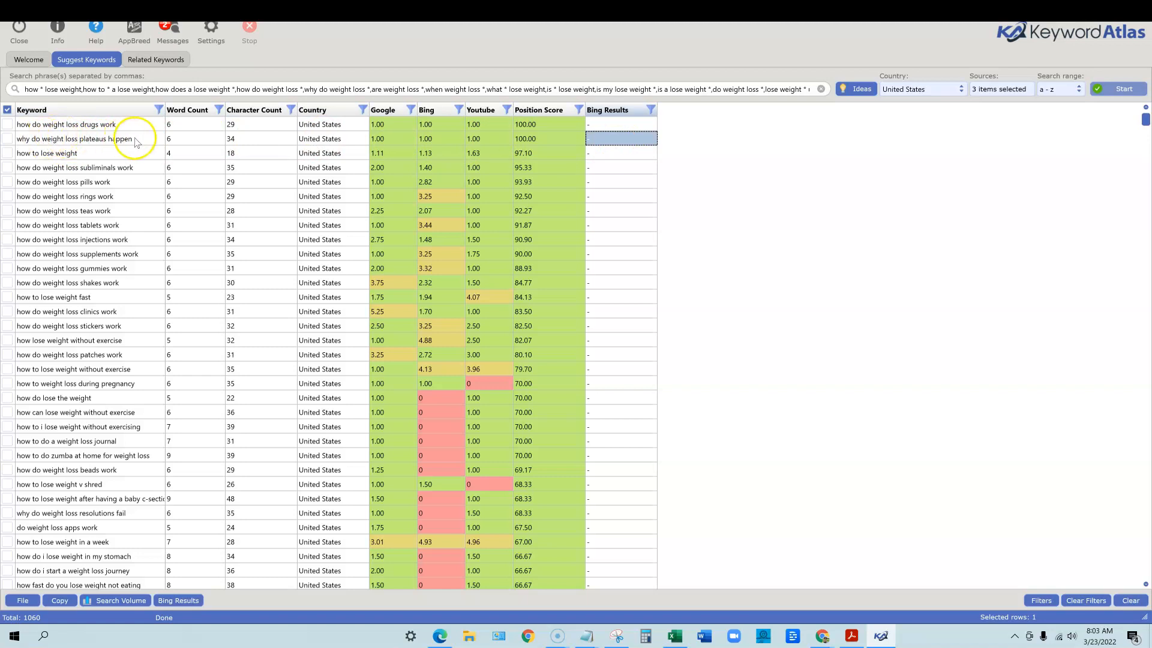
mouse_move(102, 144)
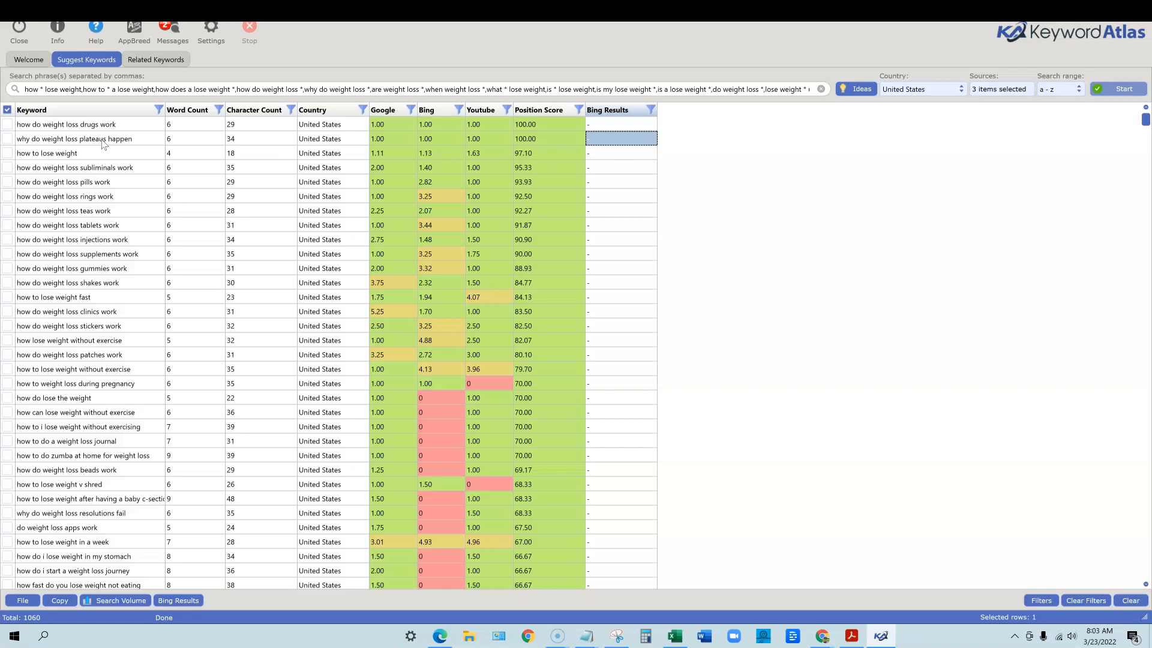
mouse_move(241, 242)
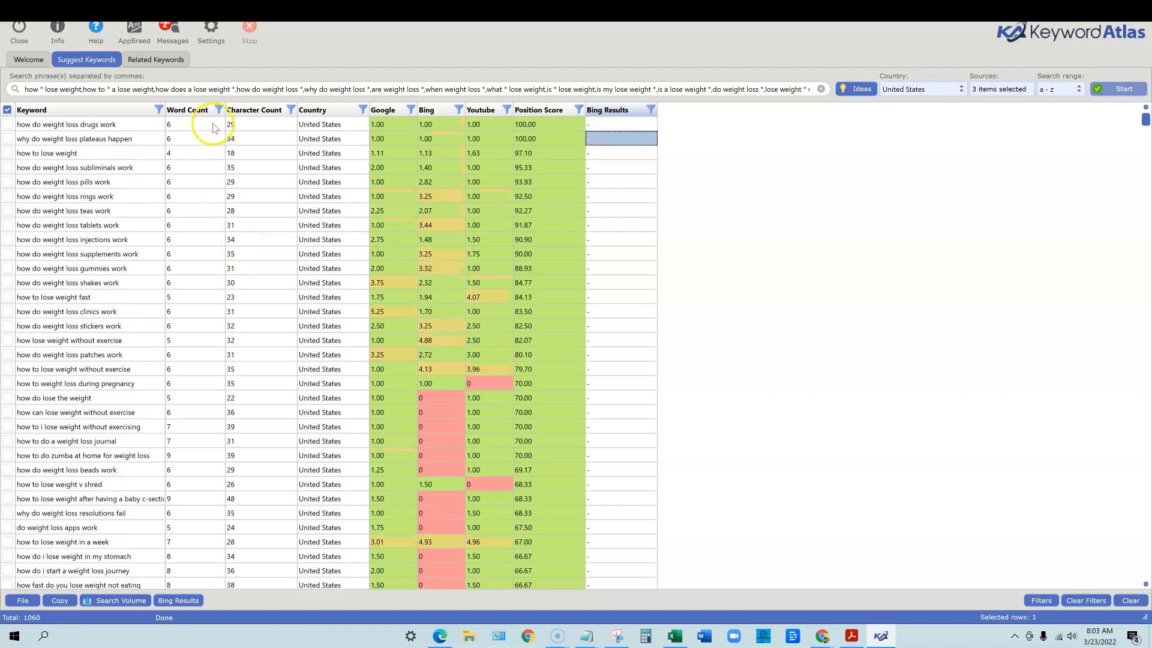
Step: Filter lose weight results to over five words, leaving 768, and scroll through them
left_click(218, 109)
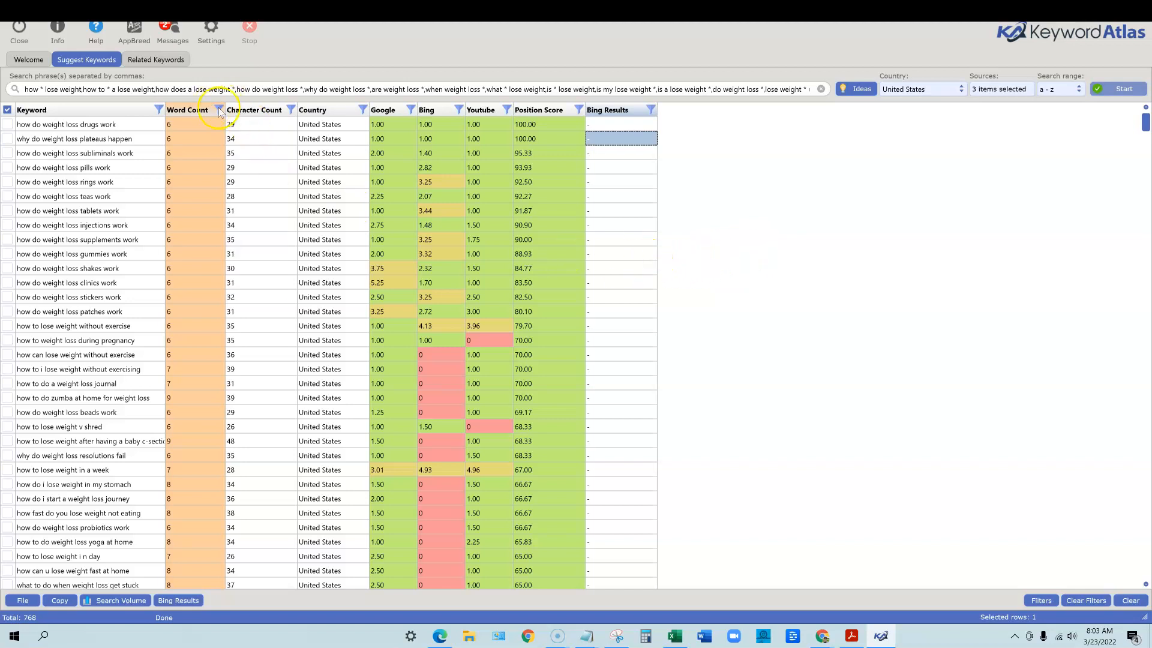
scroll("down", 3)
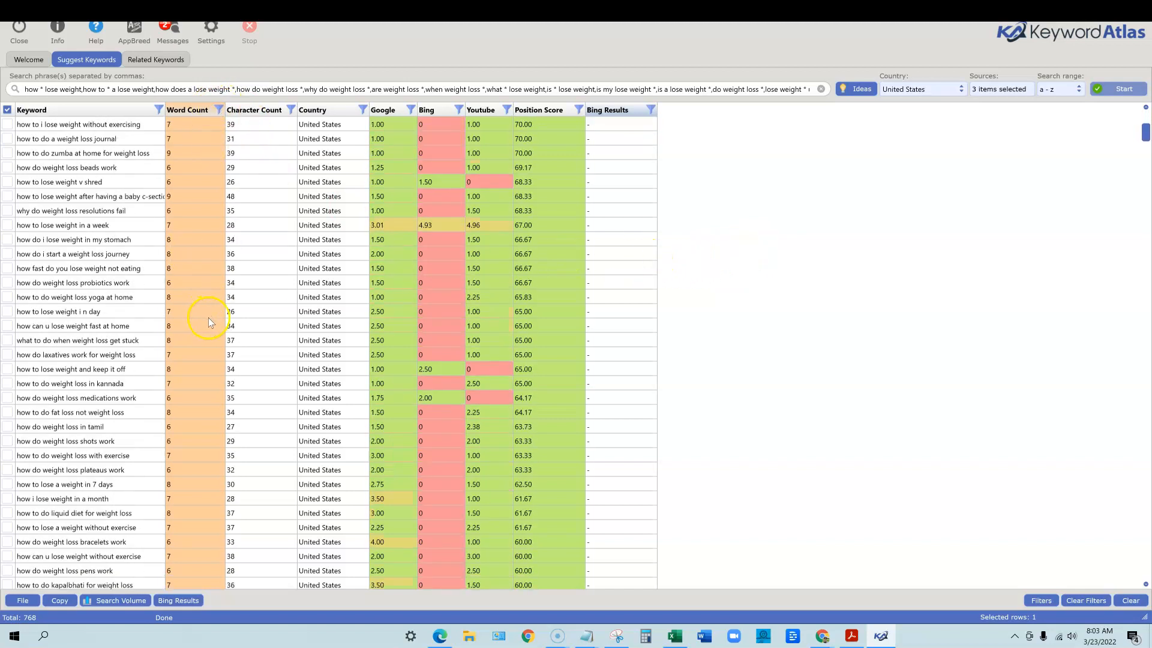
scroll("down", 3)
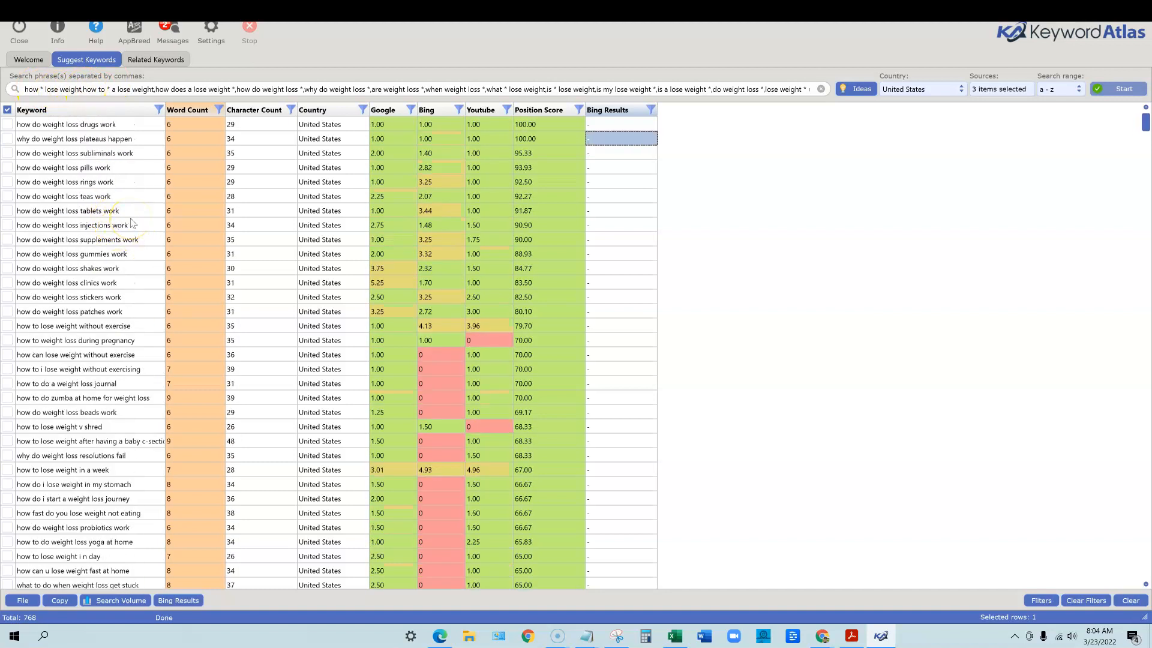
scroll("down", 3)
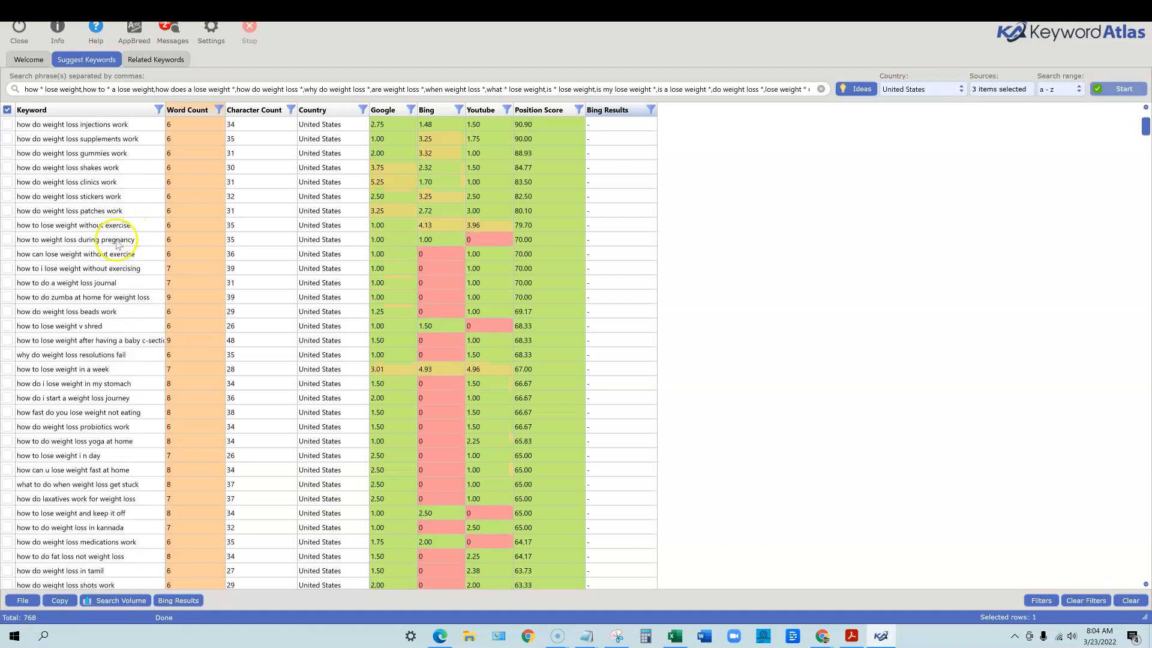
scroll("down", 3)
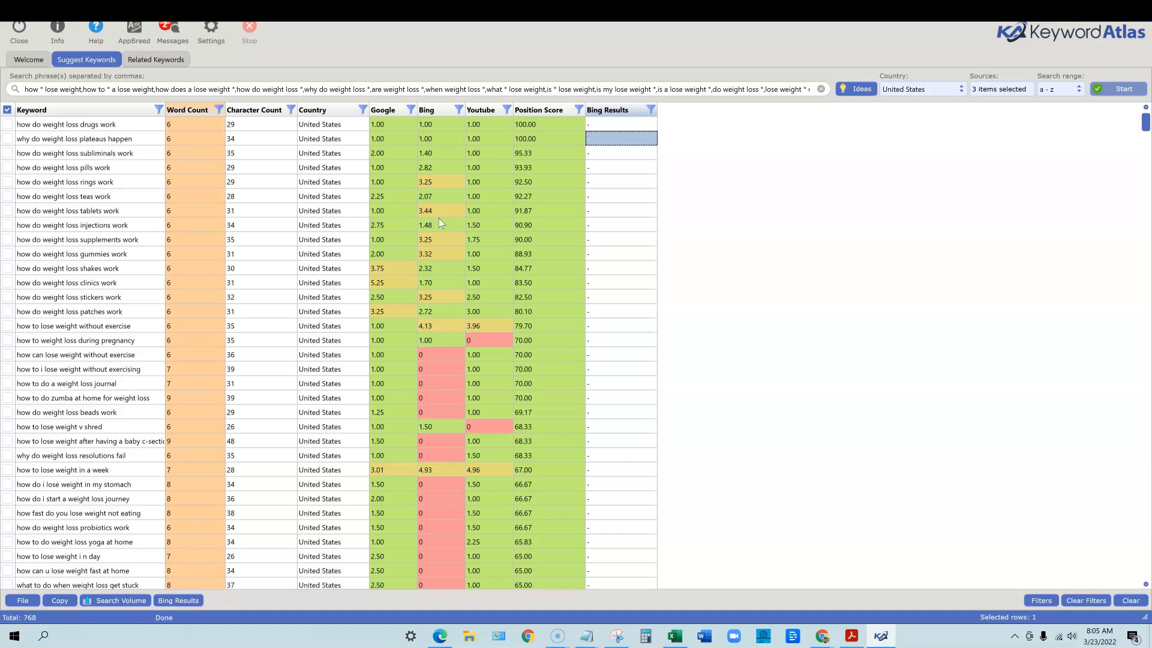
mouse_move(257, 277)
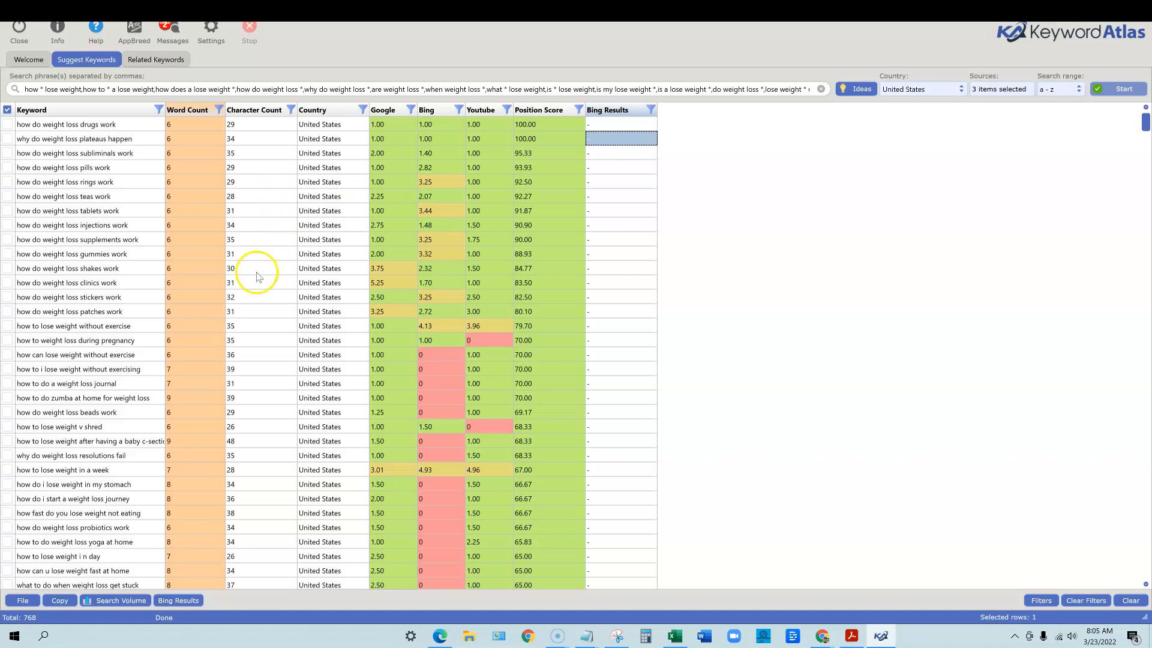
mouse_move(79, 128)
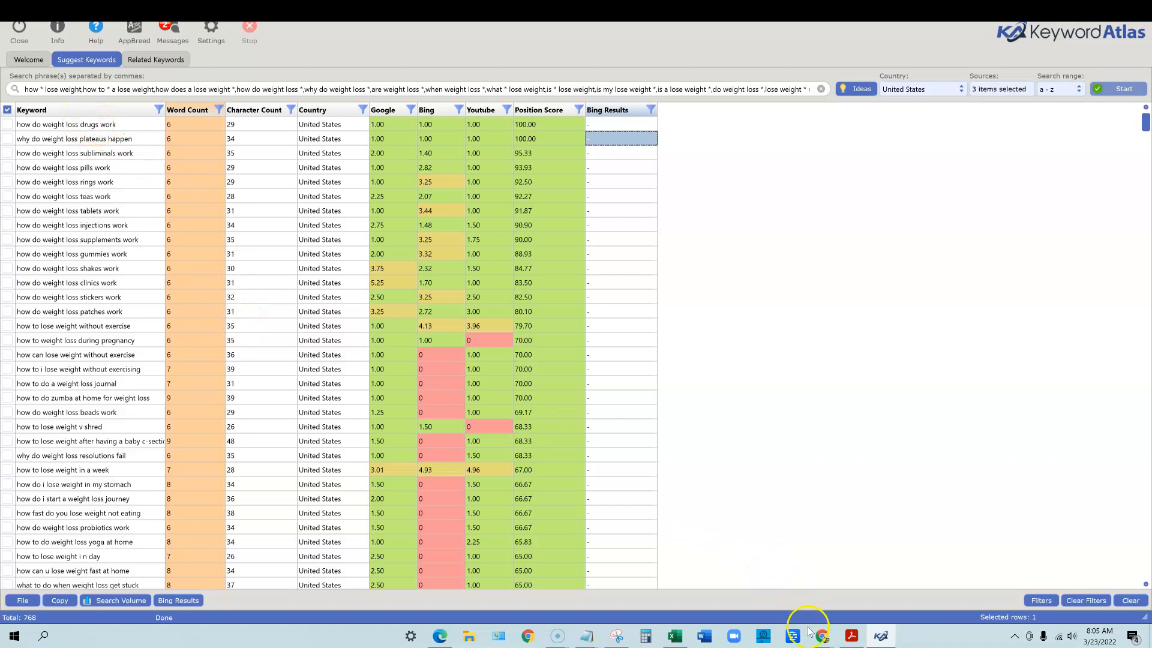
Step: Return to Chrome and retype 'weight loss' to see Google's autocomplete suggestions
left_click(821, 635)
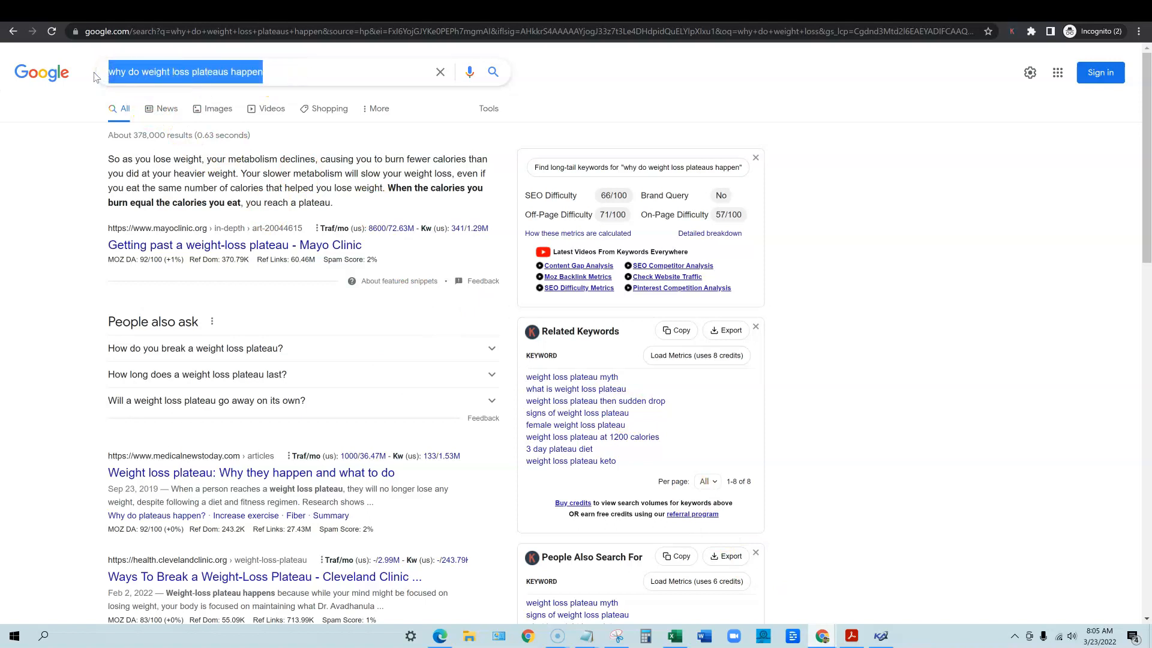
type("w")
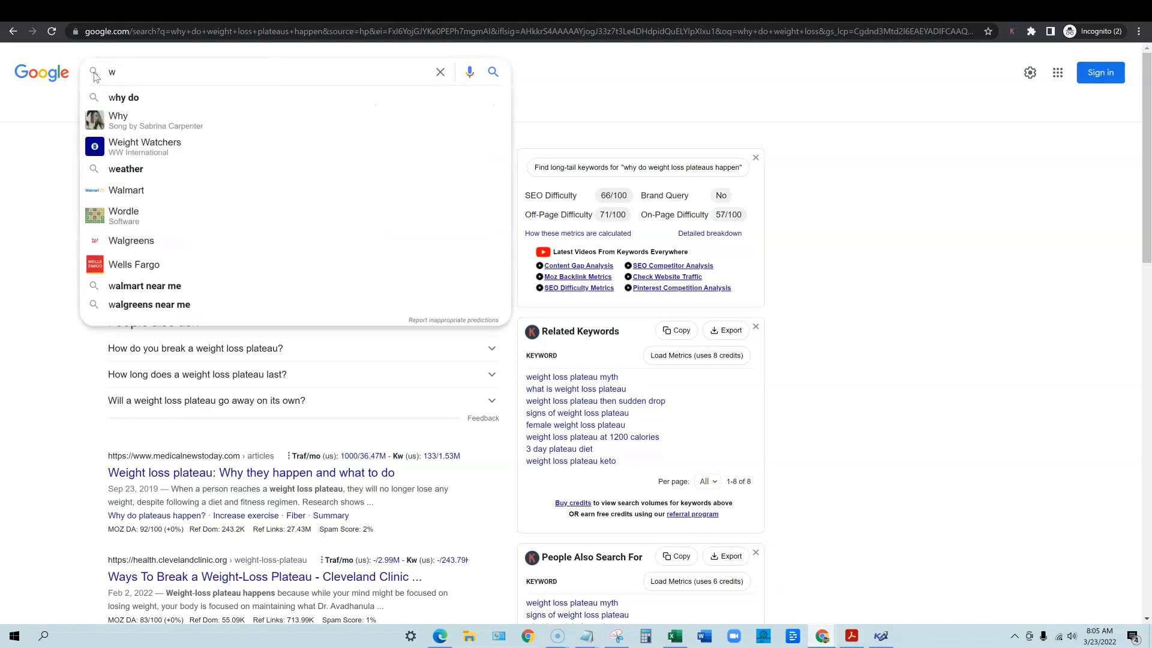
type("eight loss")
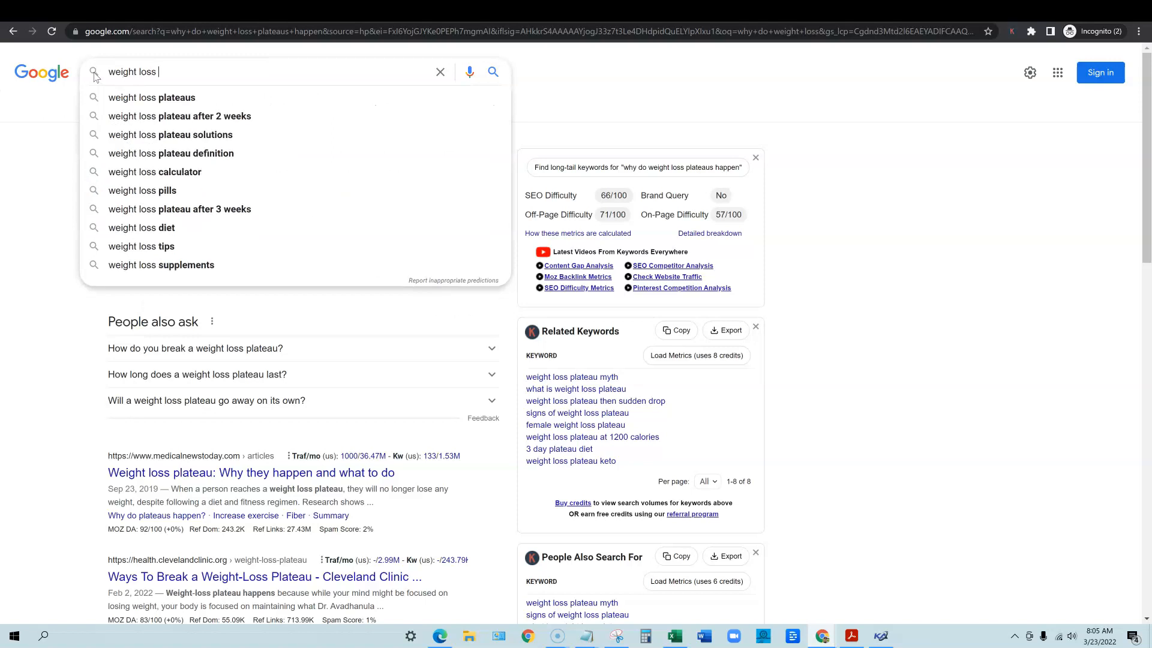
mouse_move(156, 246)
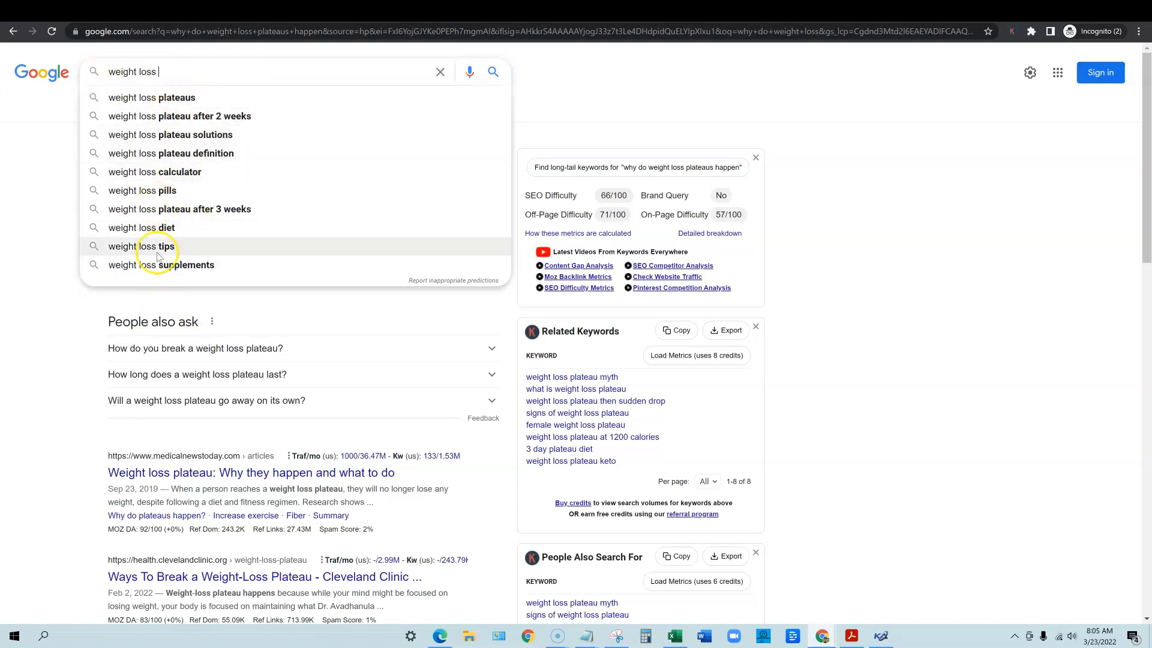
mouse_move(182, 153)
type(" diet")
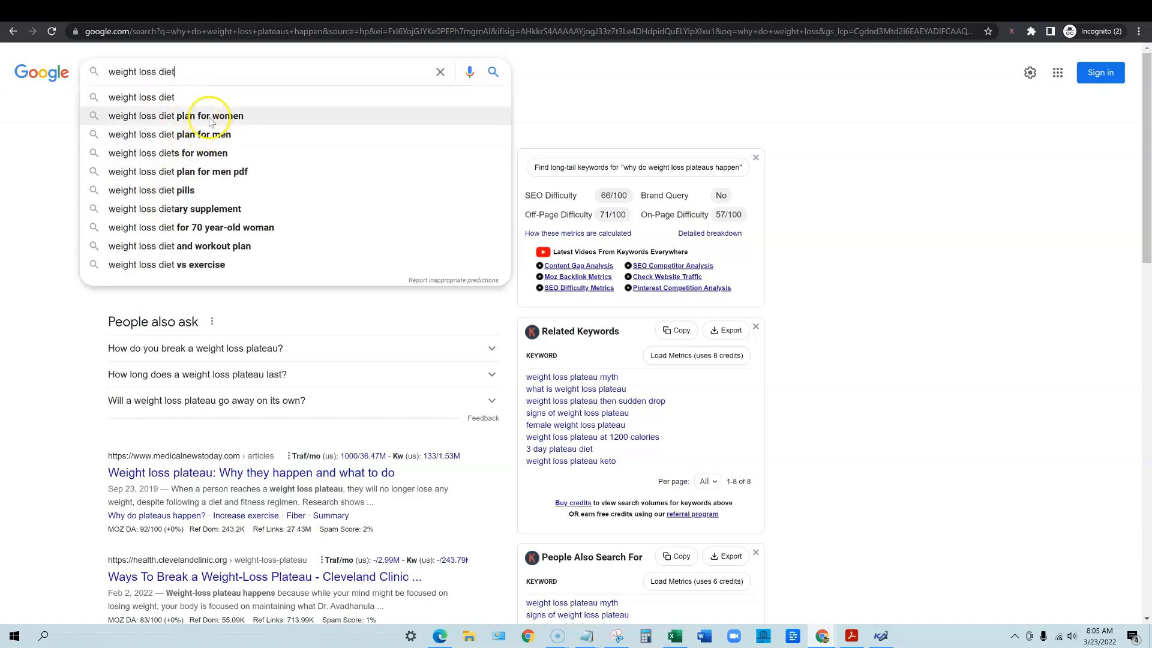
mouse_move(835, 635)
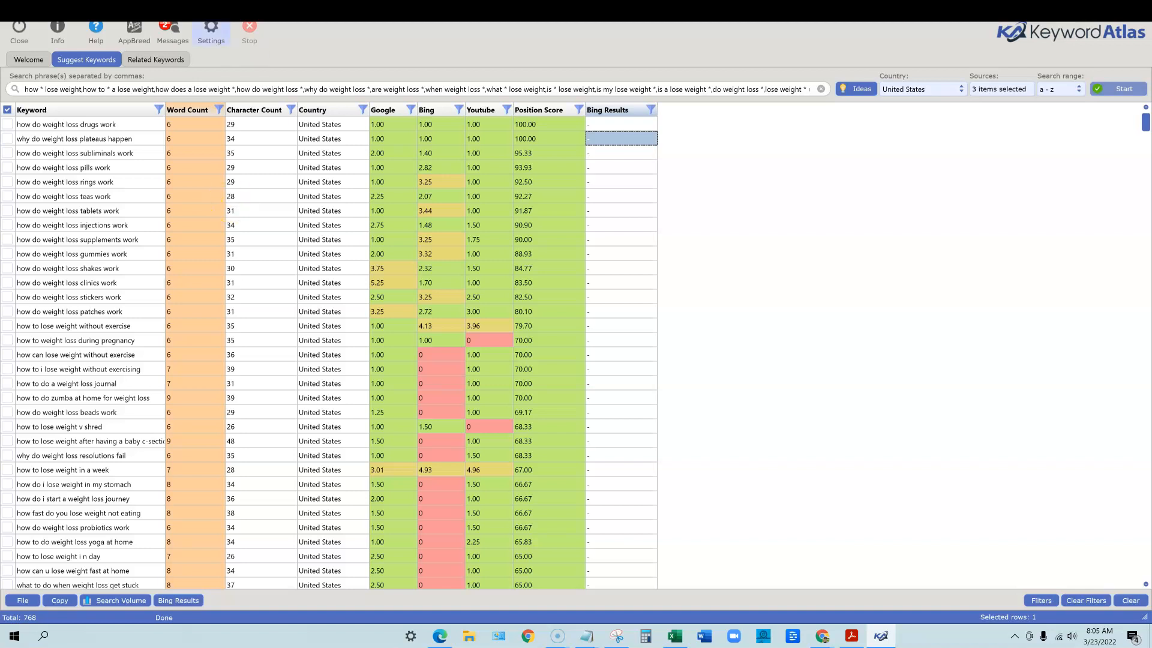
mouse_move(387, 272)
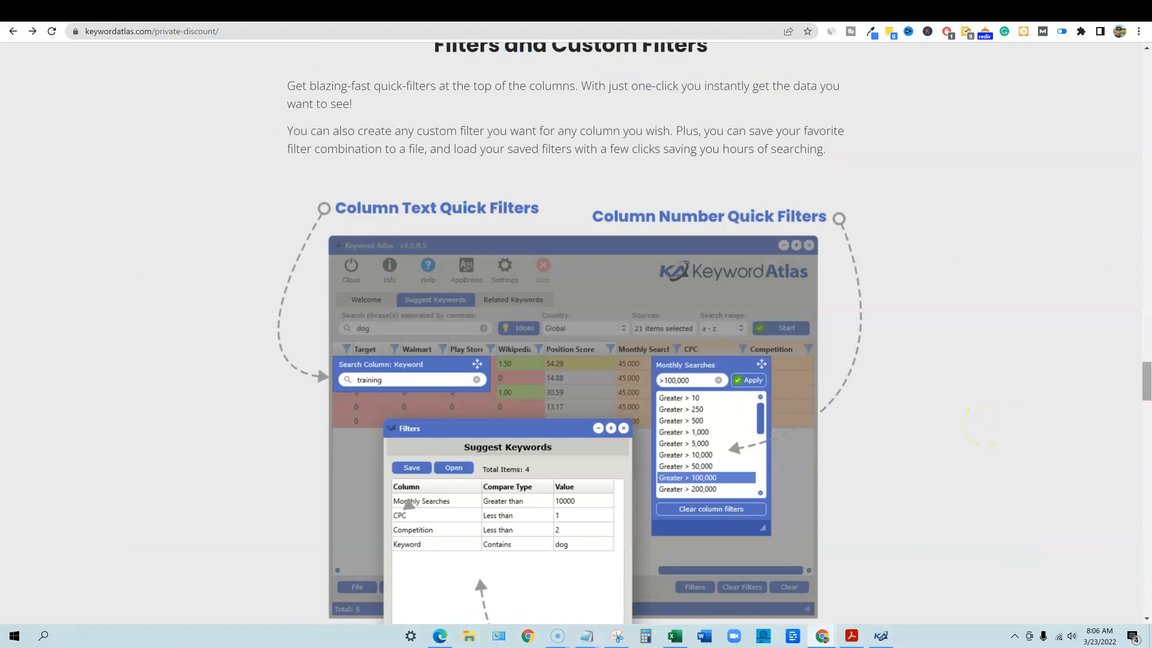
Step: Scroll the discount page to the $67-to-$37 commercial and outsource offer with its feature list
scroll("down", 3)
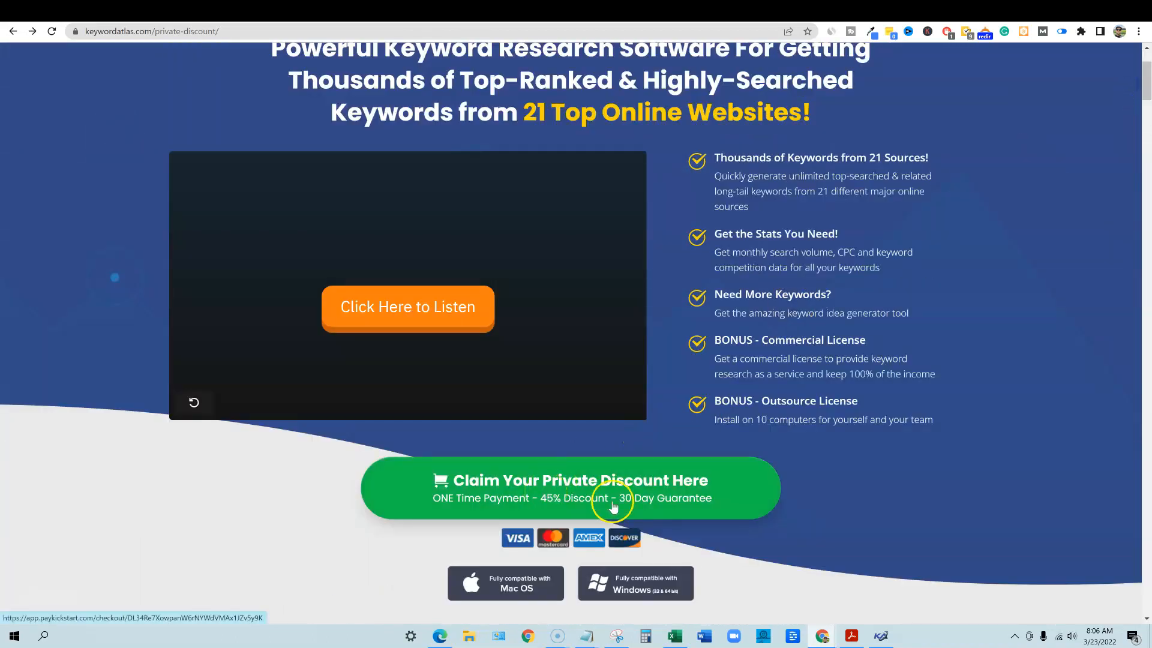
mouse_move(1135, 92)
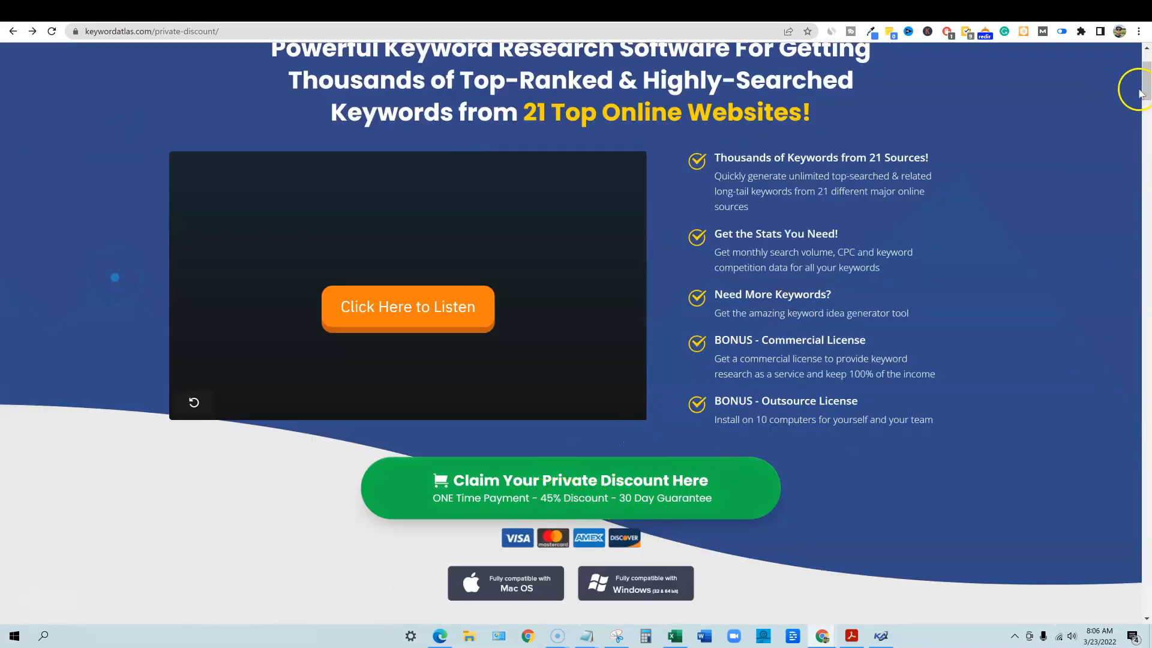
scroll("down", 3)
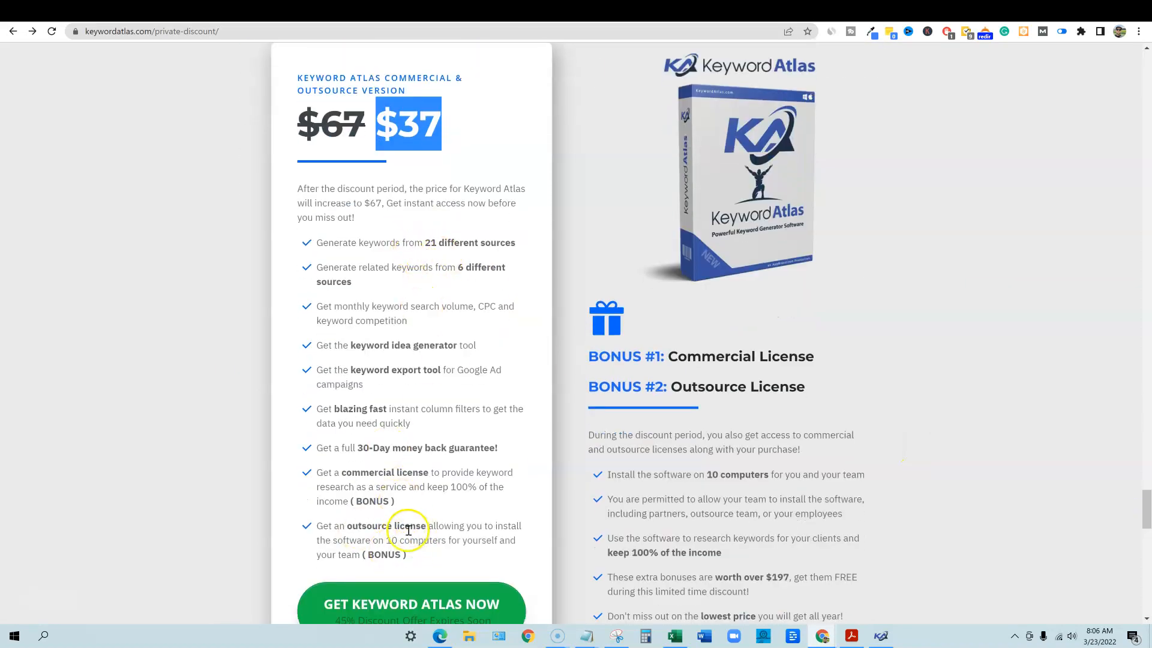
scroll("down", 3)
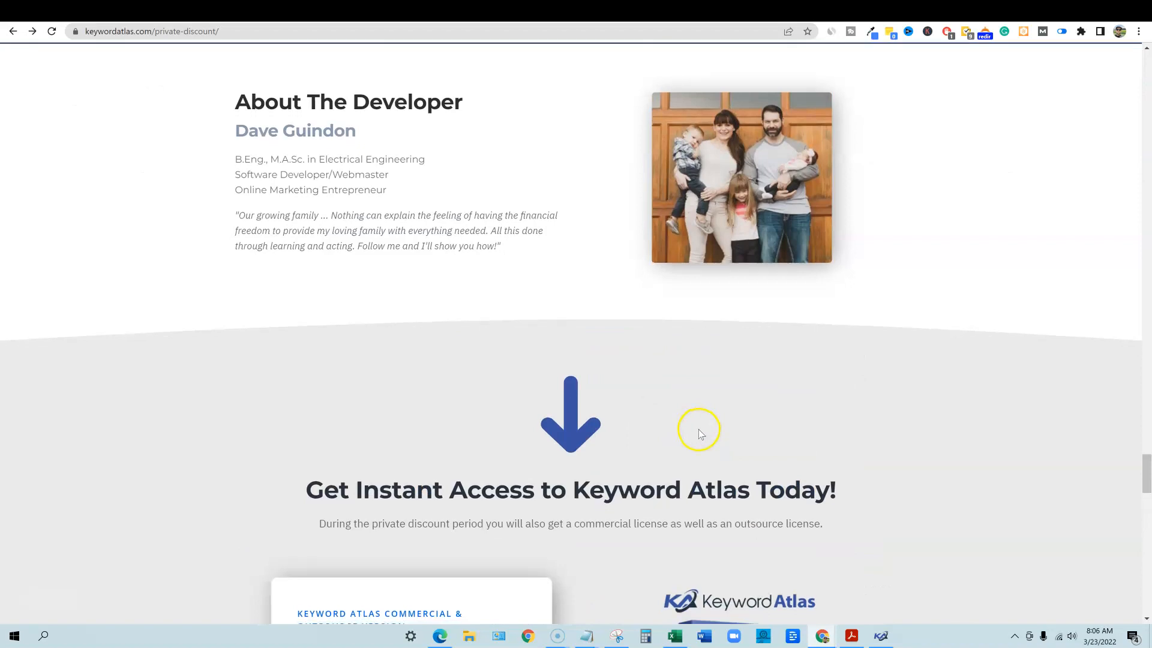
scroll("down", 3)
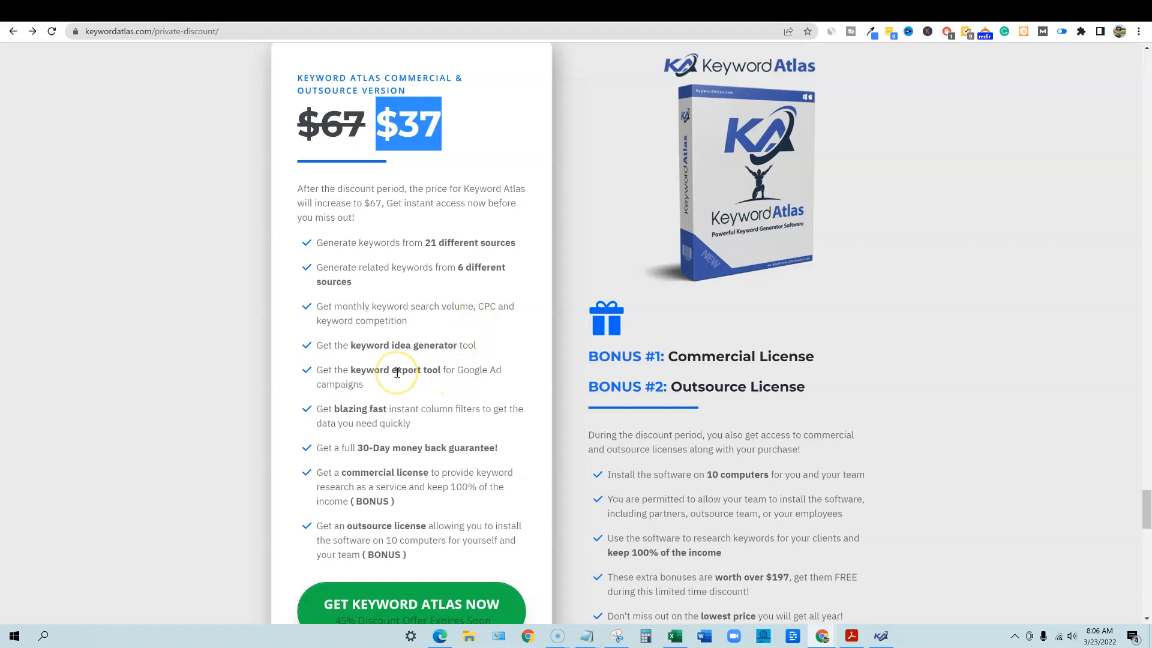
mouse_move(390, 350)
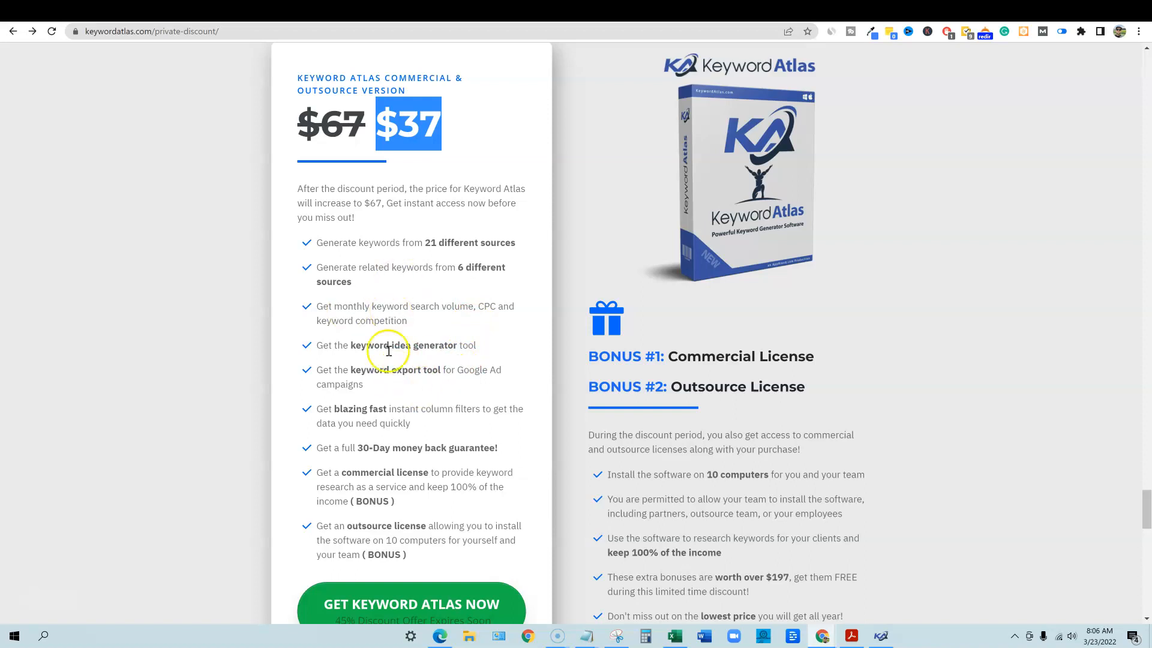
scroll("down", 3)
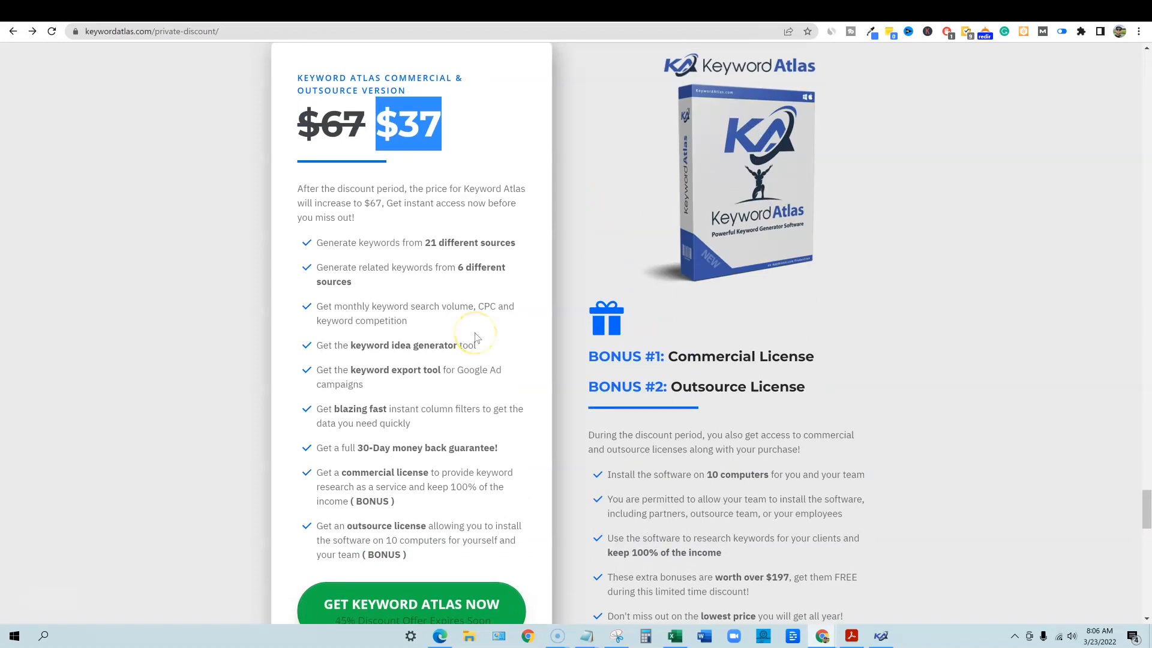
mouse_move(167, 537)
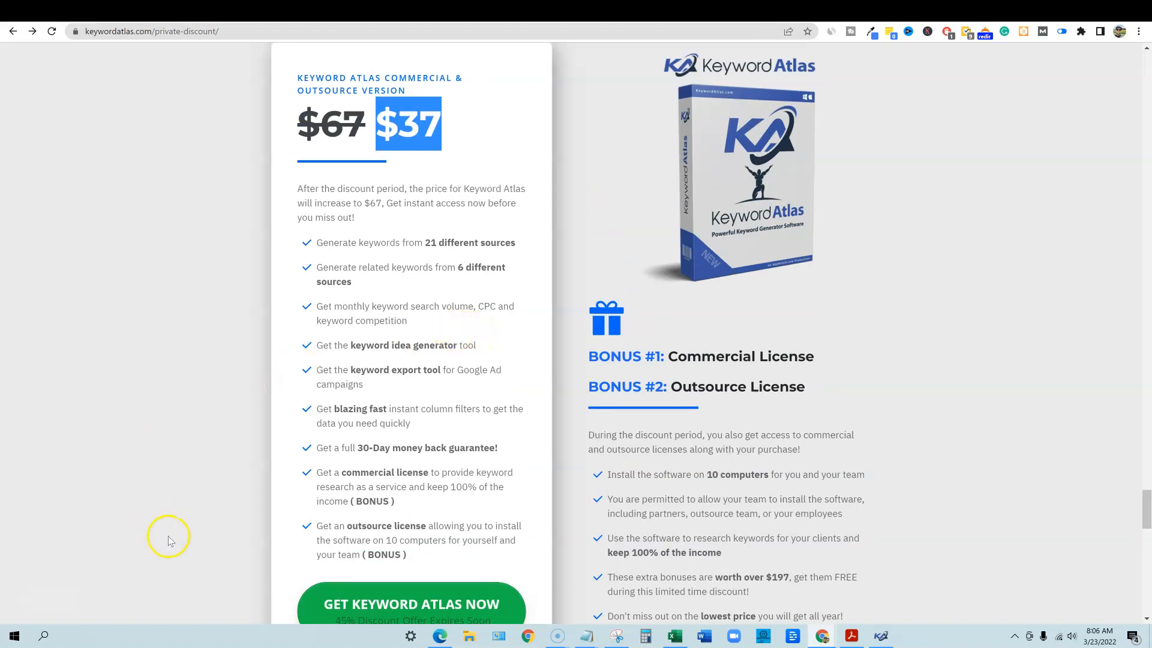